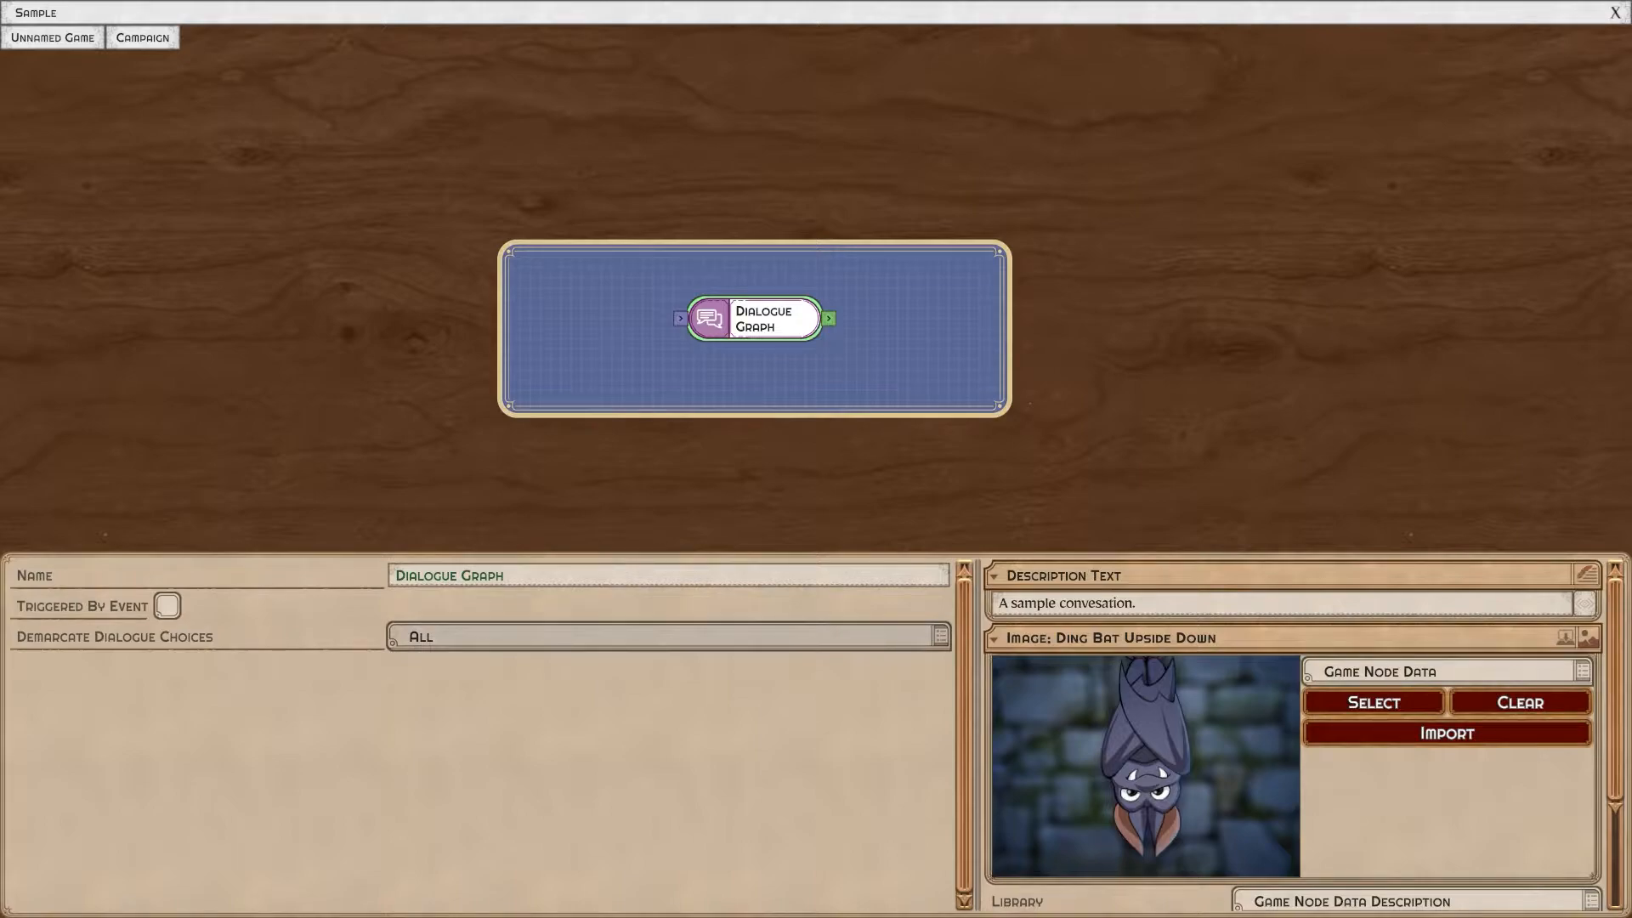
Leave dialogue choice demarcation at All, enter the Dialogue Graph, and start a test play.
click(666, 635)
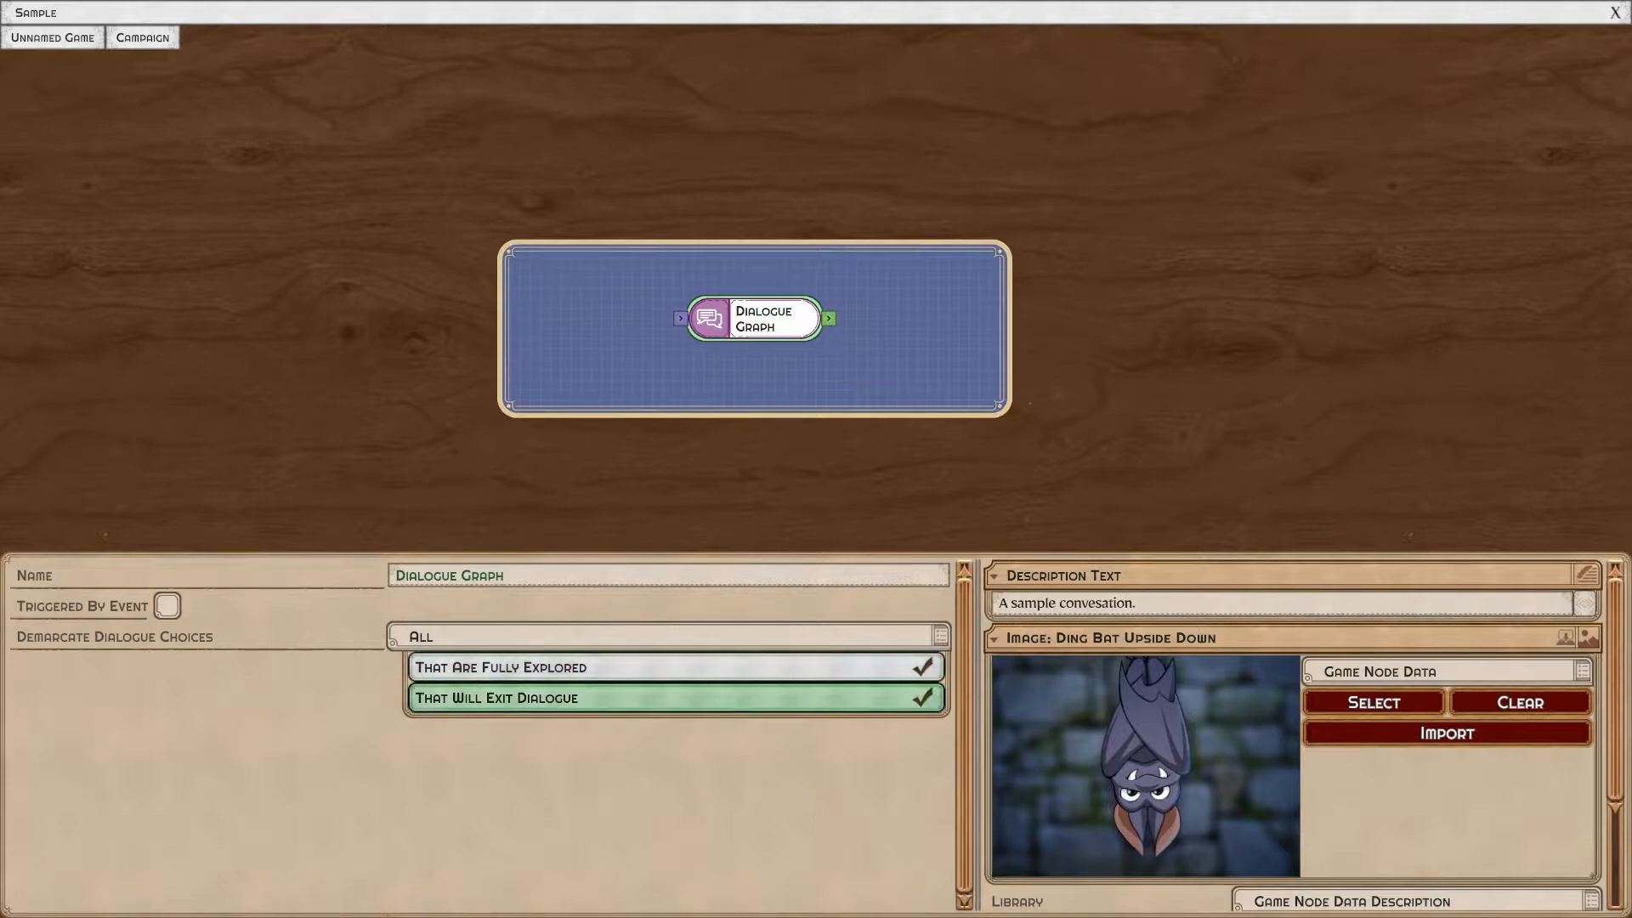
click(671, 636)
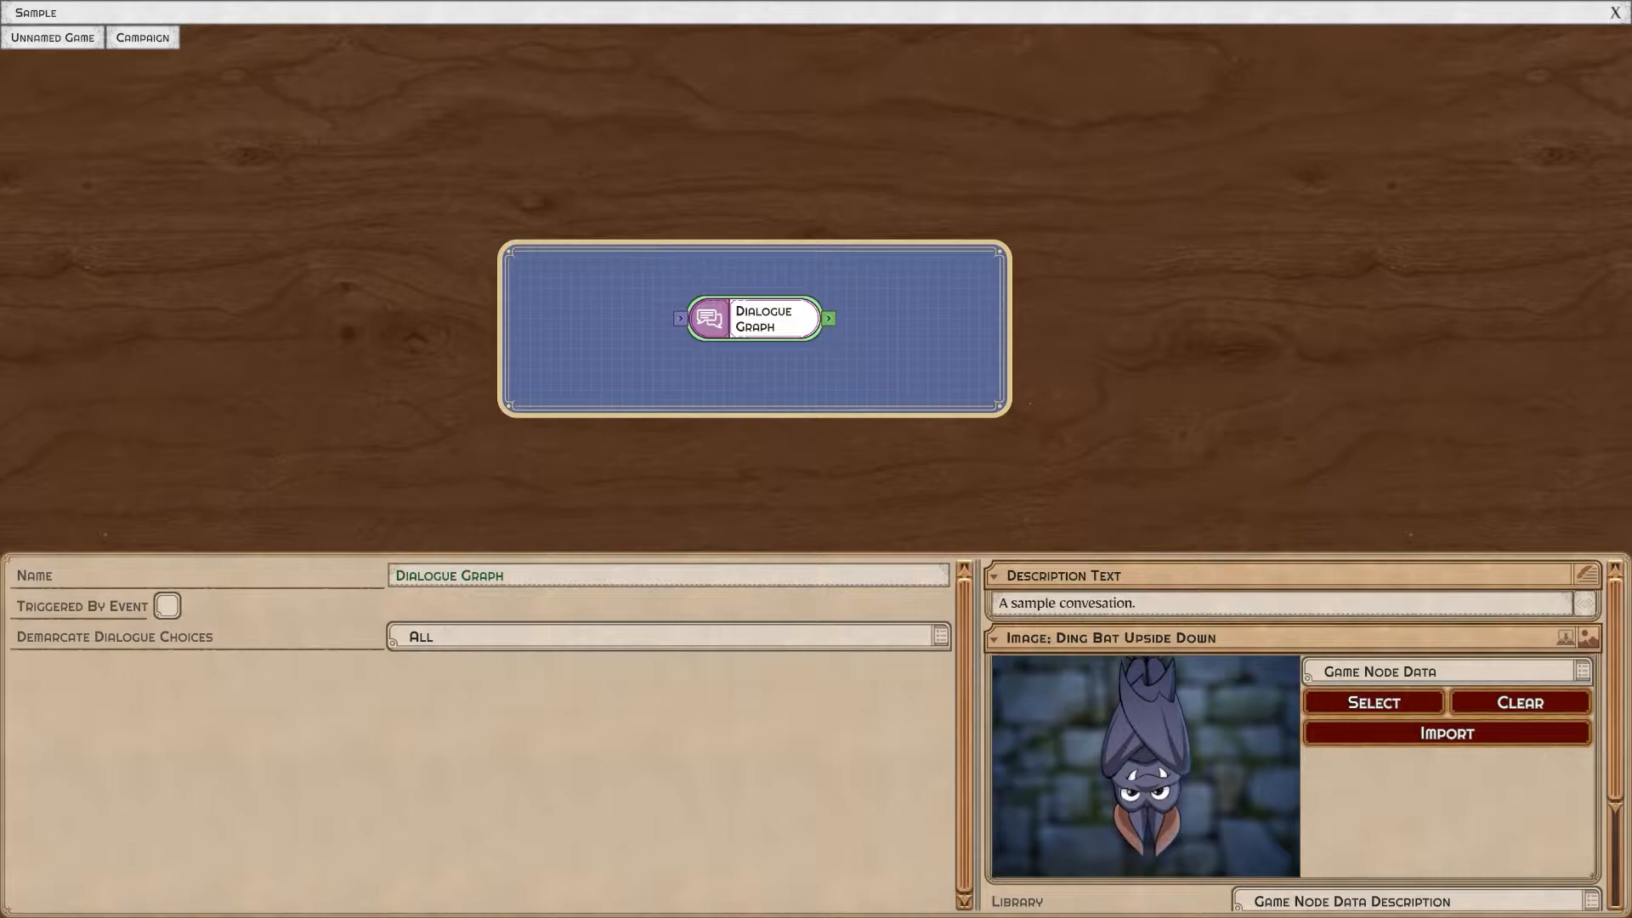
double_click(754, 318)
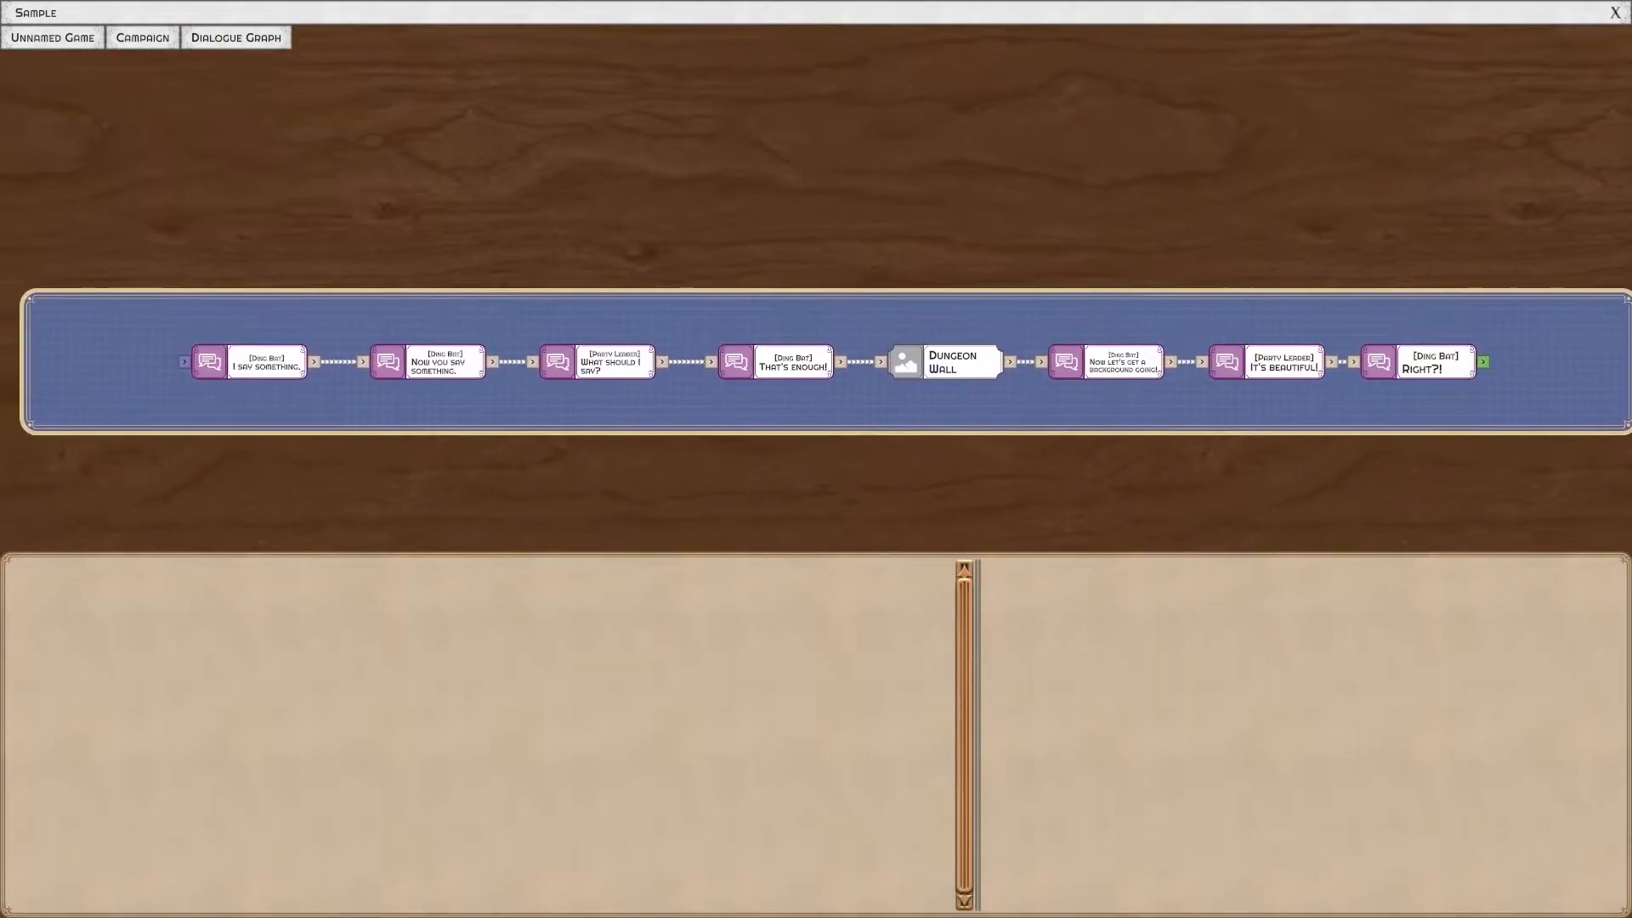
click(246, 362)
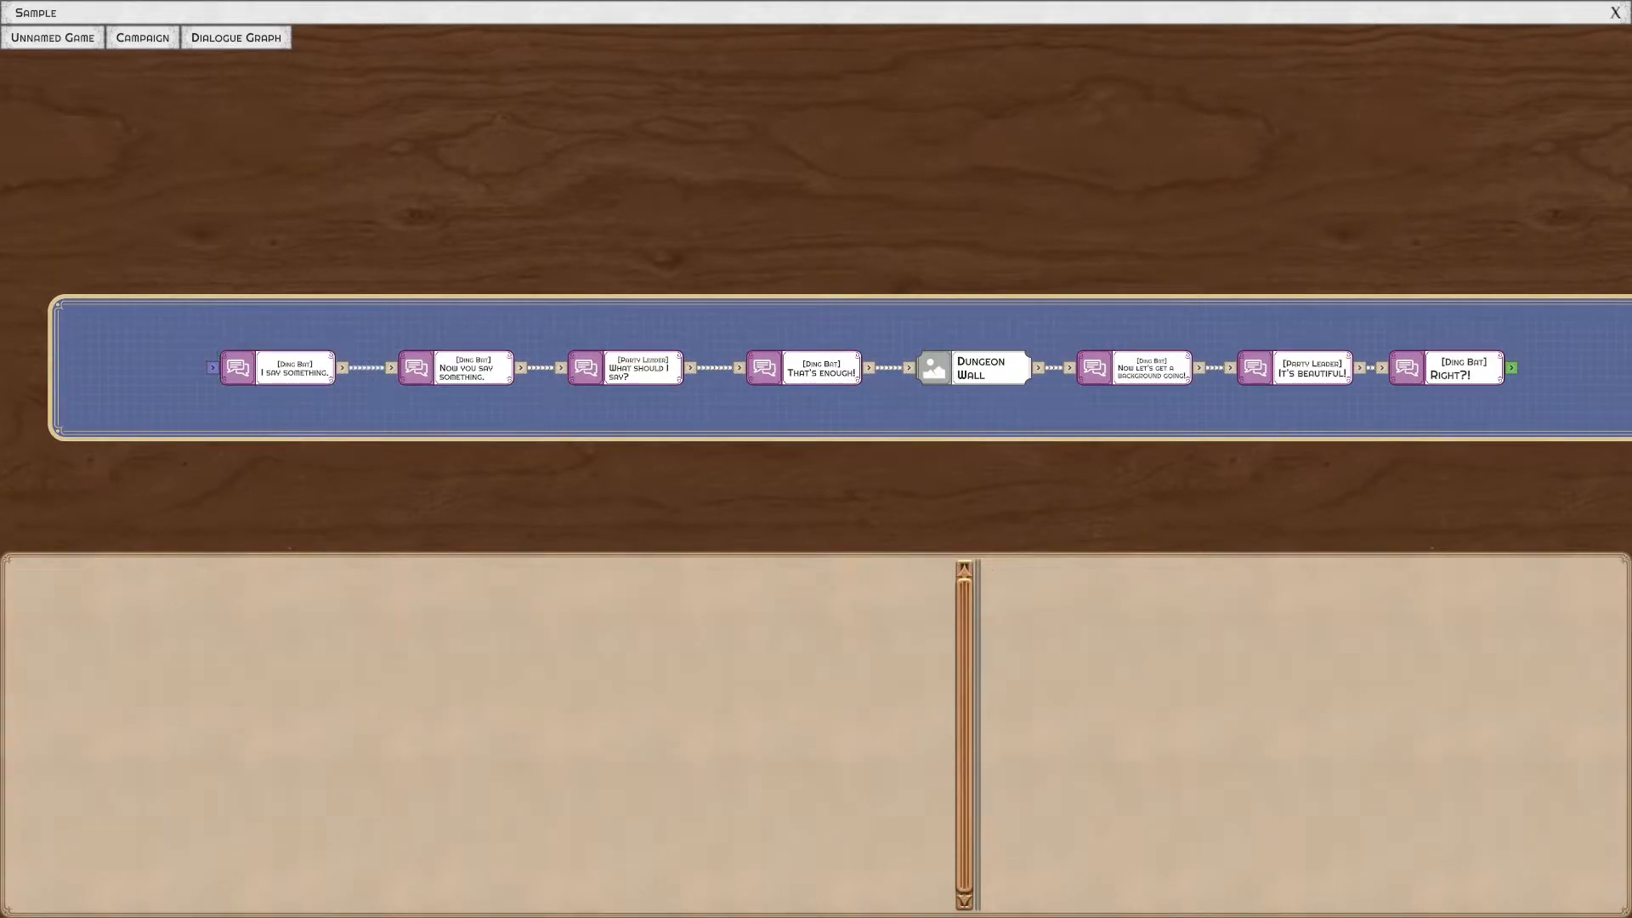
click(275, 367)
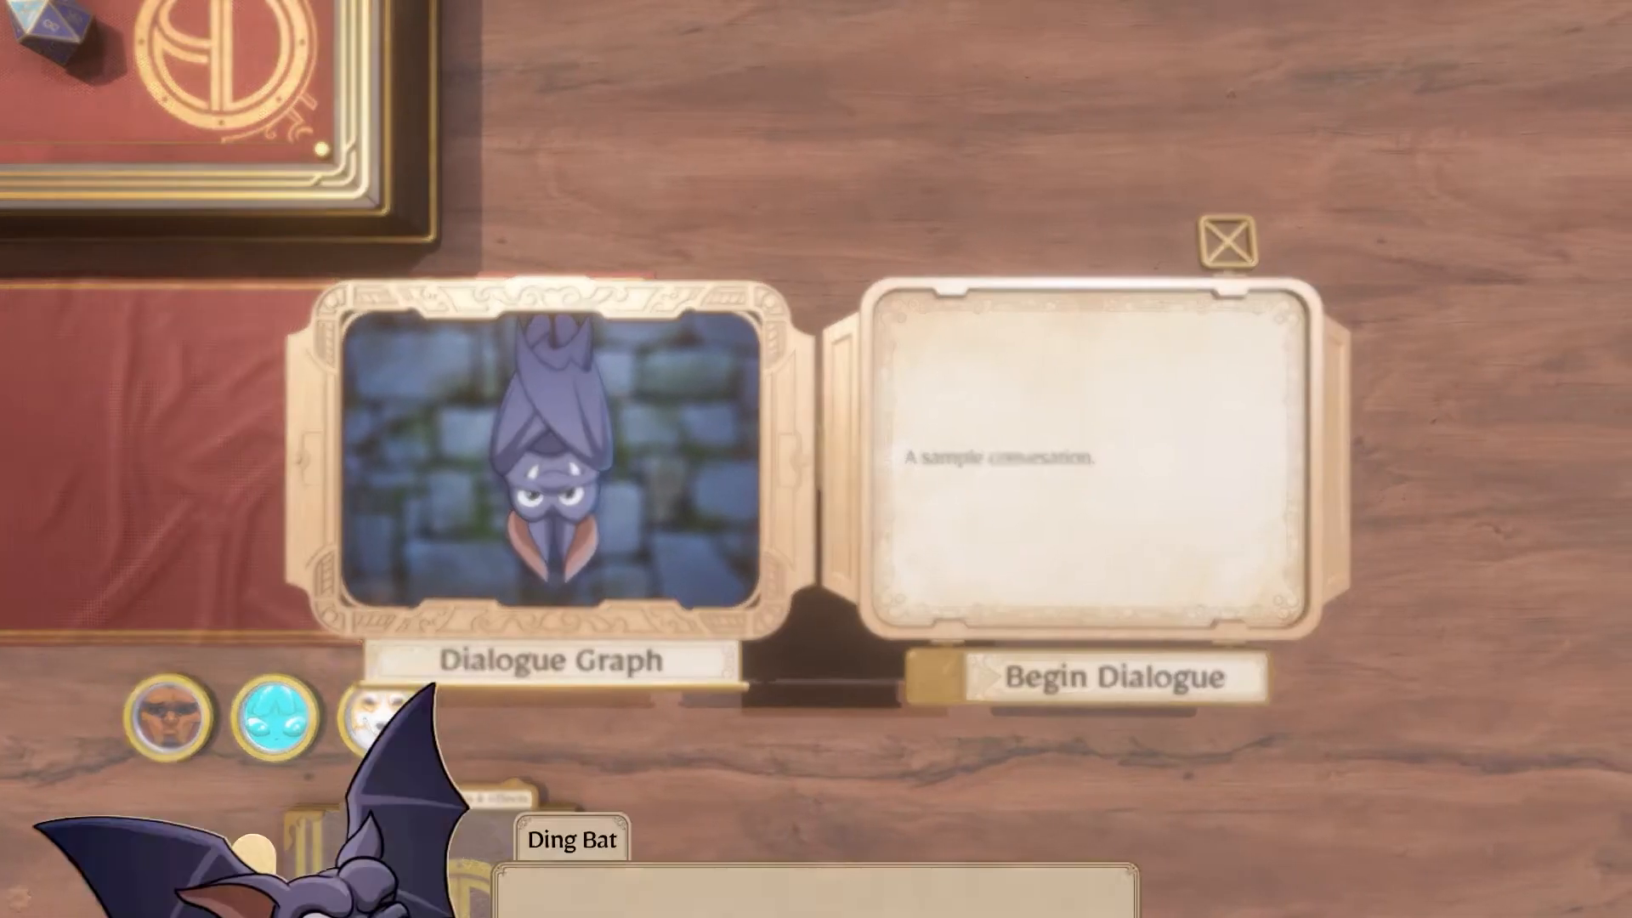
Play through the sample conversation from Begin Dialogue, then stop testing.
click(1113, 677)
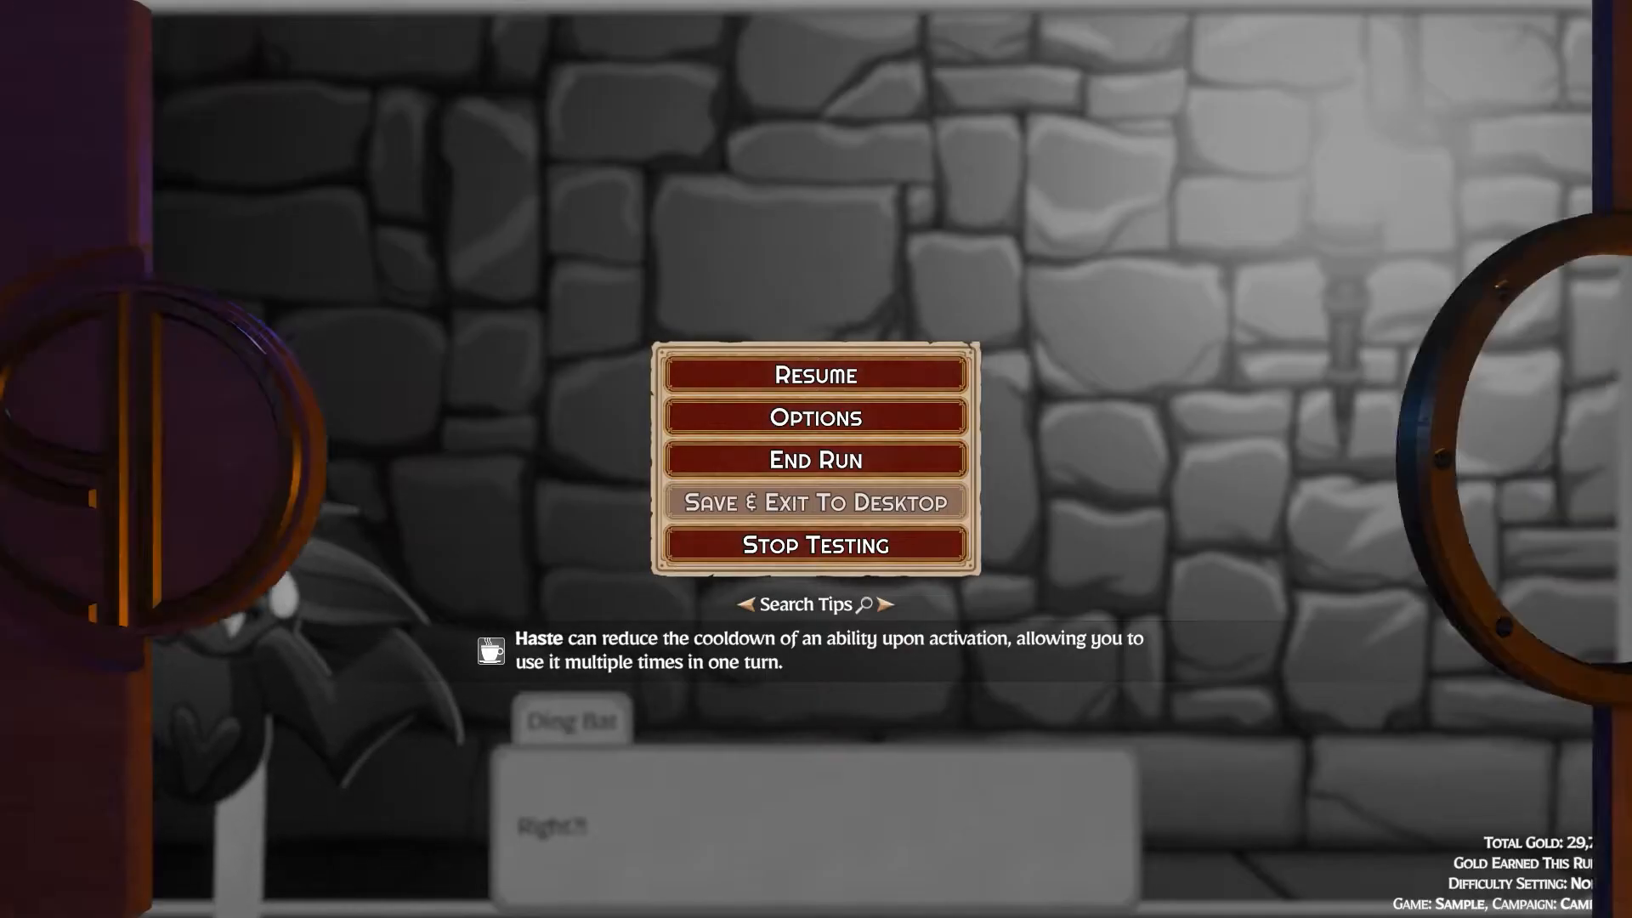
click(815, 544)
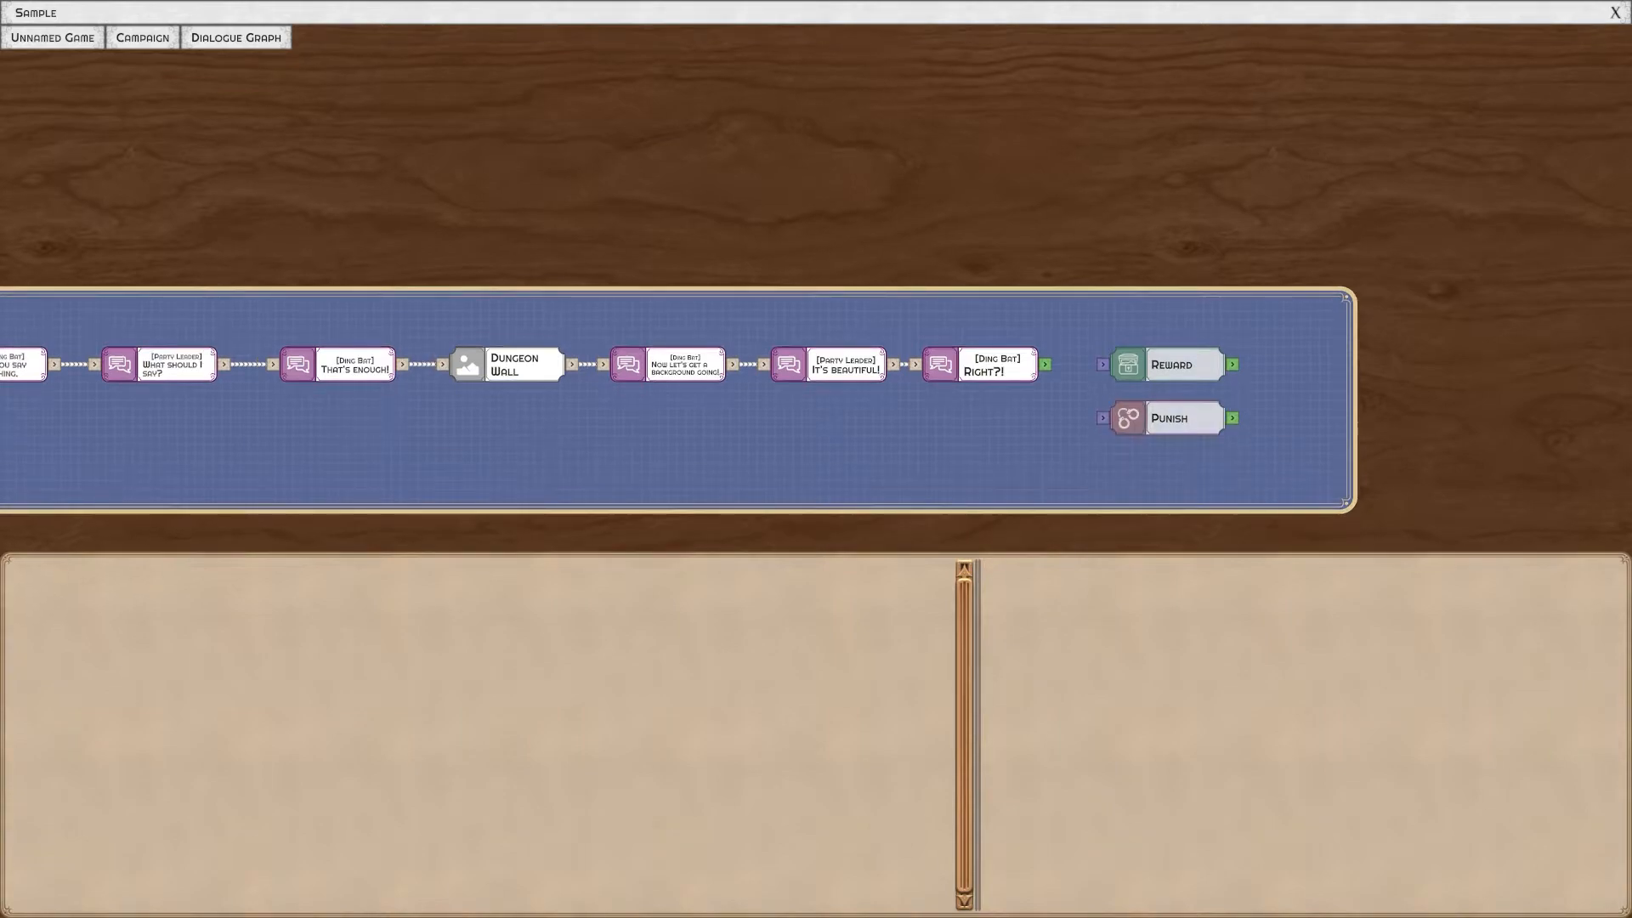
Inspect and delete the Reward and Punish nodes, ending the dialogue with a Null +1 flag node.
click(1167, 418)
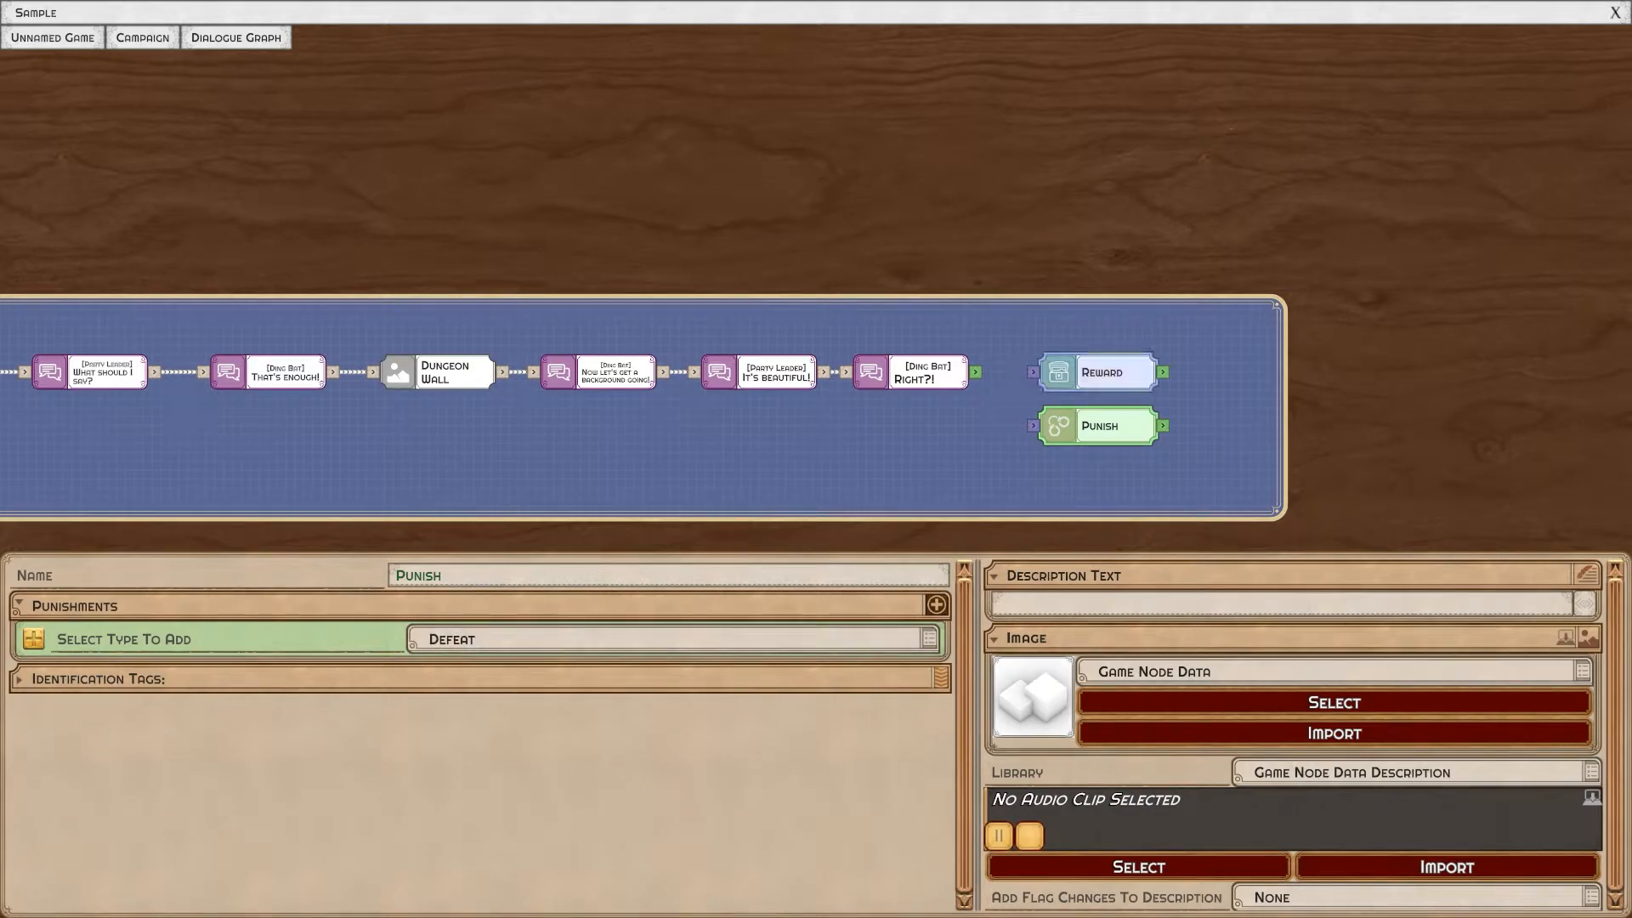
click(1095, 371)
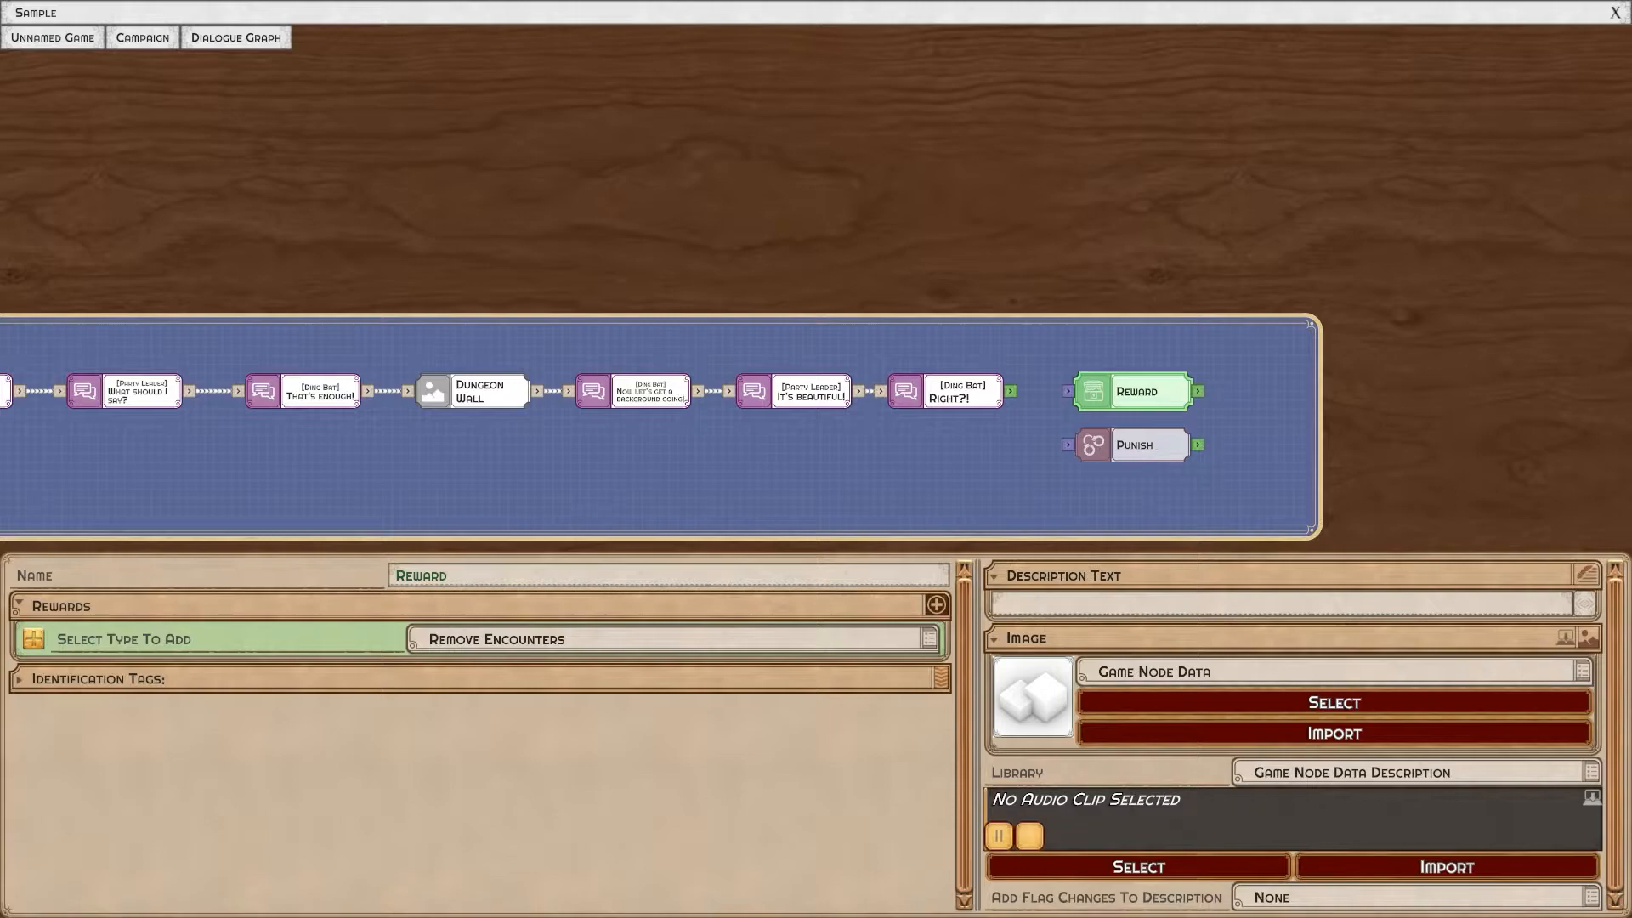
click(1133, 444)
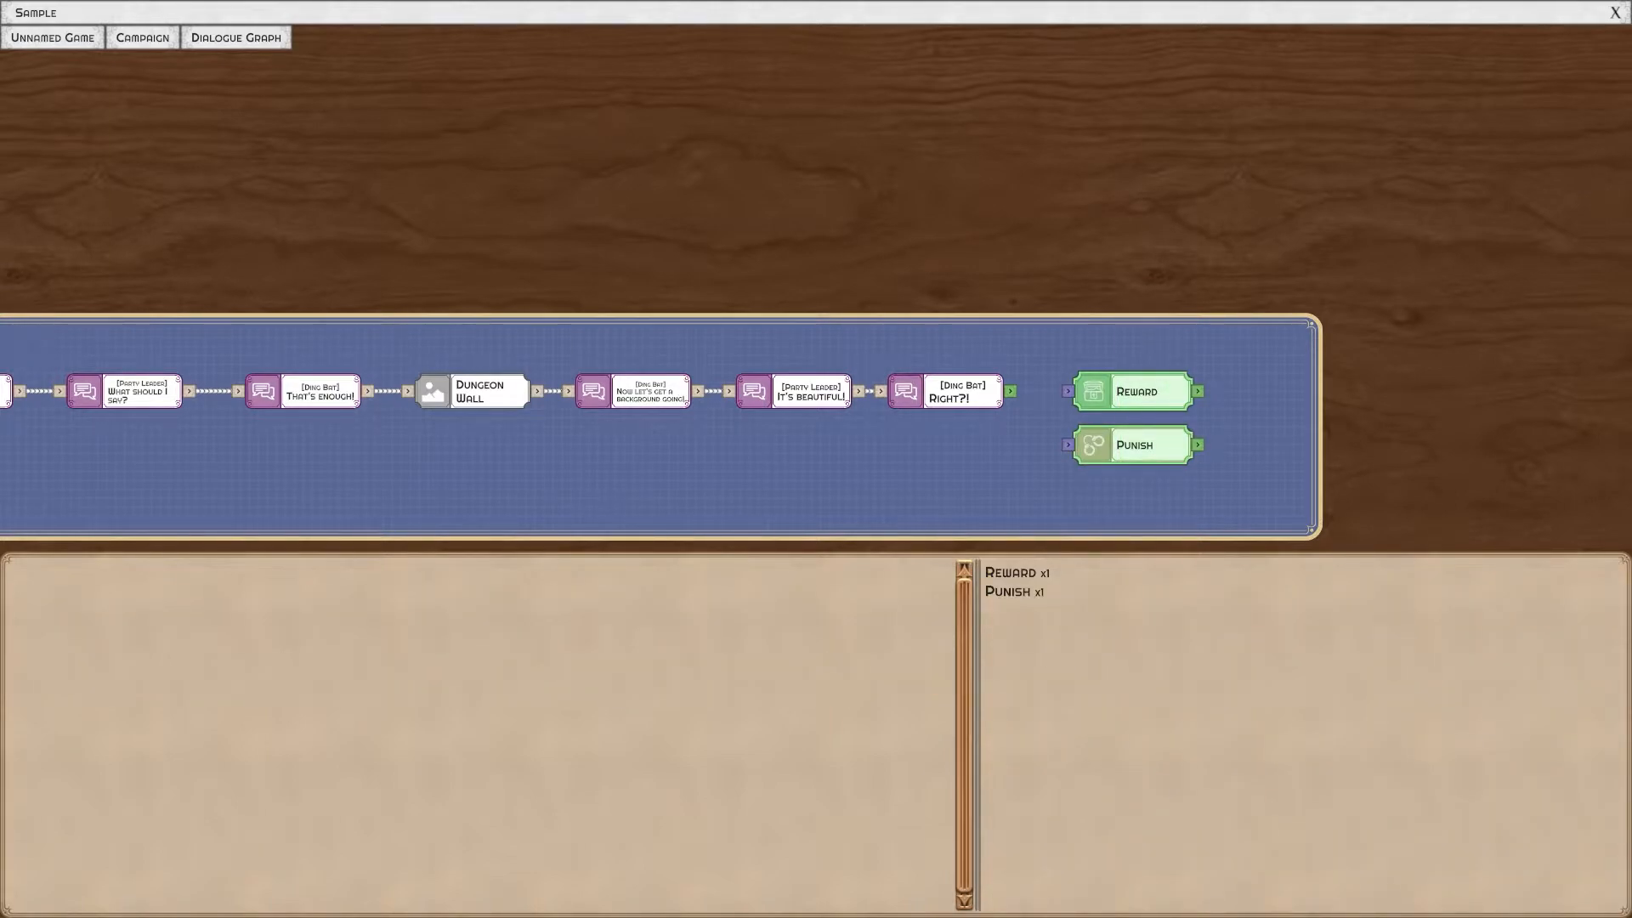
click(1135, 391)
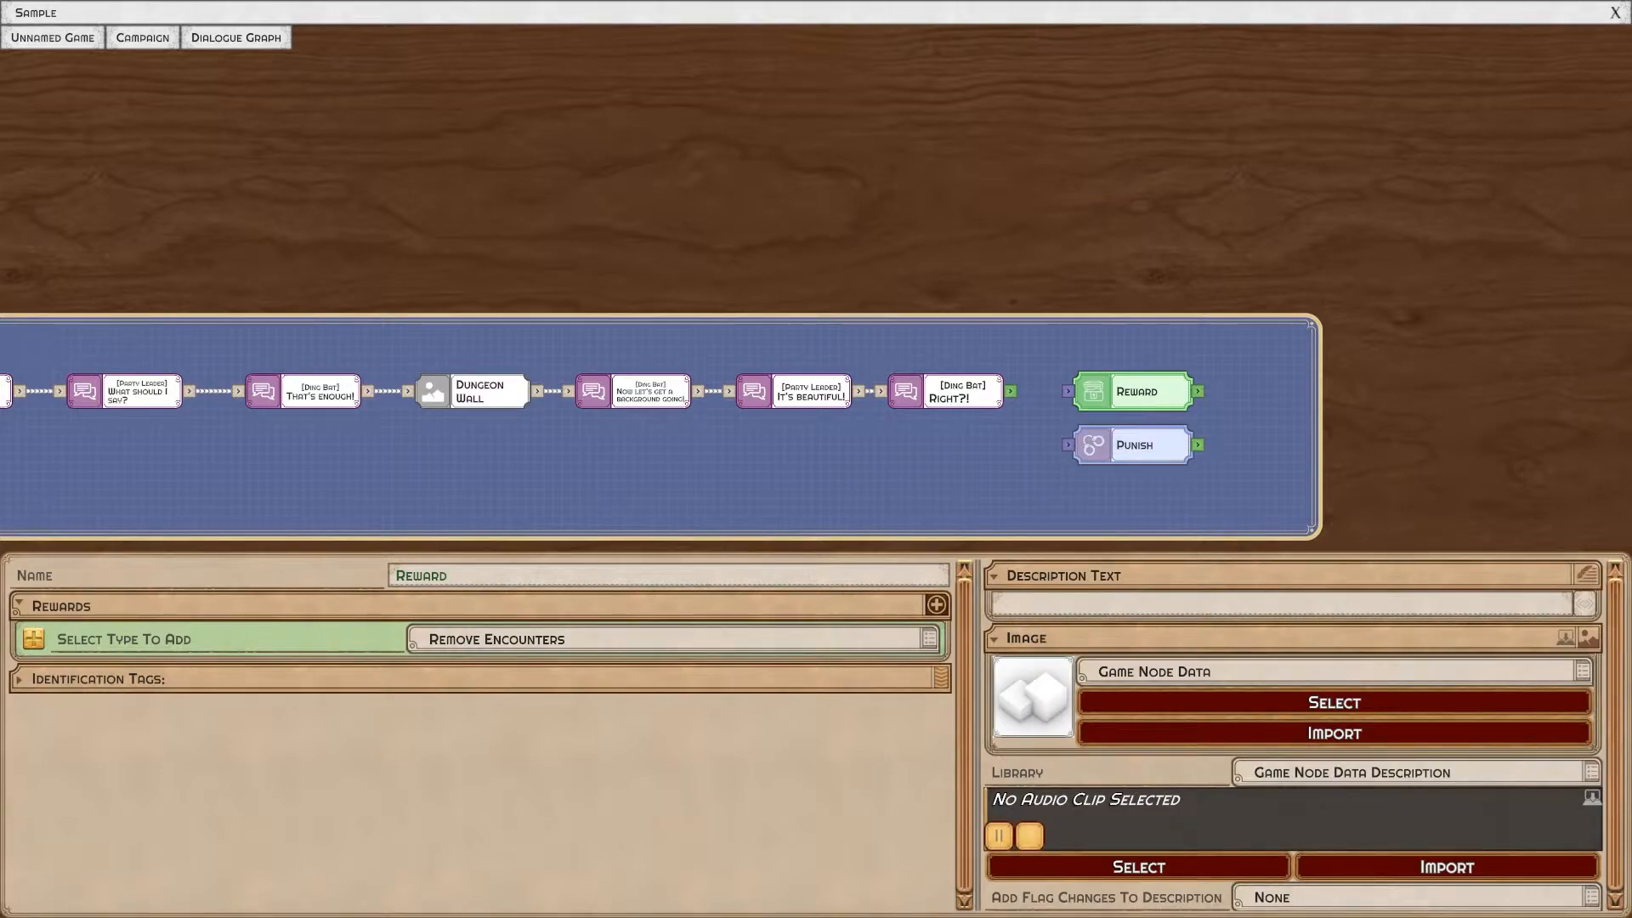
click(124, 639)
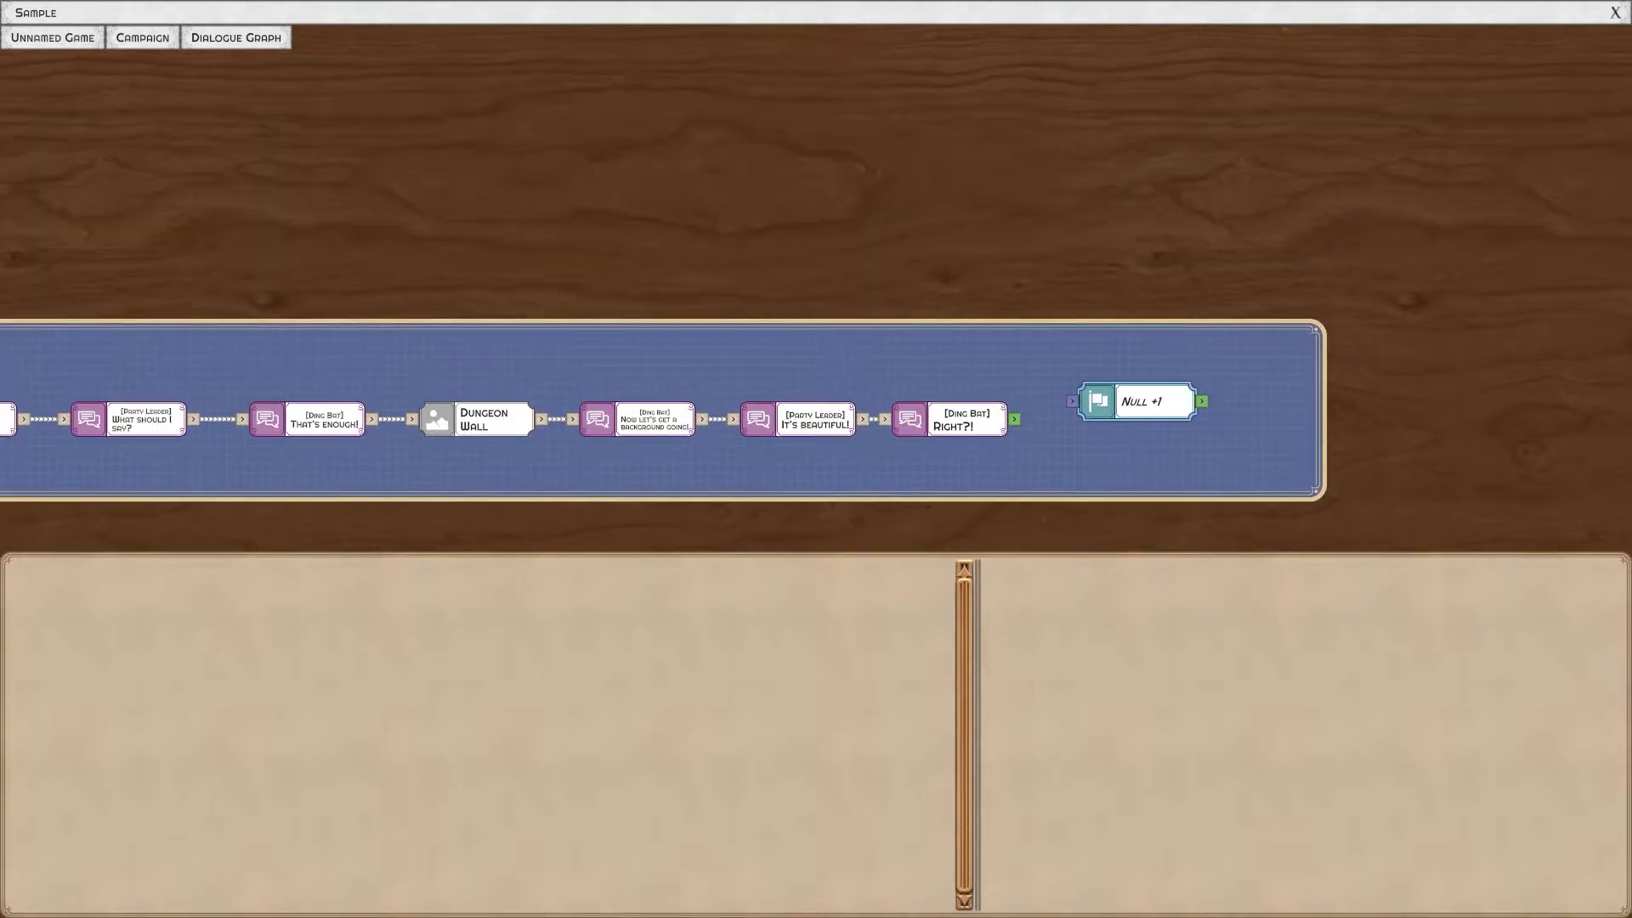
At campaign level, add an Hour > 0 flag check, remove the stray Reward node, reselect Dialogue Graph.
click(1136, 402)
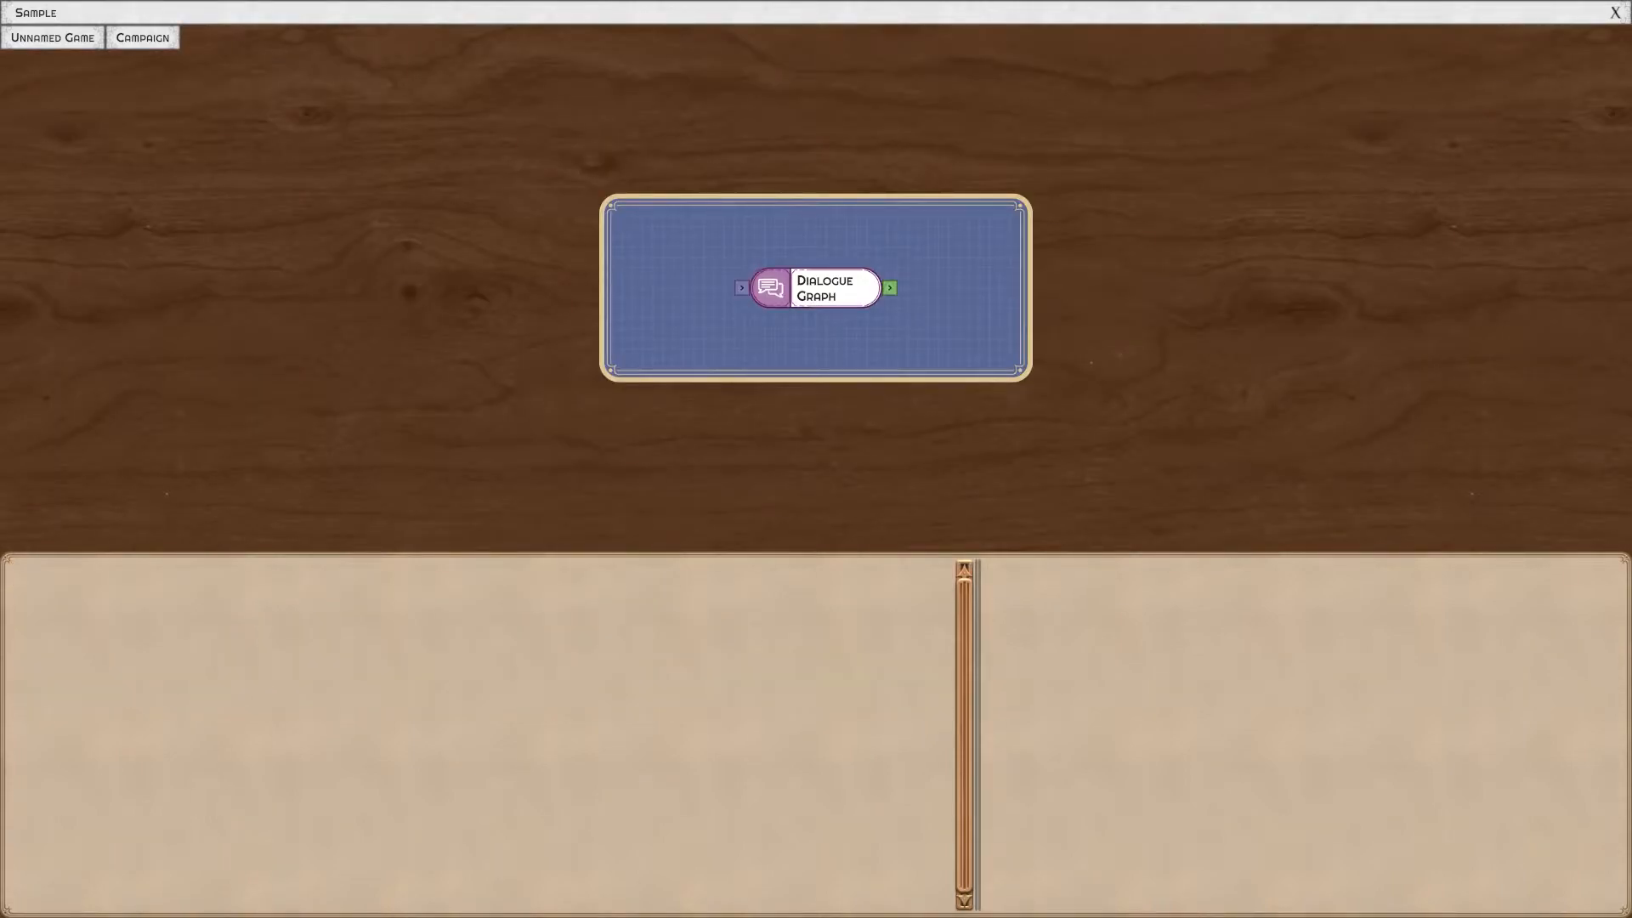
click(889, 287)
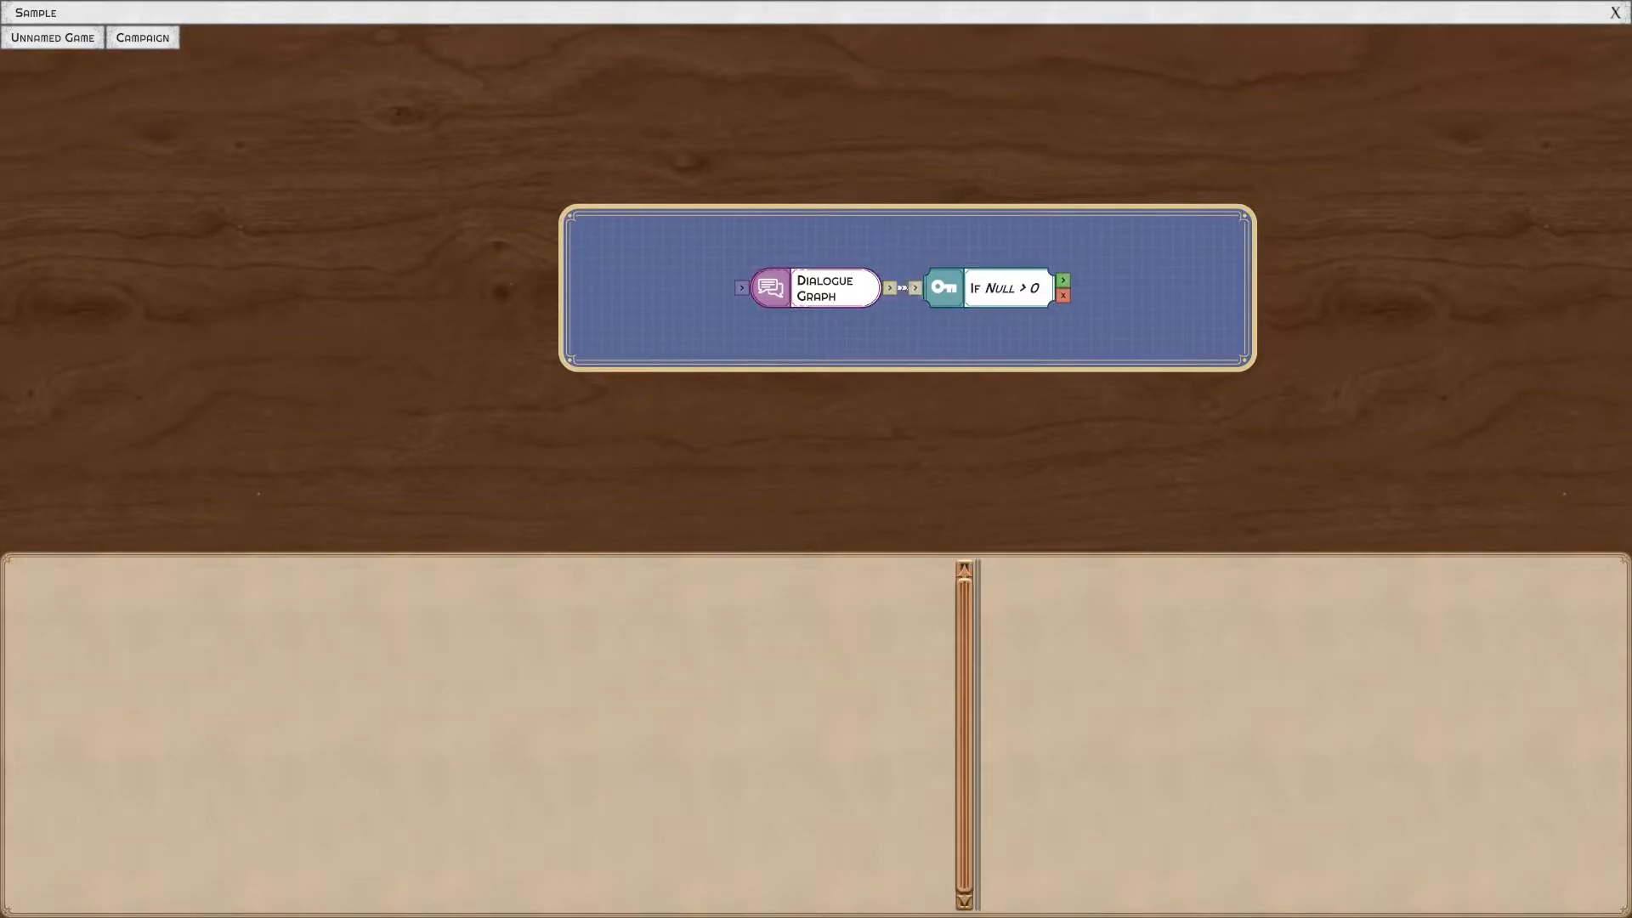
click(1006, 288)
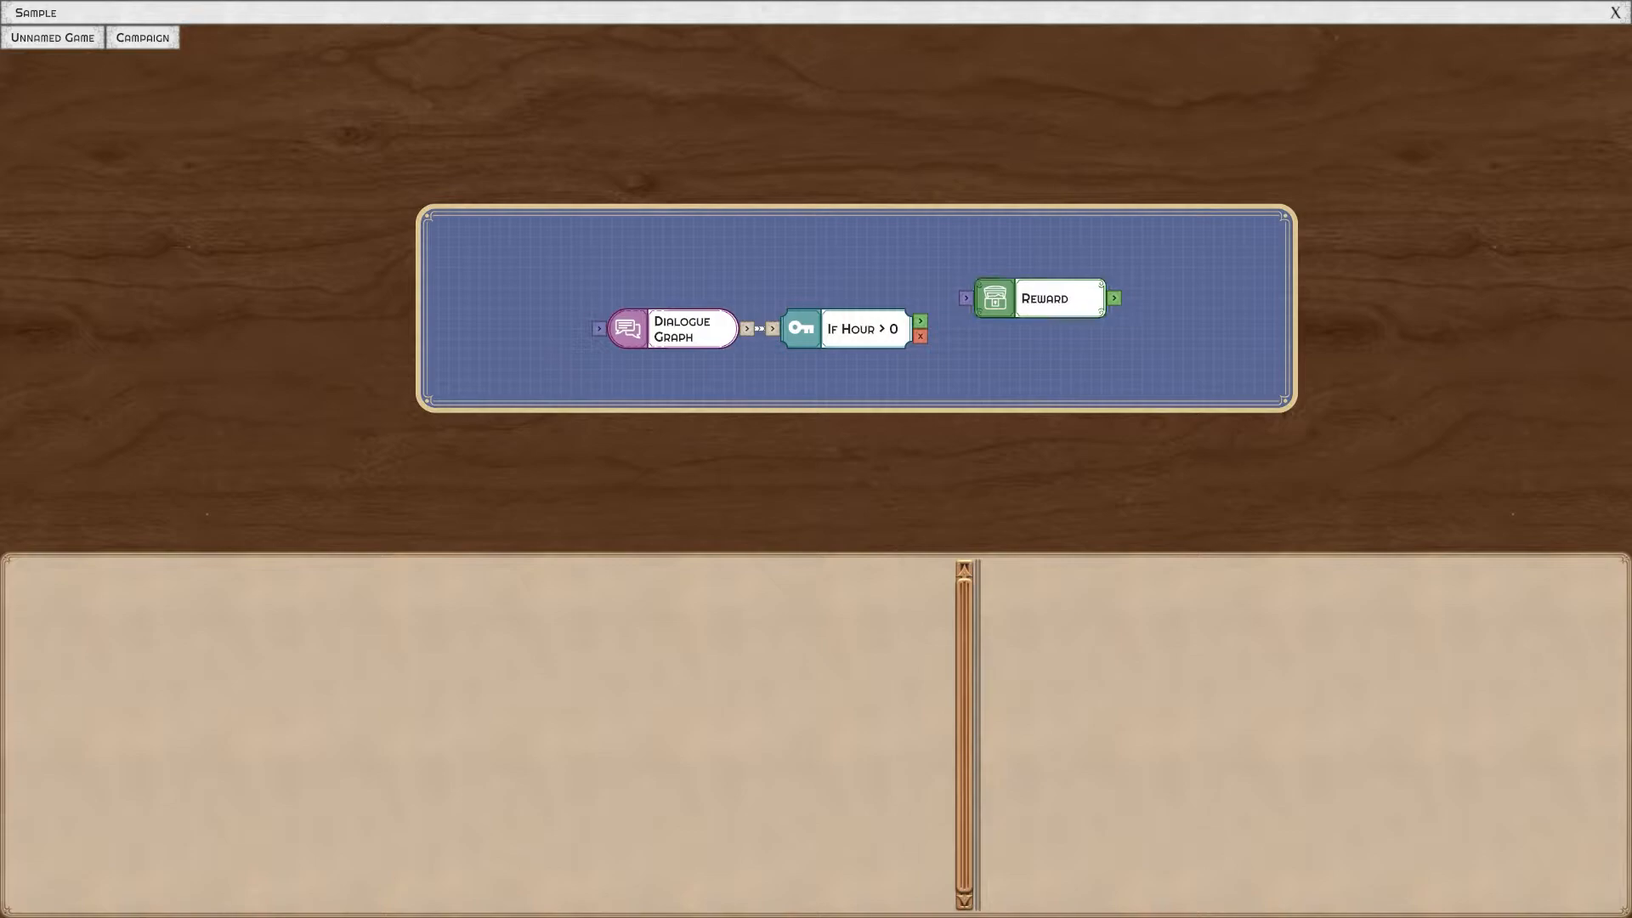
click(1042, 298)
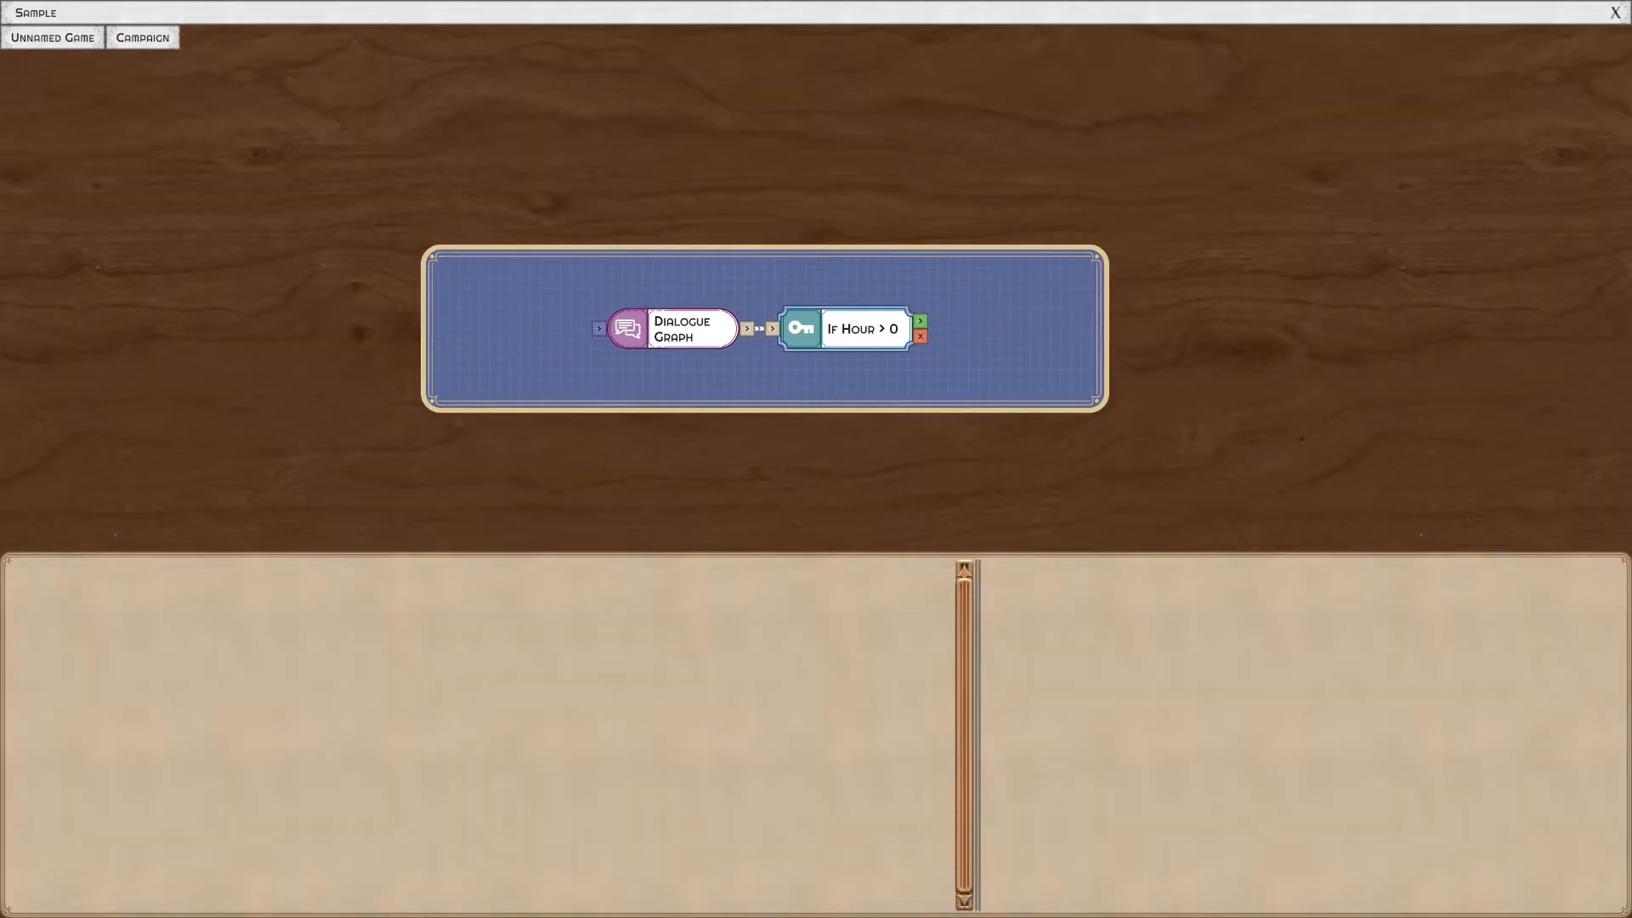
click(862, 329)
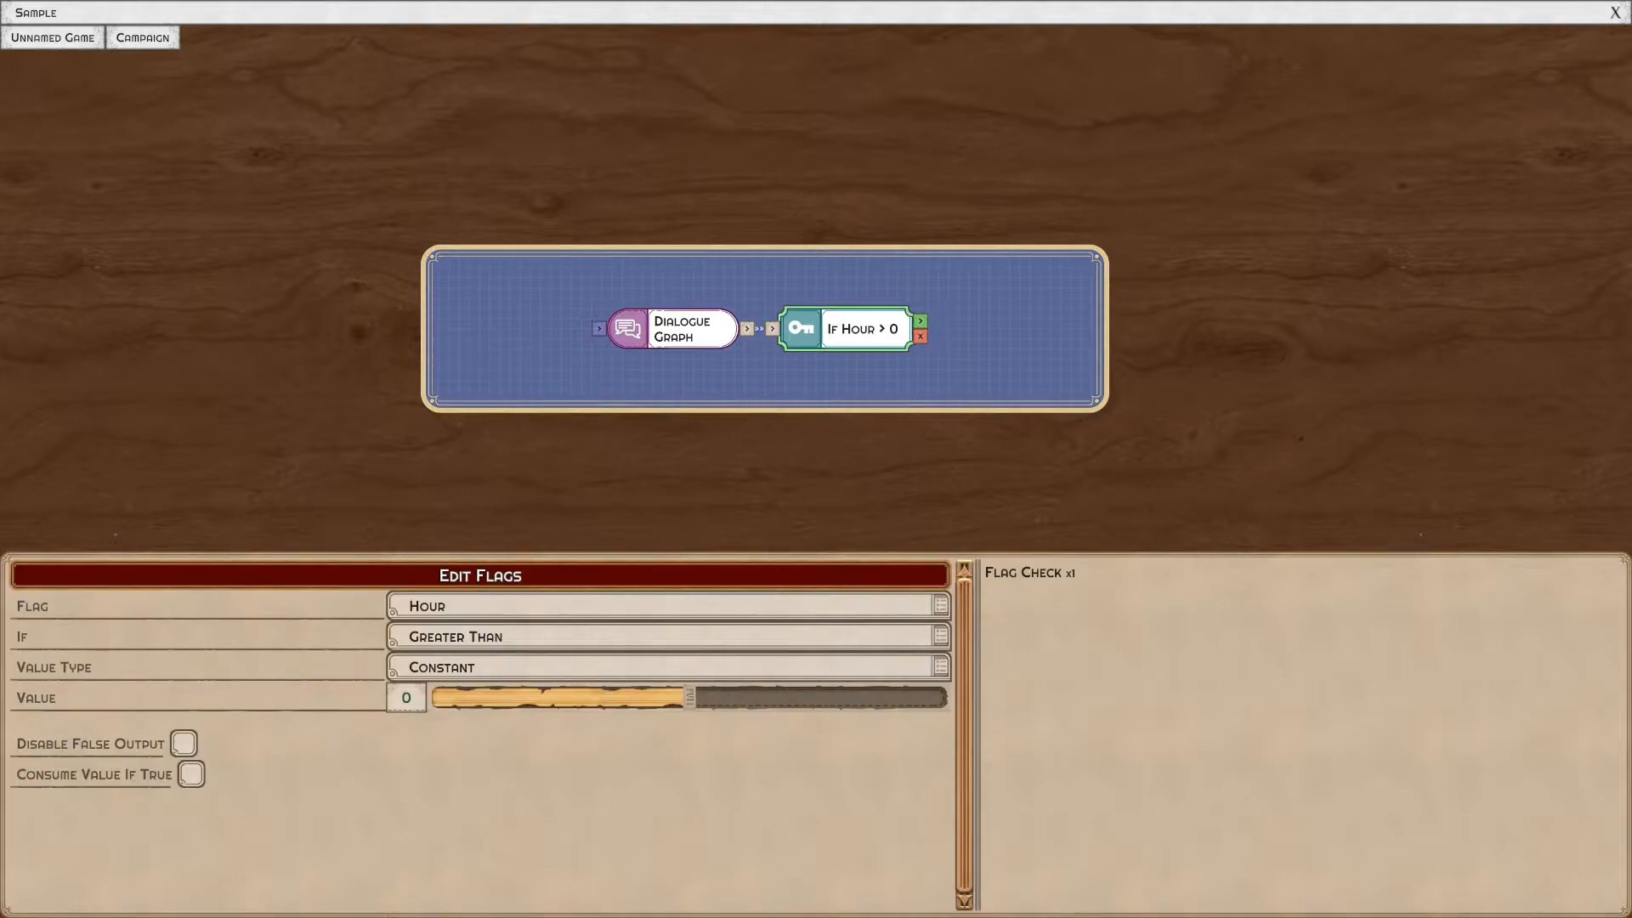
click(920, 333)
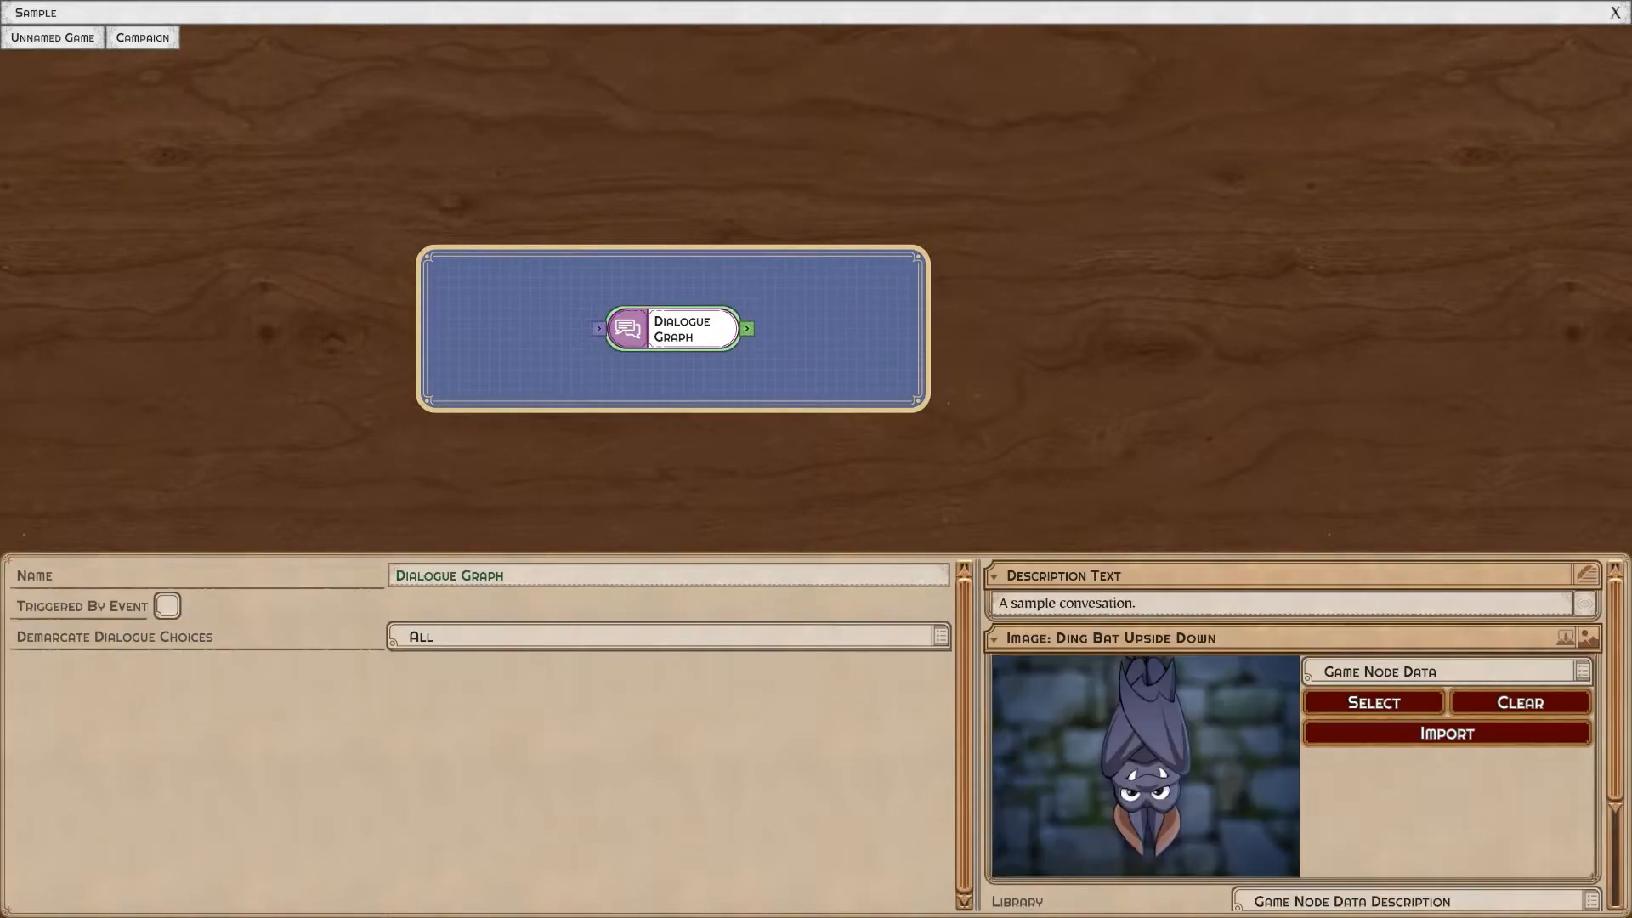
Reopen the Dialogue Graph and browse Add Node > Advanced > Combat to Combat FX.
double_click(674, 328)
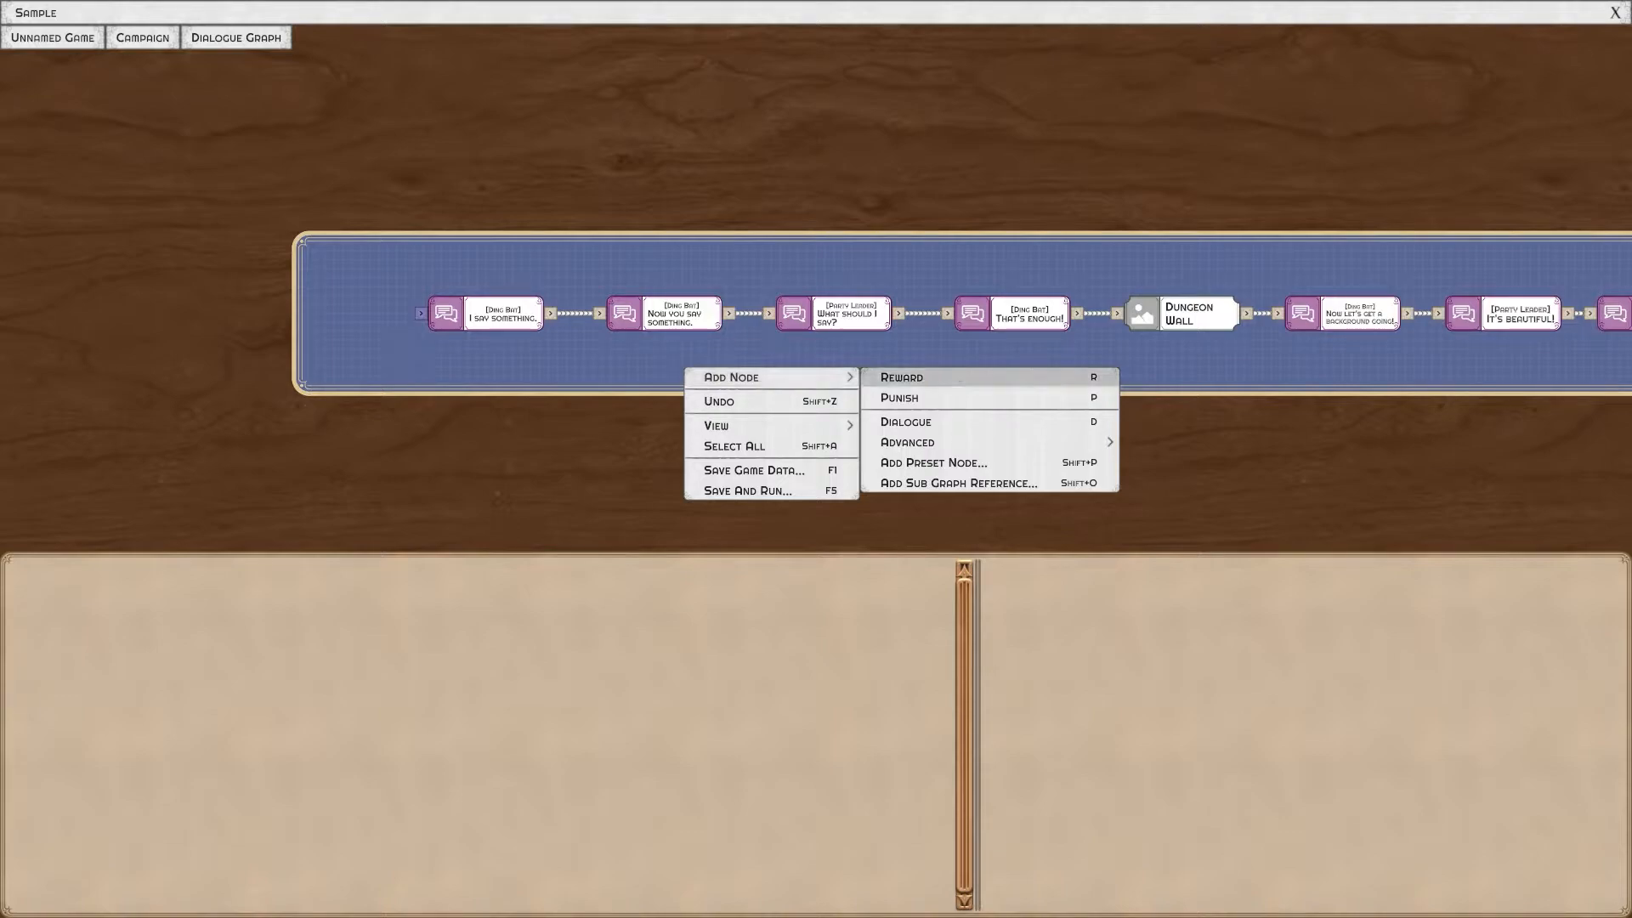
click(905, 441)
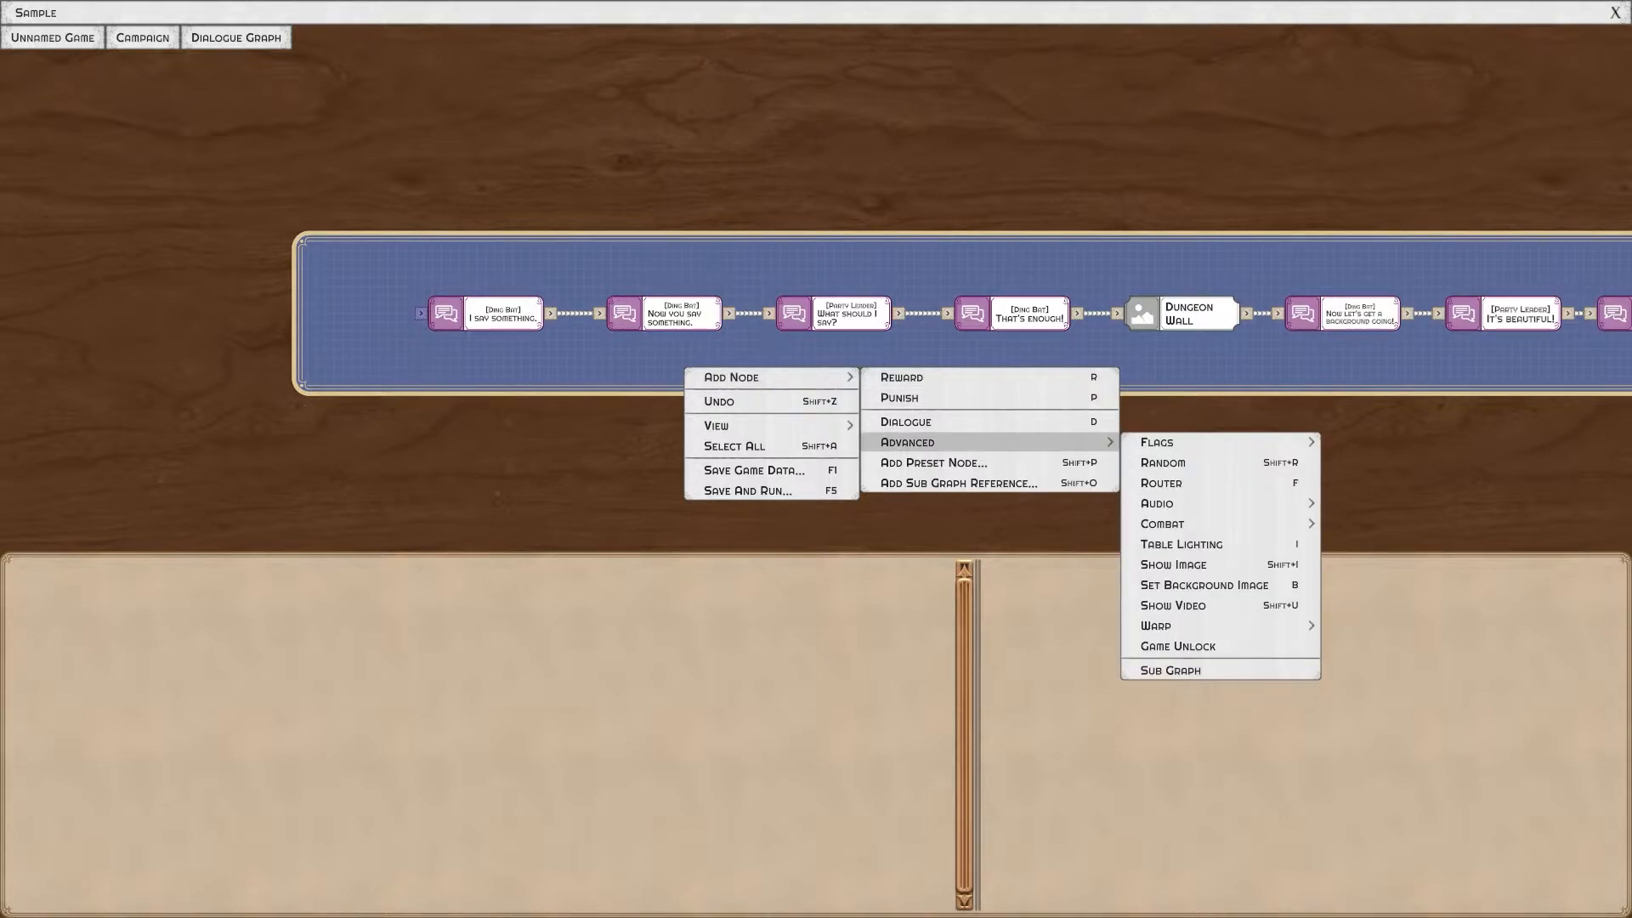
mouse_move(1160, 524)
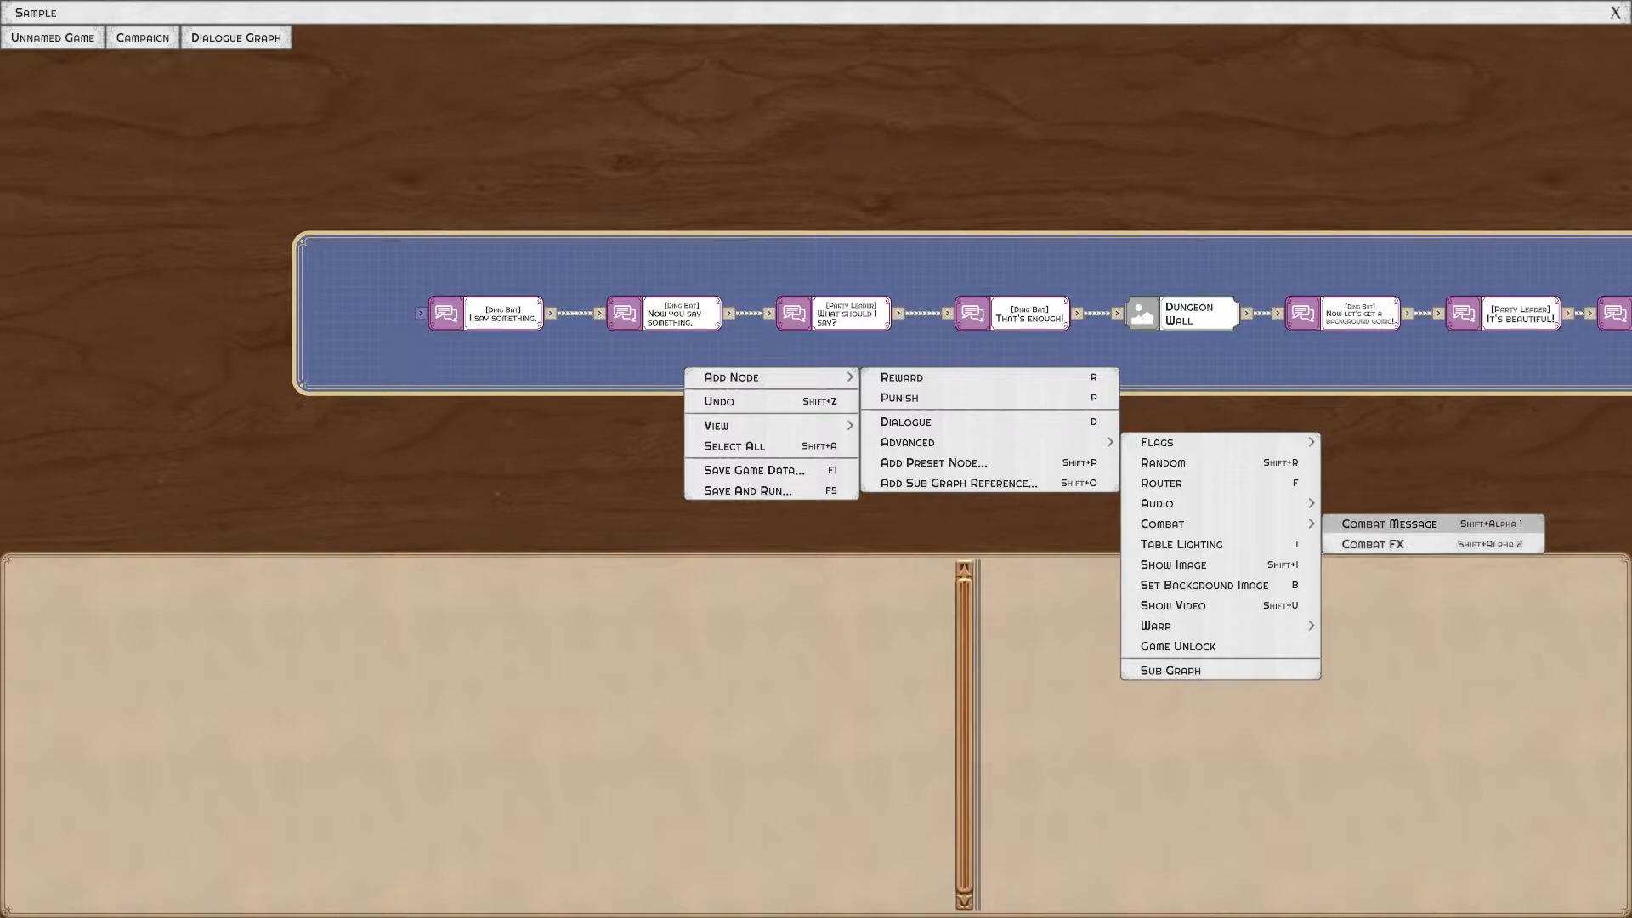
click(1387, 523)
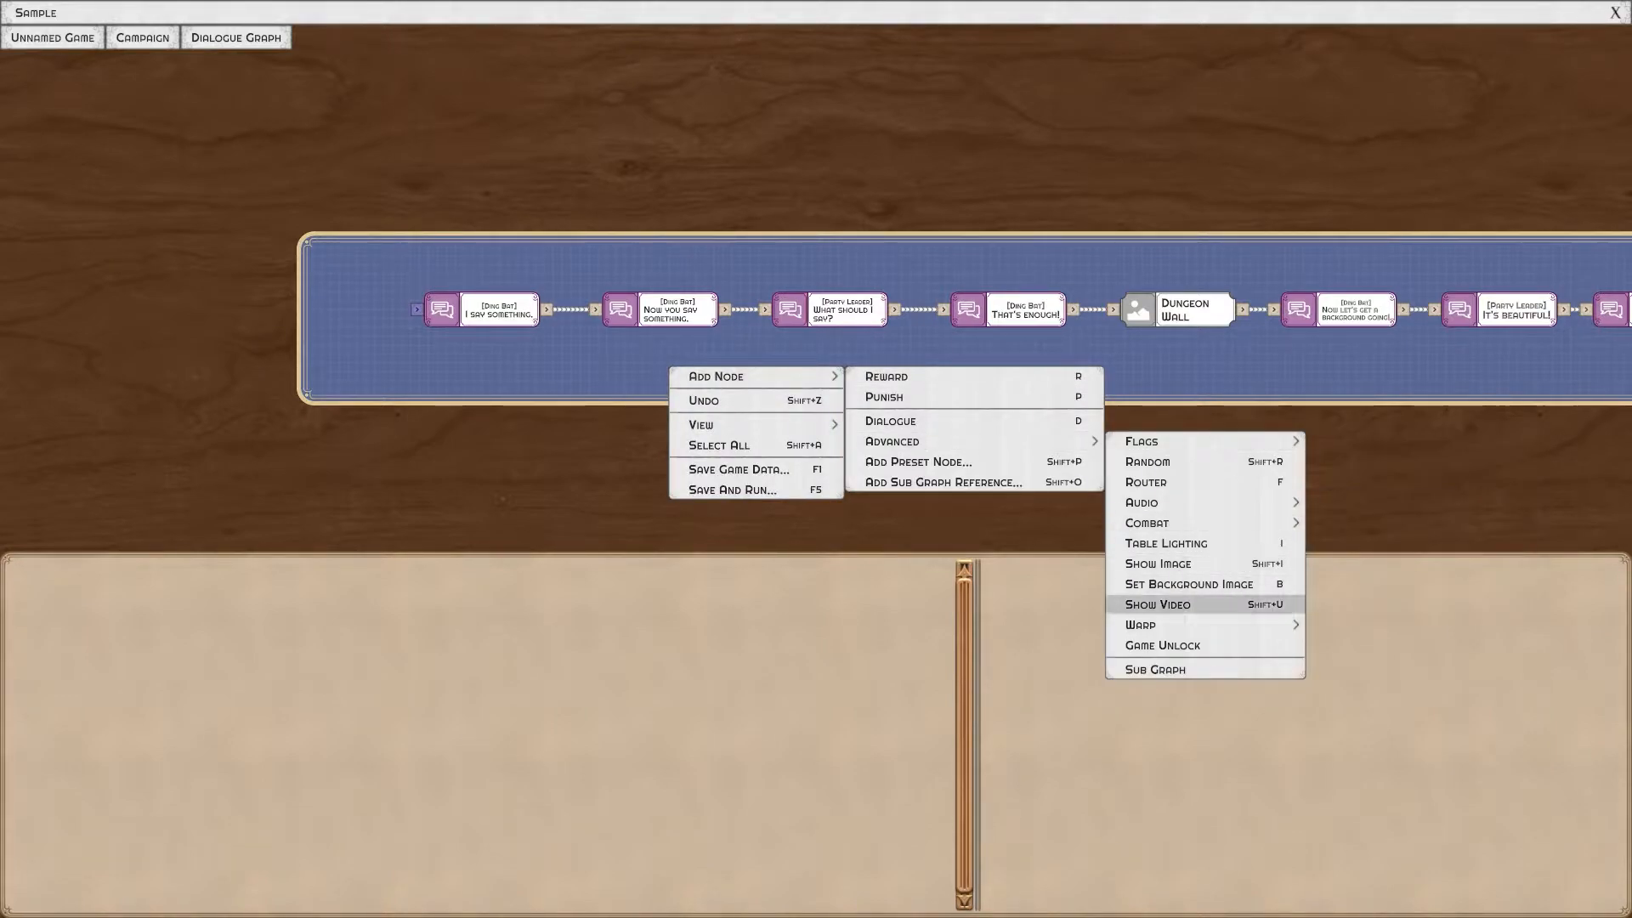
mouse_move(1140, 502)
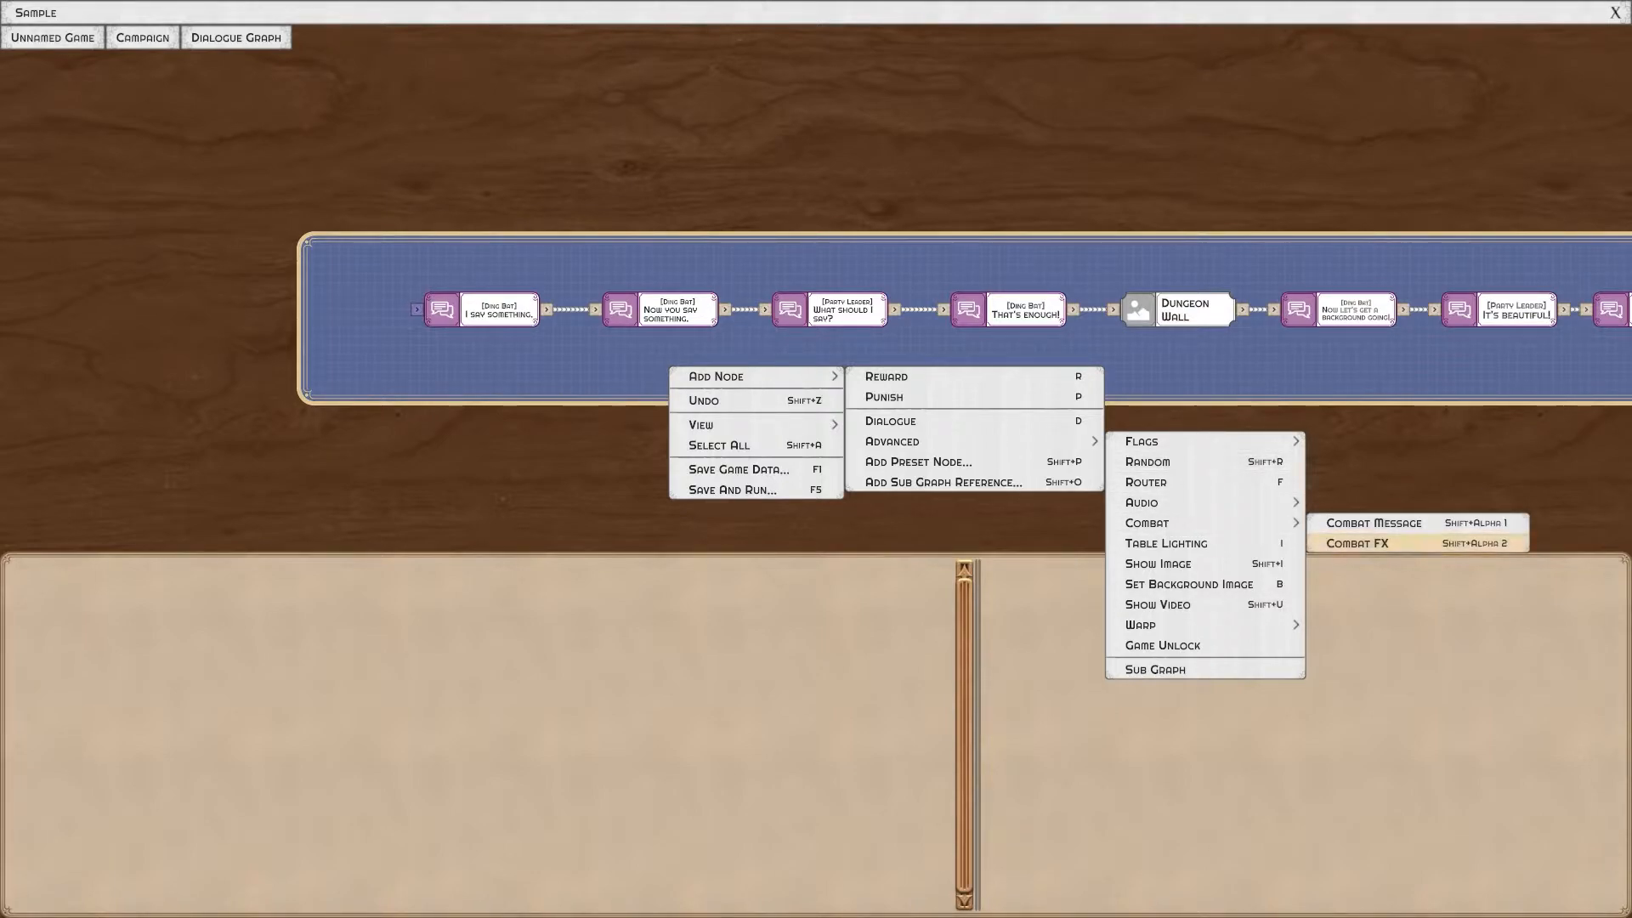
Place a Combat FX node below the dialogue chain with entity filter Advanced, then deselect it.
click(1356, 543)
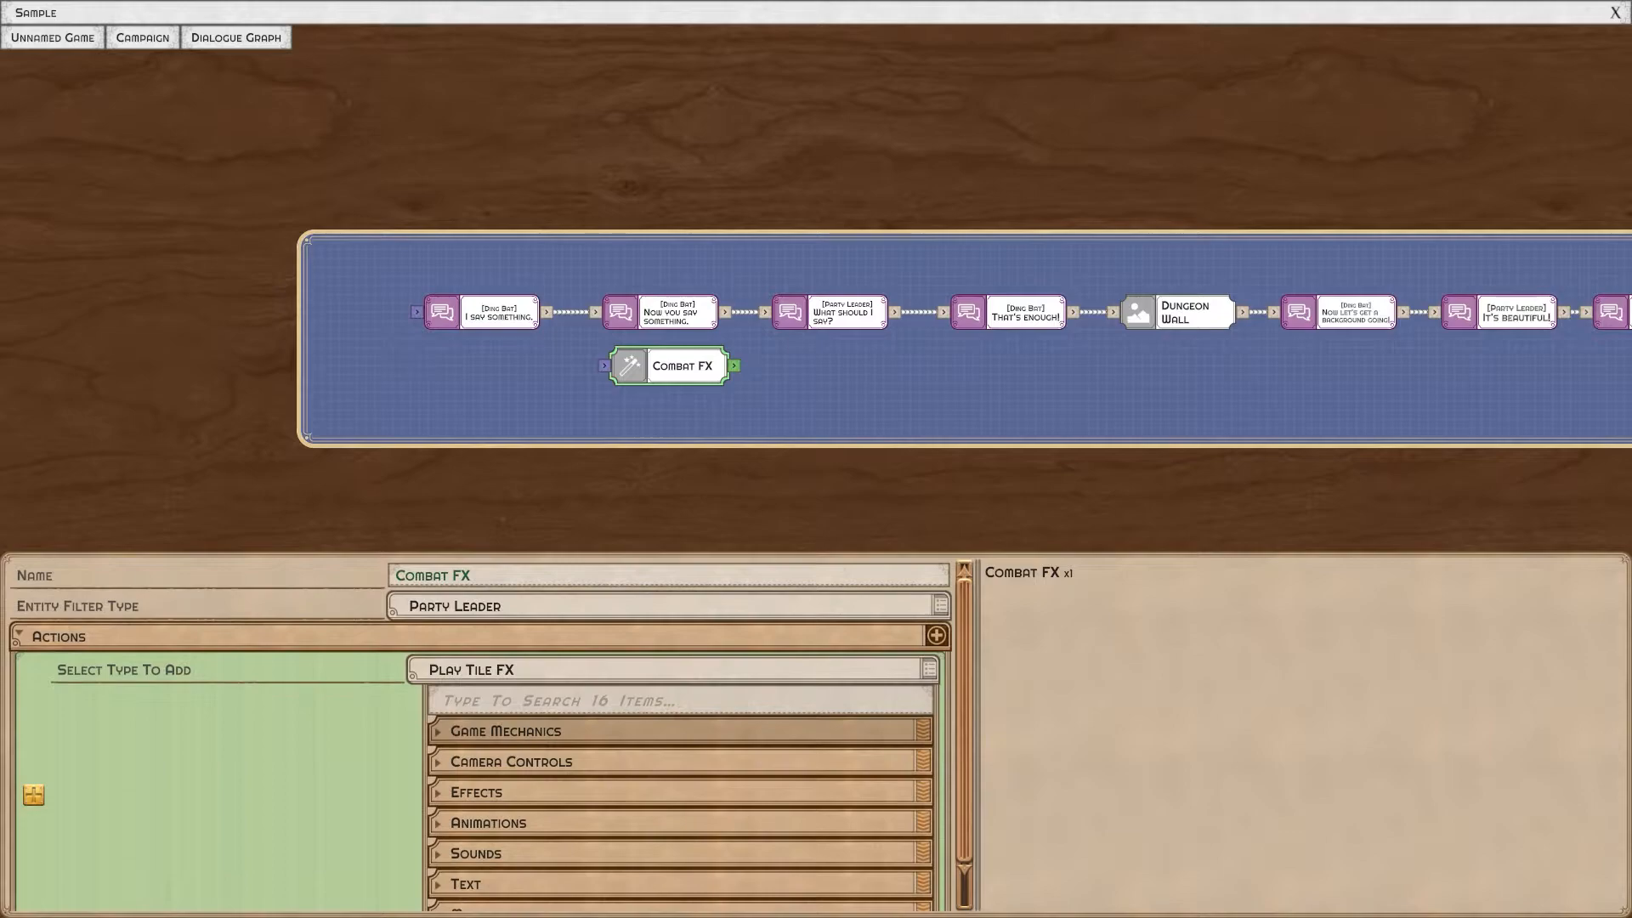
click(667, 606)
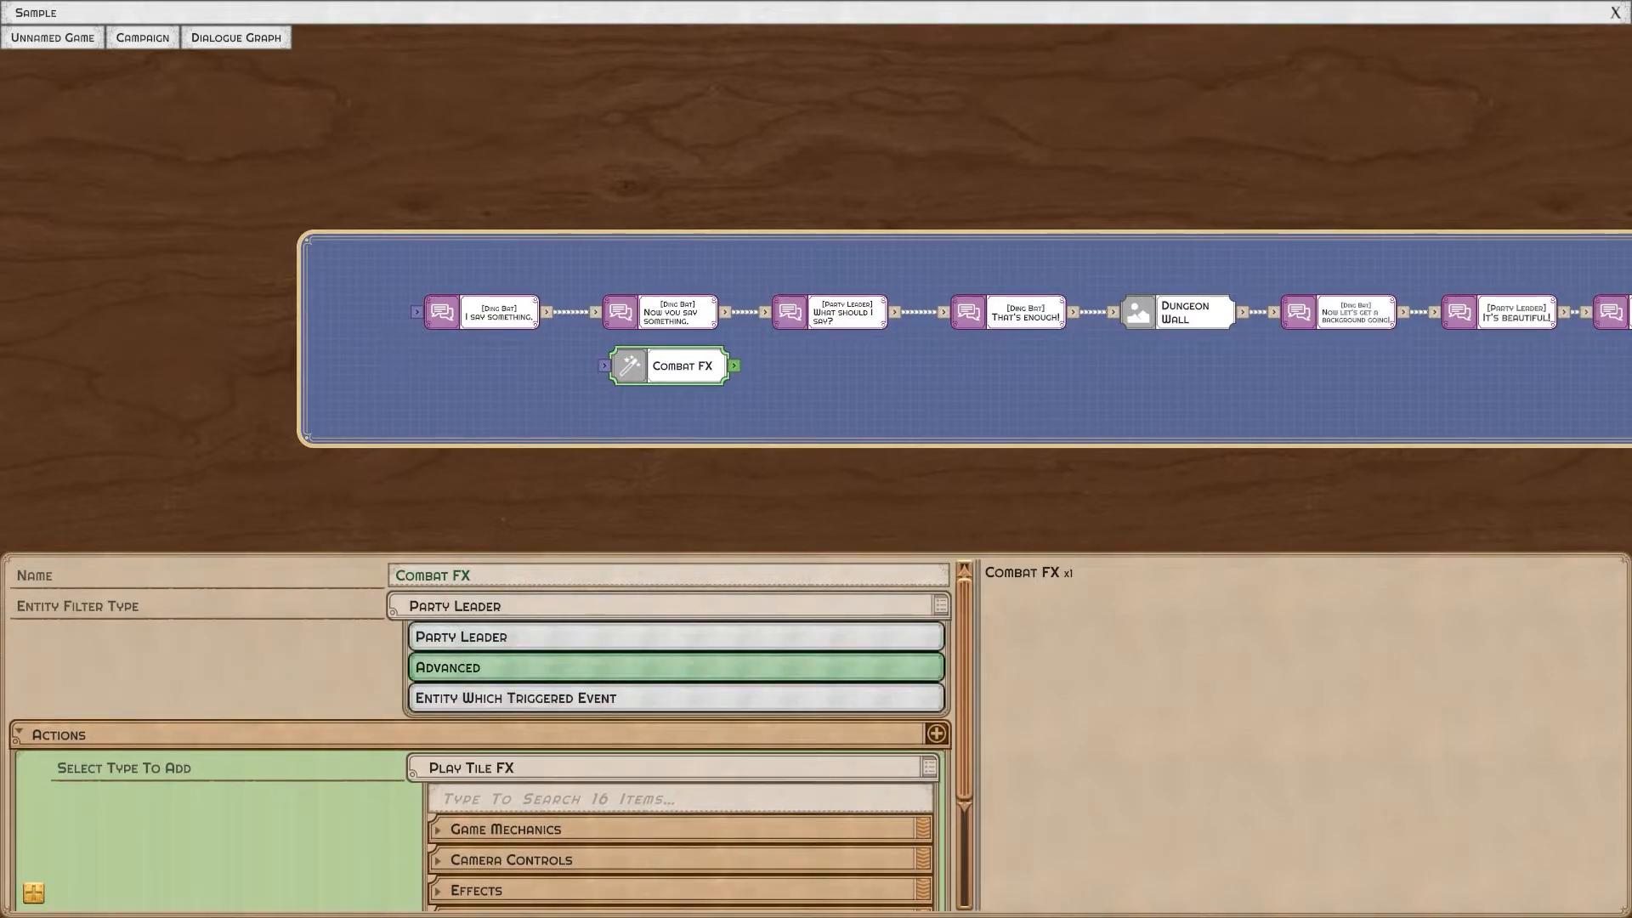
click(448, 667)
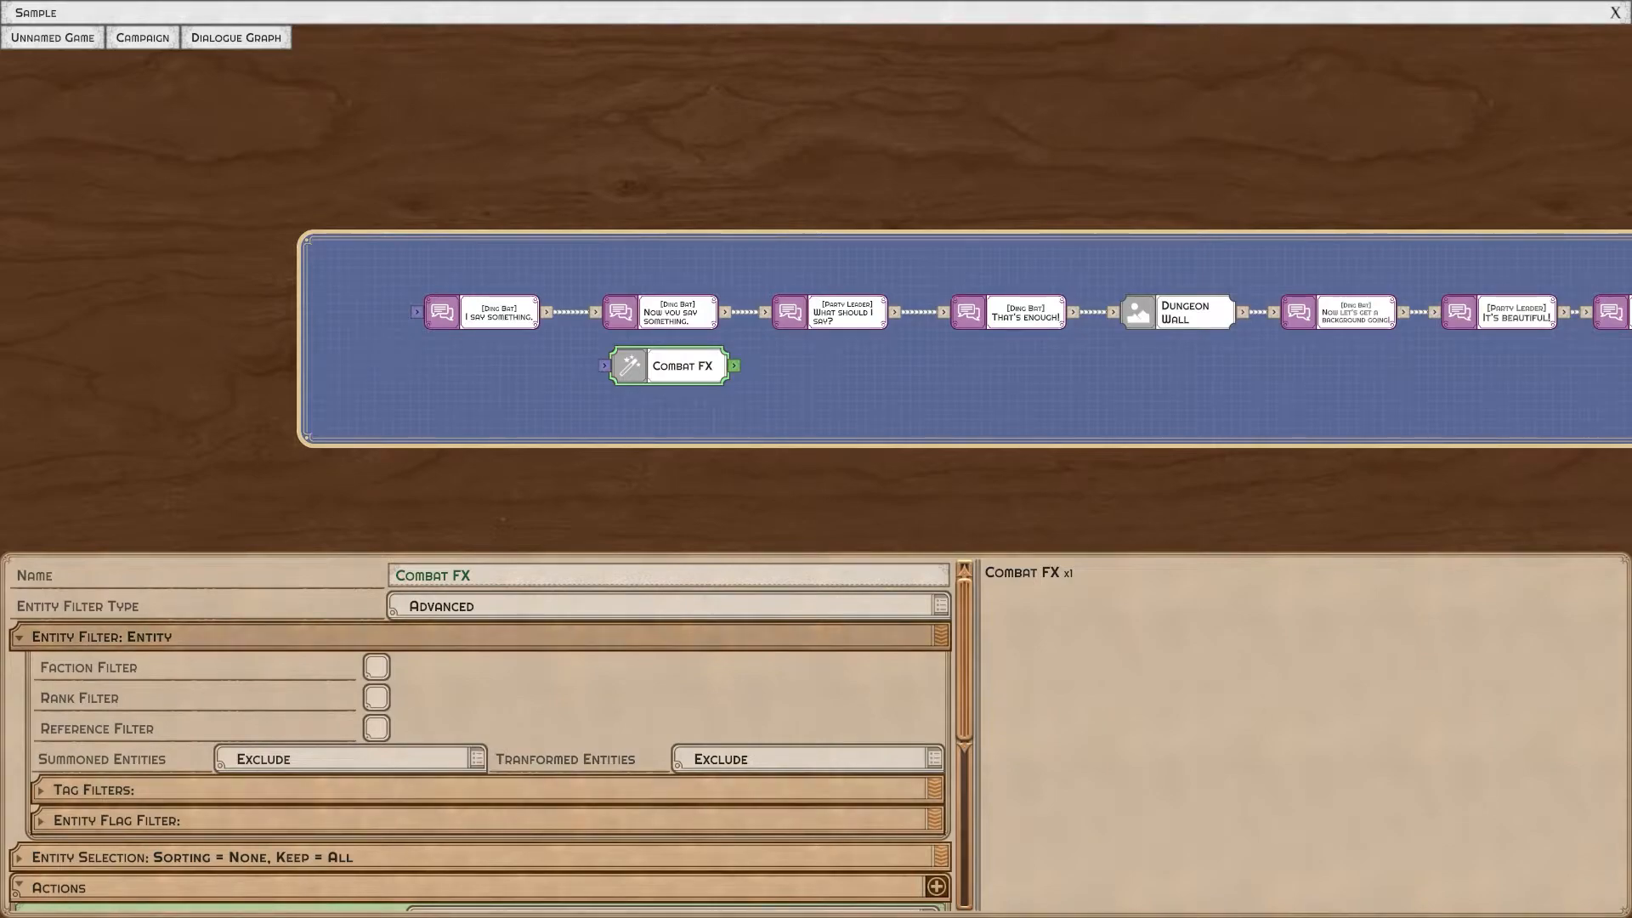
click(933, 886)
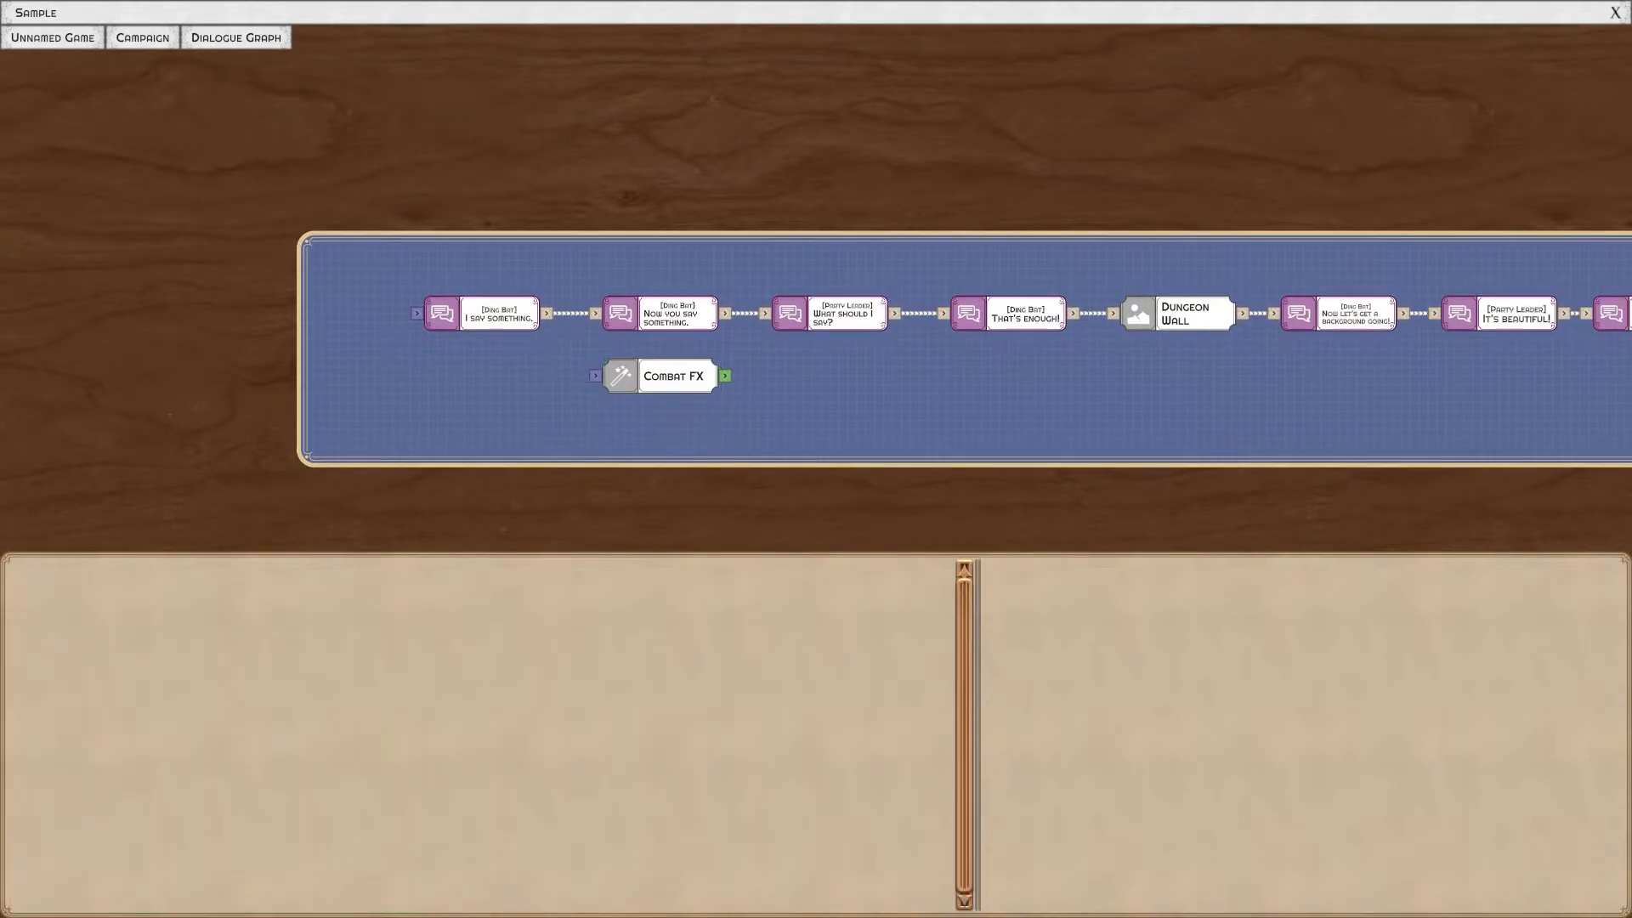
Back at campaign level, make Dialogue Graph event-triggered and look through Entity and Ability triggers.
click(672, 375)
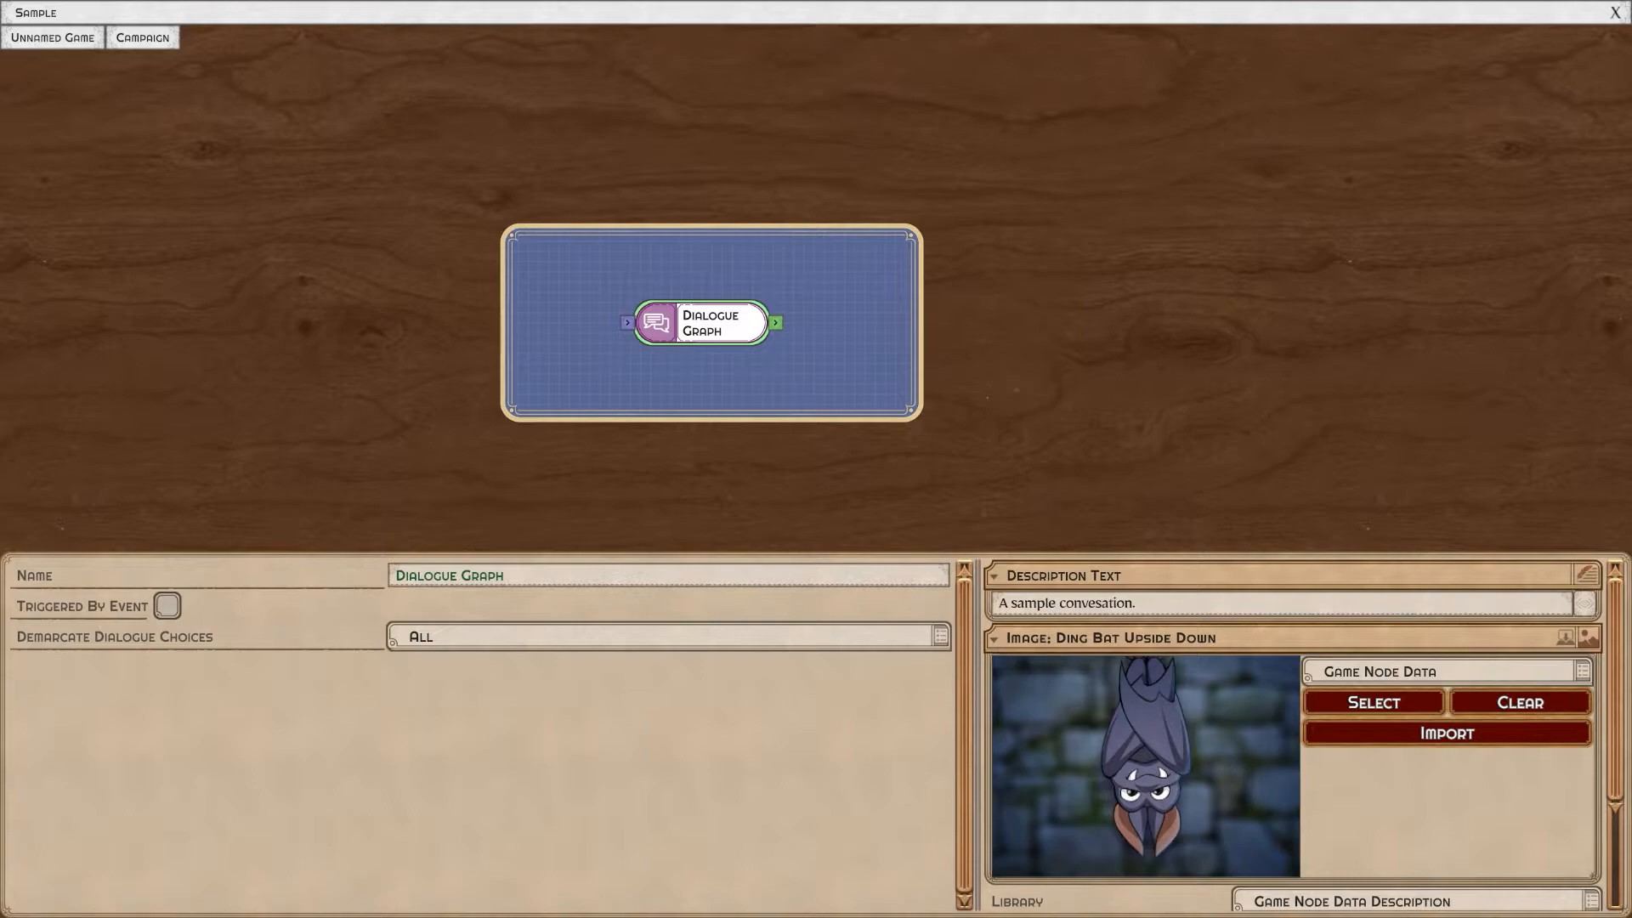
click(167, 605)
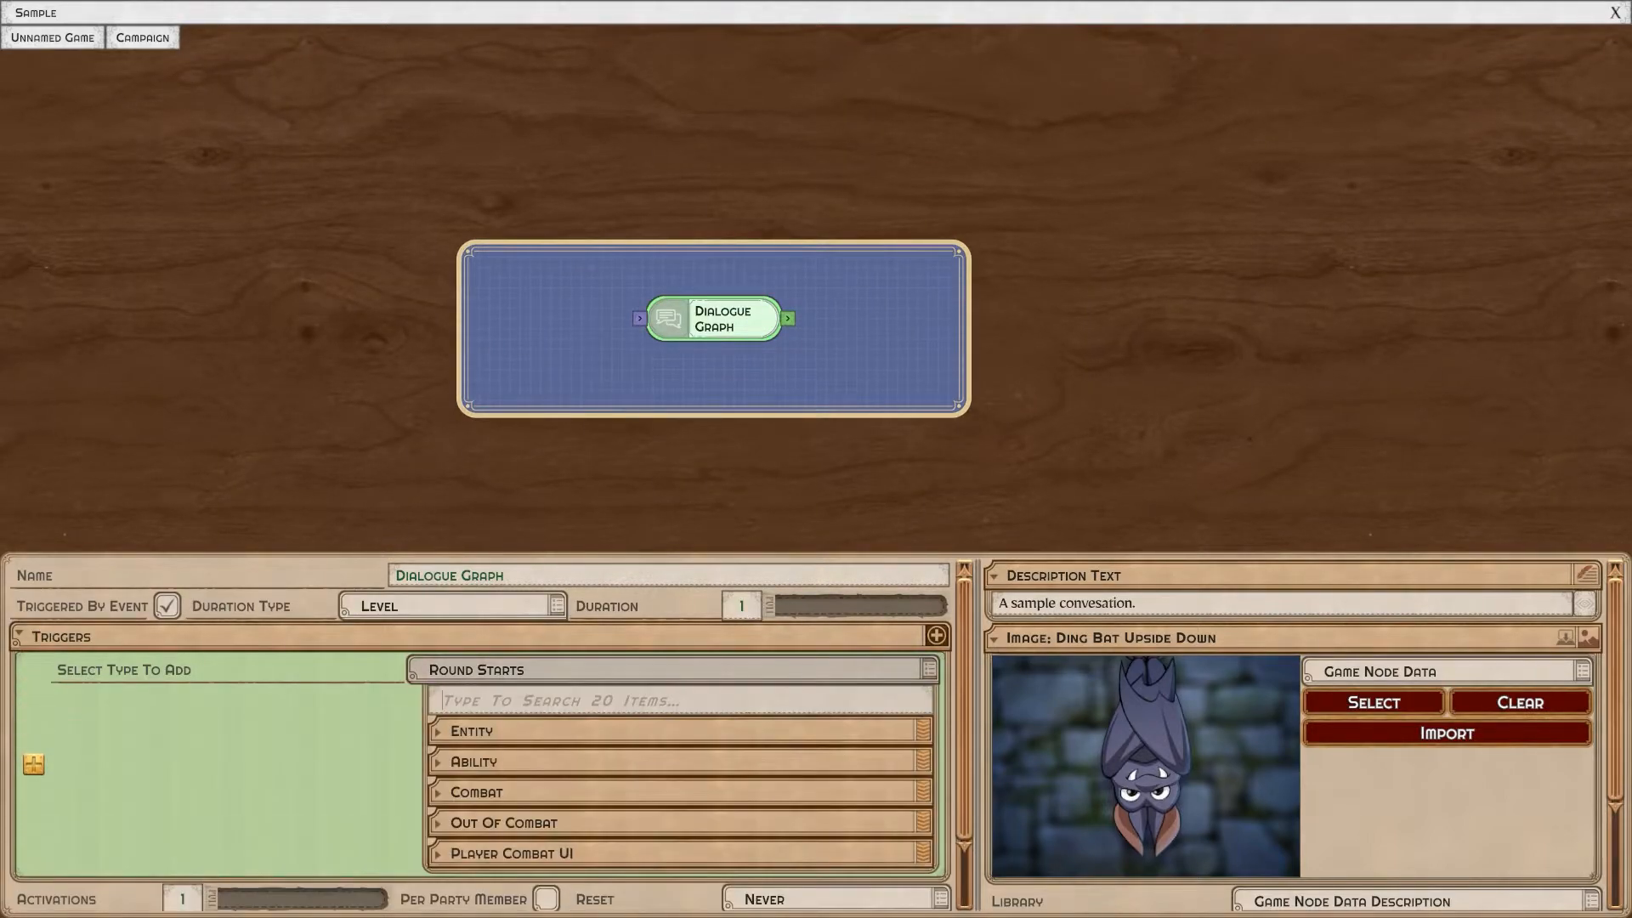
click(470, 730)
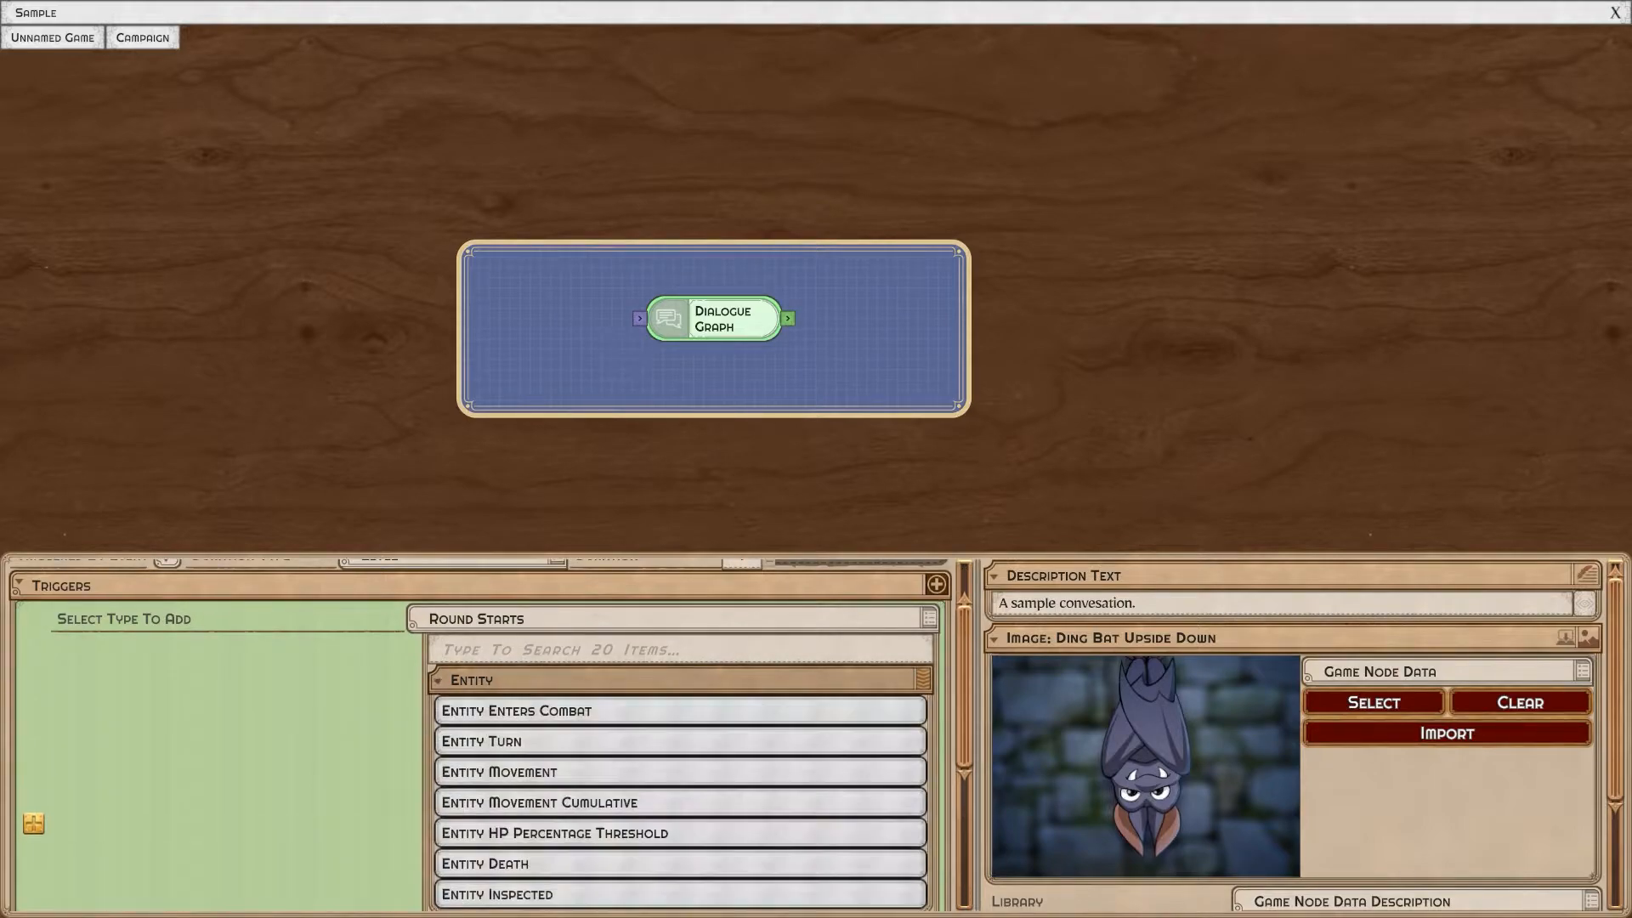
click(469, 680)
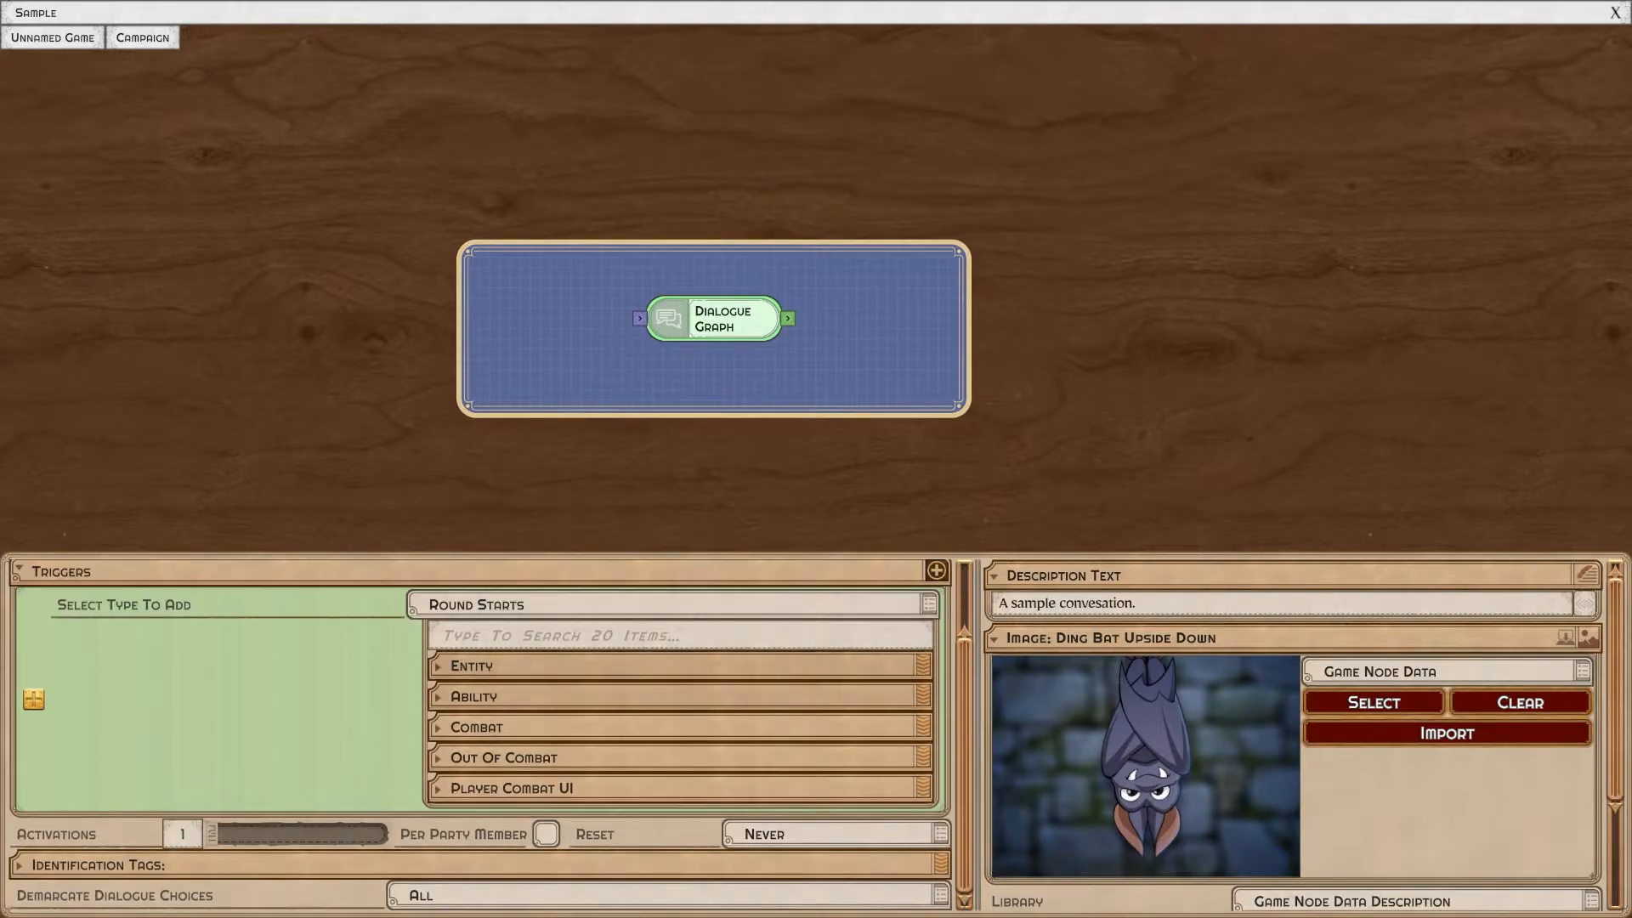
click(472, 696)
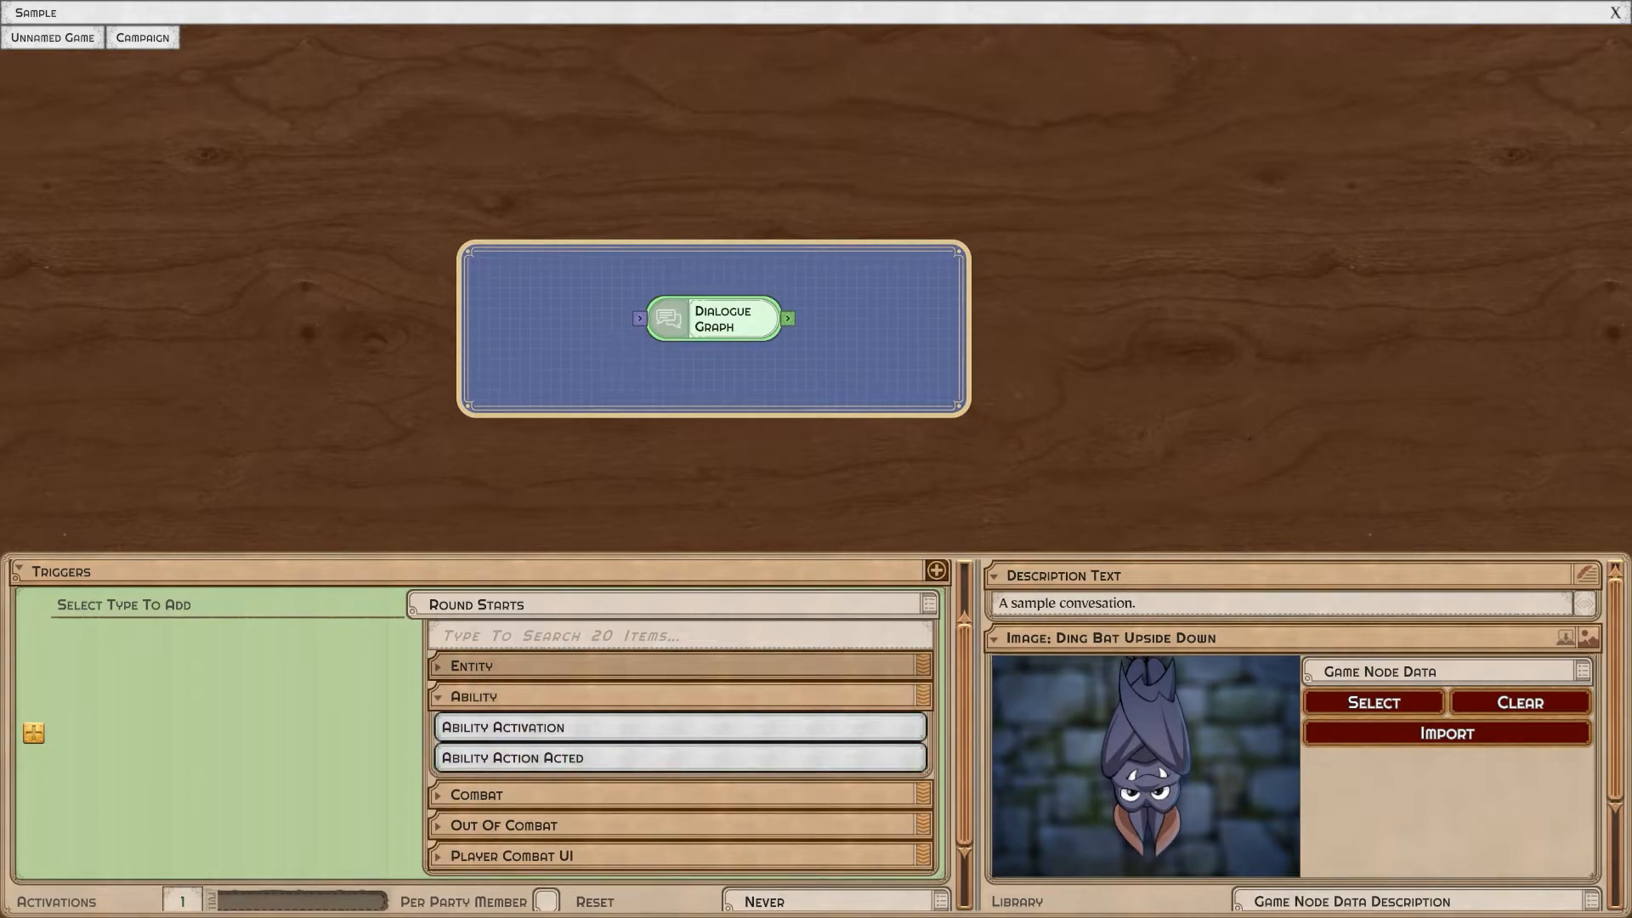
Browse the Entity, Ability, Combat and Player Combat UI trigger categories, then collapse the triggers section.
click(470, 666)
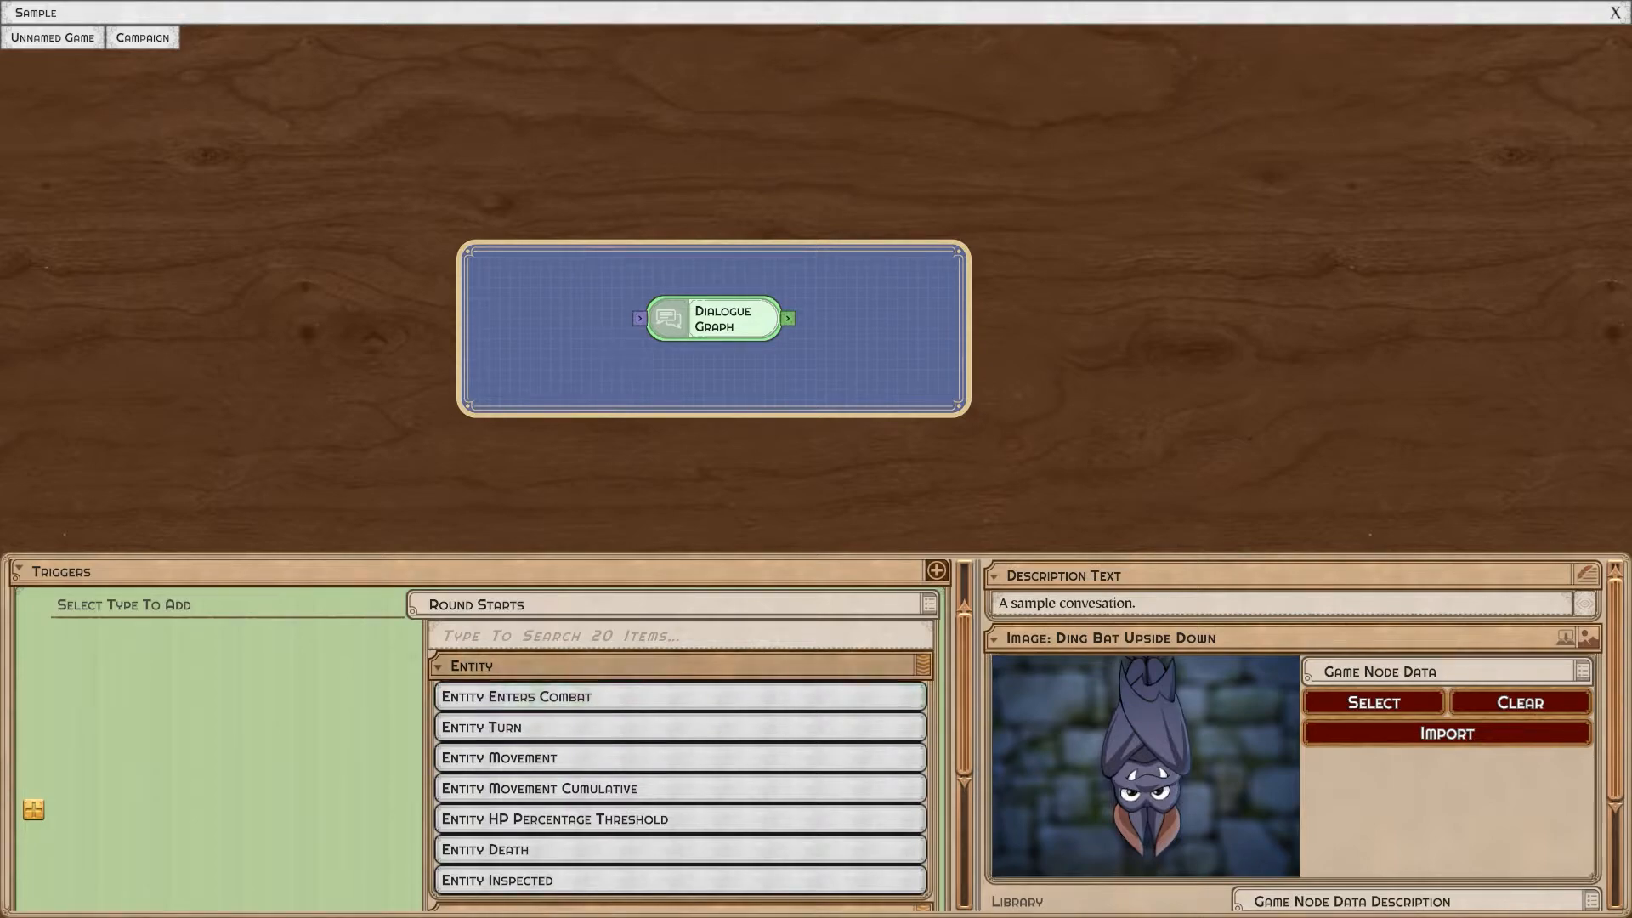
click(469, 665)
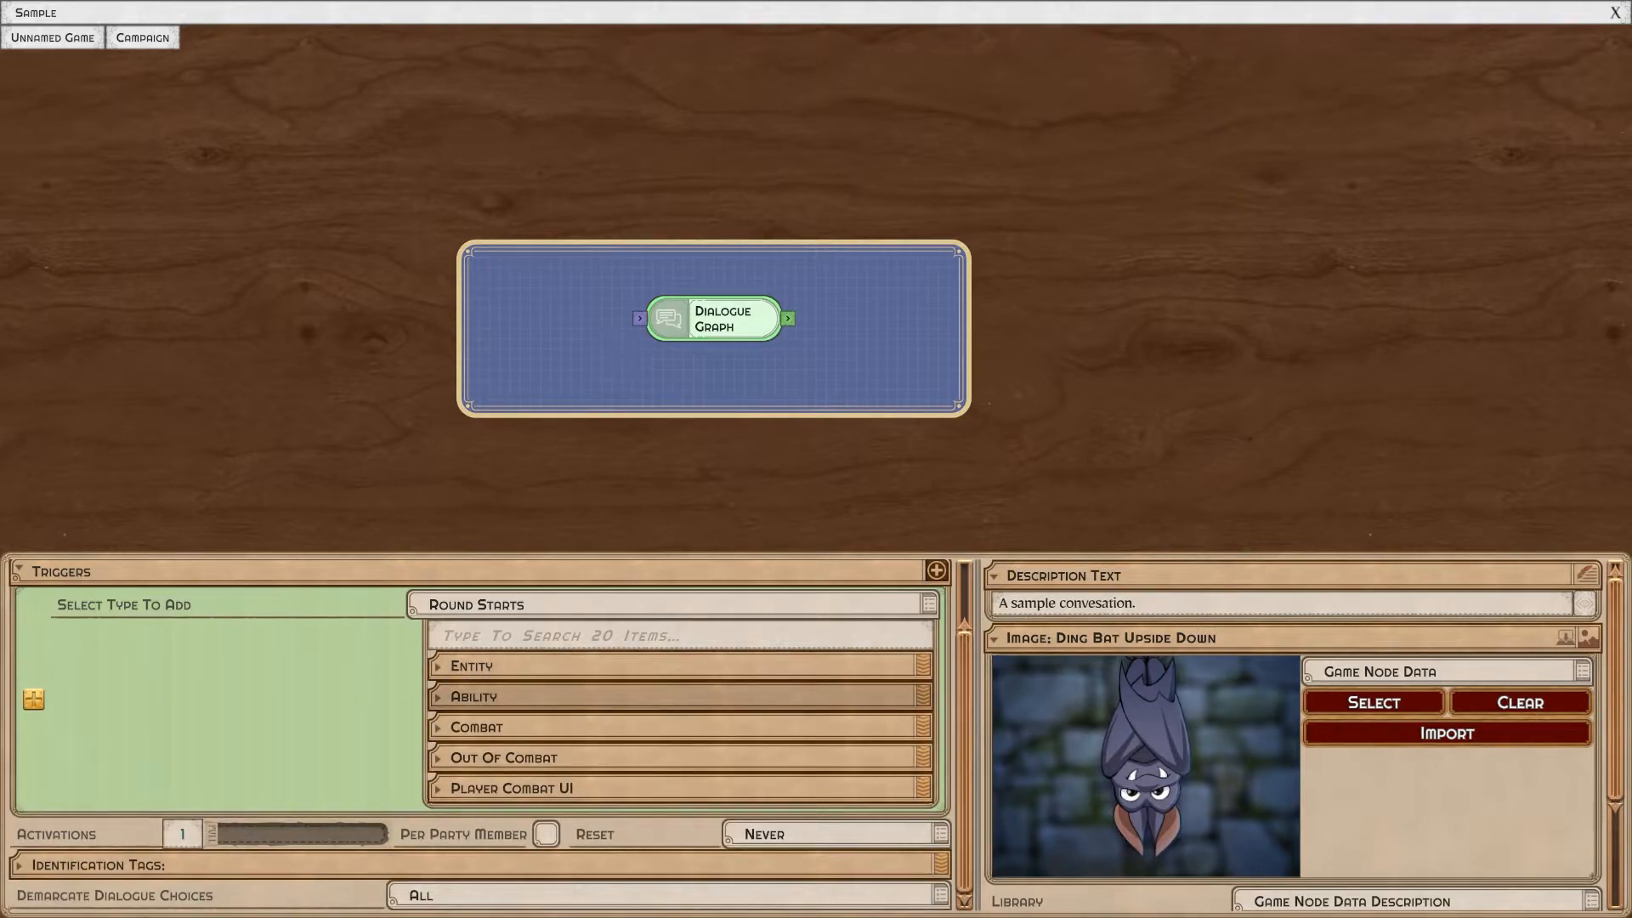
click(472, 696)
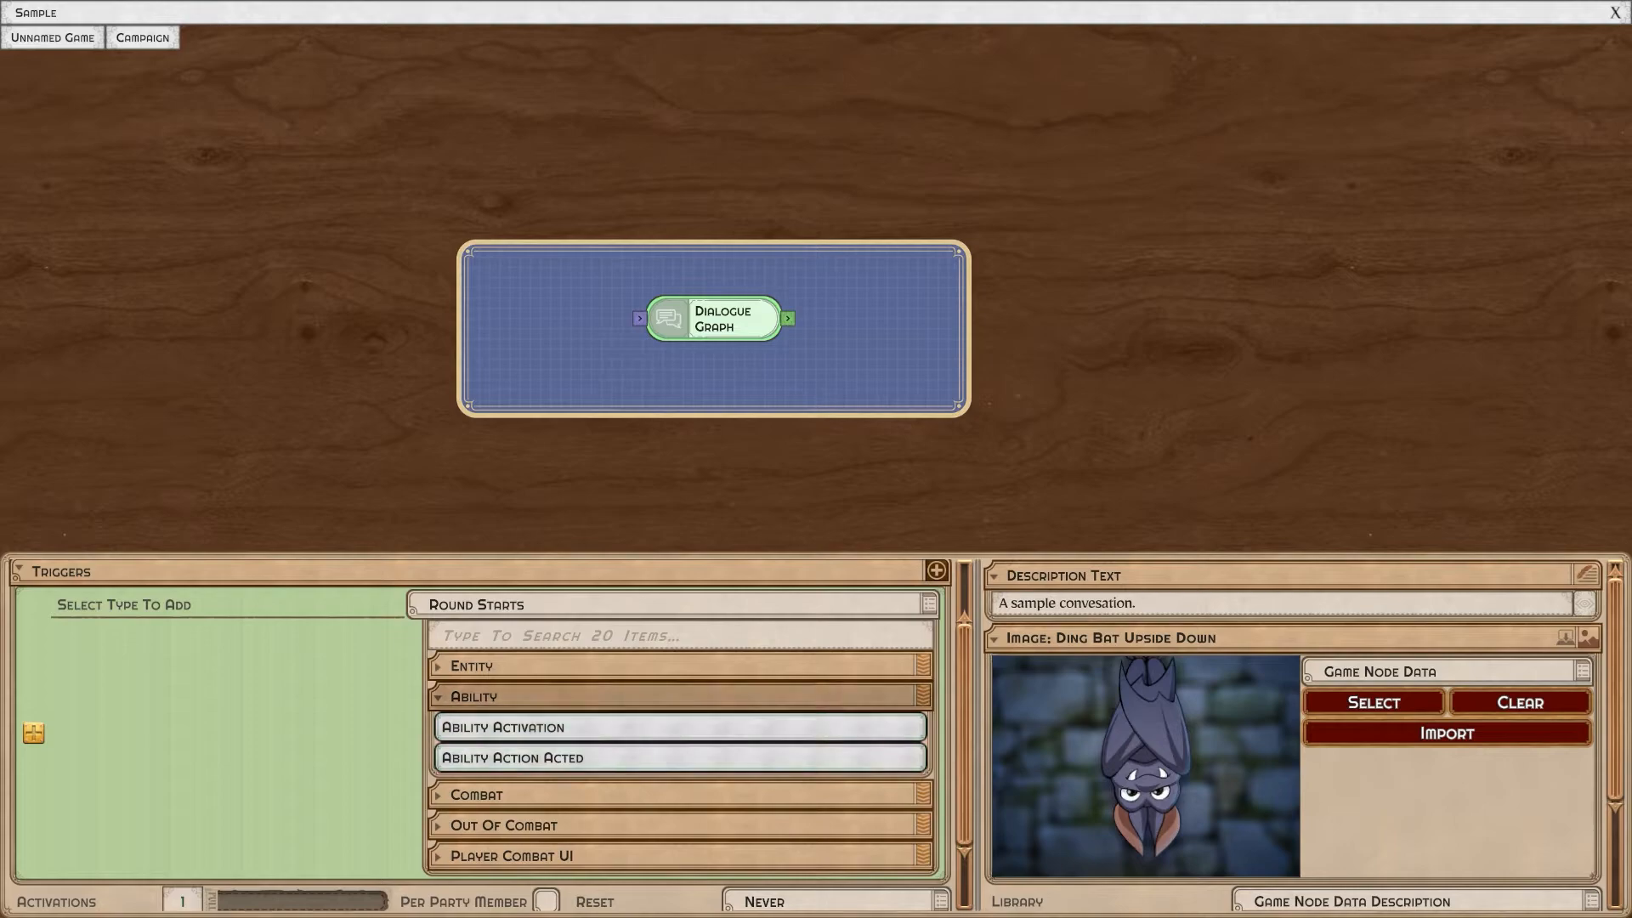
click(474, 726)
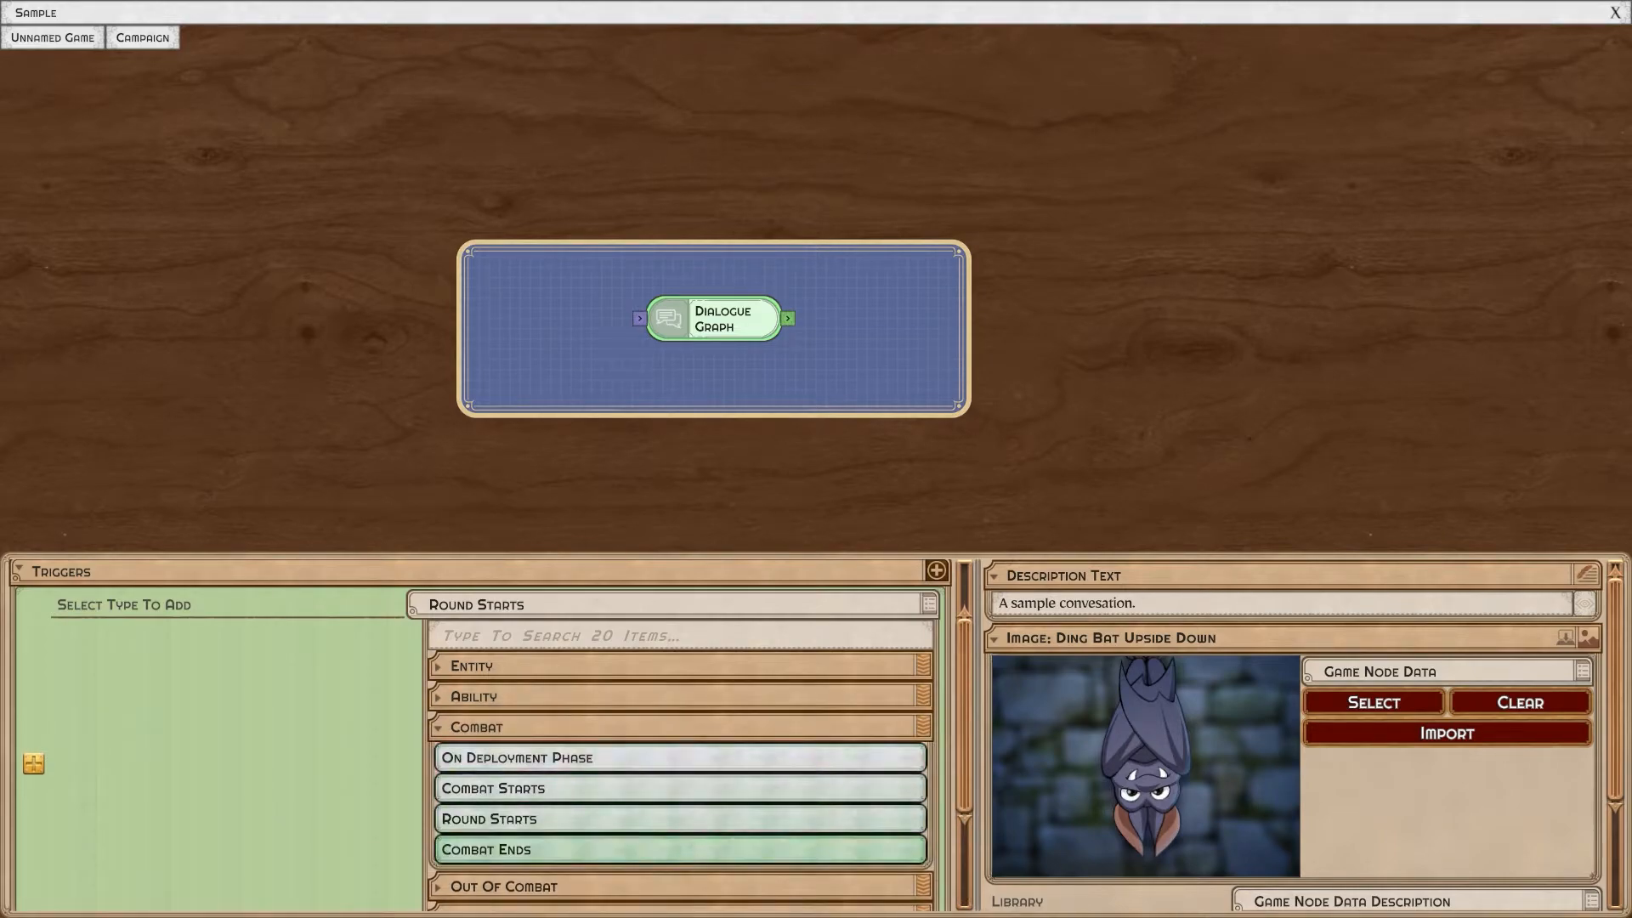
click(474, 726)
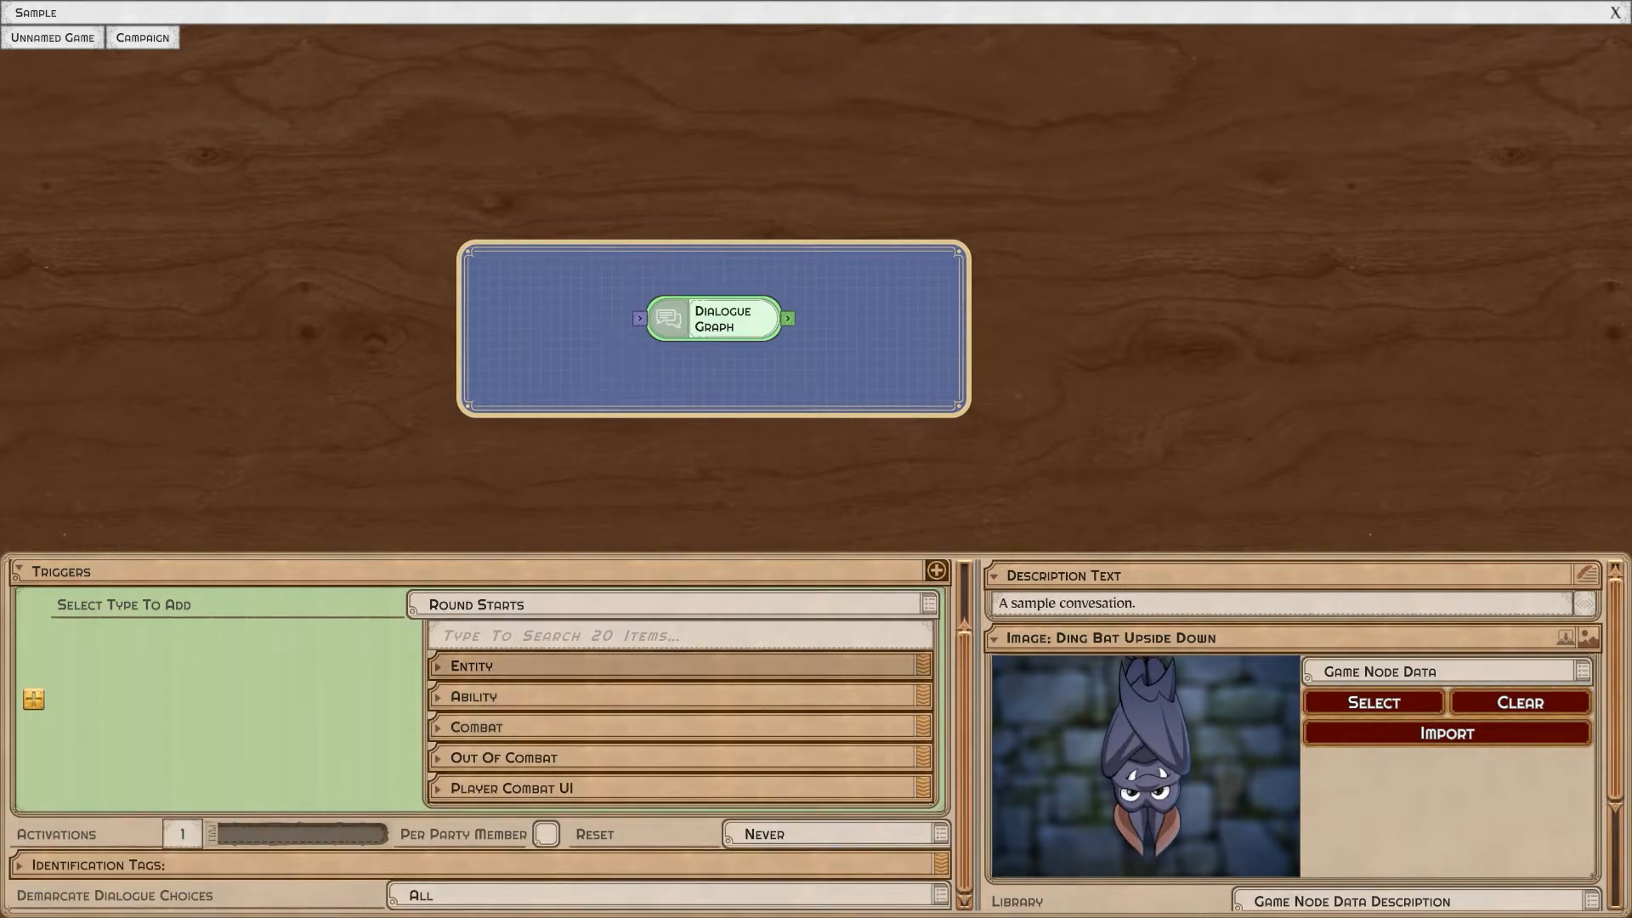
click(470, 666)
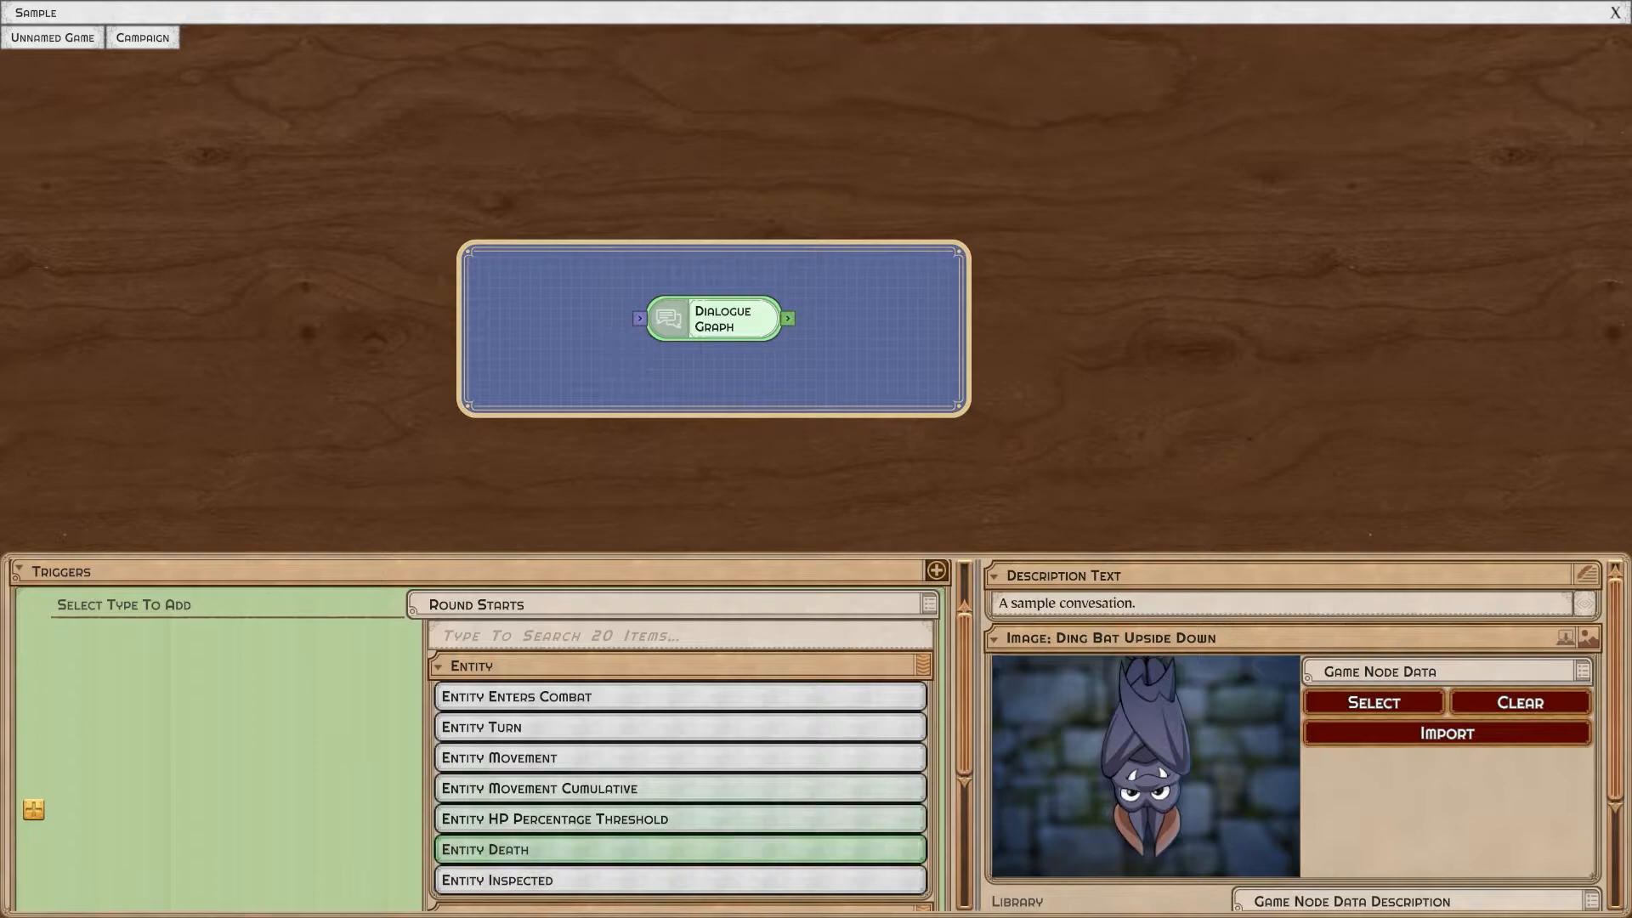
click(470, 664)
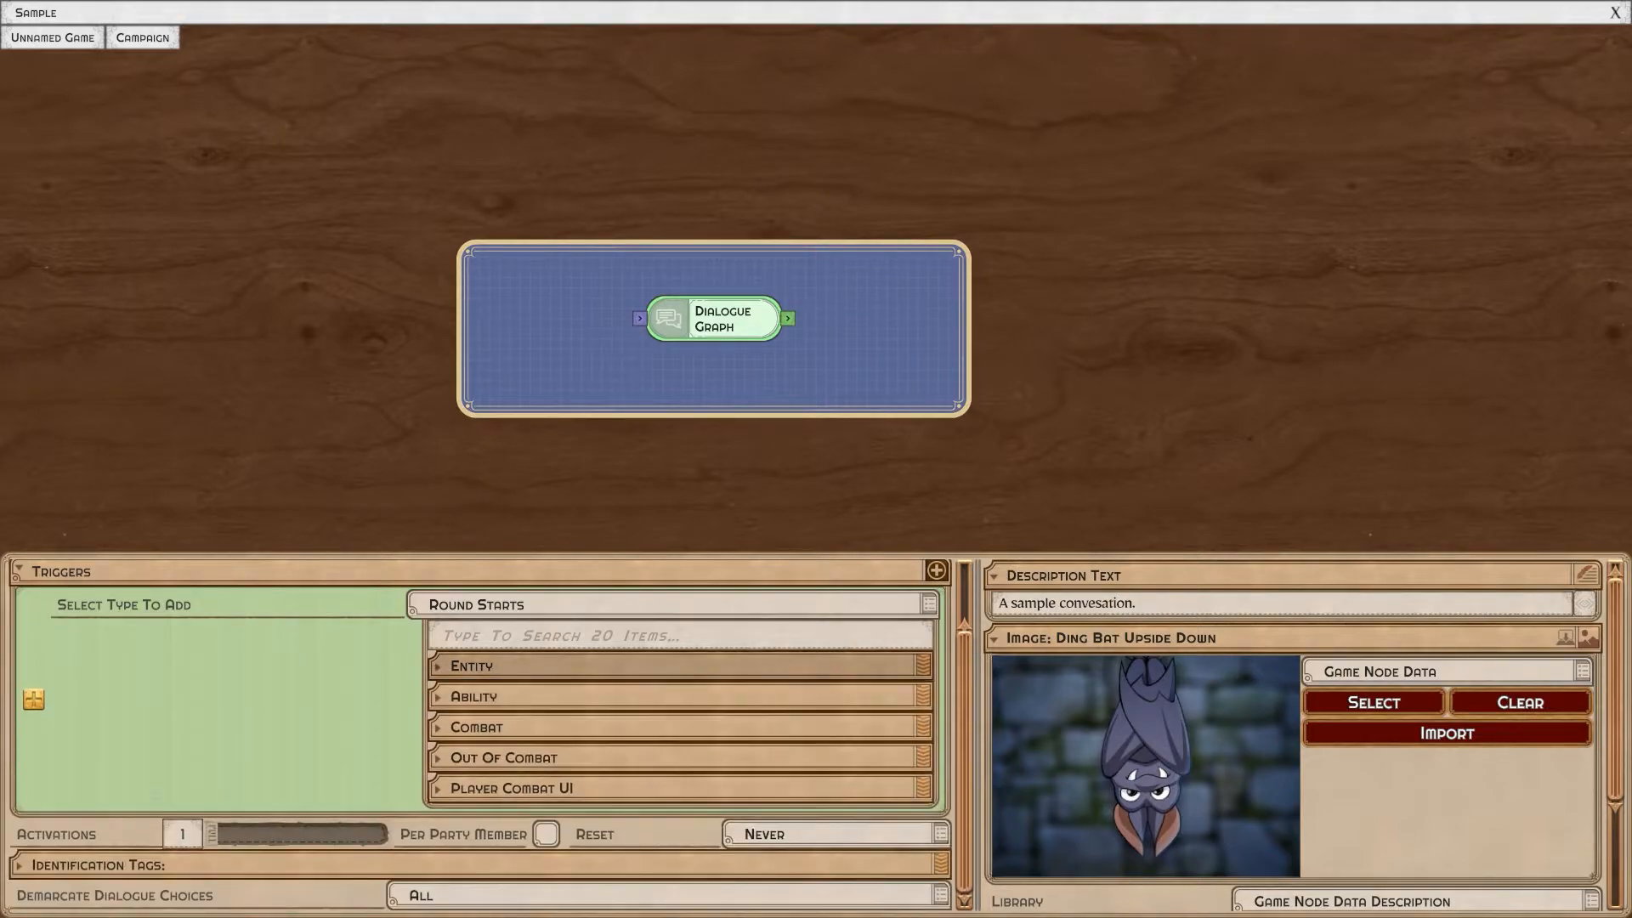
click(504, 756)
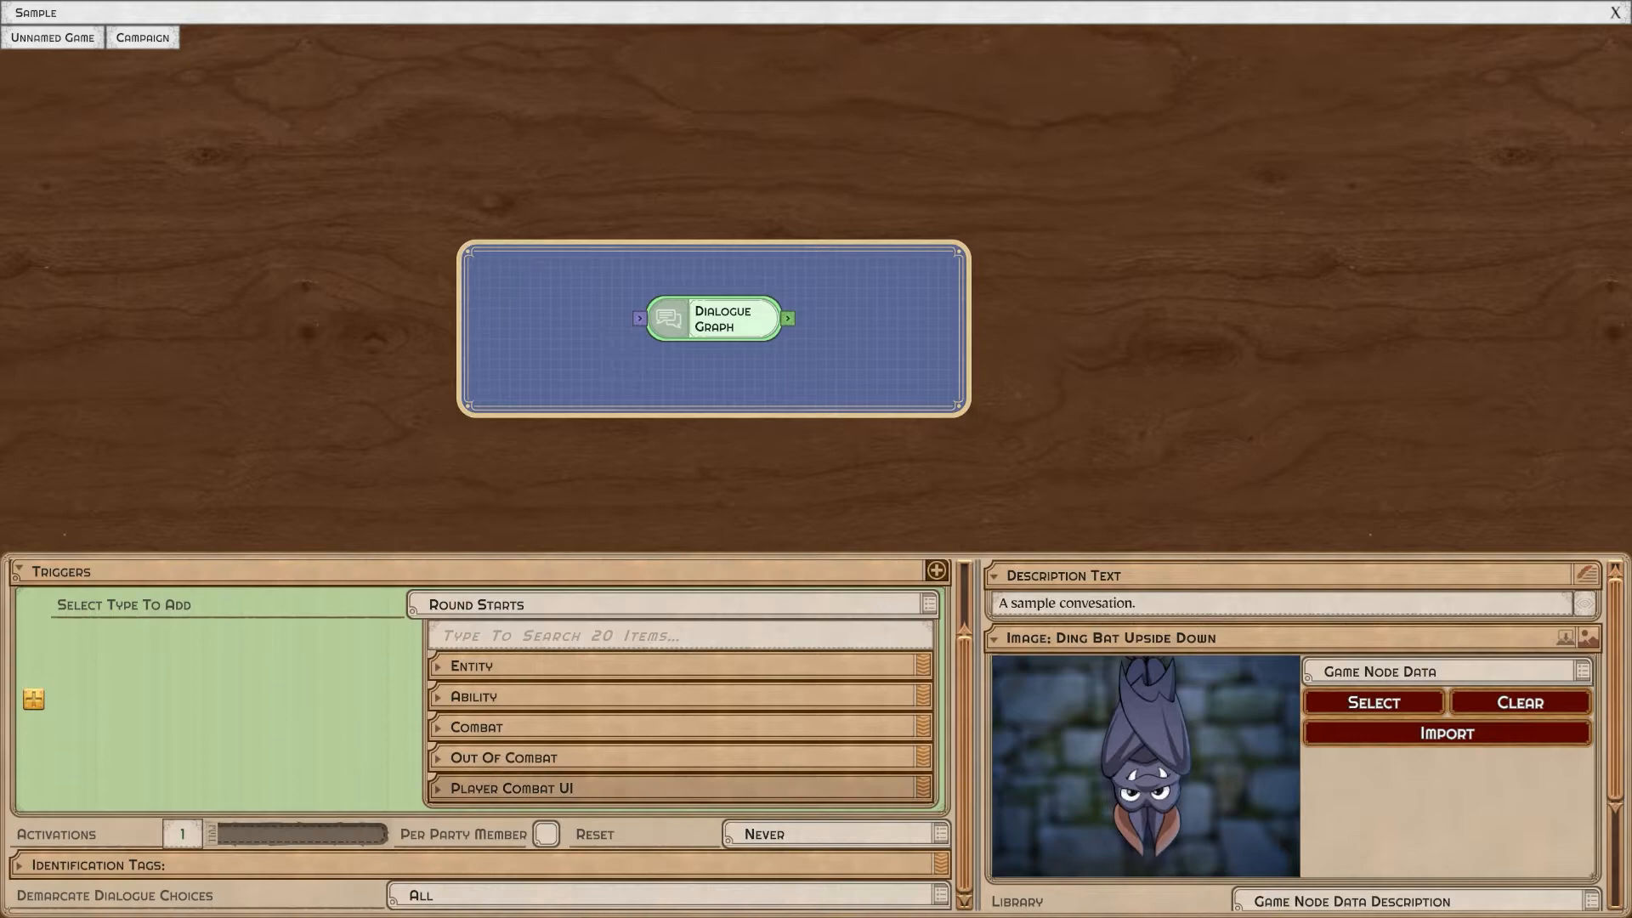
click(510, 787)
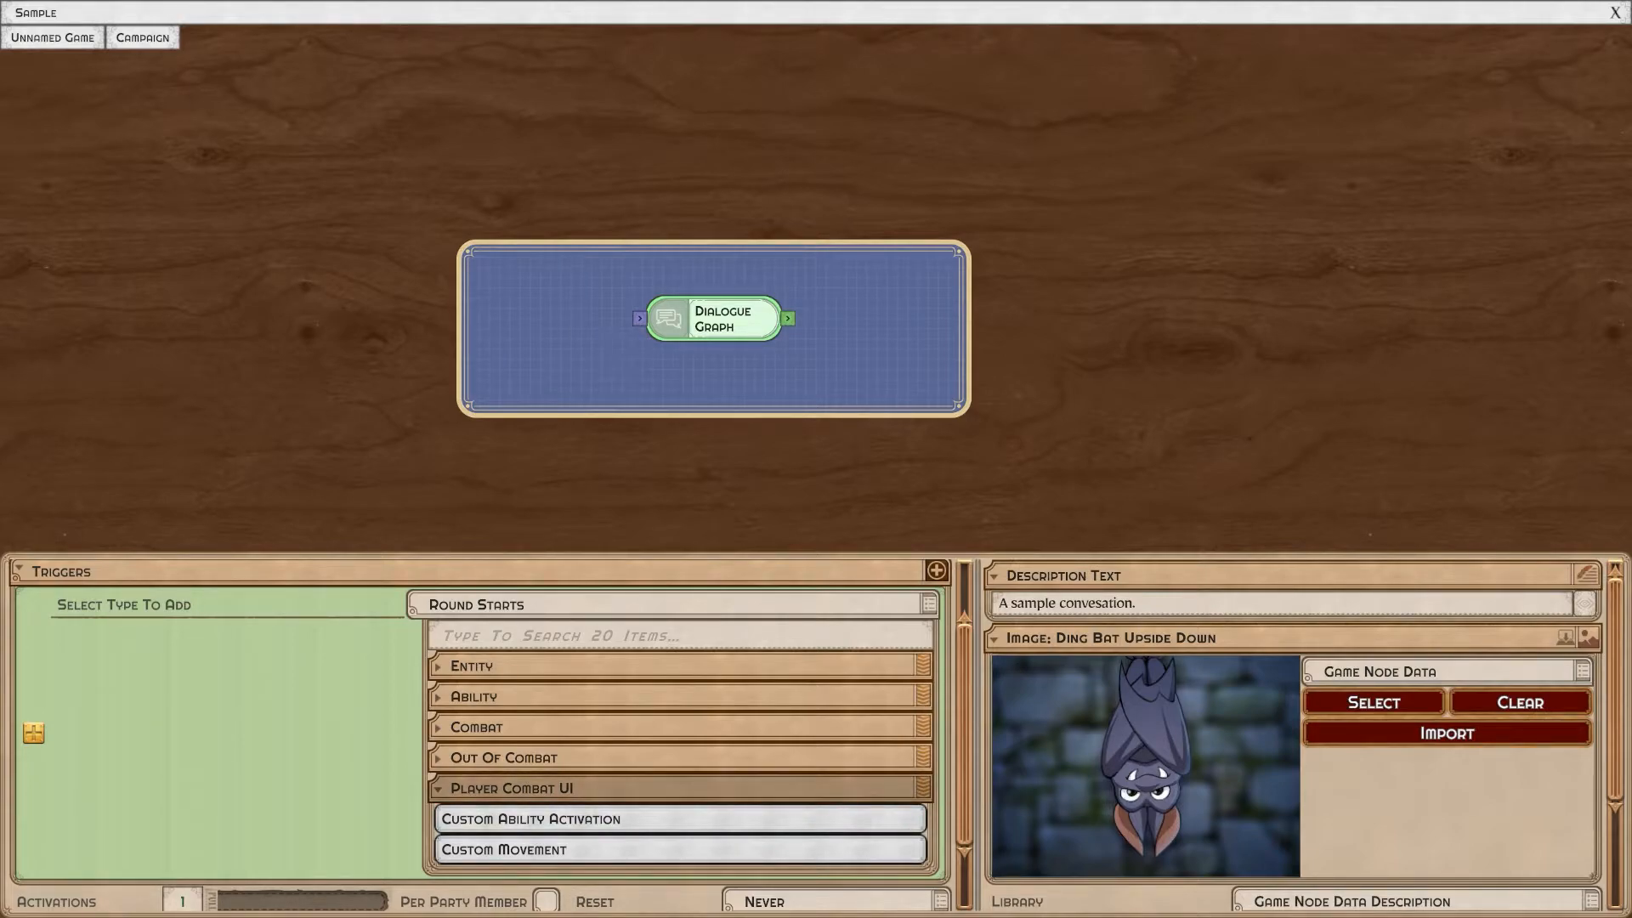
click(511, 788)
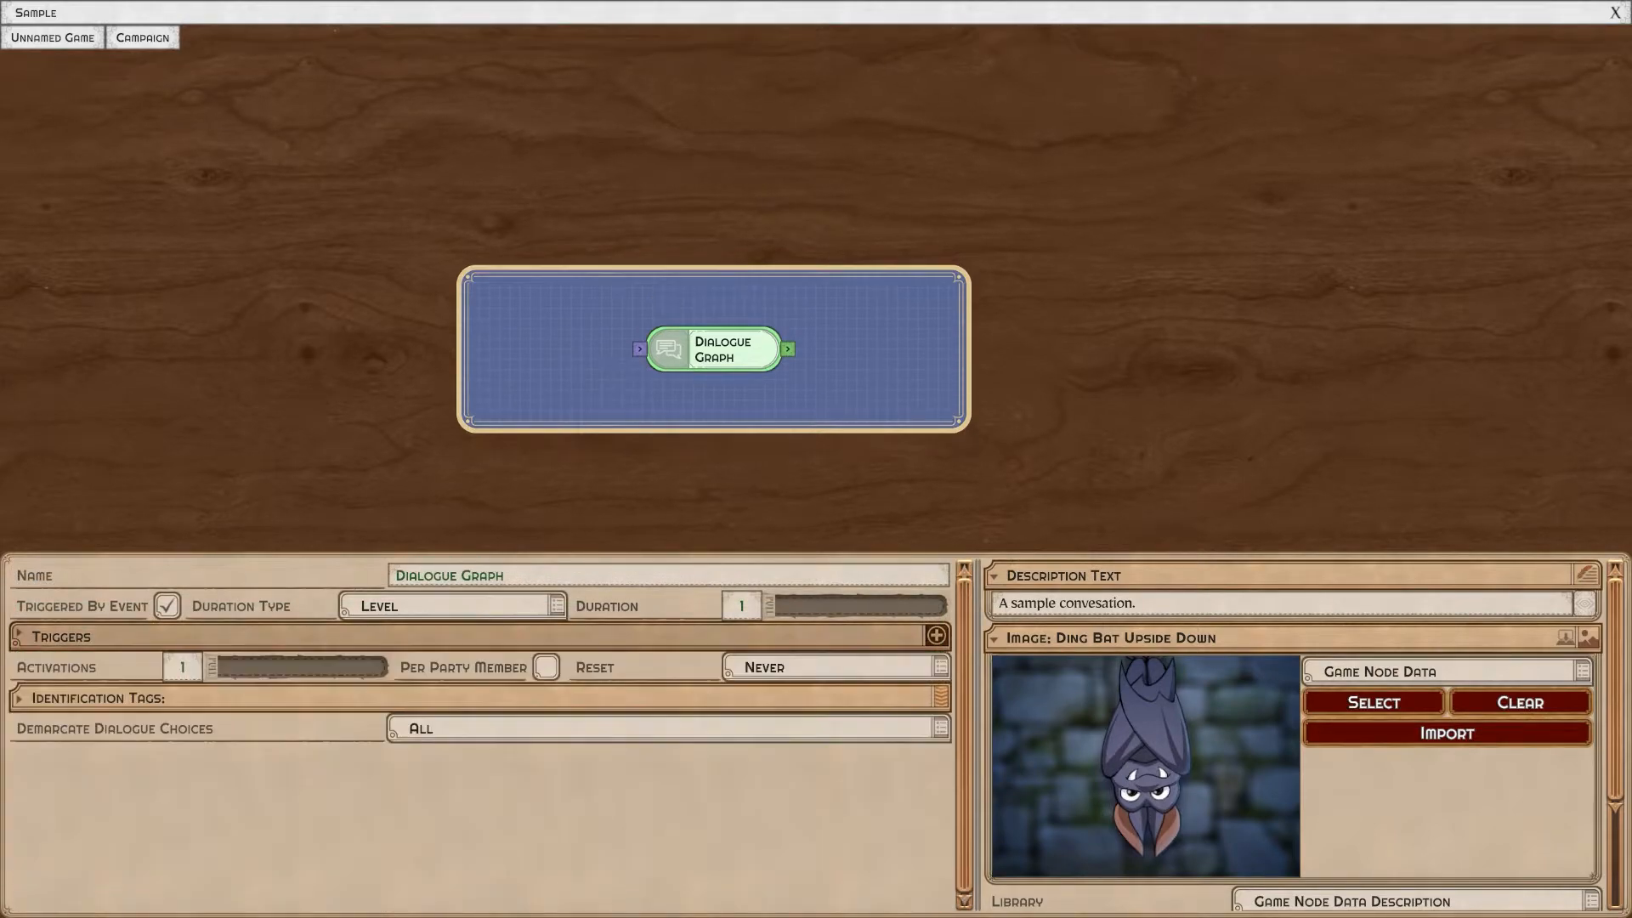
Add an Entity > Entity Turn trigger limited to Magnor the Warrior.
click(935, 635)
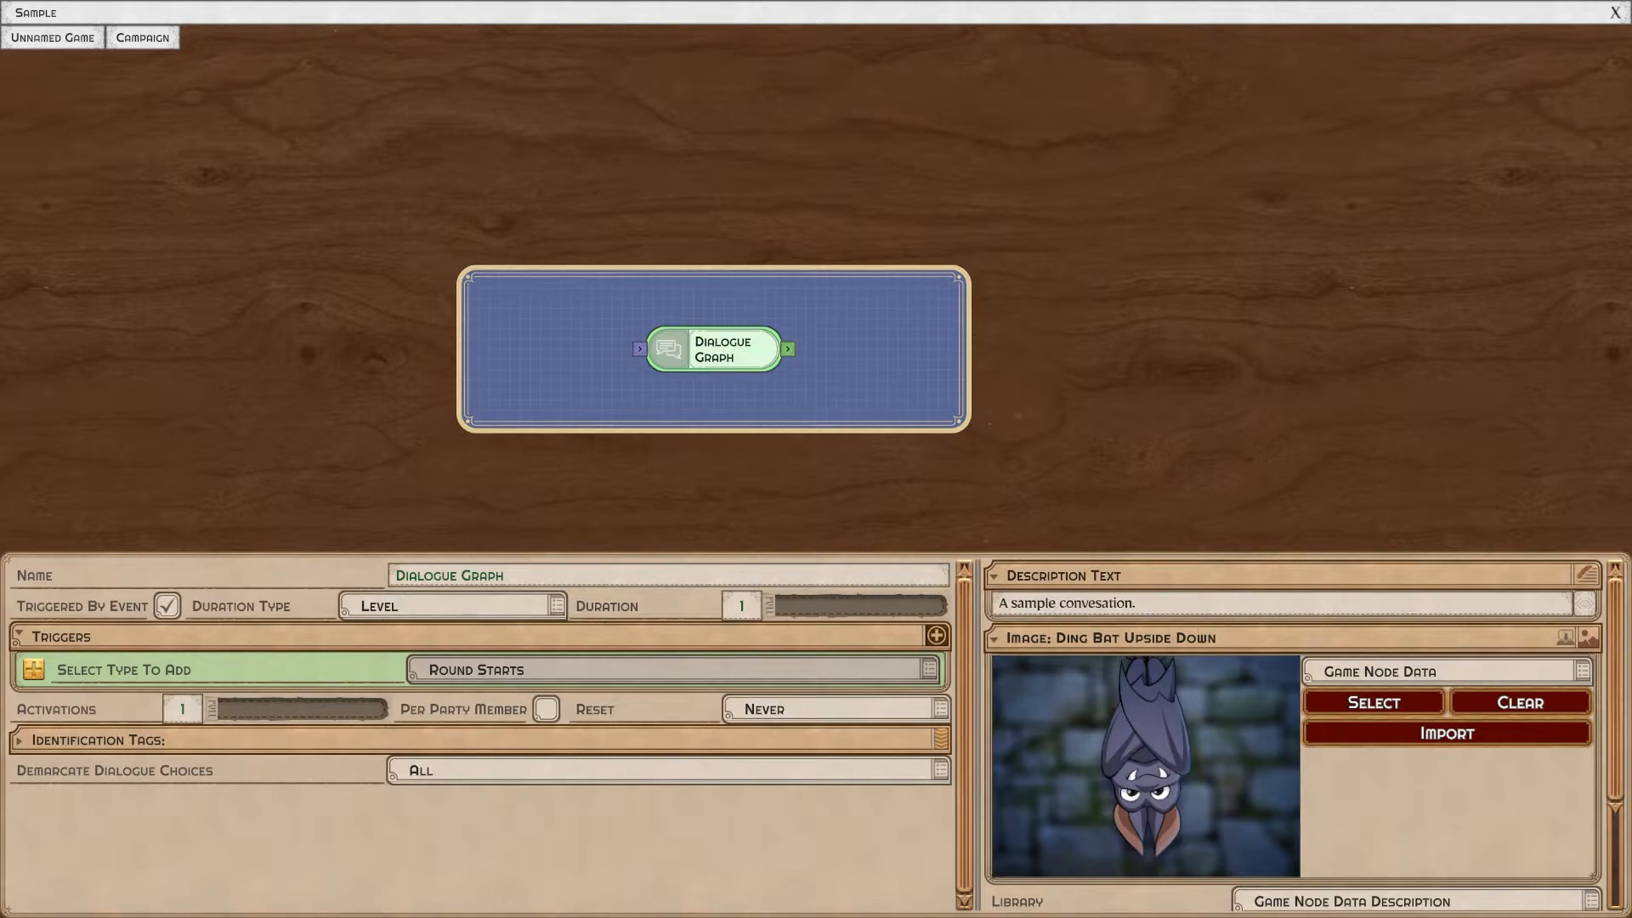
click(676, 669)
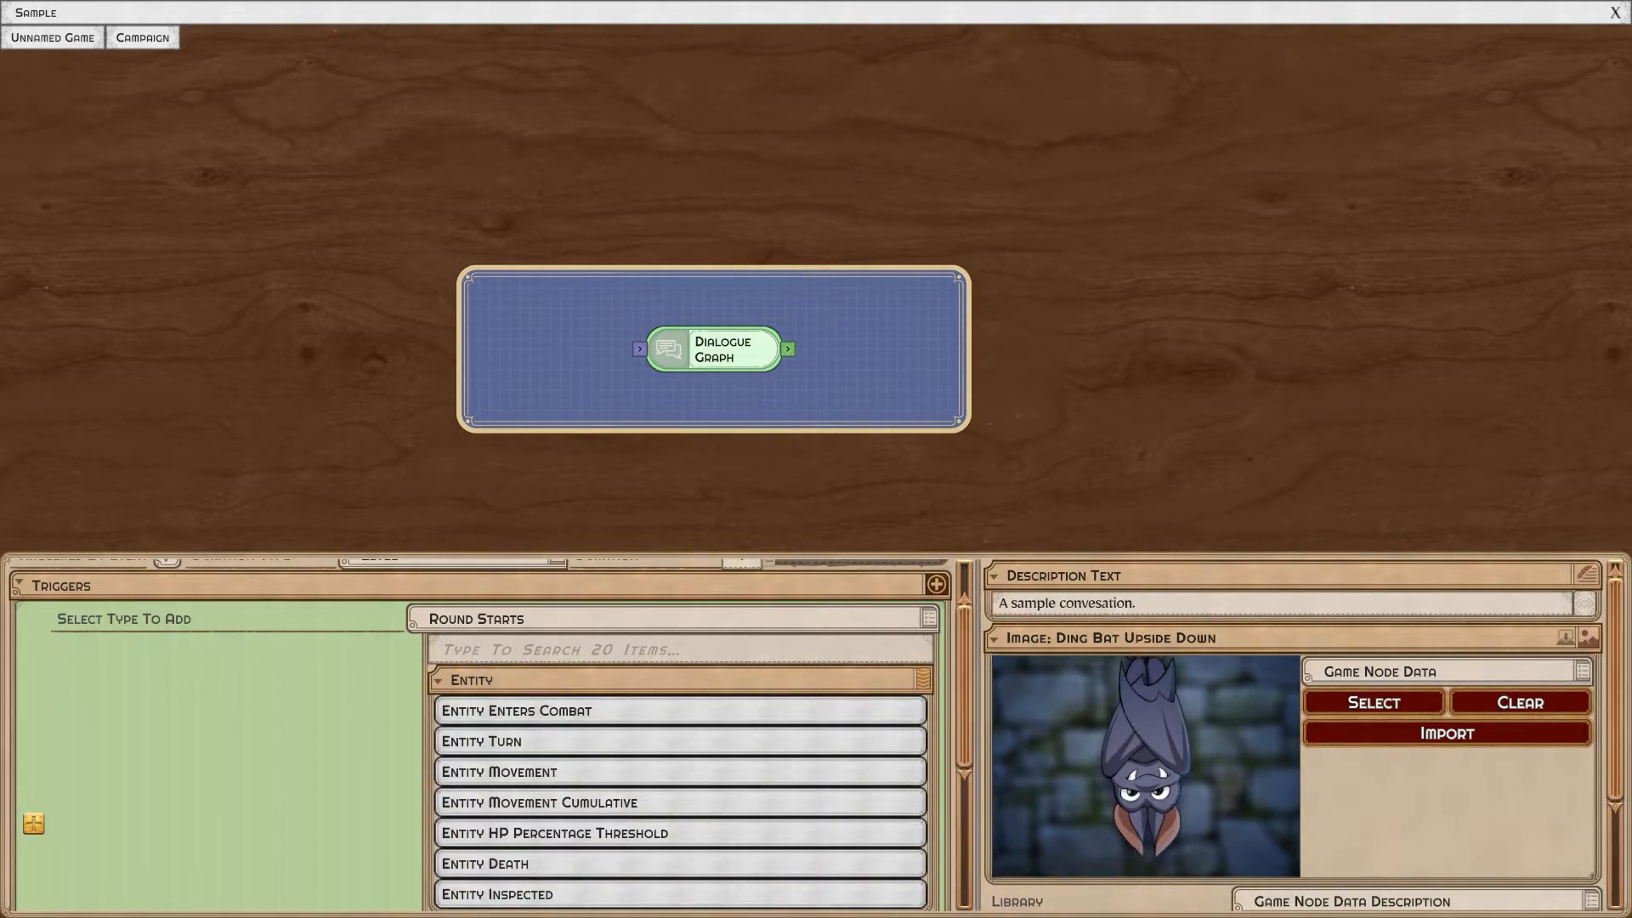
click(479, 740)
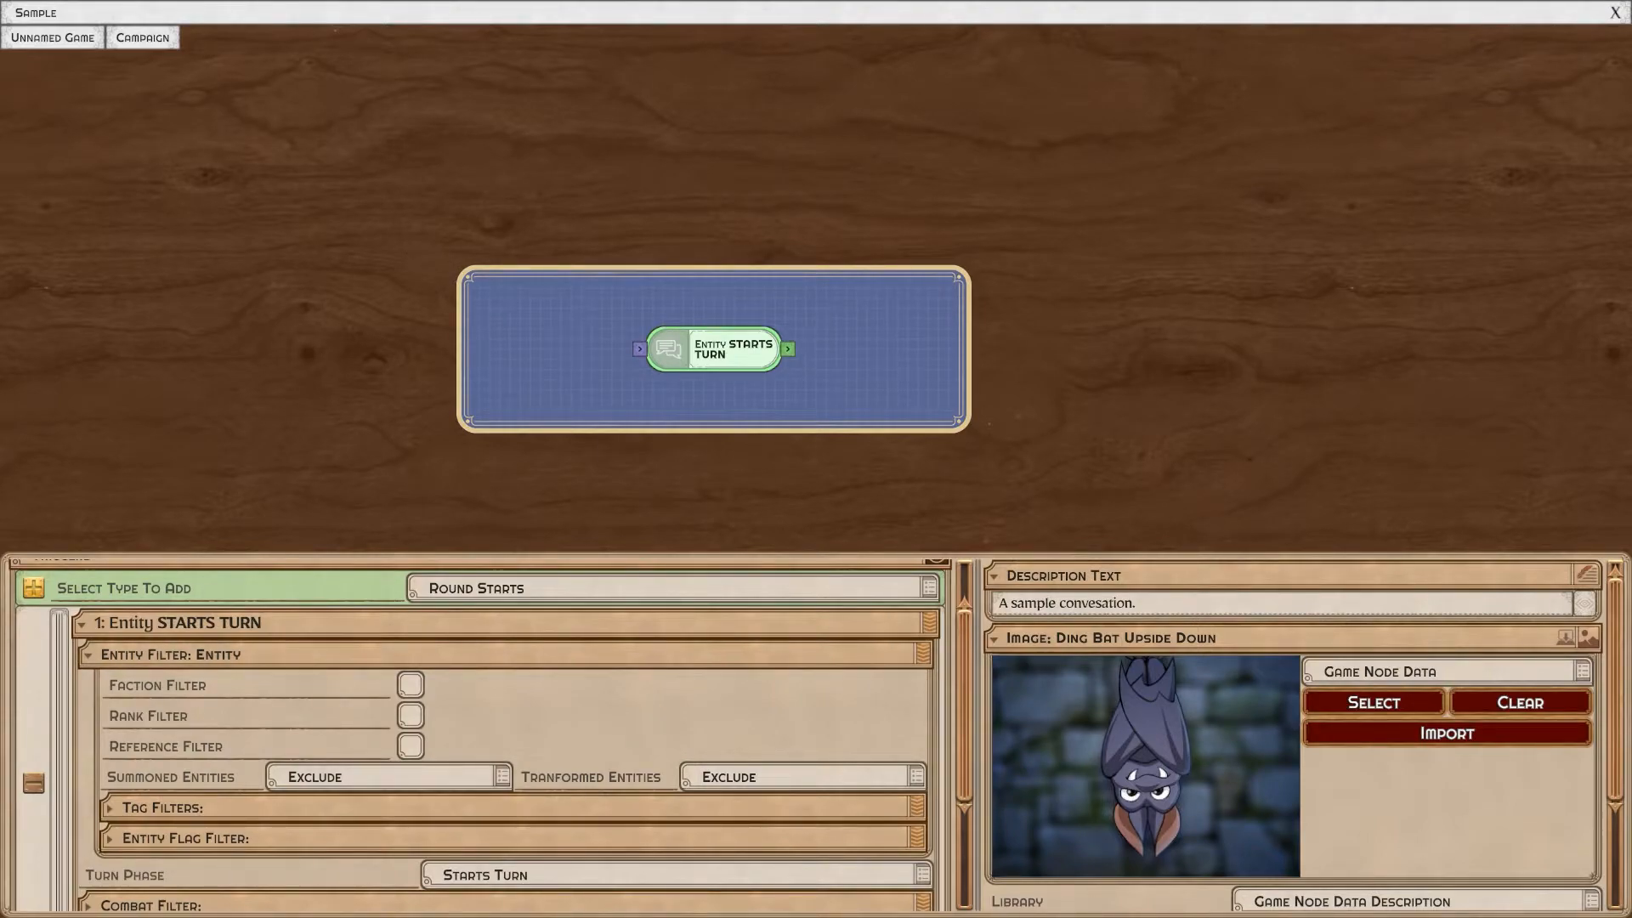
click(410, 745)
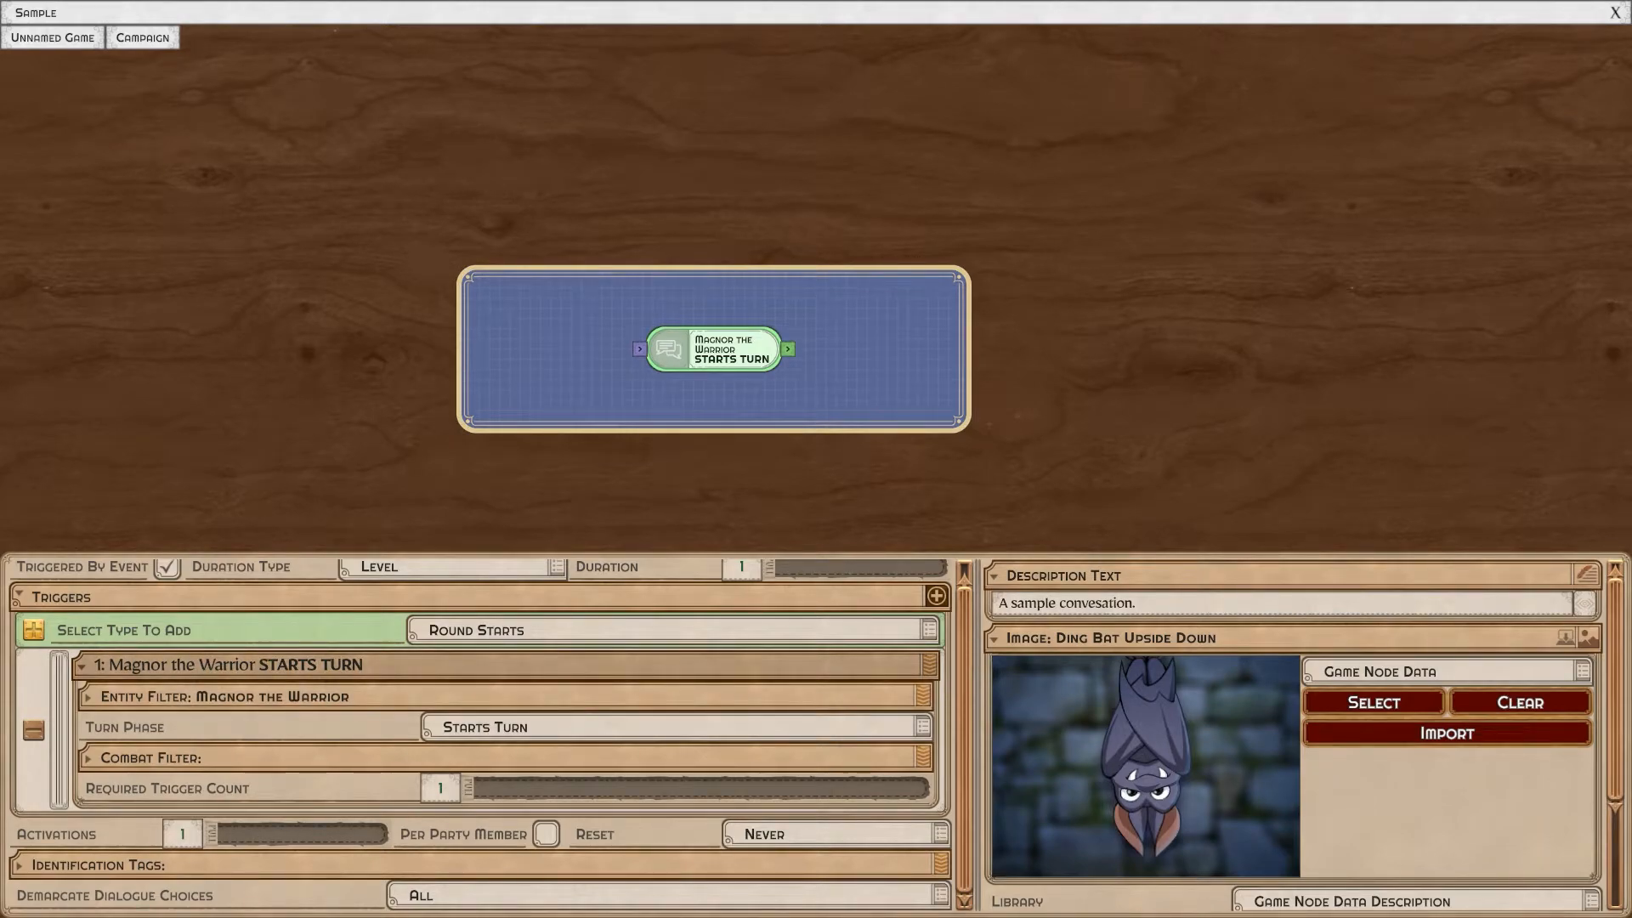
Toggle the Magnor turn-trigger details and set its Activations field to 0.
click(82, 664)
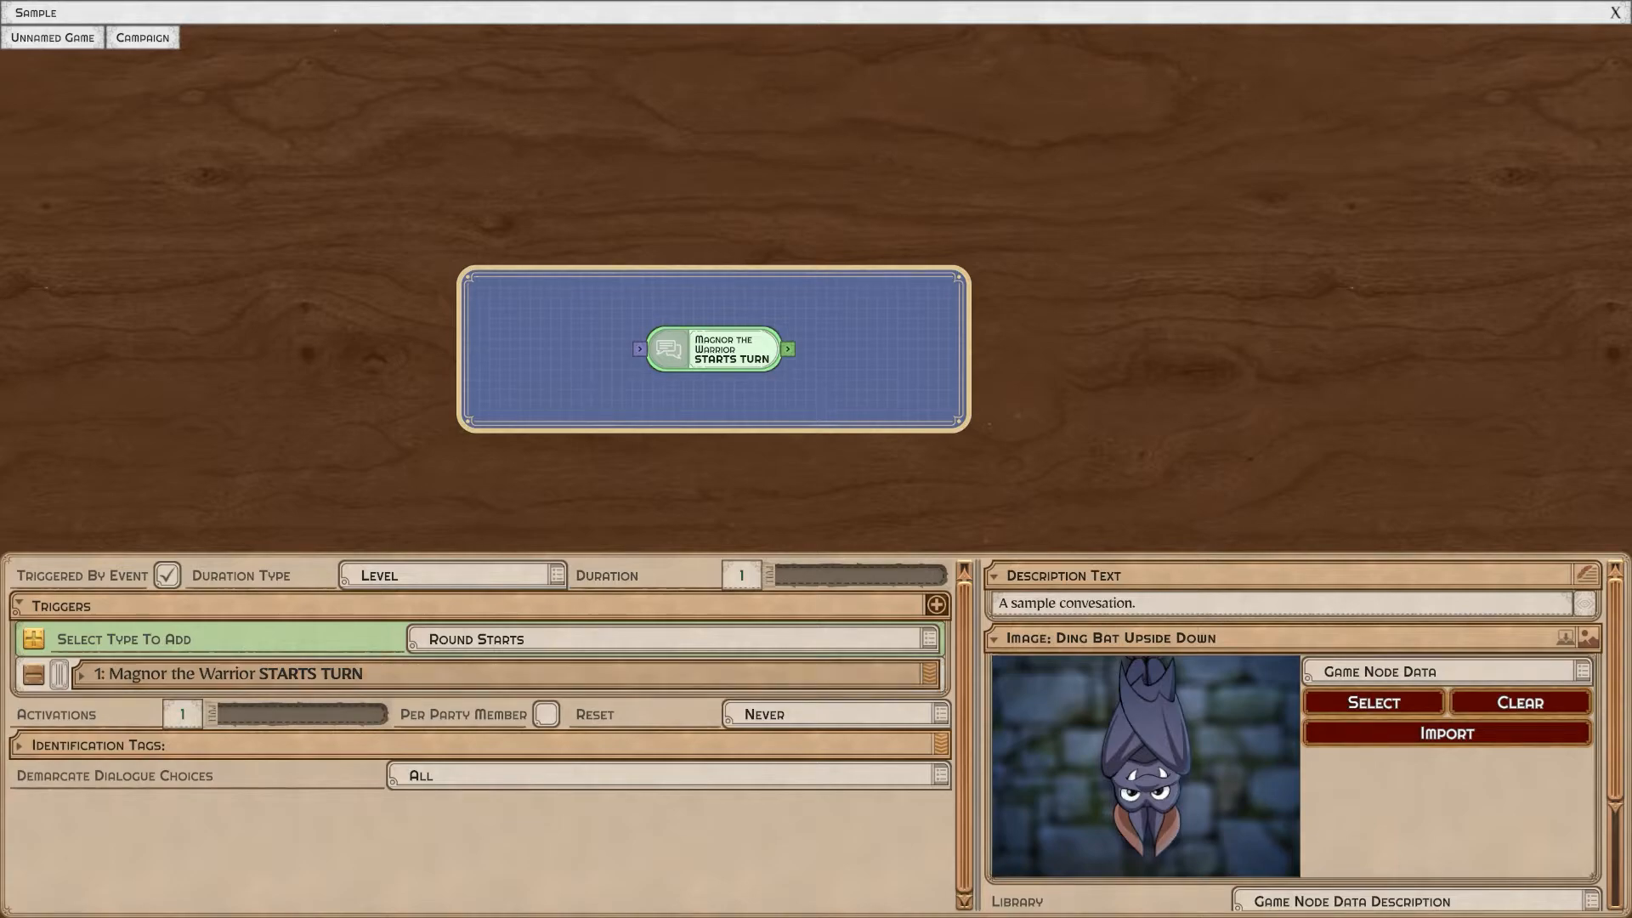
click(80, 673)
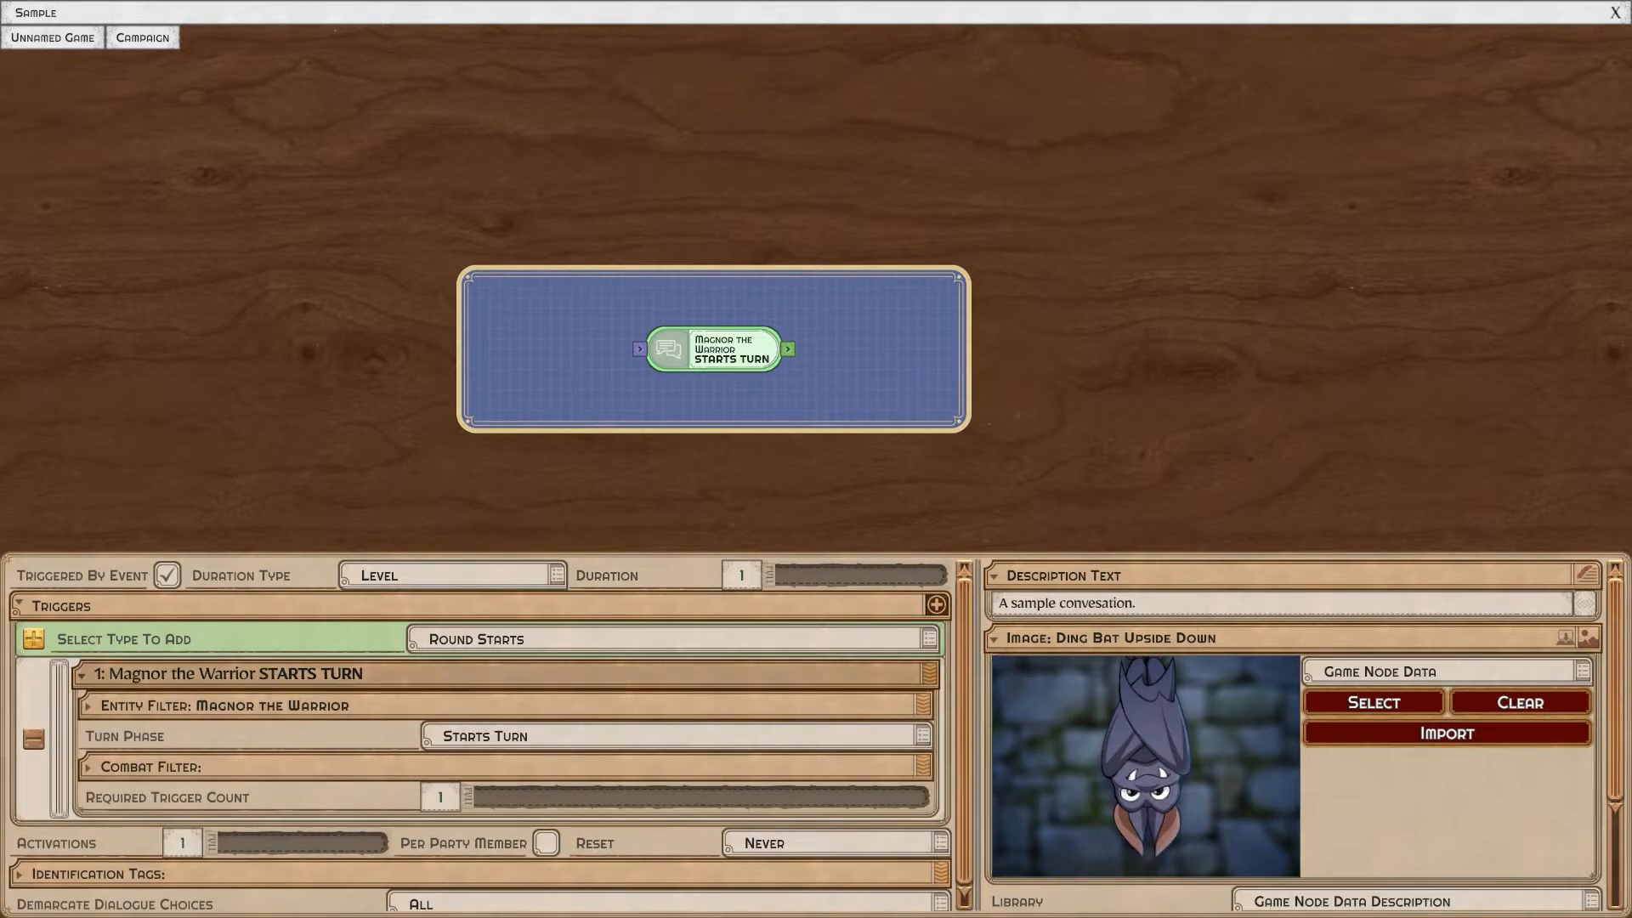
click(89, 673)
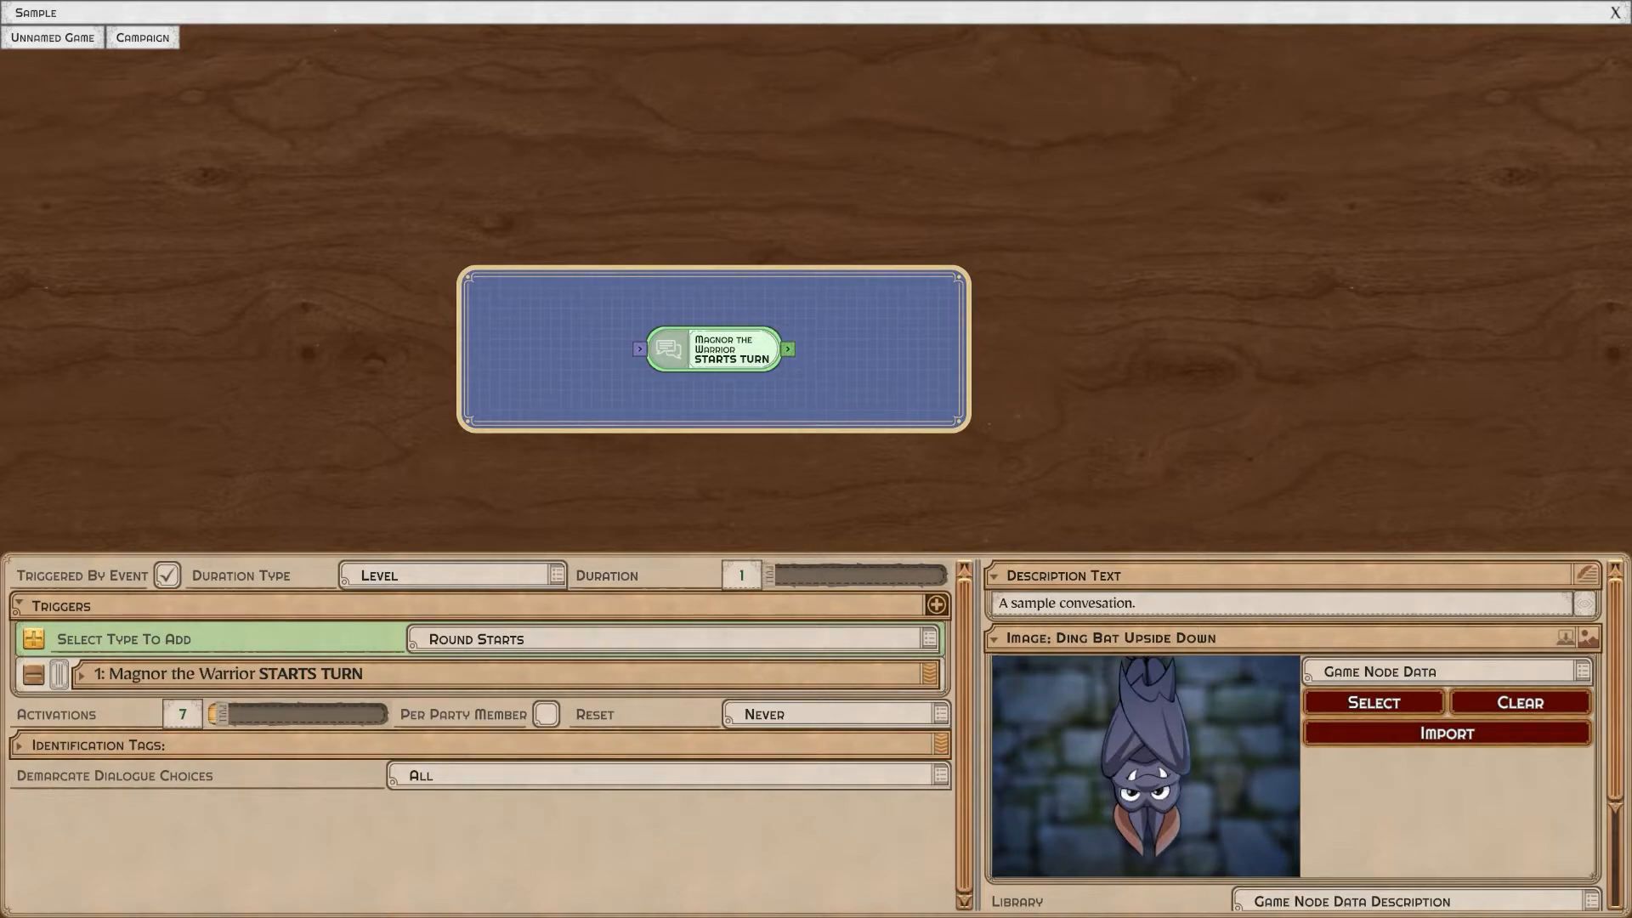
click(213, 714)
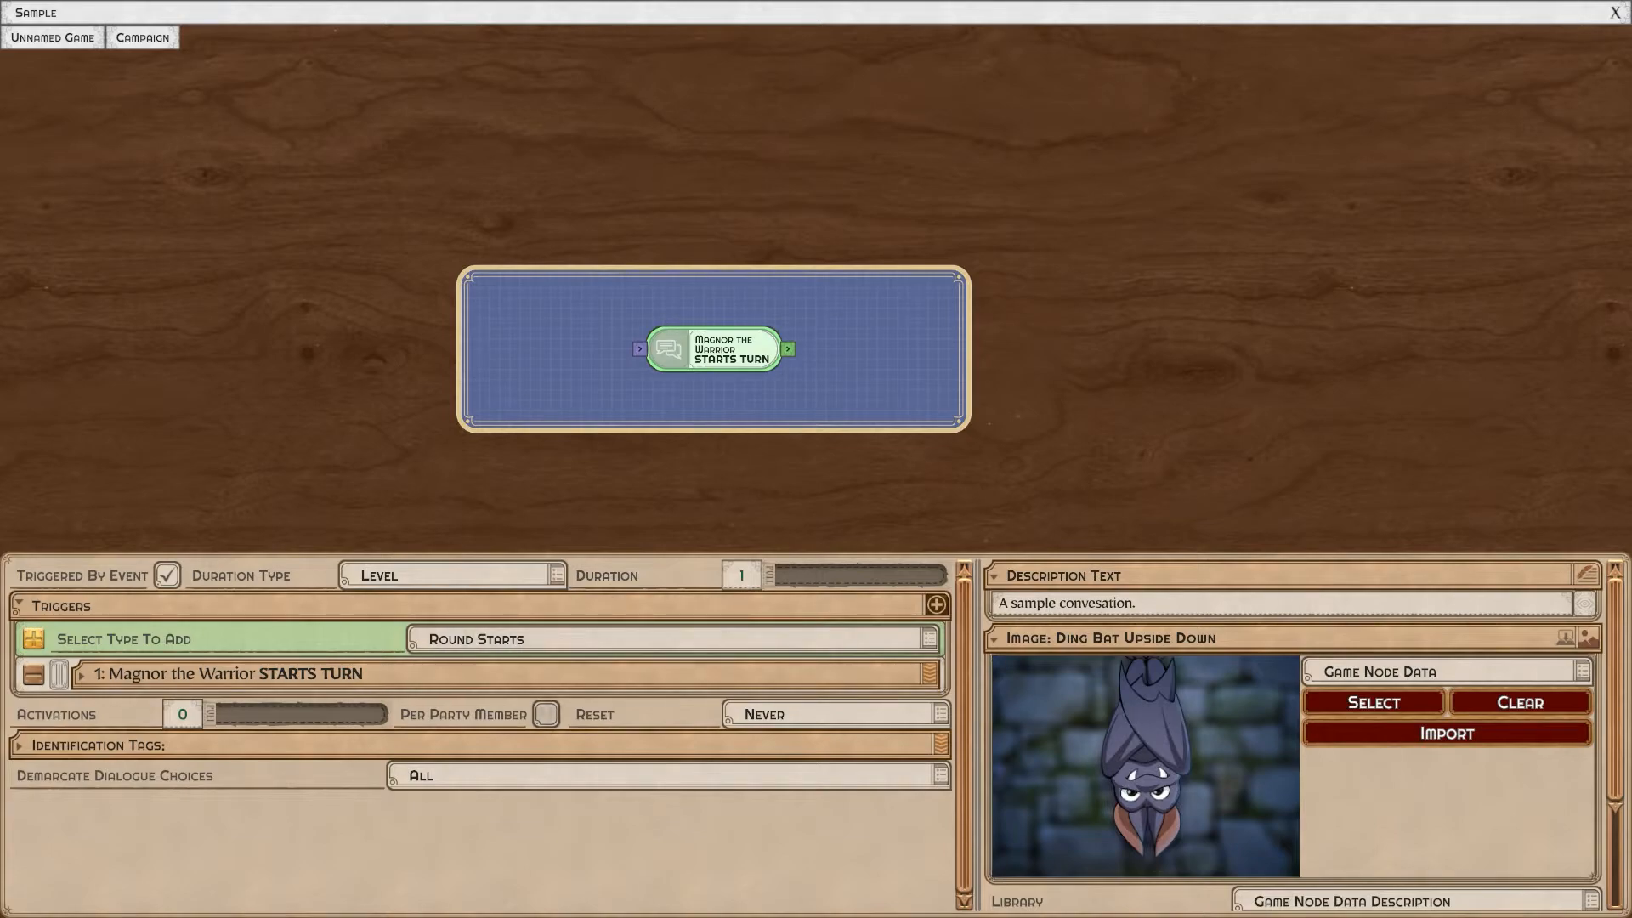
Switch the Starts Turn trigger to the Player faction including transformed entities, then collapse its panels.
click(545, 714)
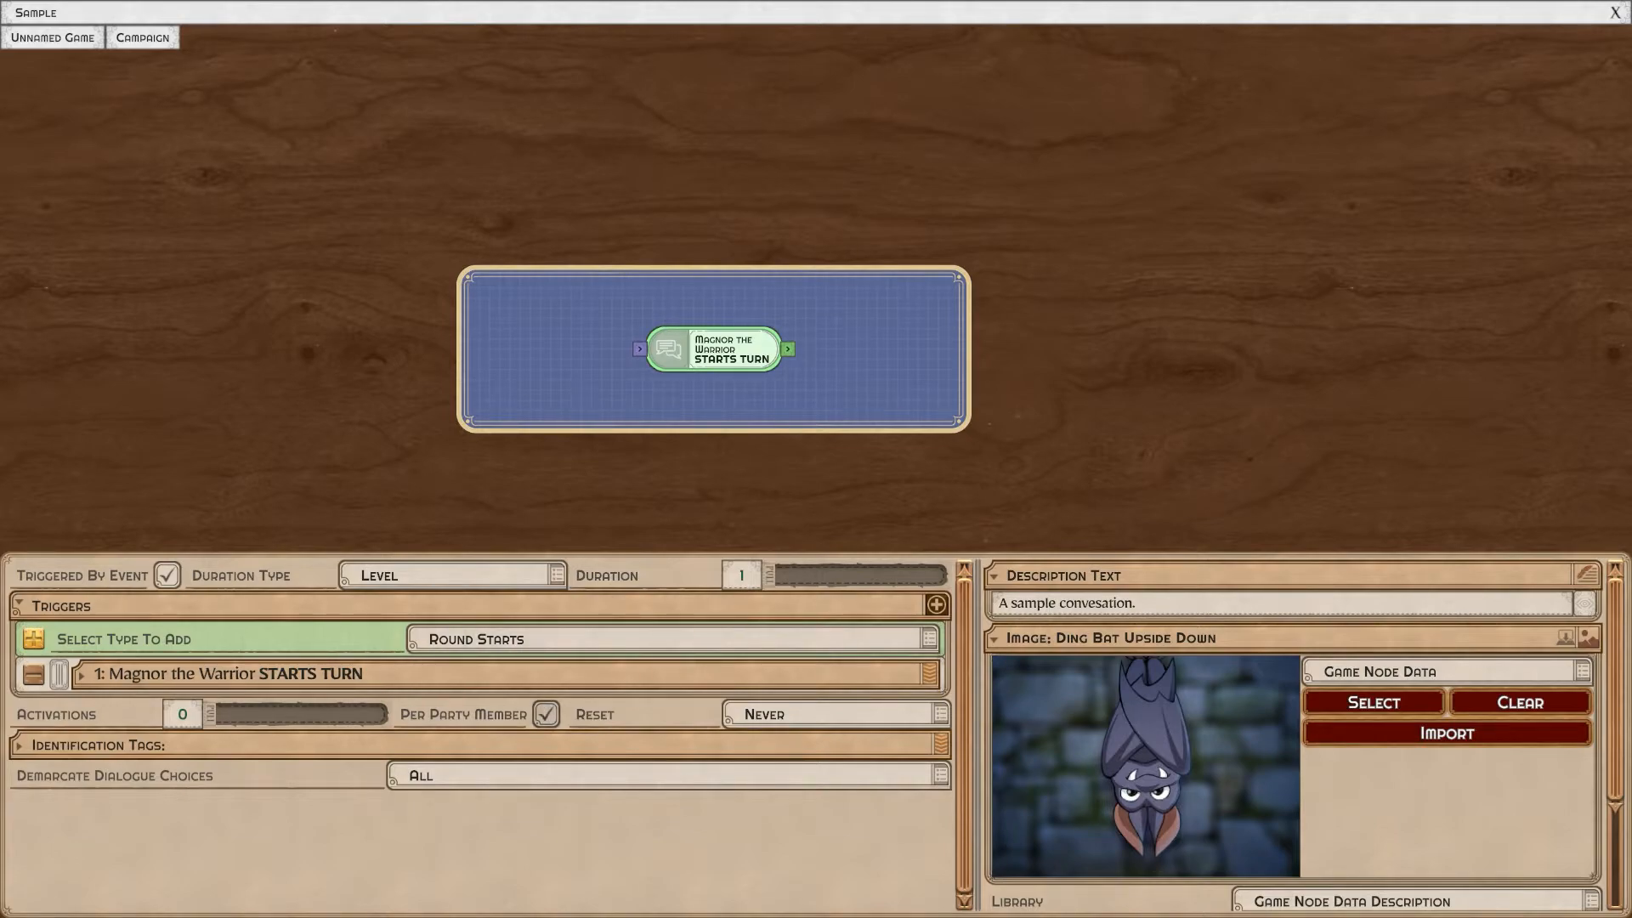
click(81, 673)
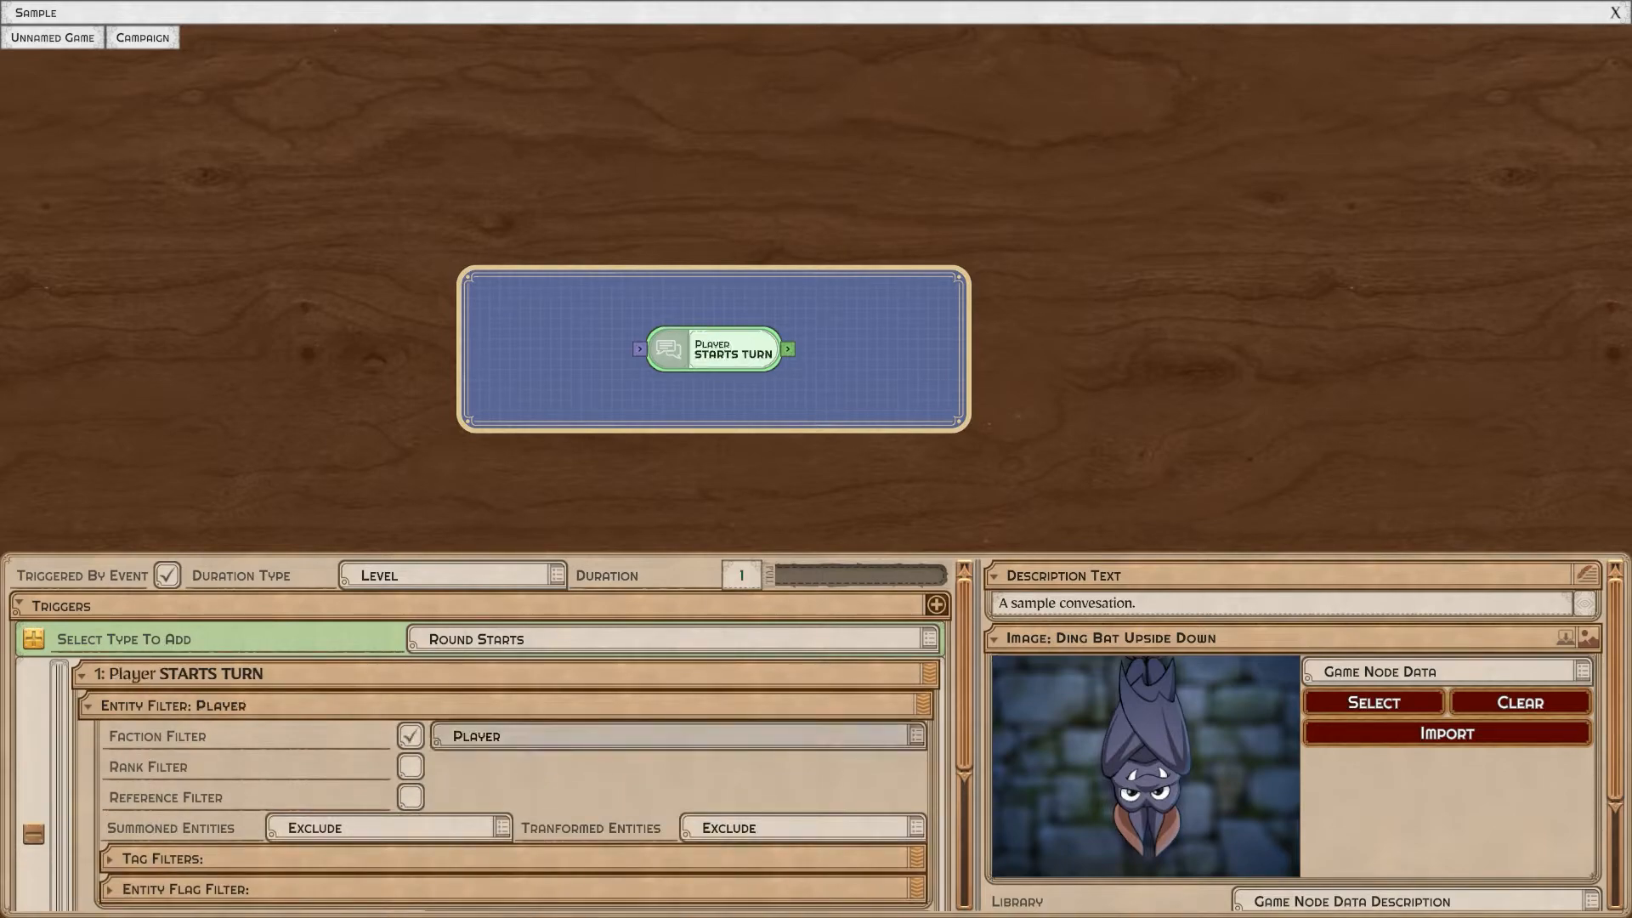
click(89, 704)
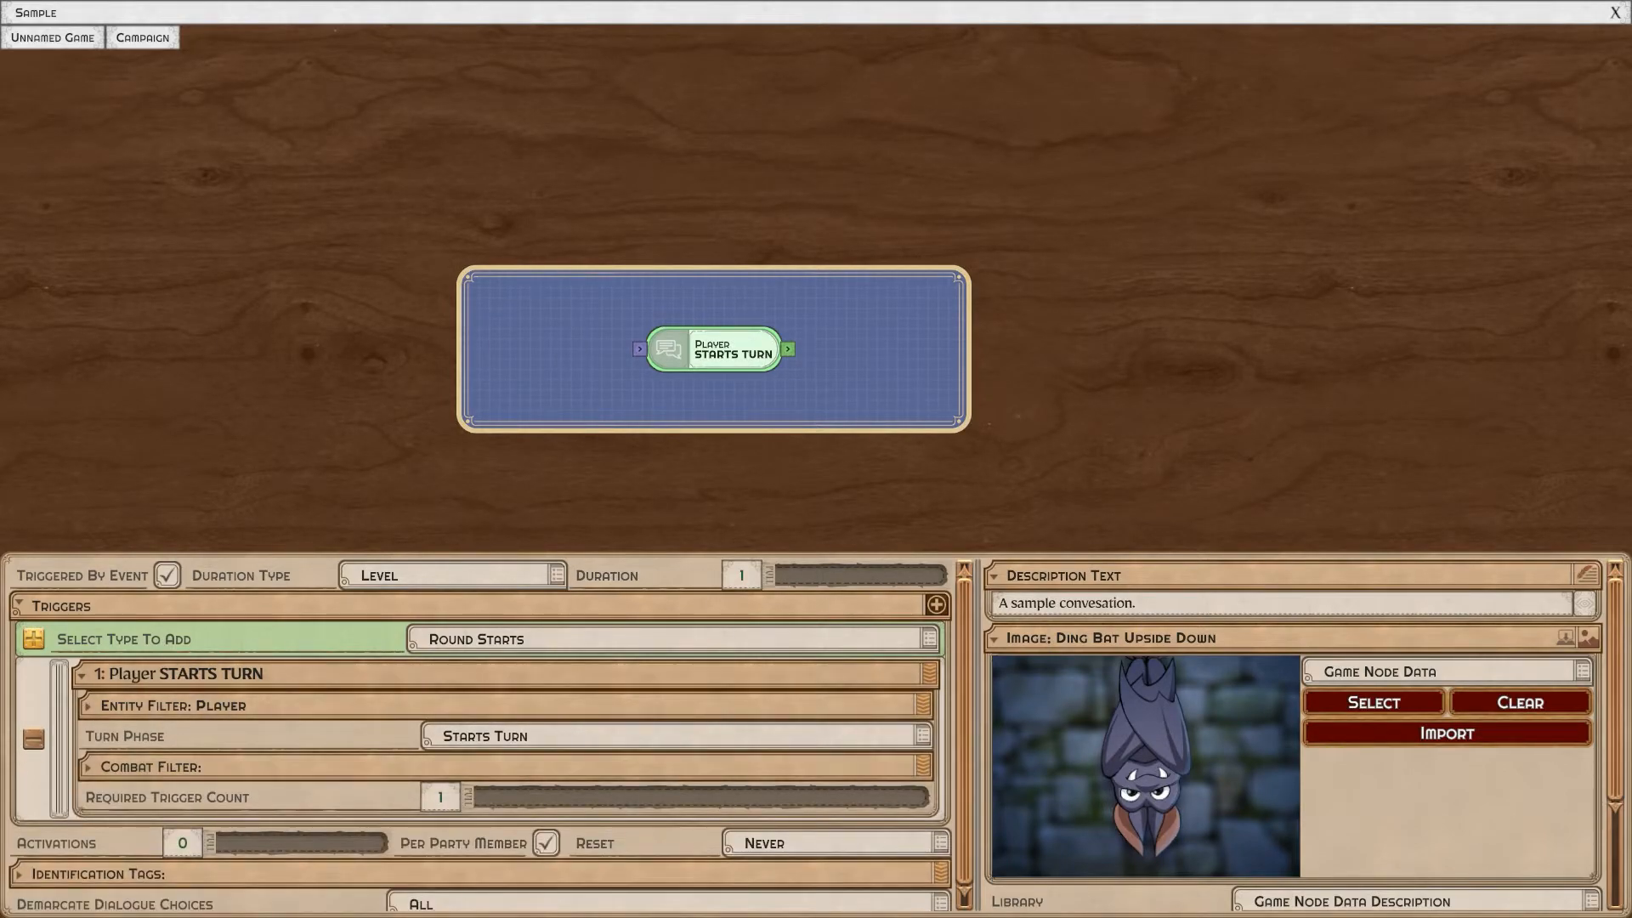
click(93, 704)
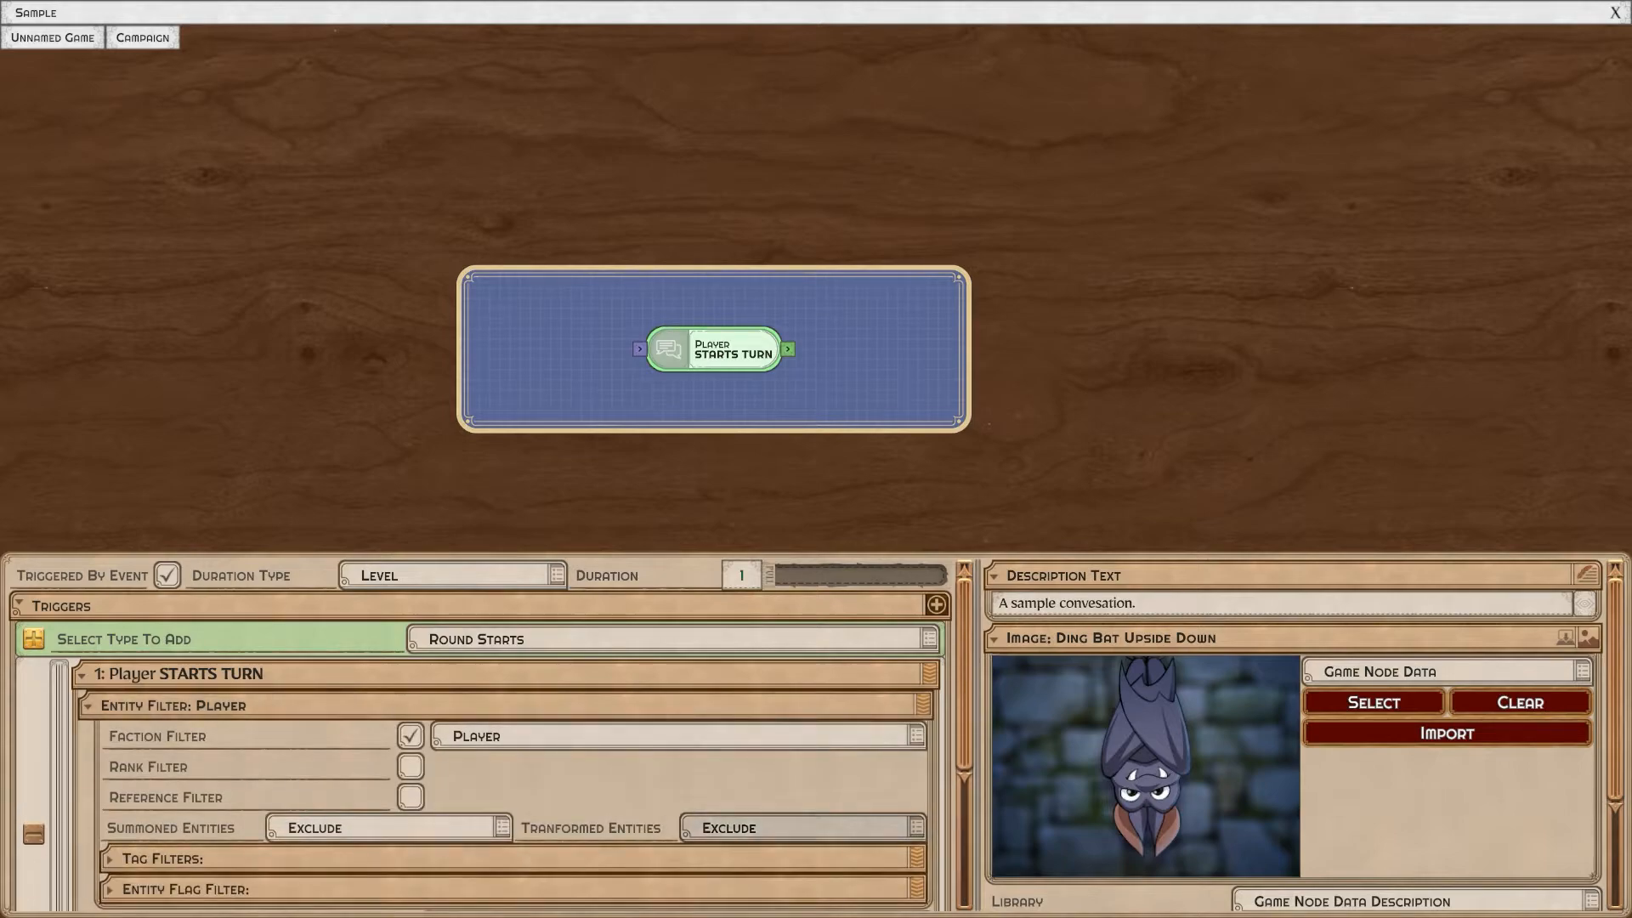
click(799, 724)
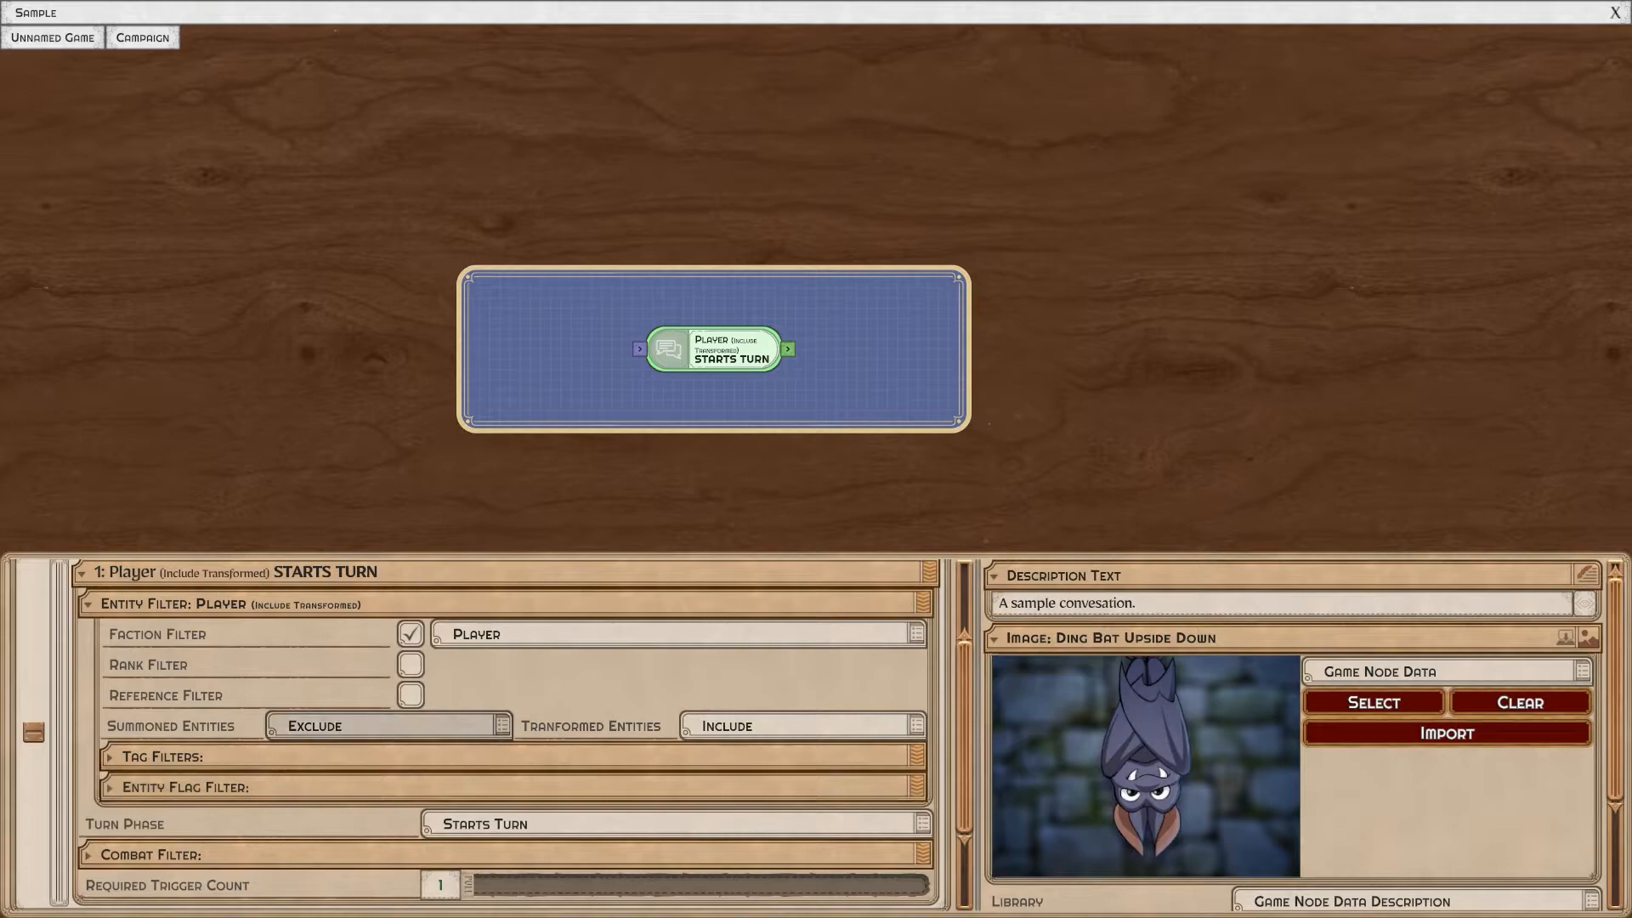
click(387, 725)
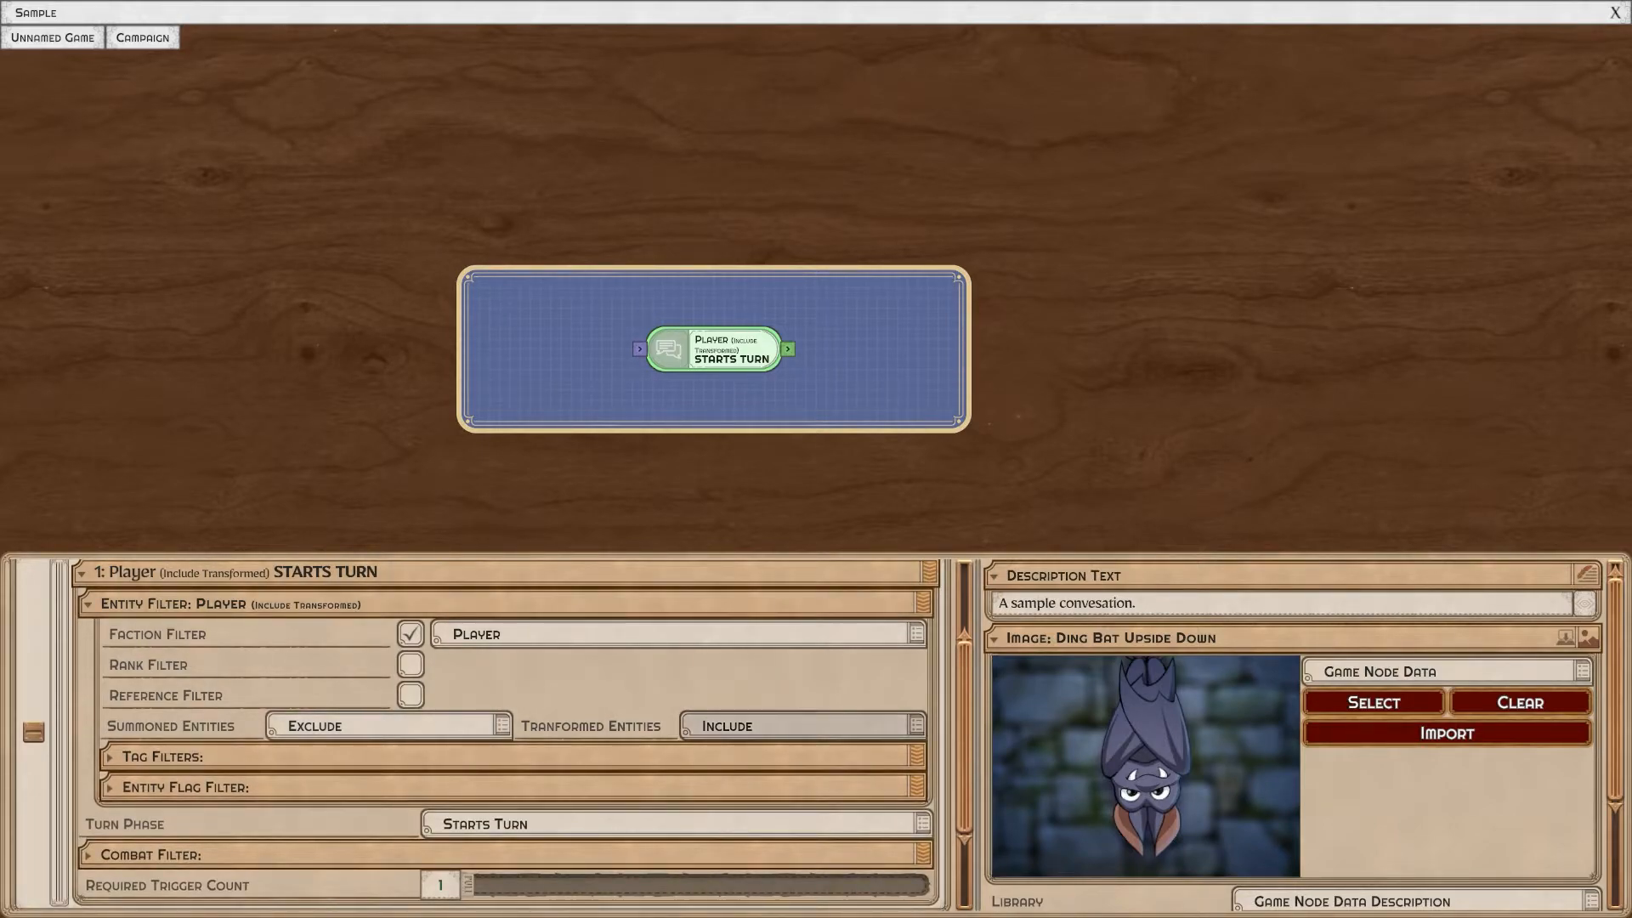
click(385, 724)
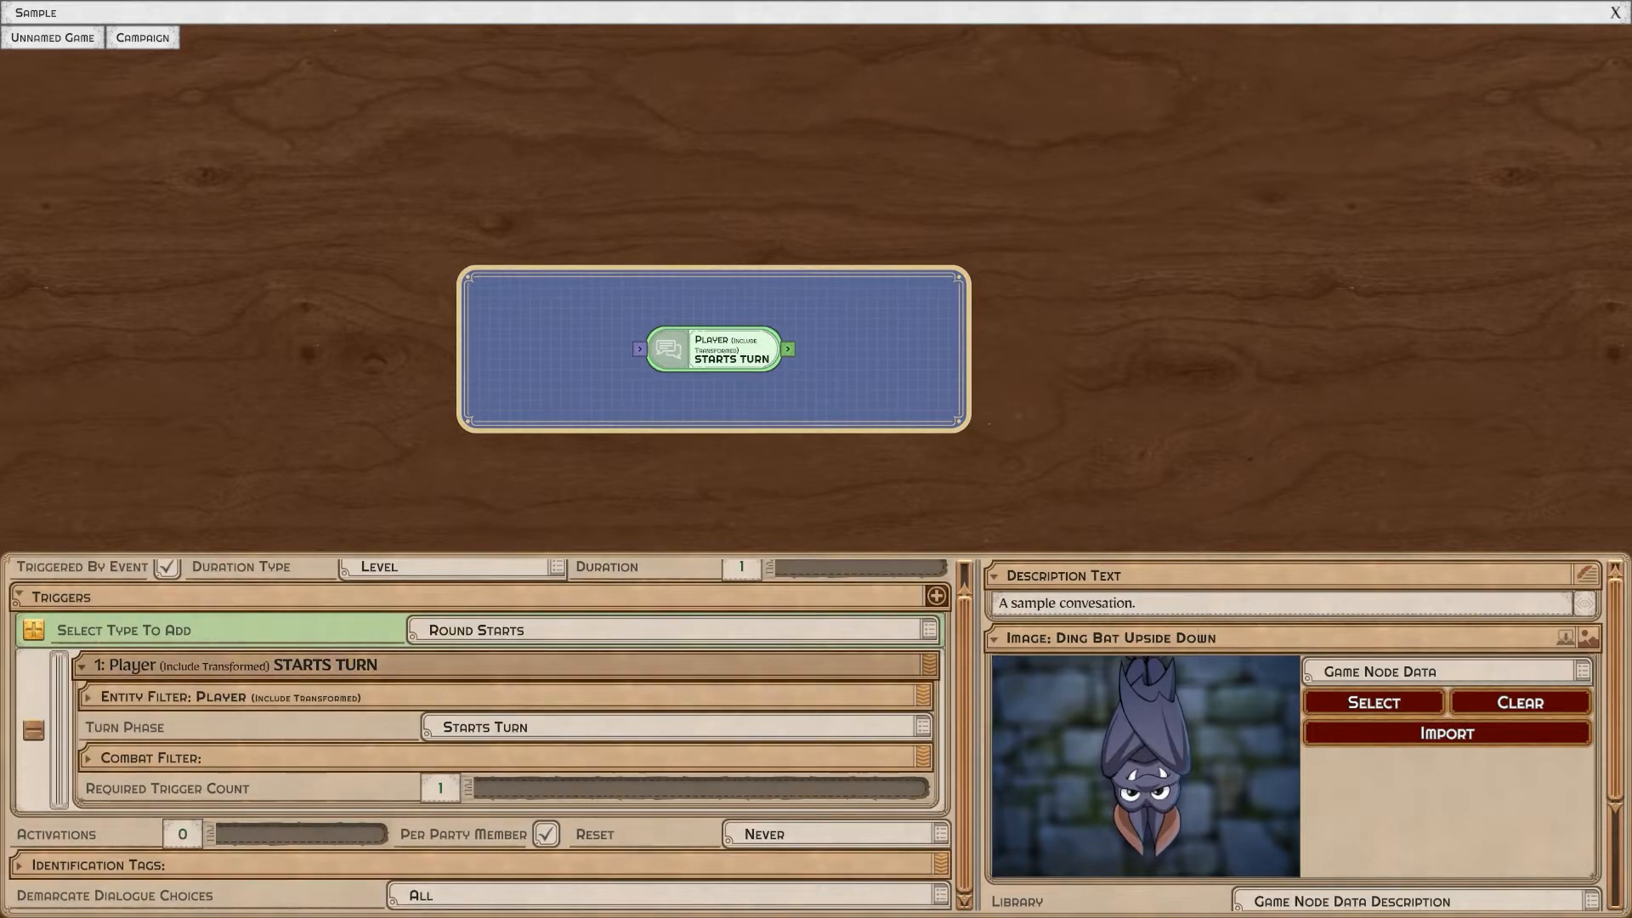
click(82, 664)
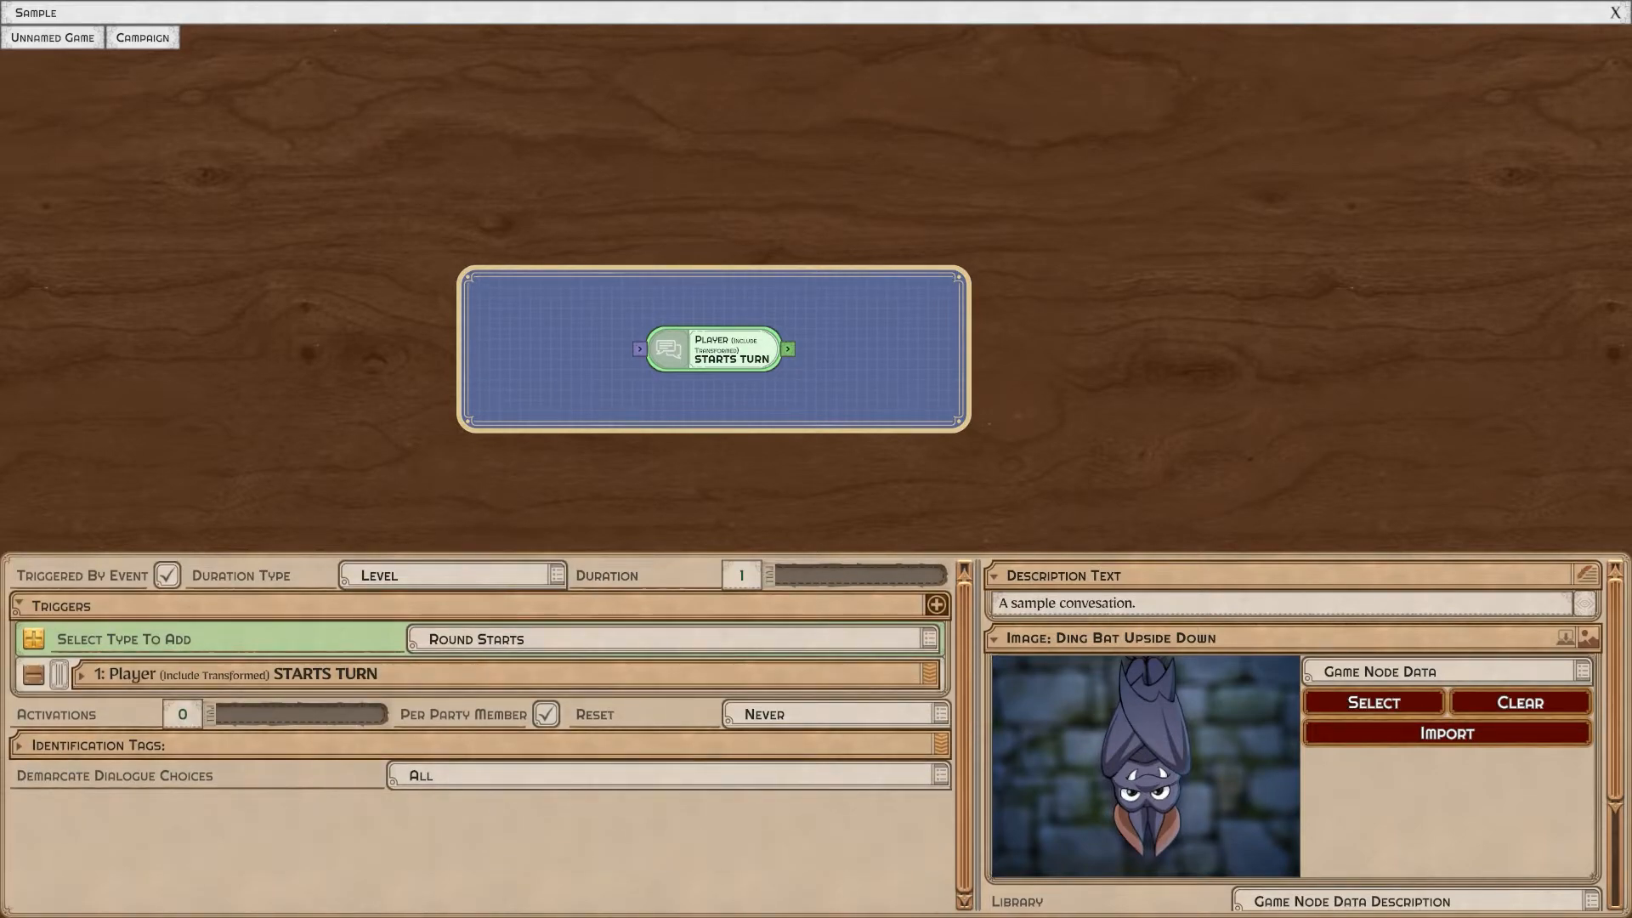
Limit the Starts Turn trigger to 1 activation, resetting Every Encounter.
click(181, 714)
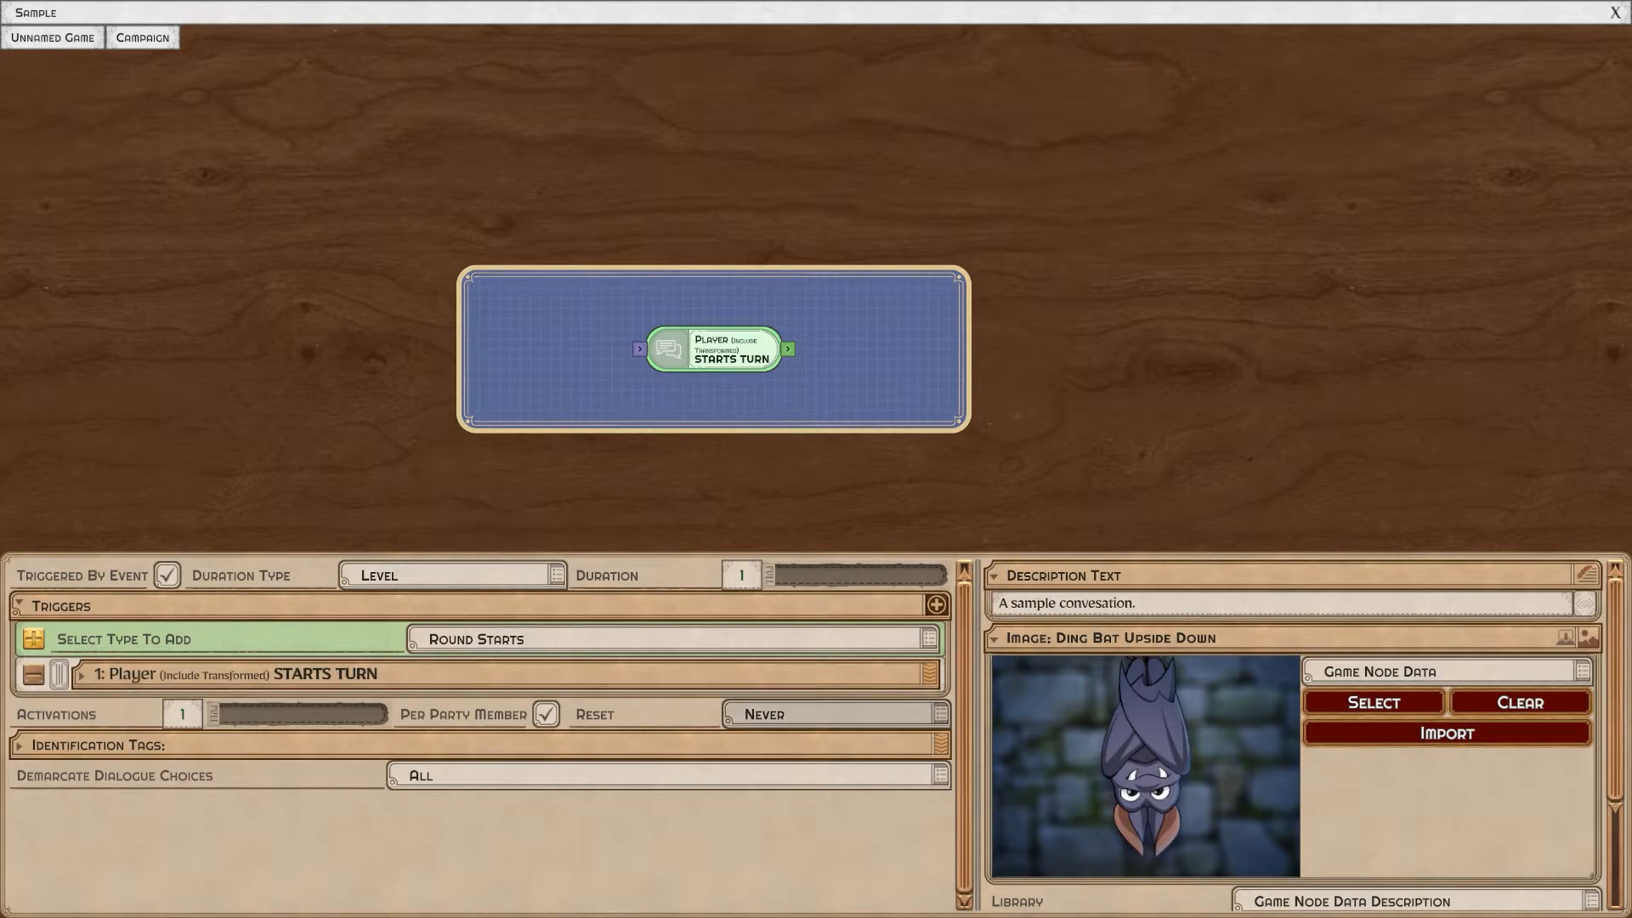
click(833, 714)
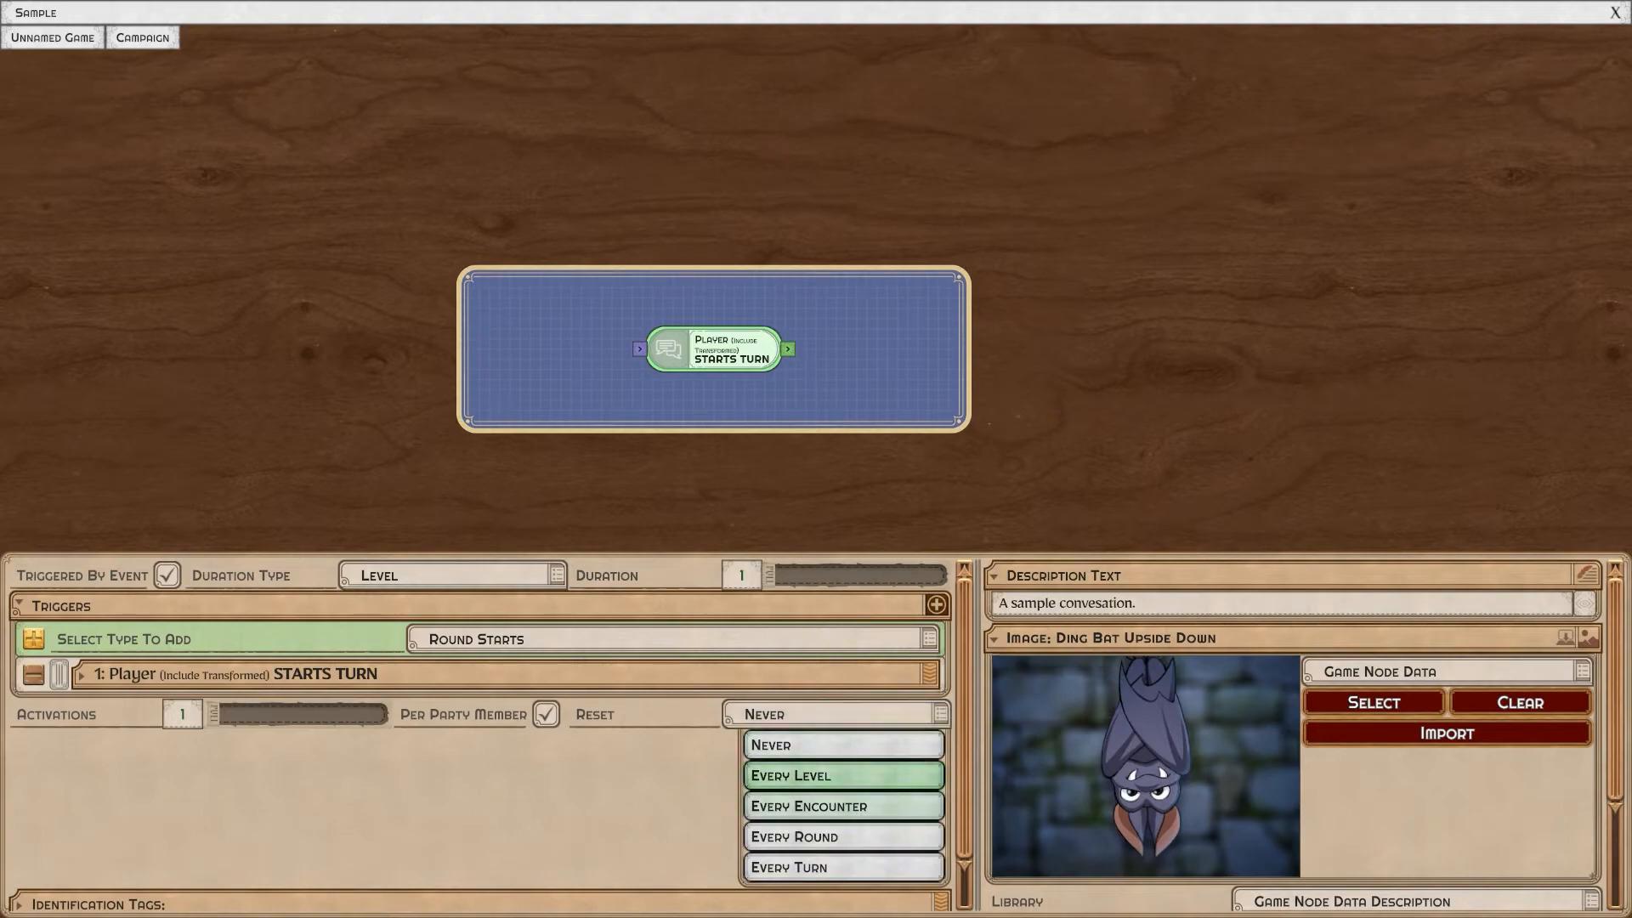
click(843, 805)
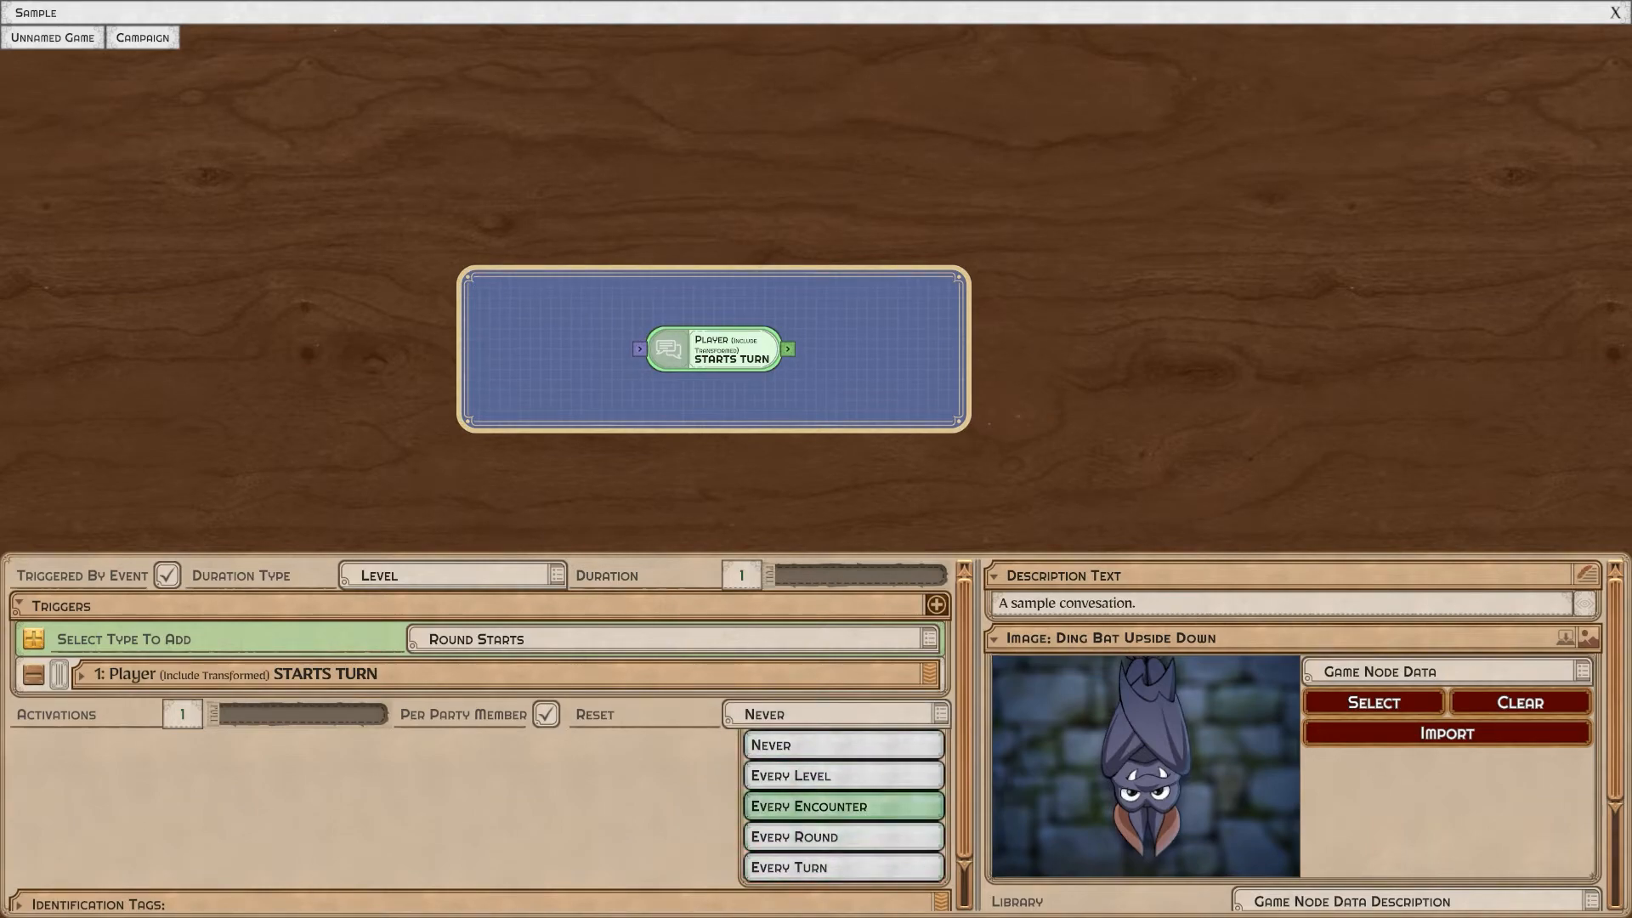
click(843, 866)
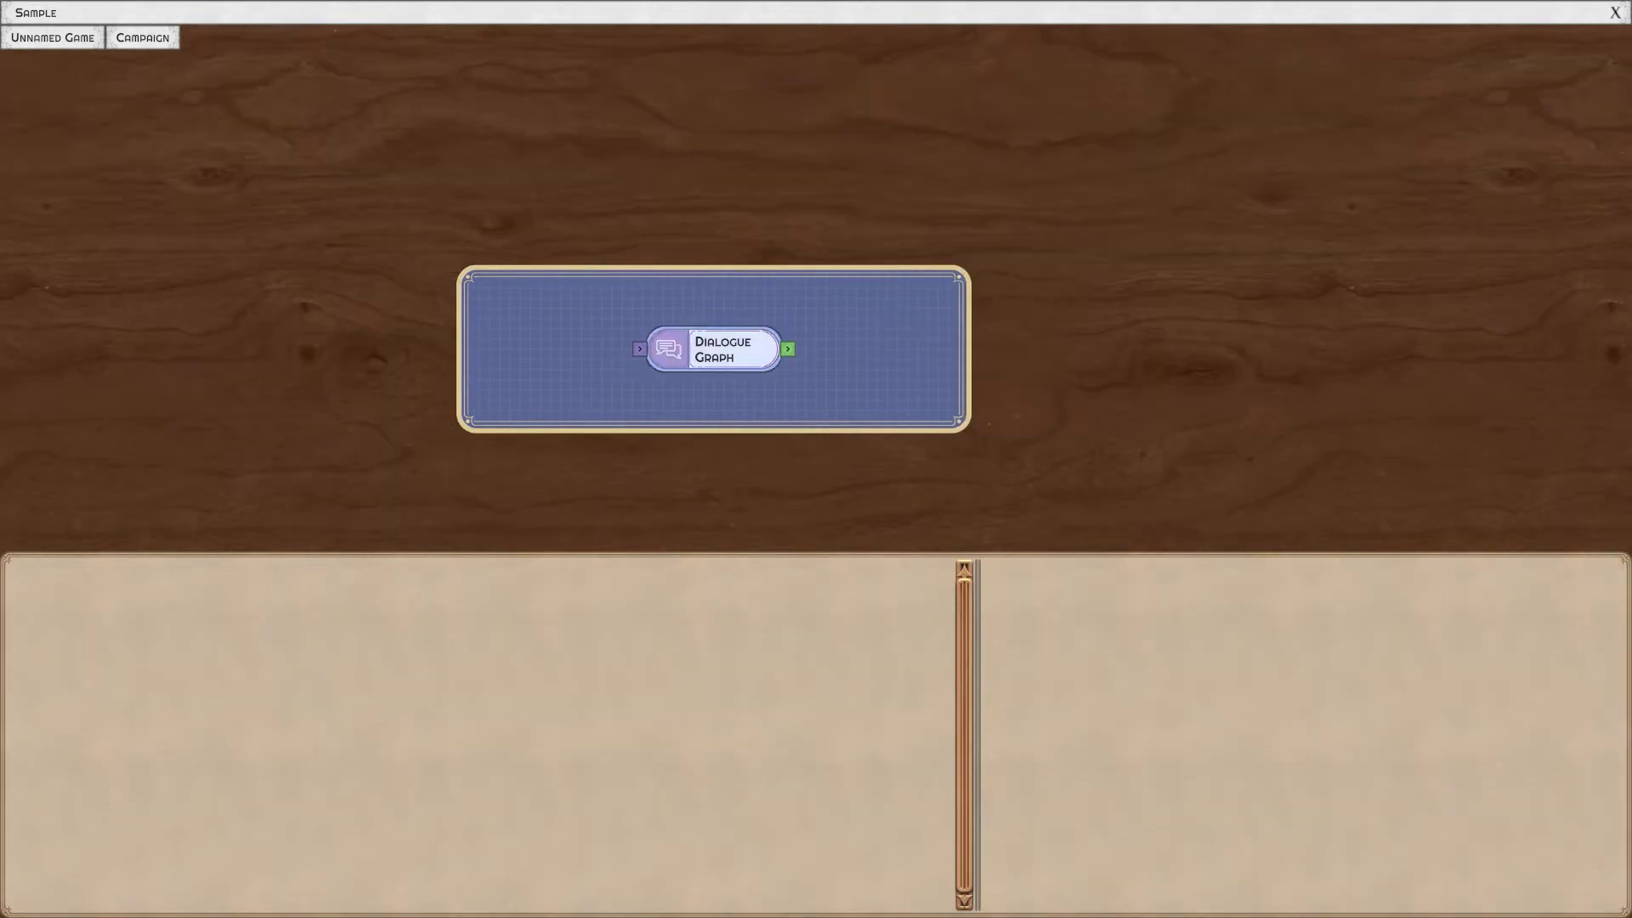
Reselect the Dialogue Graph node and expand the Combat category of trigger types.
click(713, 349)
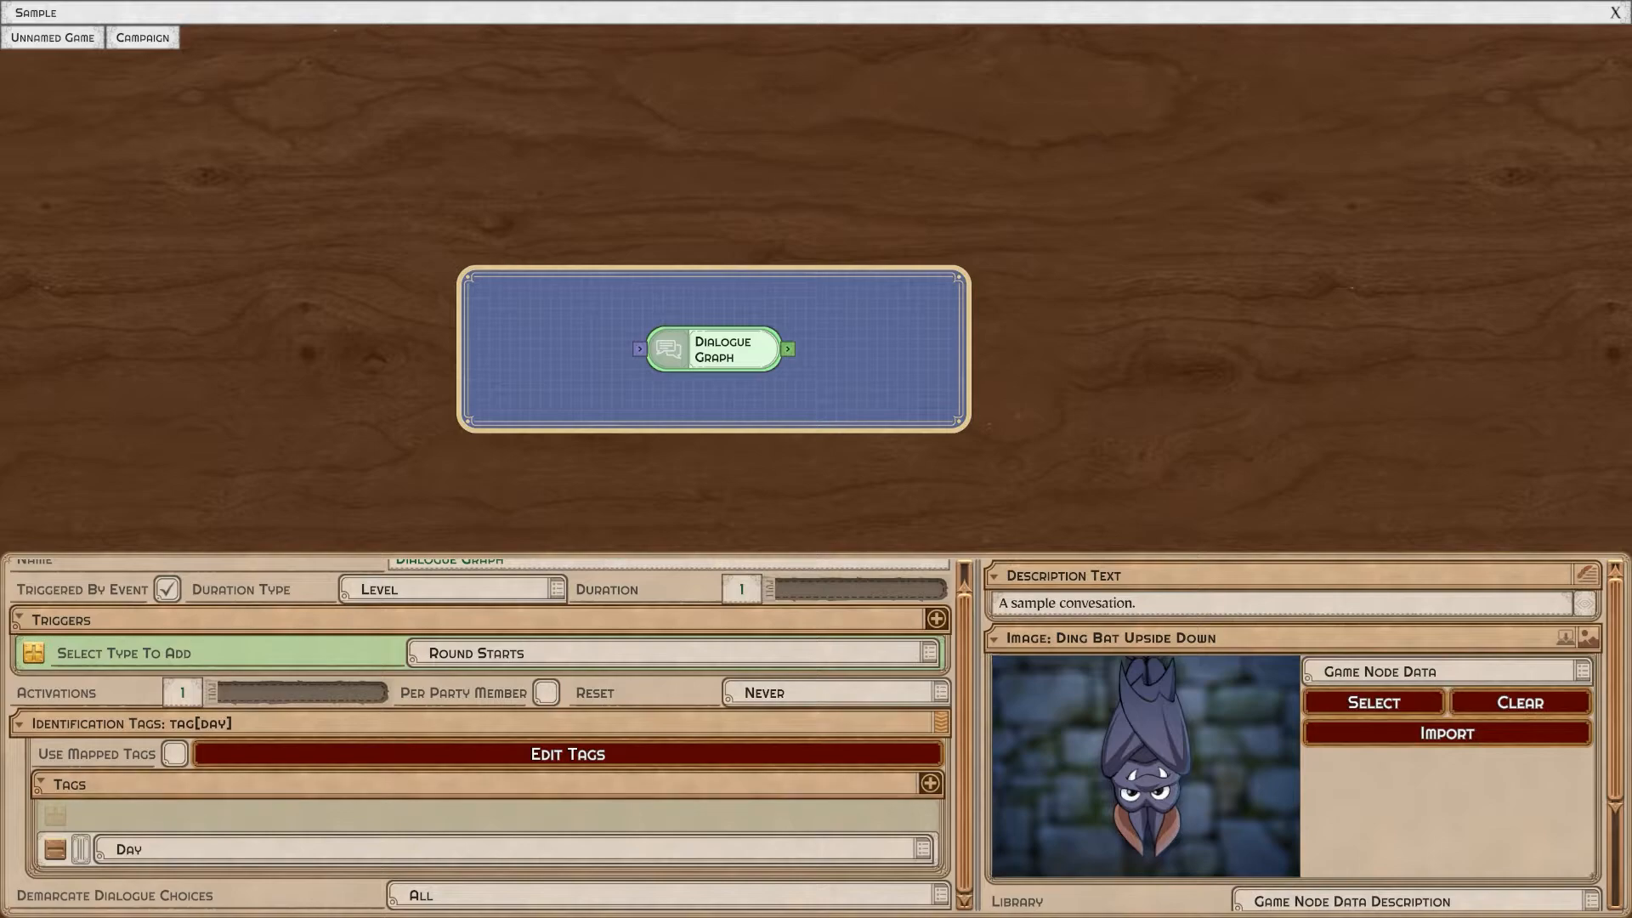
click(20, 723)
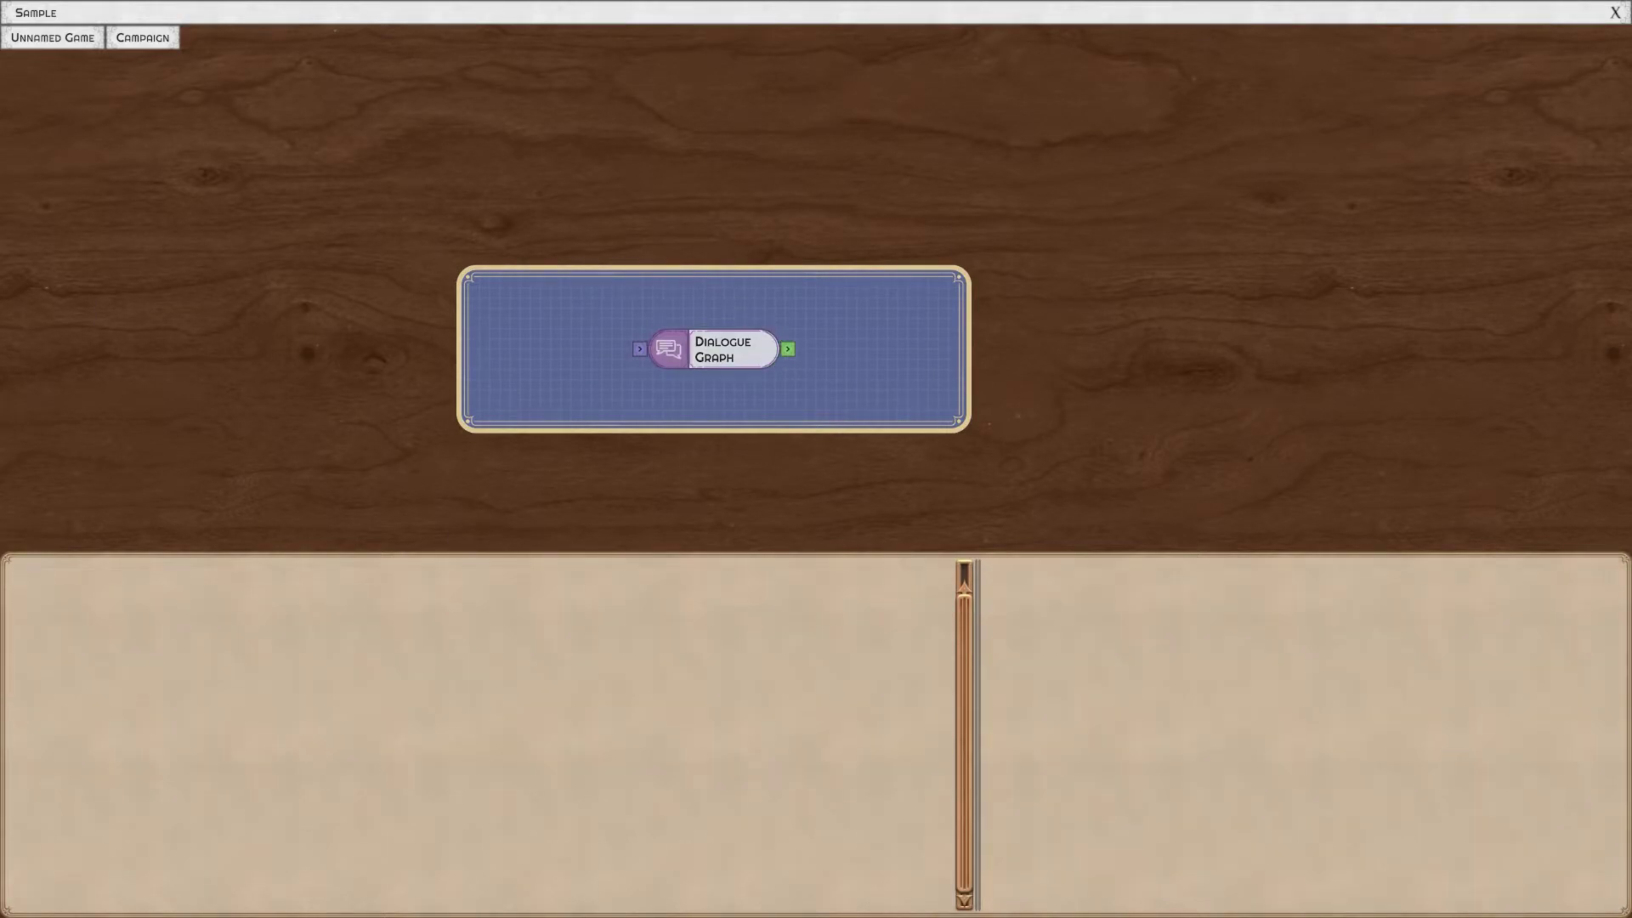
click(715, 348)
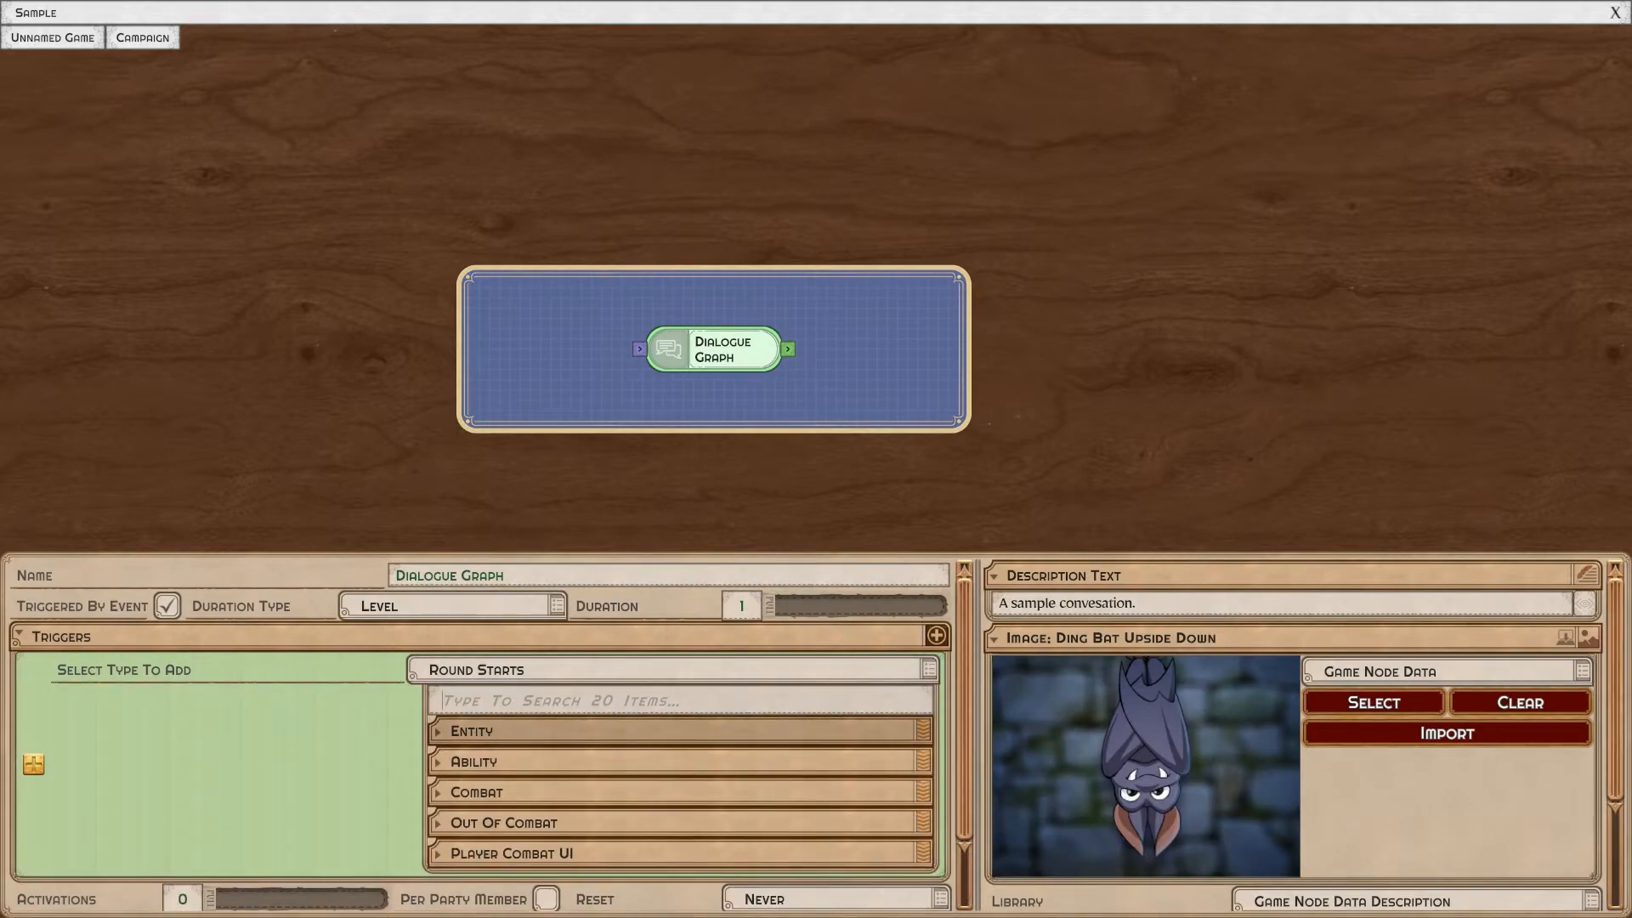
click(474, 791)
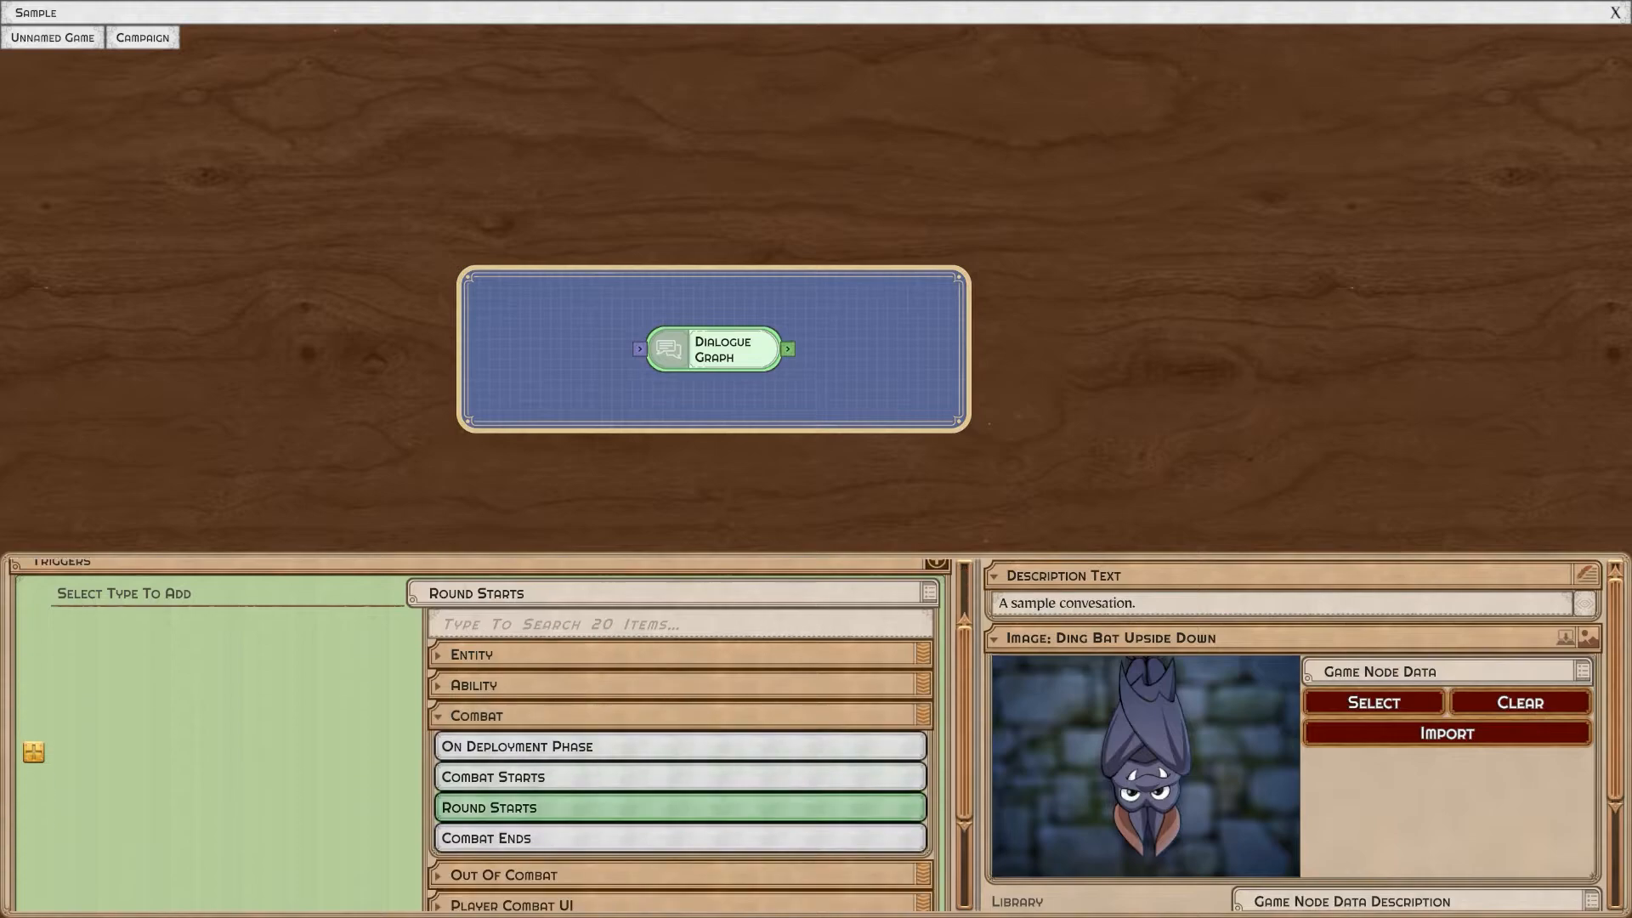
click(679, 807)
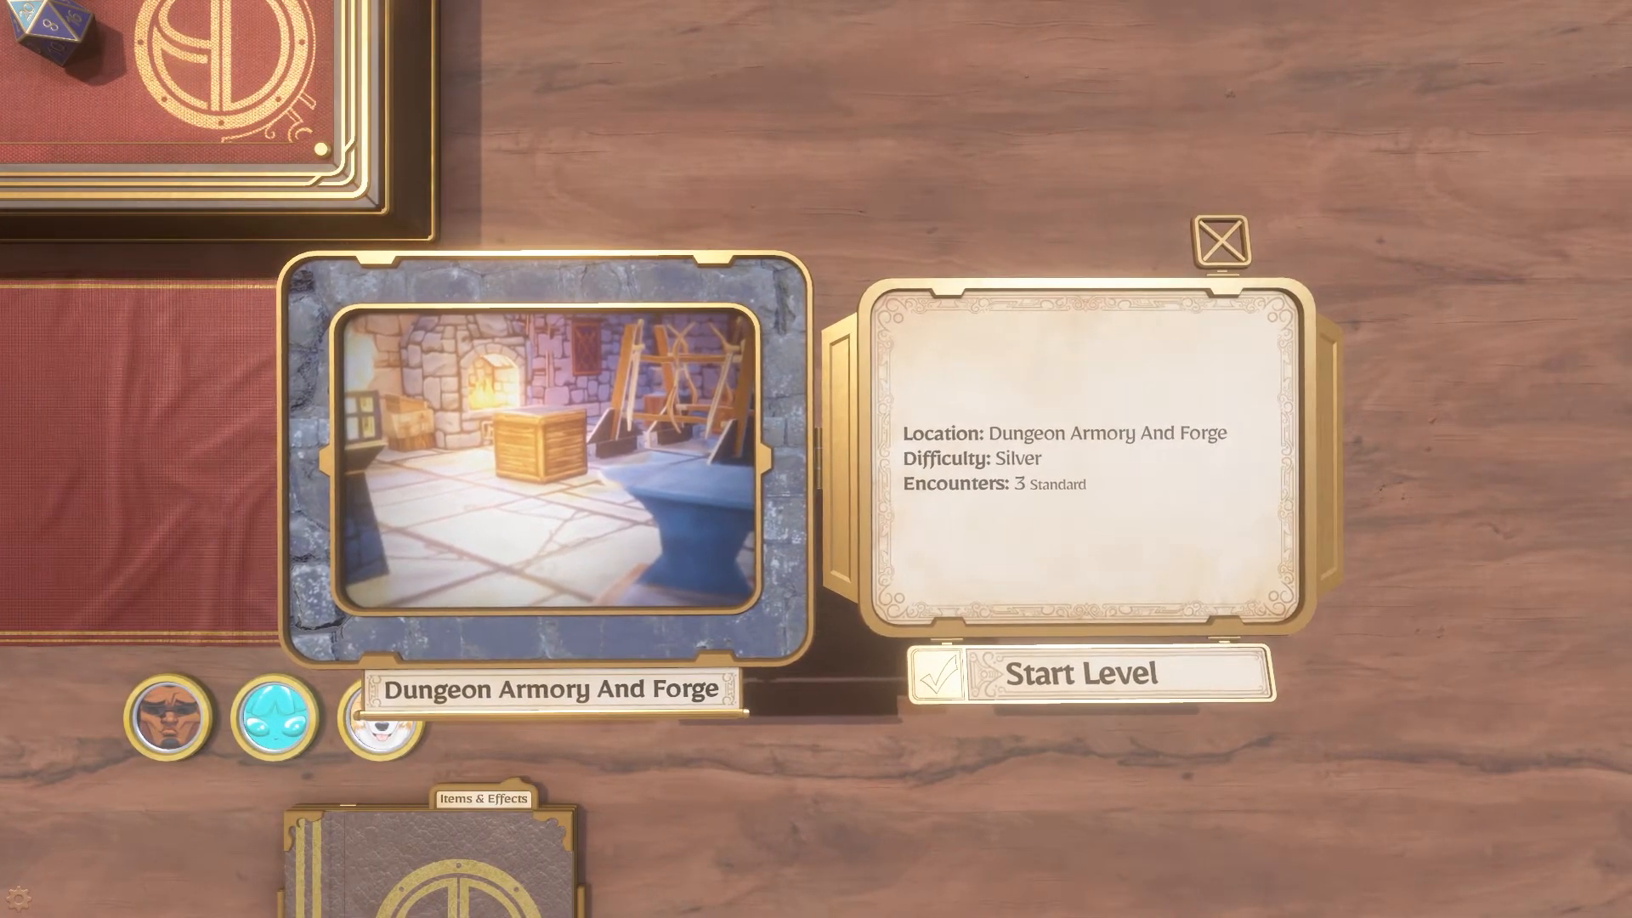
Start the Dungeon Armory And Forge level in the playtest.
click(1082, 672)
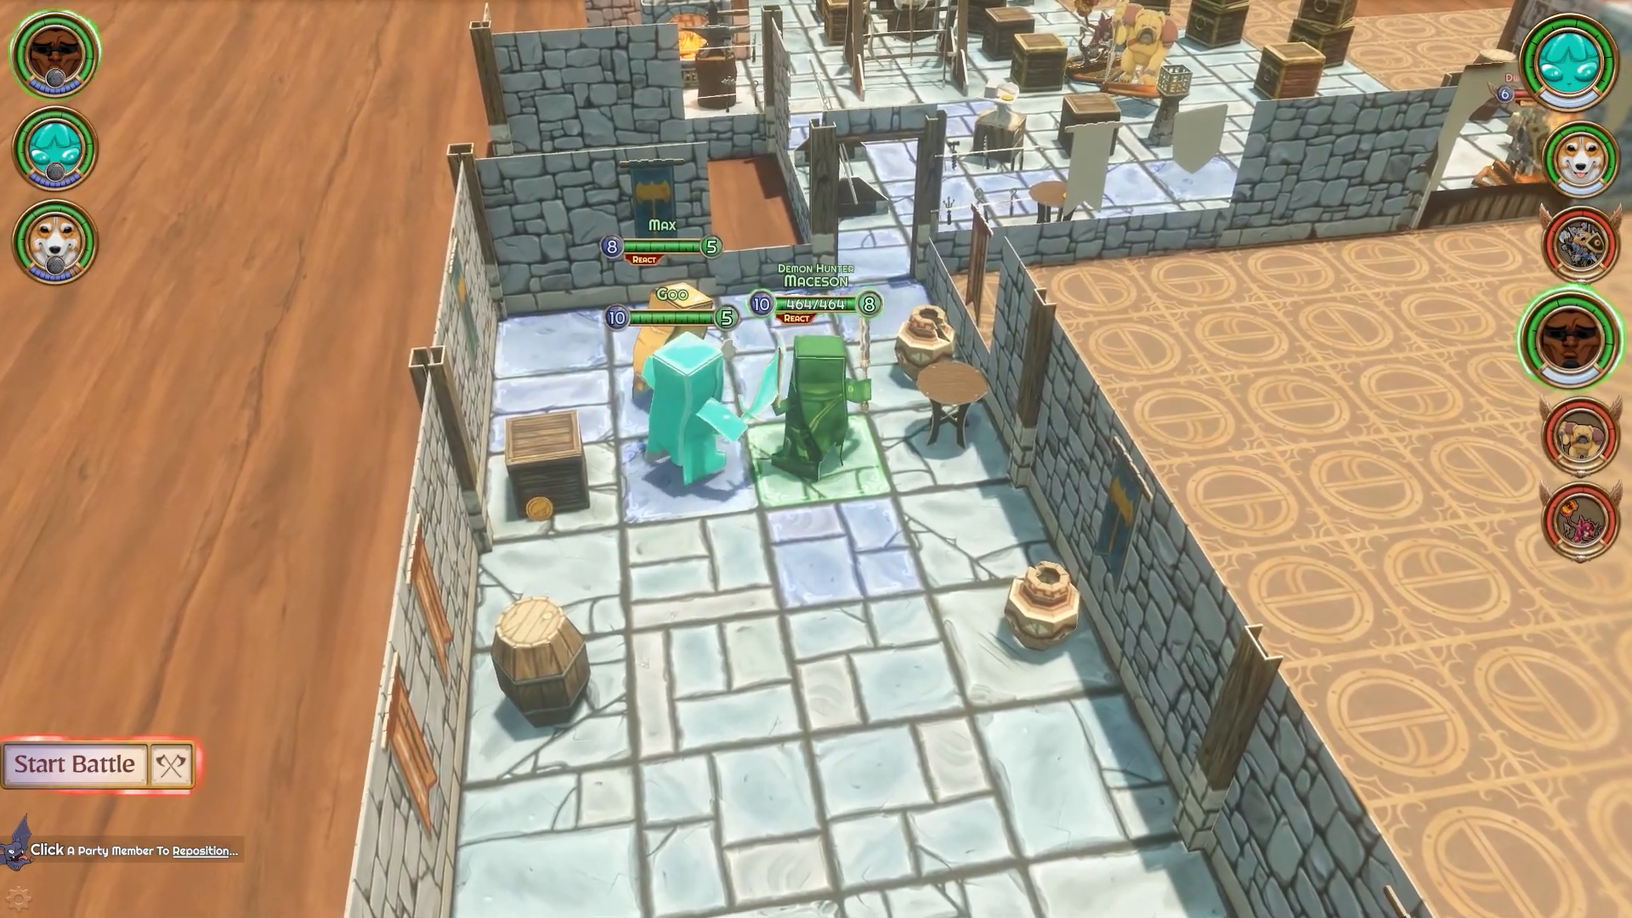
click(73, 764)
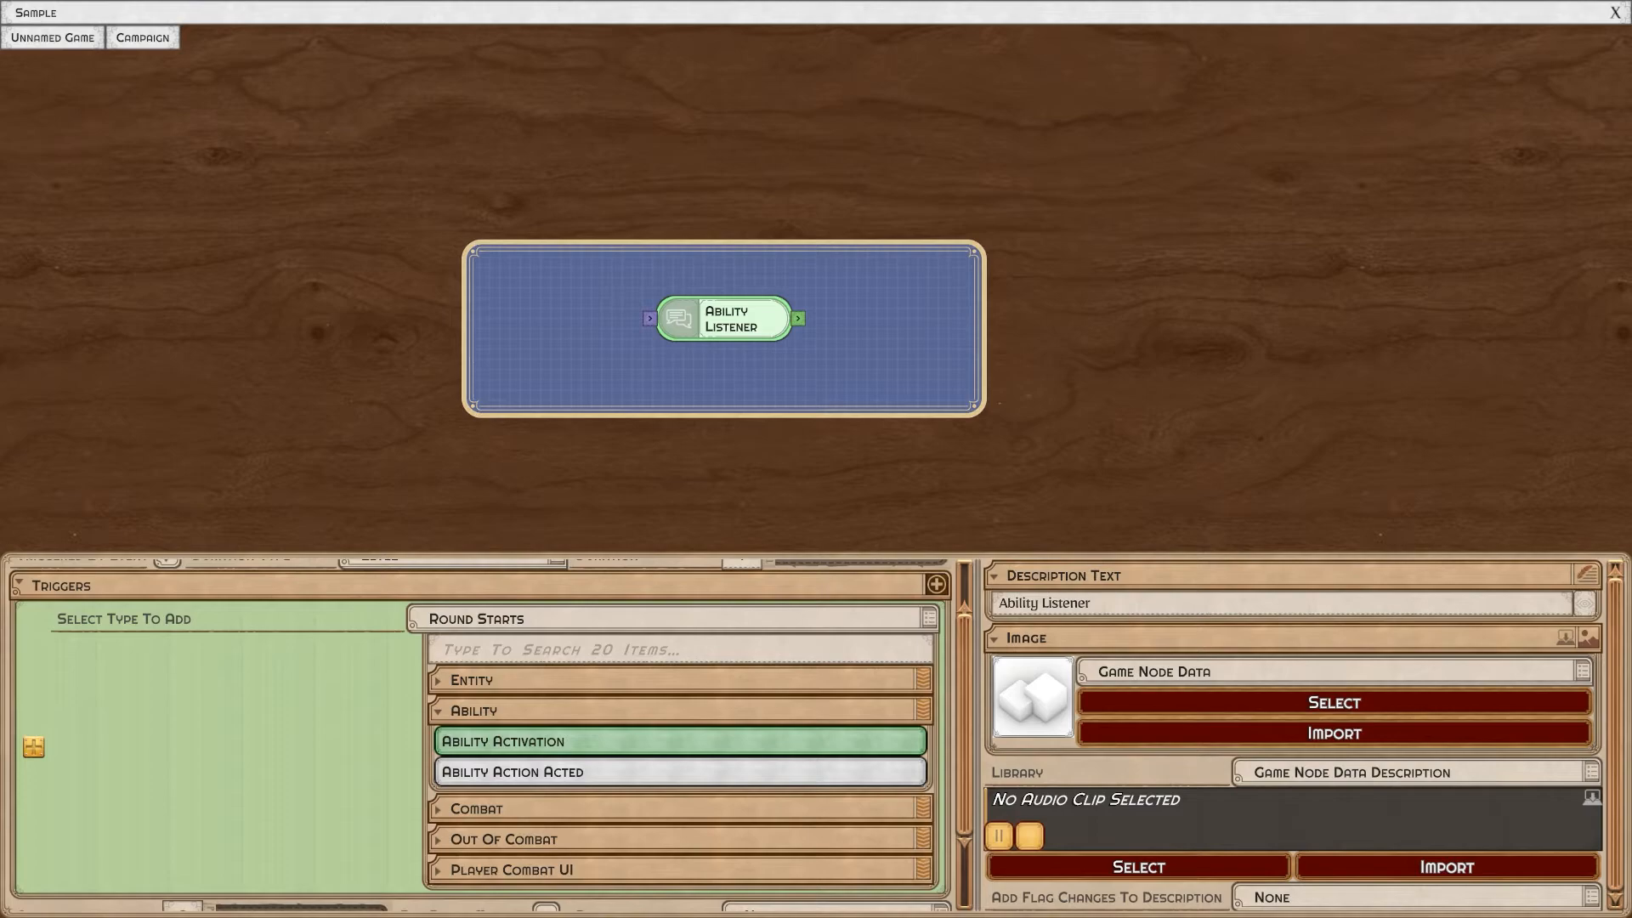
Add an Ability Action Acted trigger for Player-faction actors, summoned and transformed included.
click(677, 771)
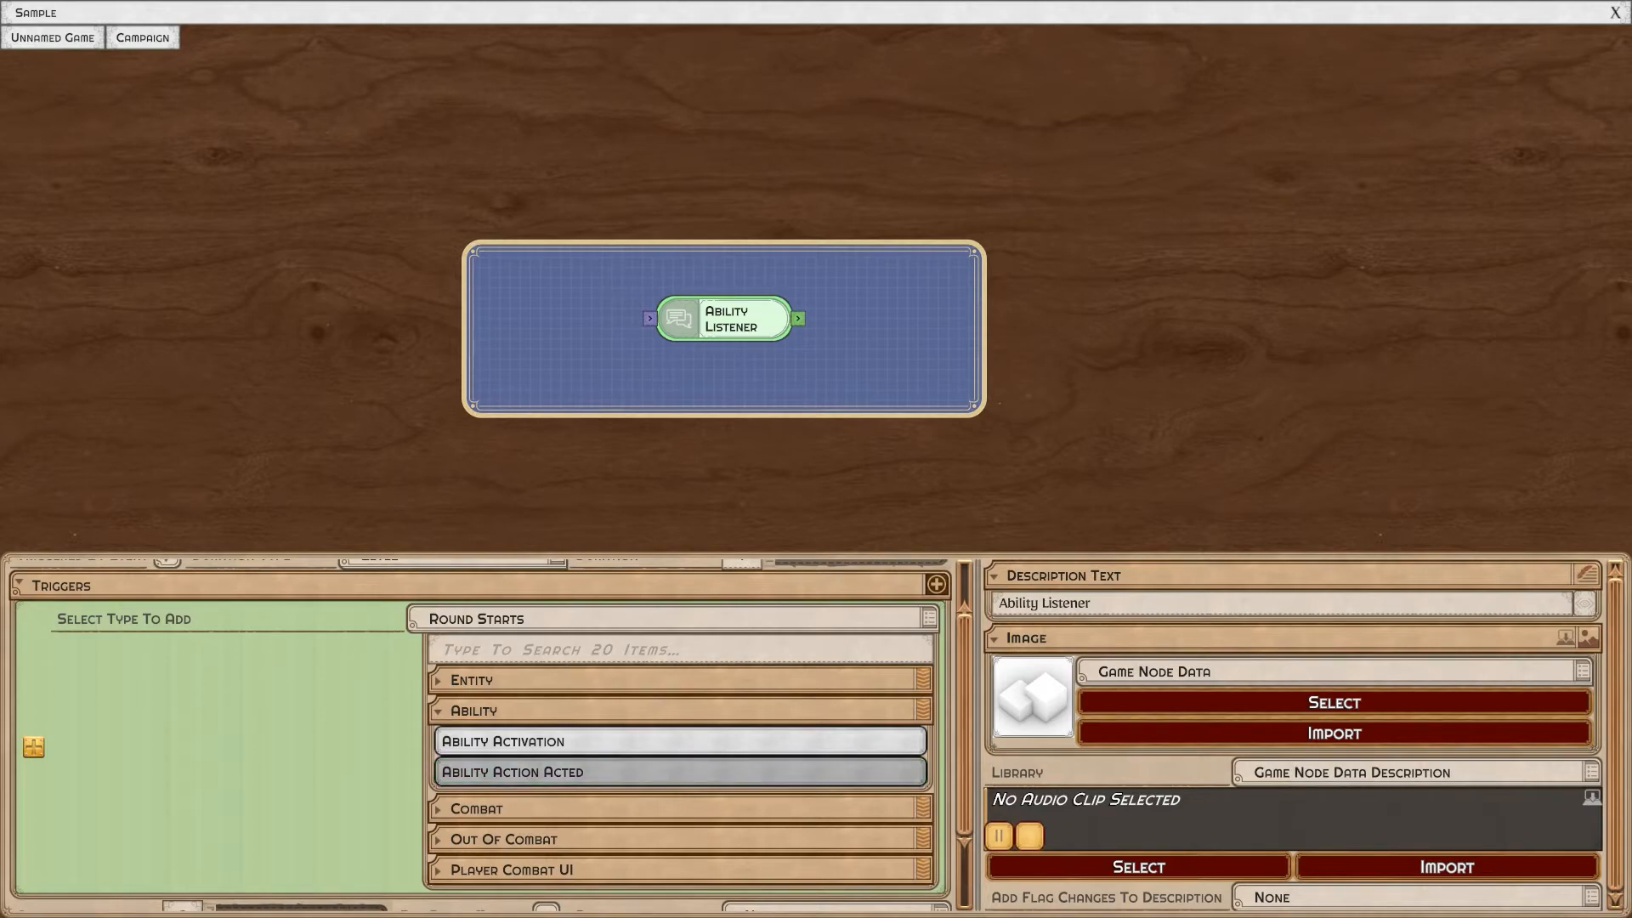
click(678, 771)
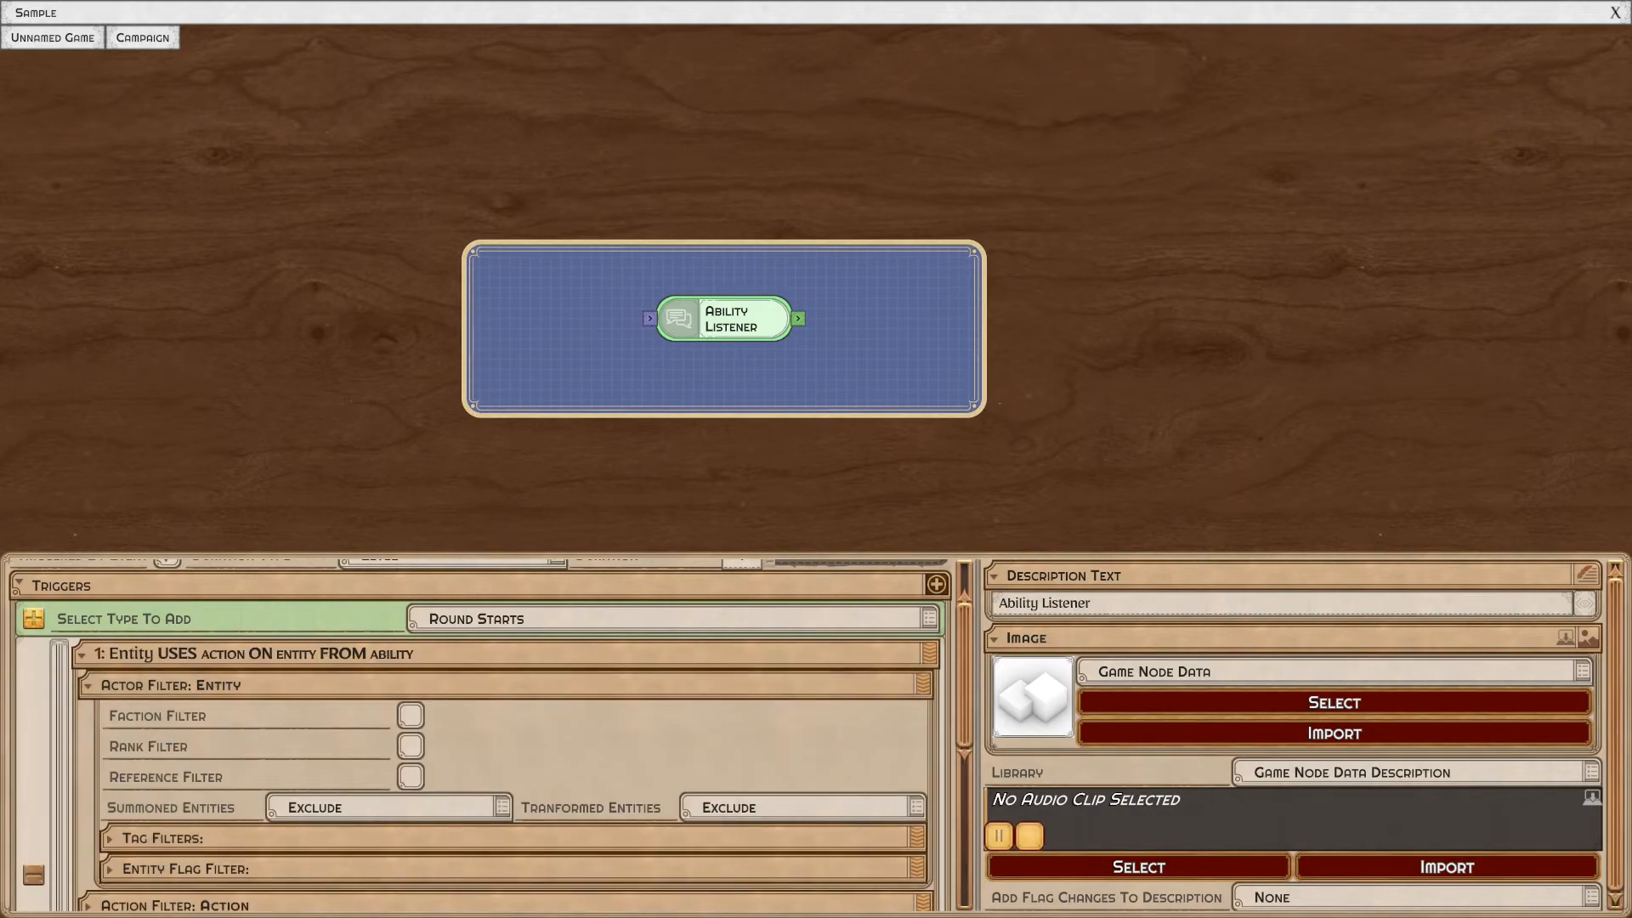
click(409, 715)
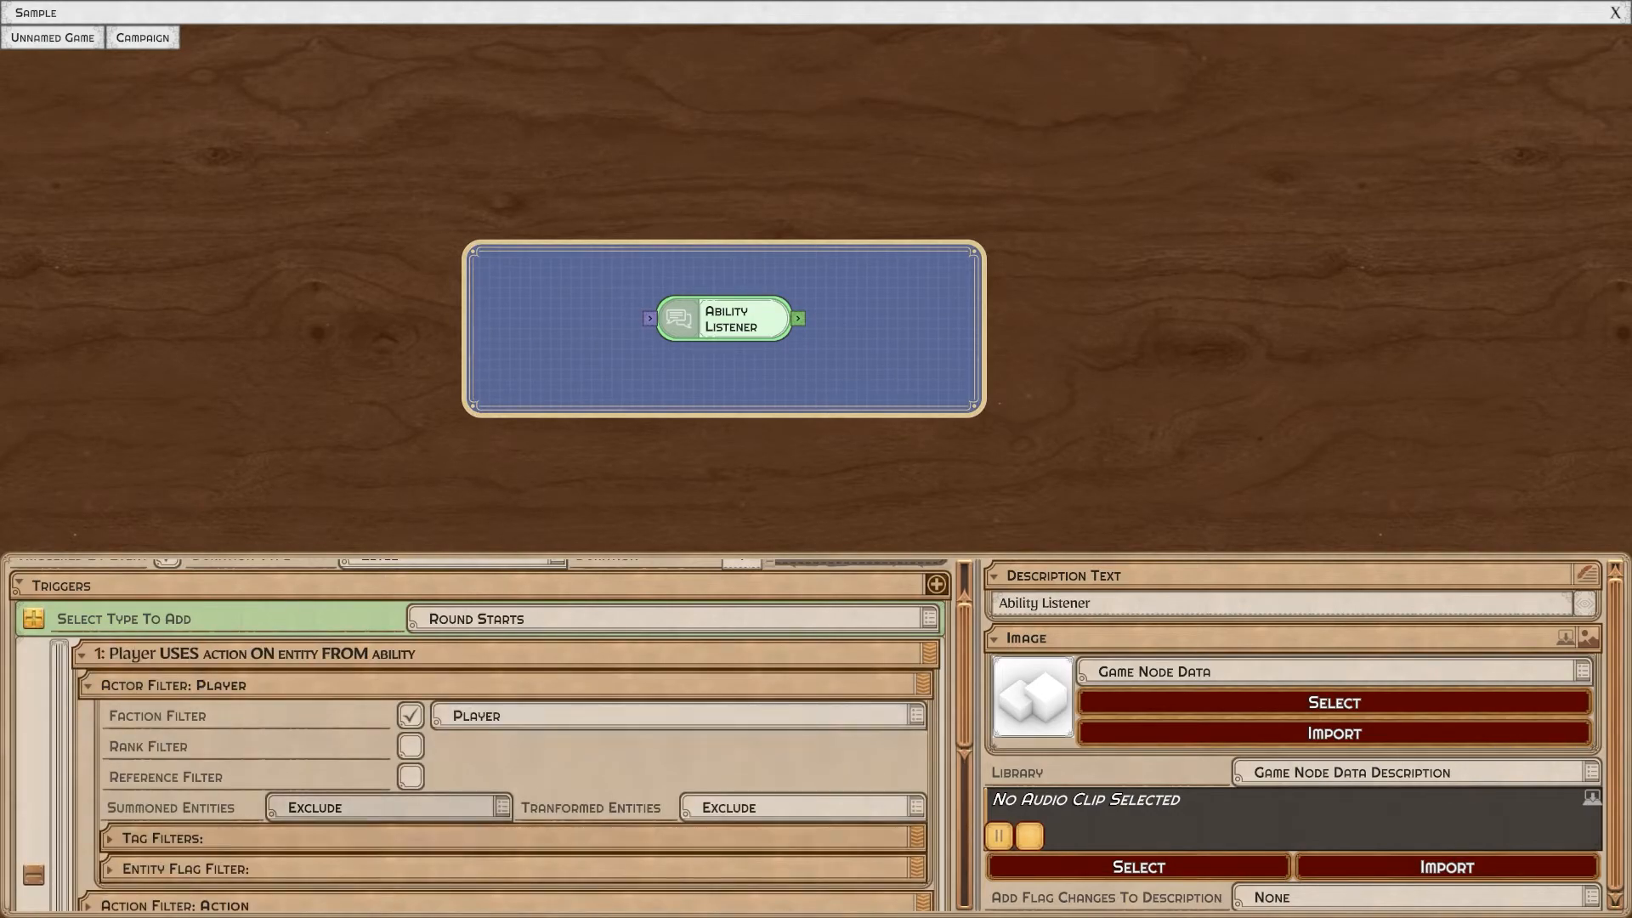
click(389, 807)
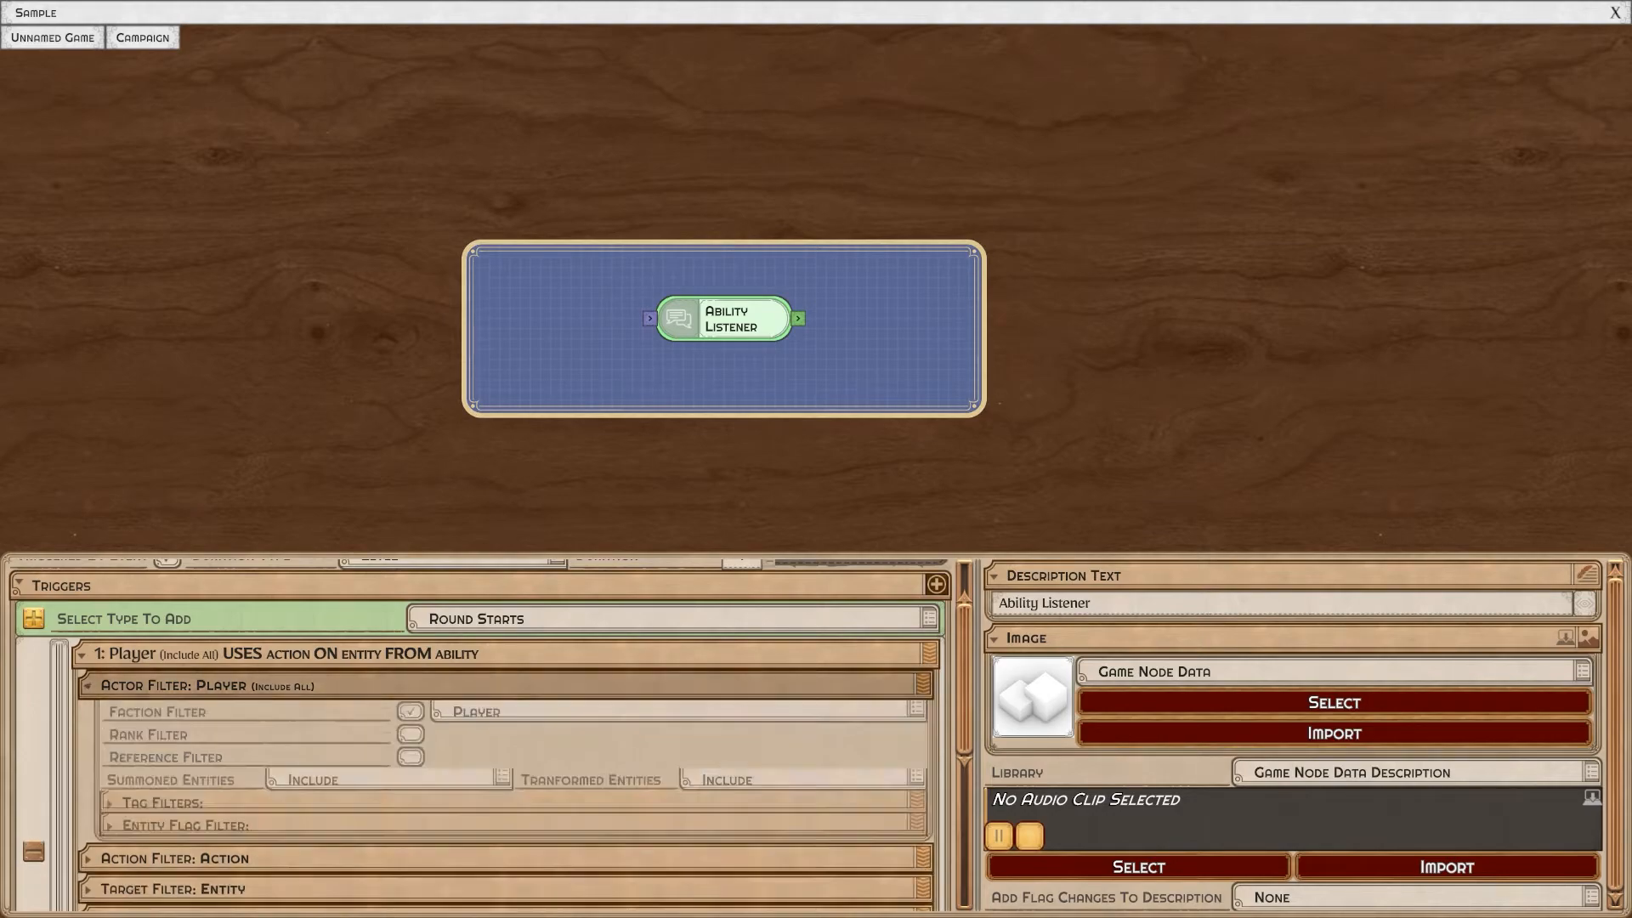
click(88, 685)
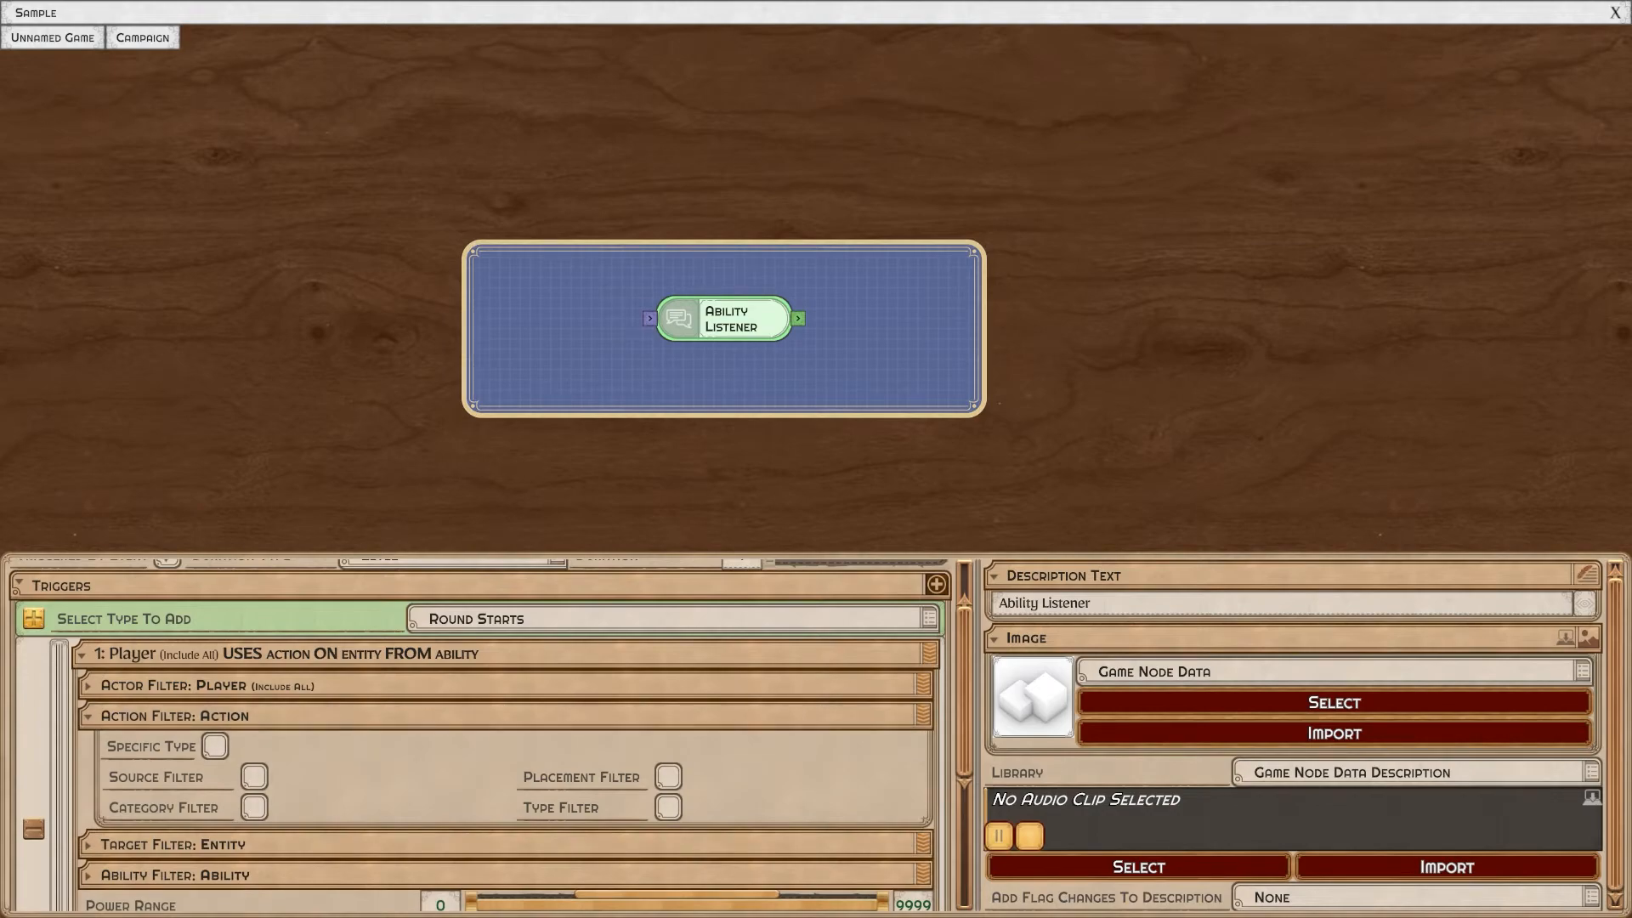
Restrict the trigger to damage actions on Dungeon-faction enemies, summoned ones included, and set transformed handling.
click(214, 746)
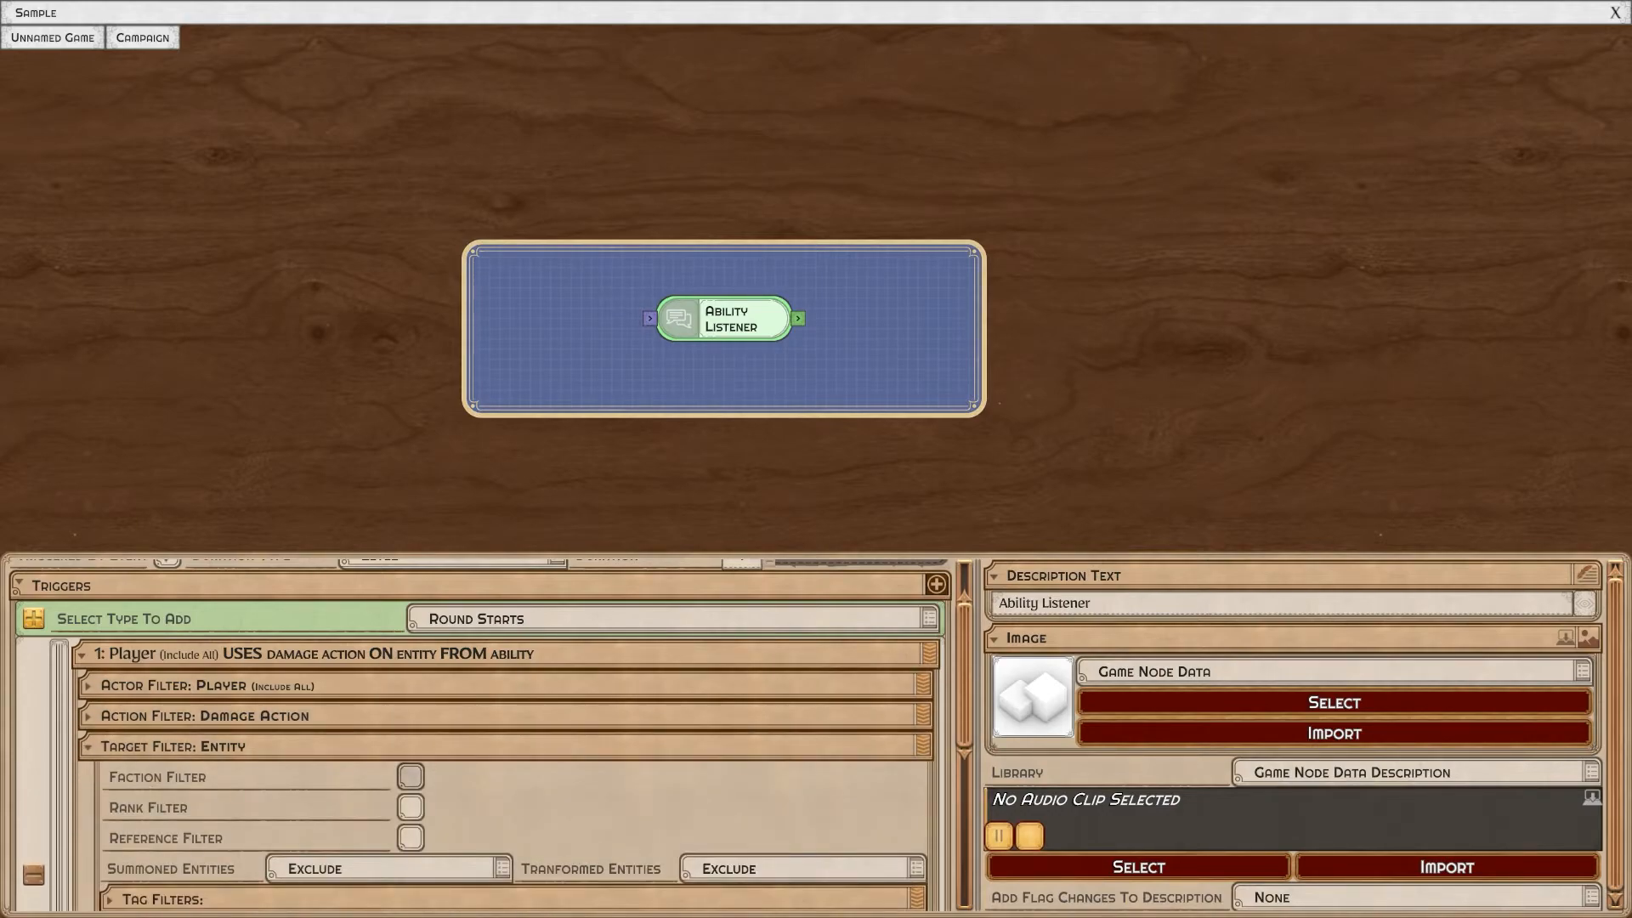
click(409, 775)
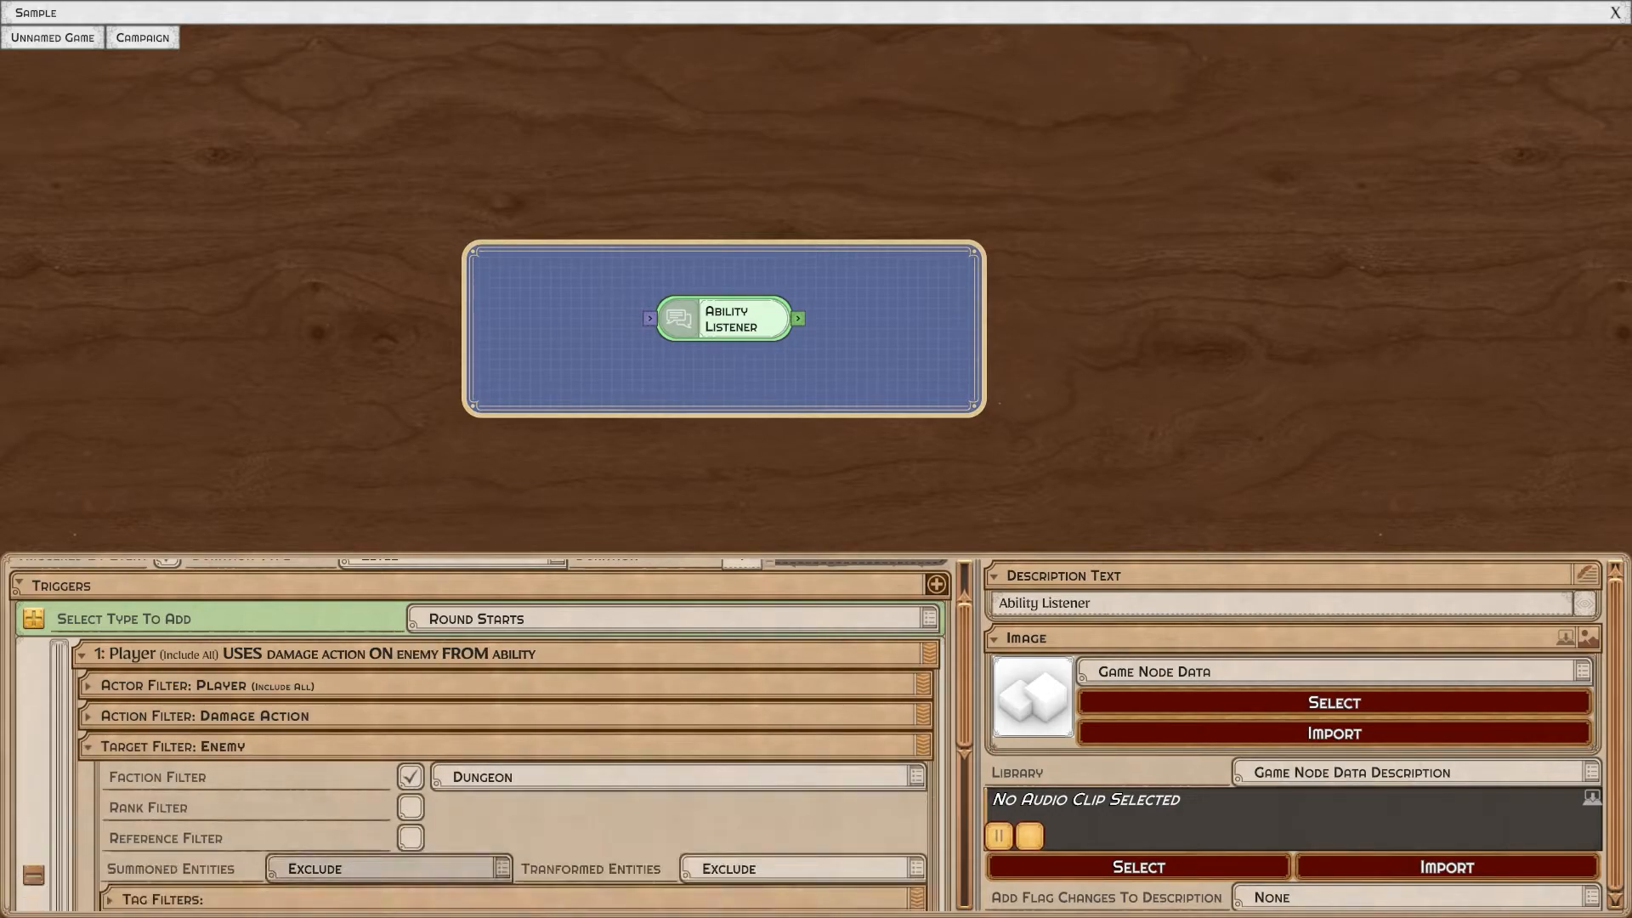
click(385, 866)
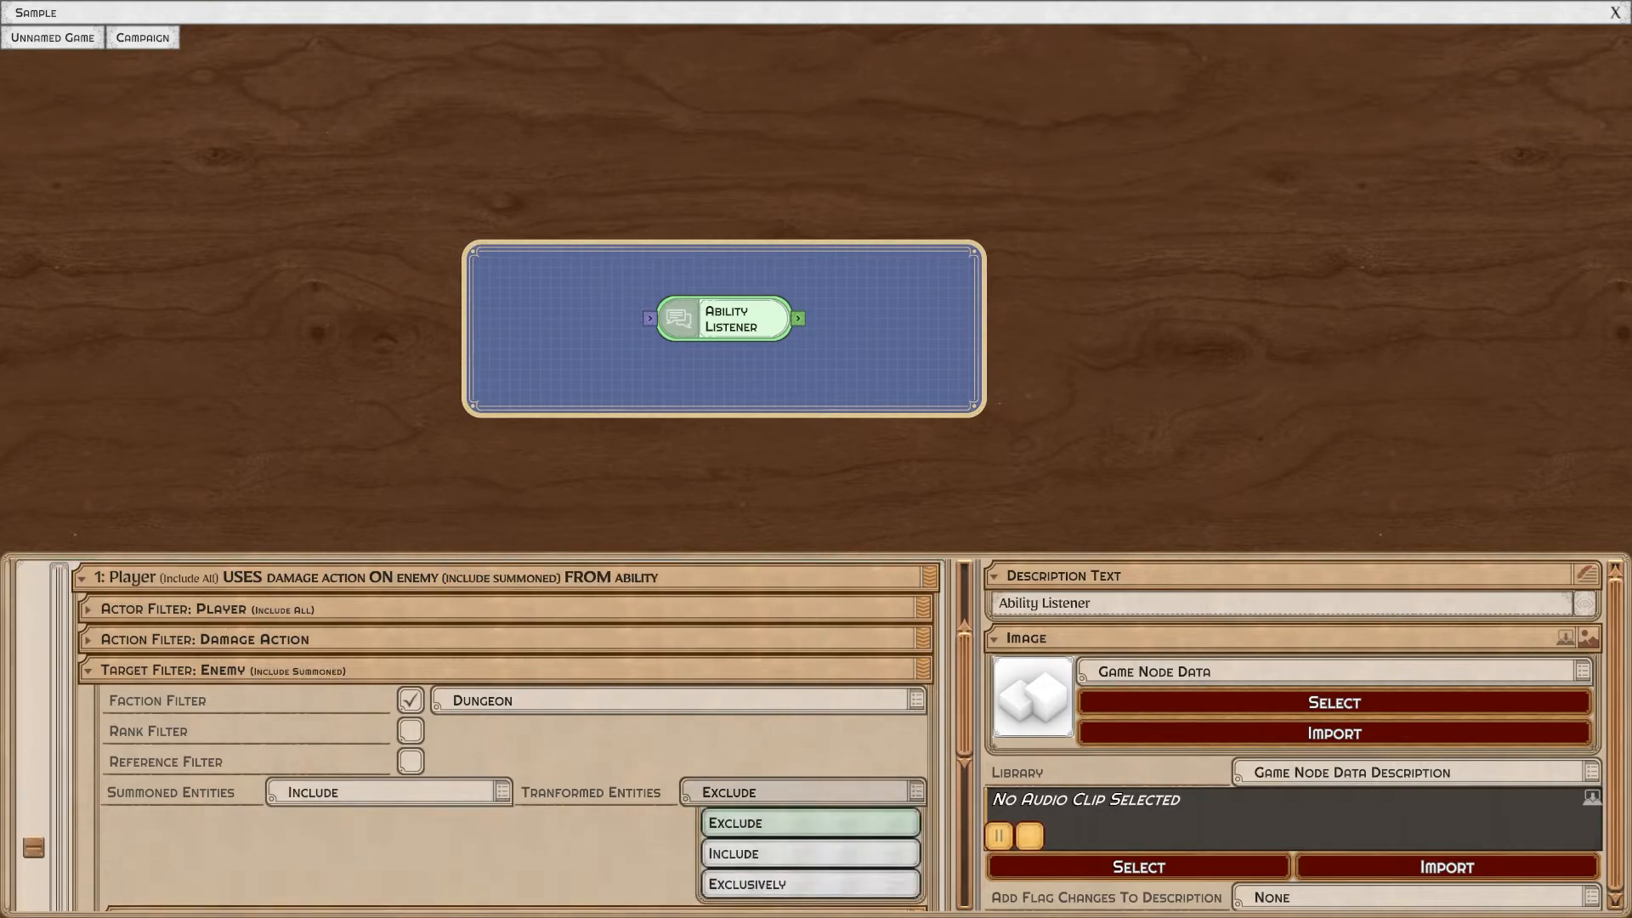
click(734, 853)
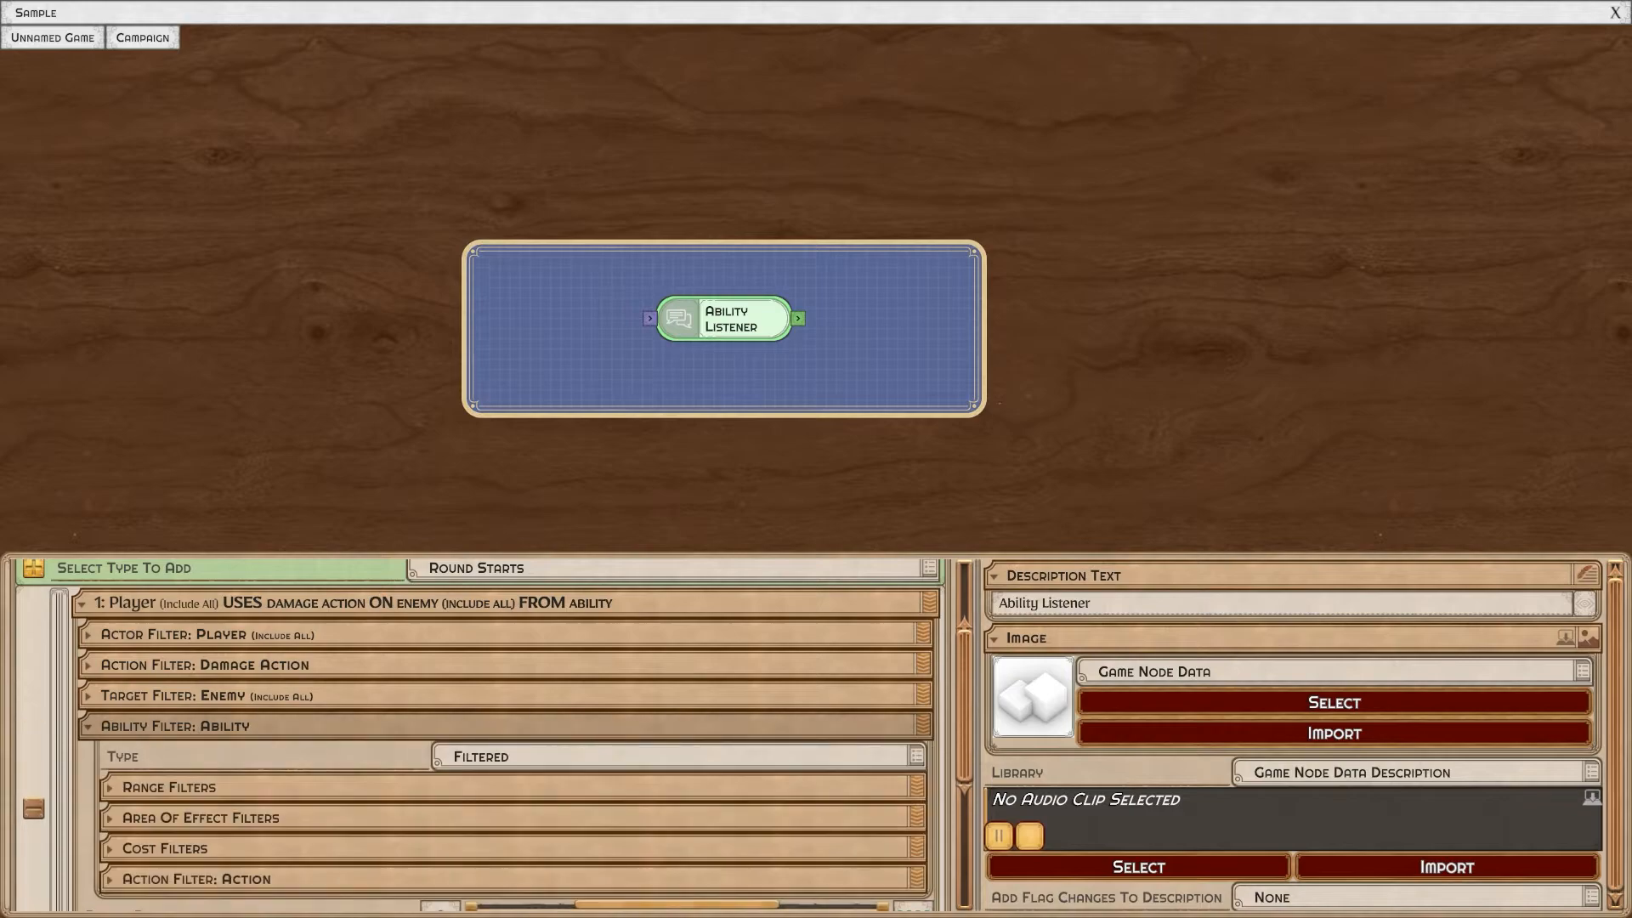
scroll(down, 3)
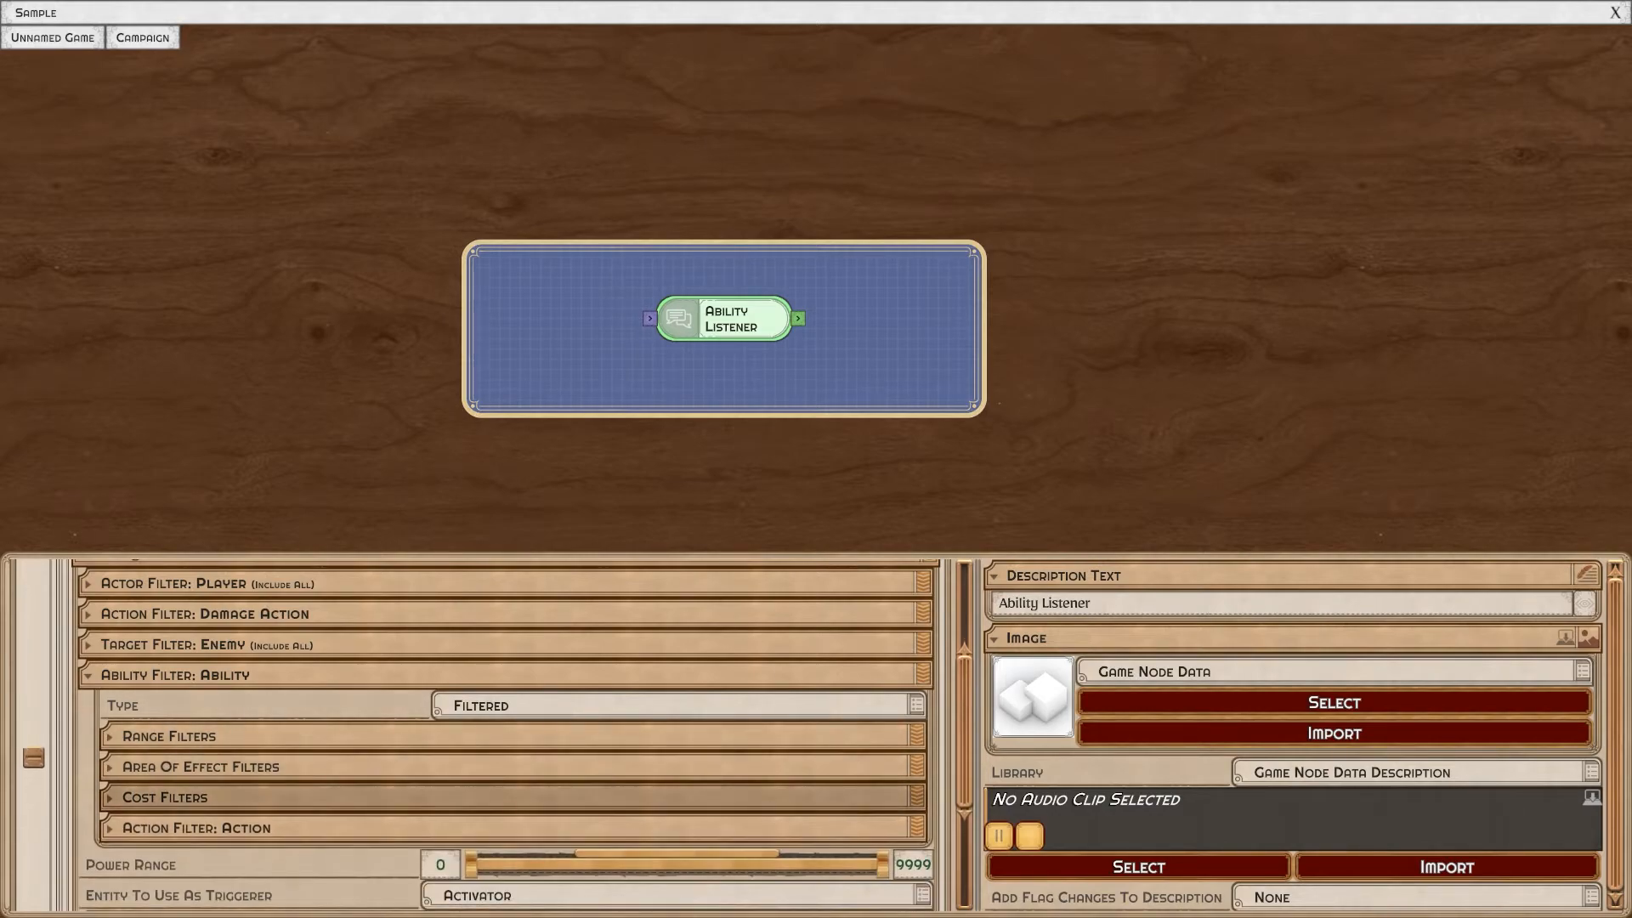
scroll(down, 3)
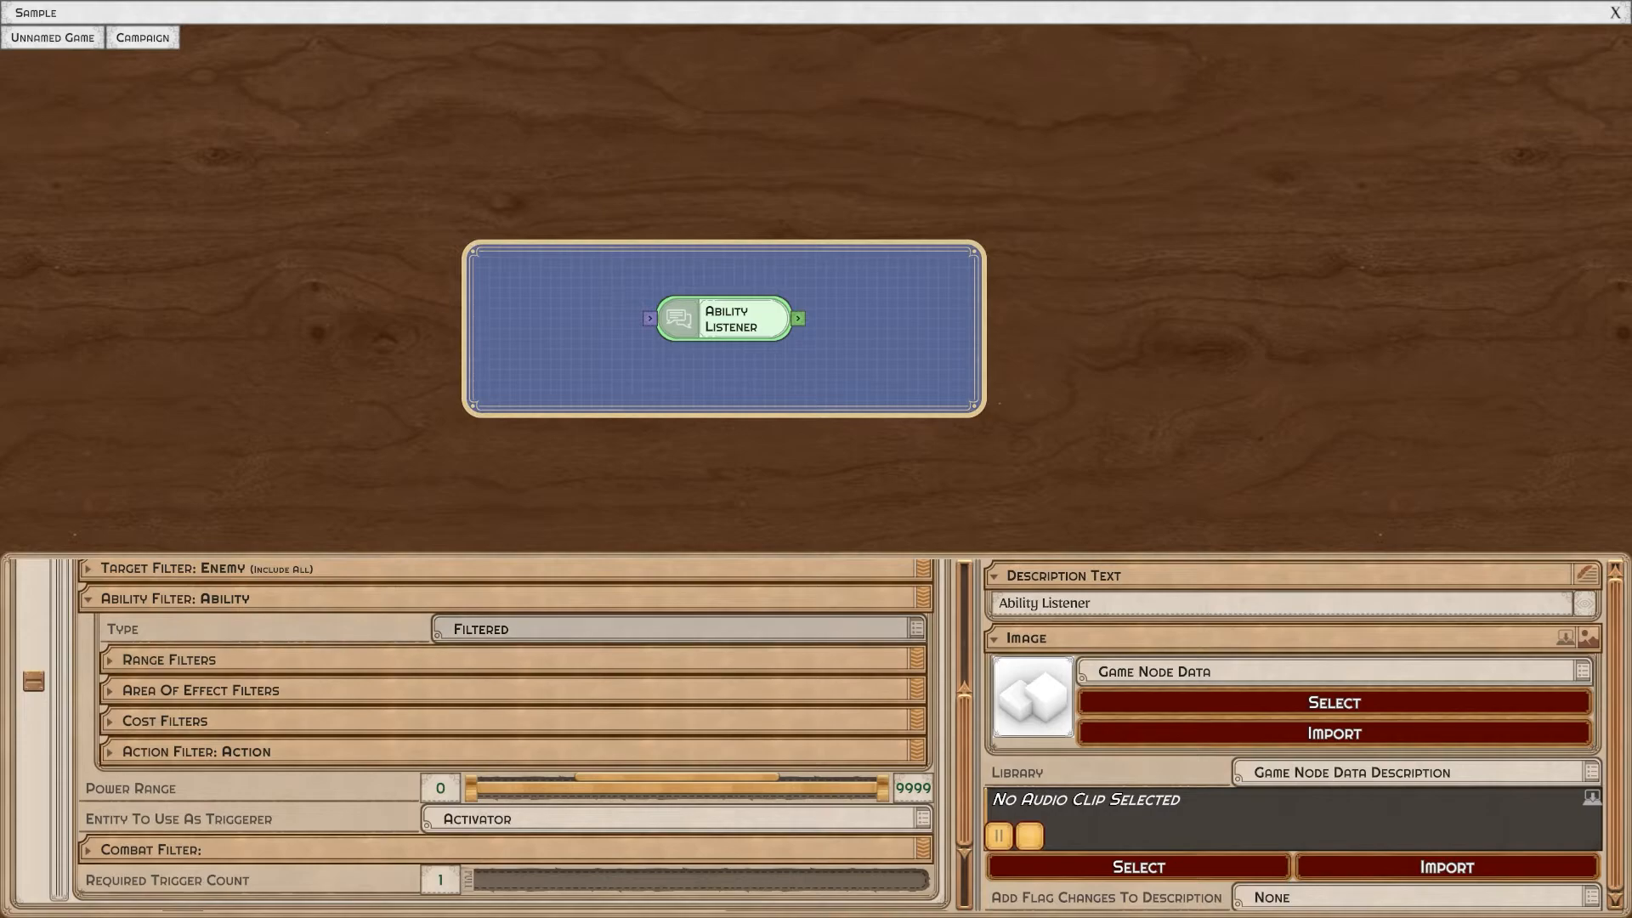
click(673, 627)
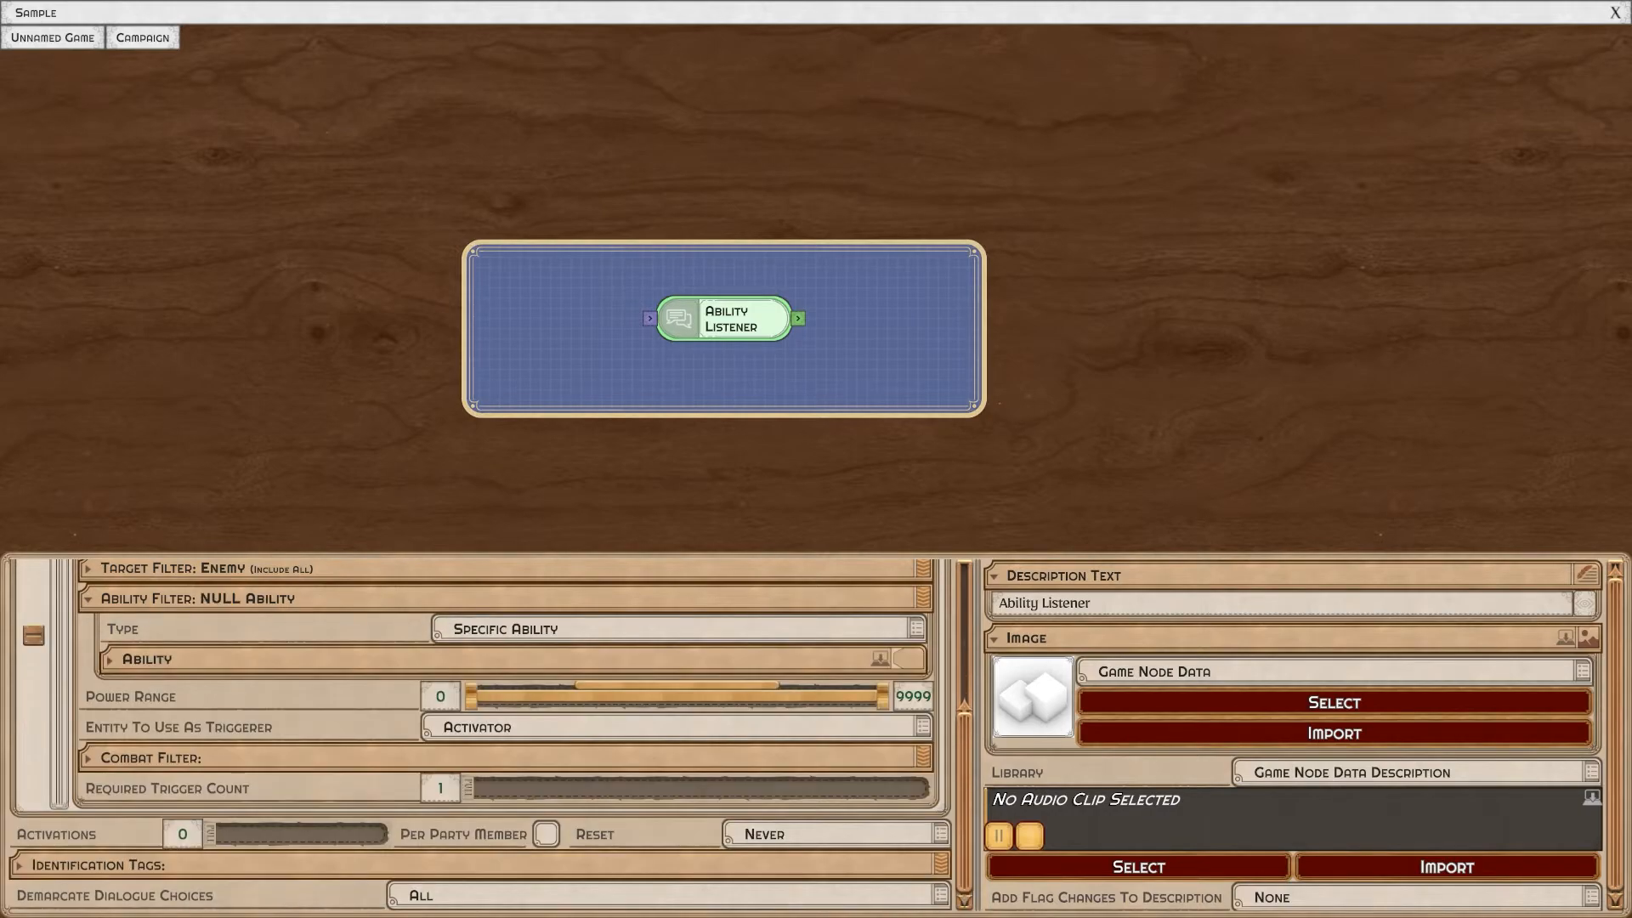
click(880, 659)
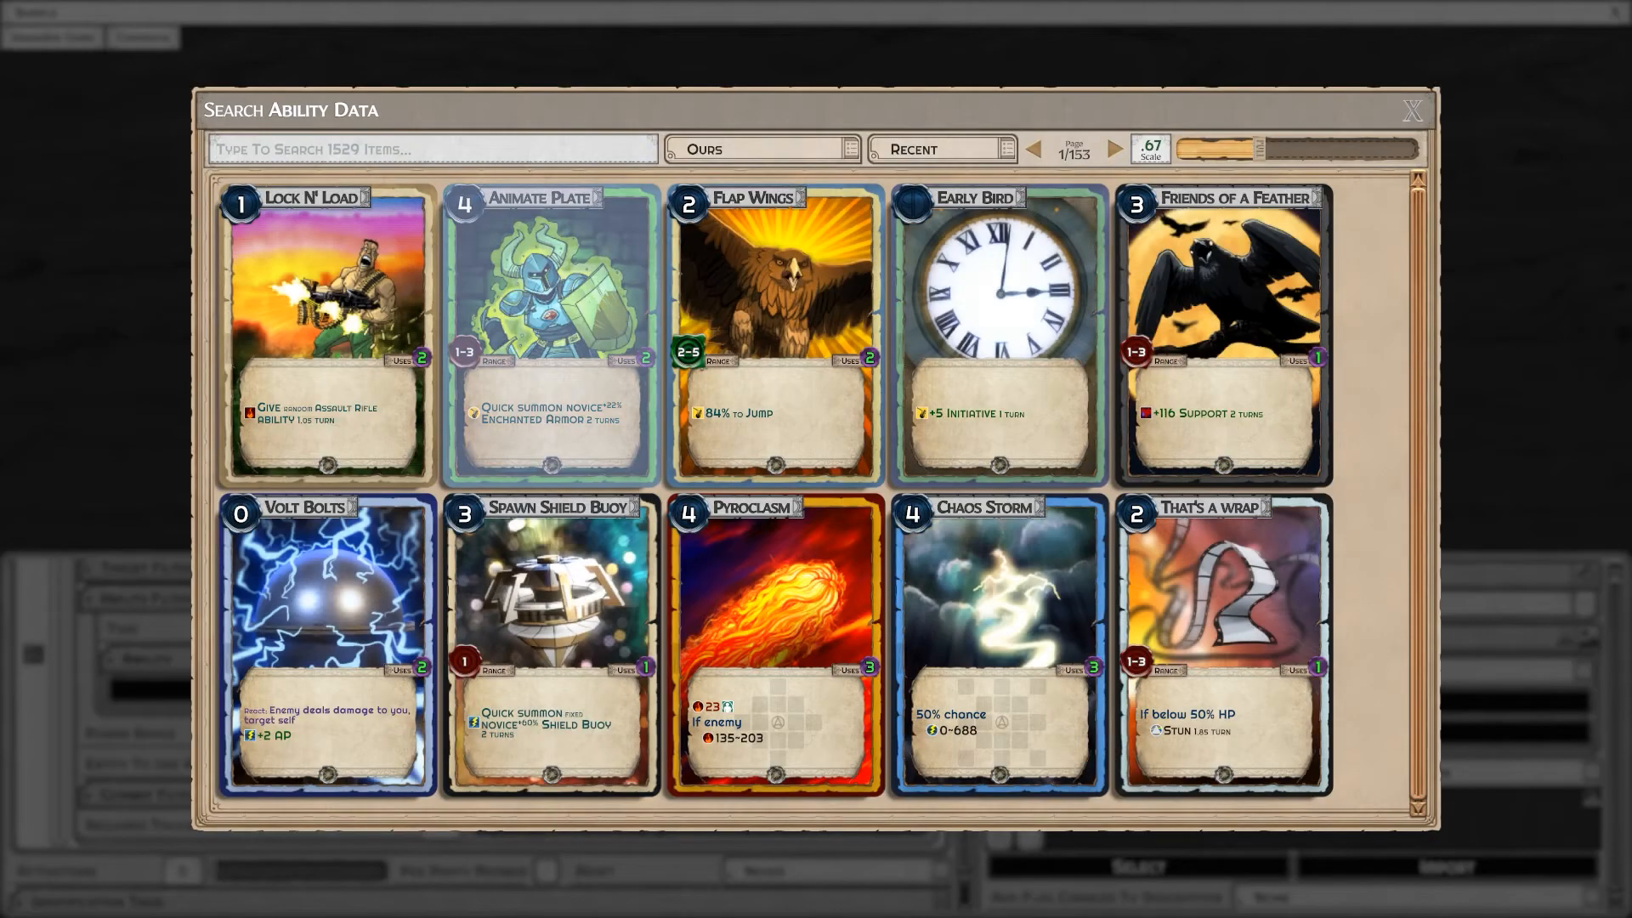
text(CHOP)
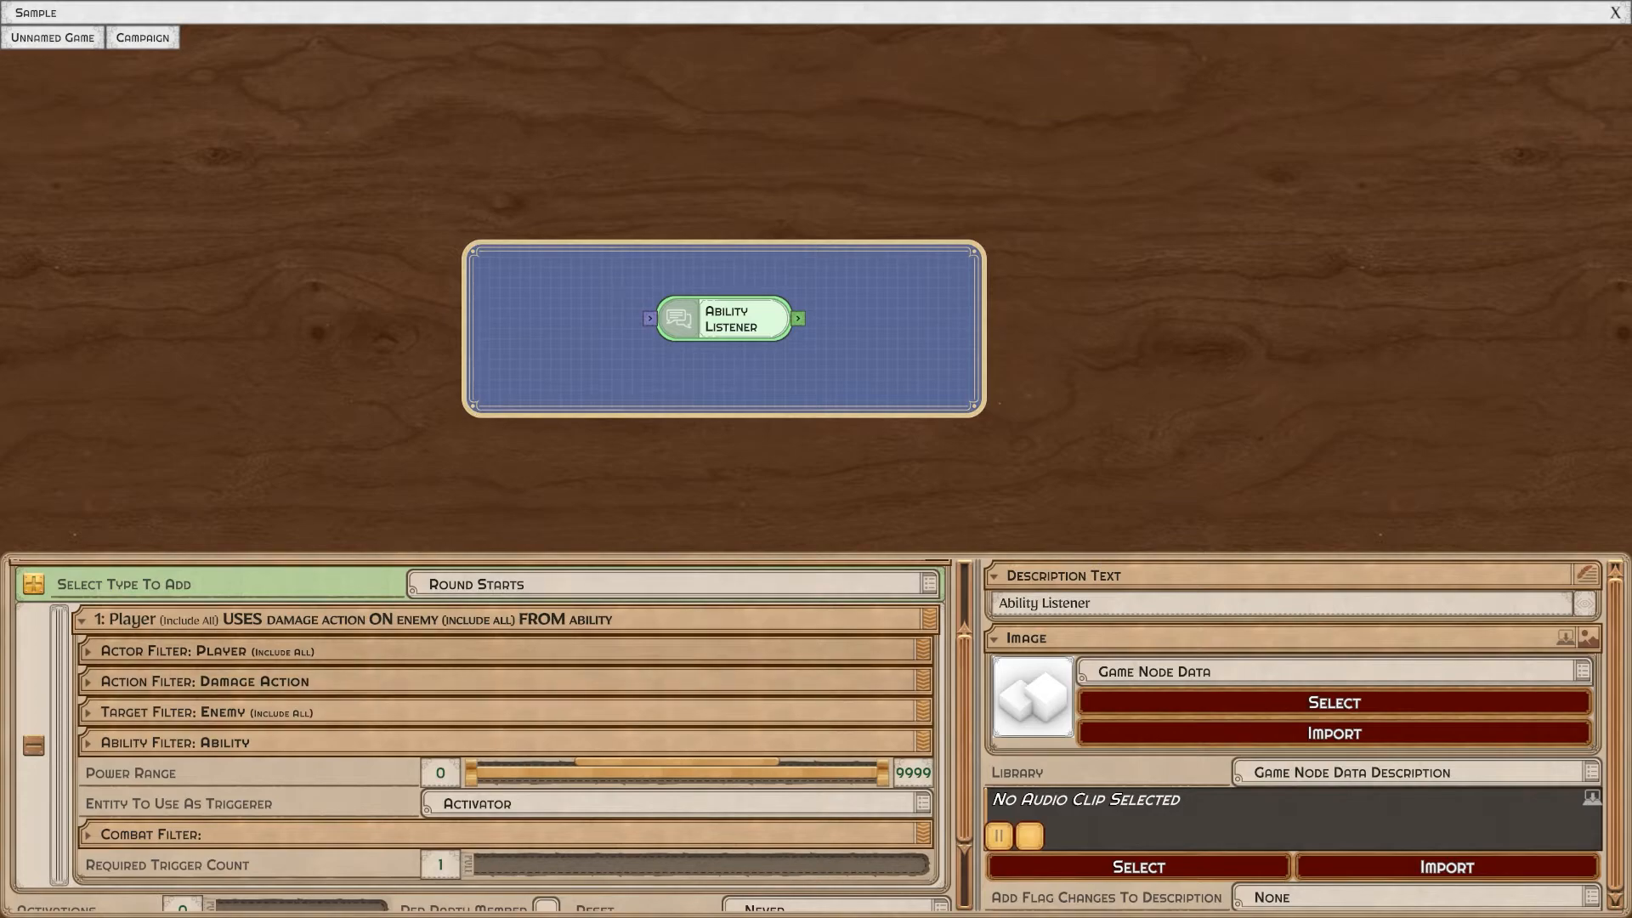
Set the listener's Entity To Use As Triggerer to Target.
scroll(down, 3)
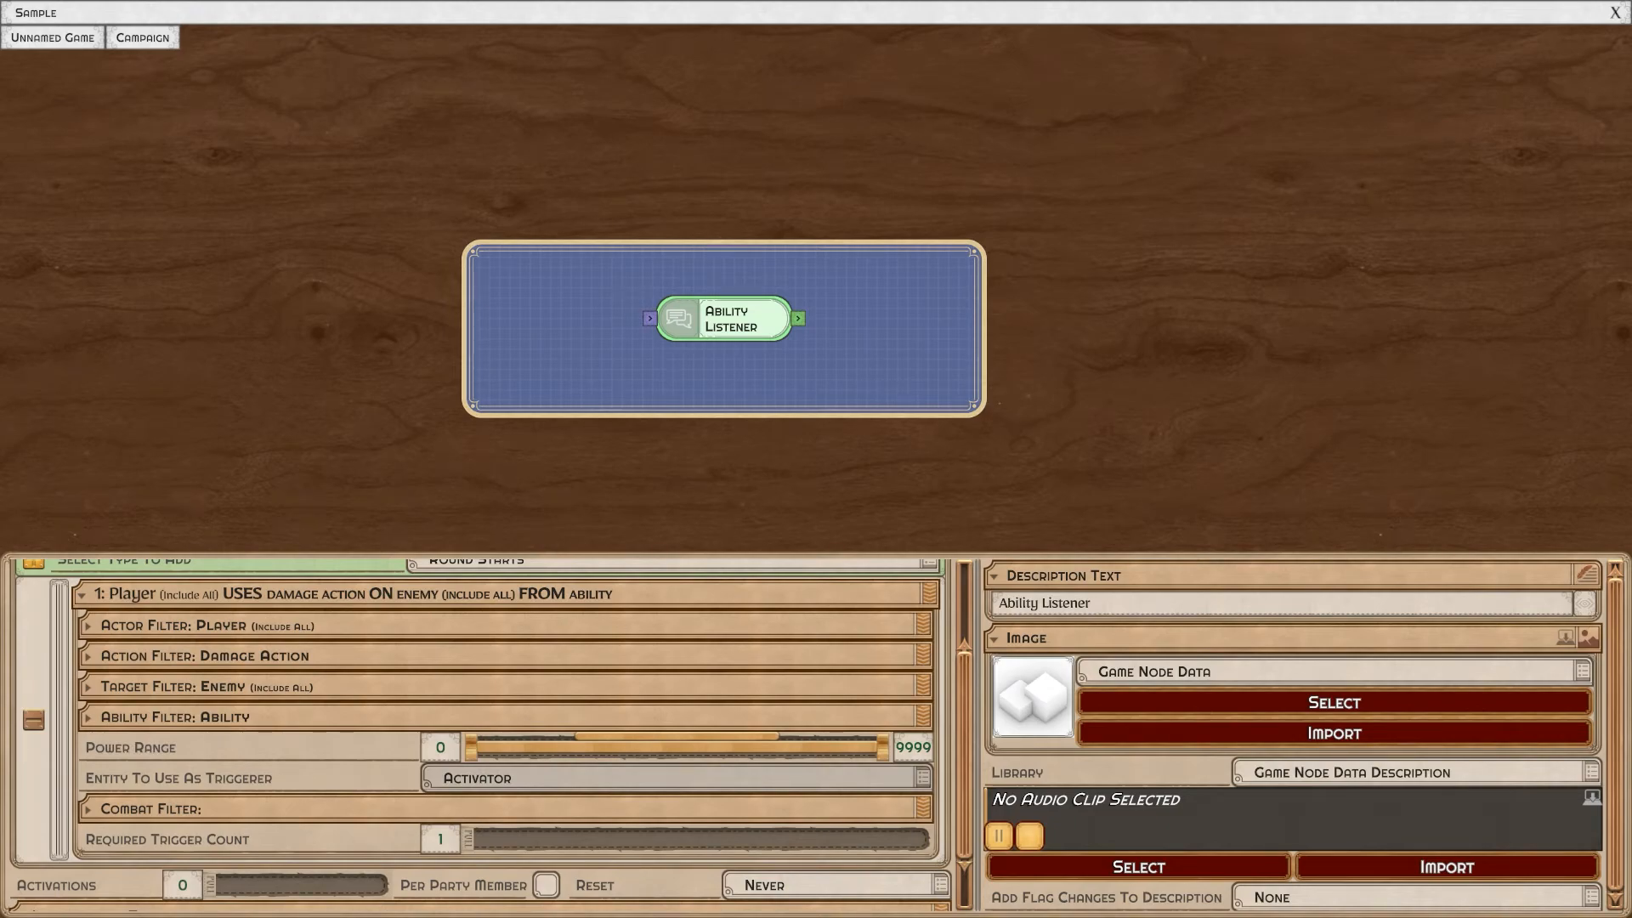
click(674, 778)
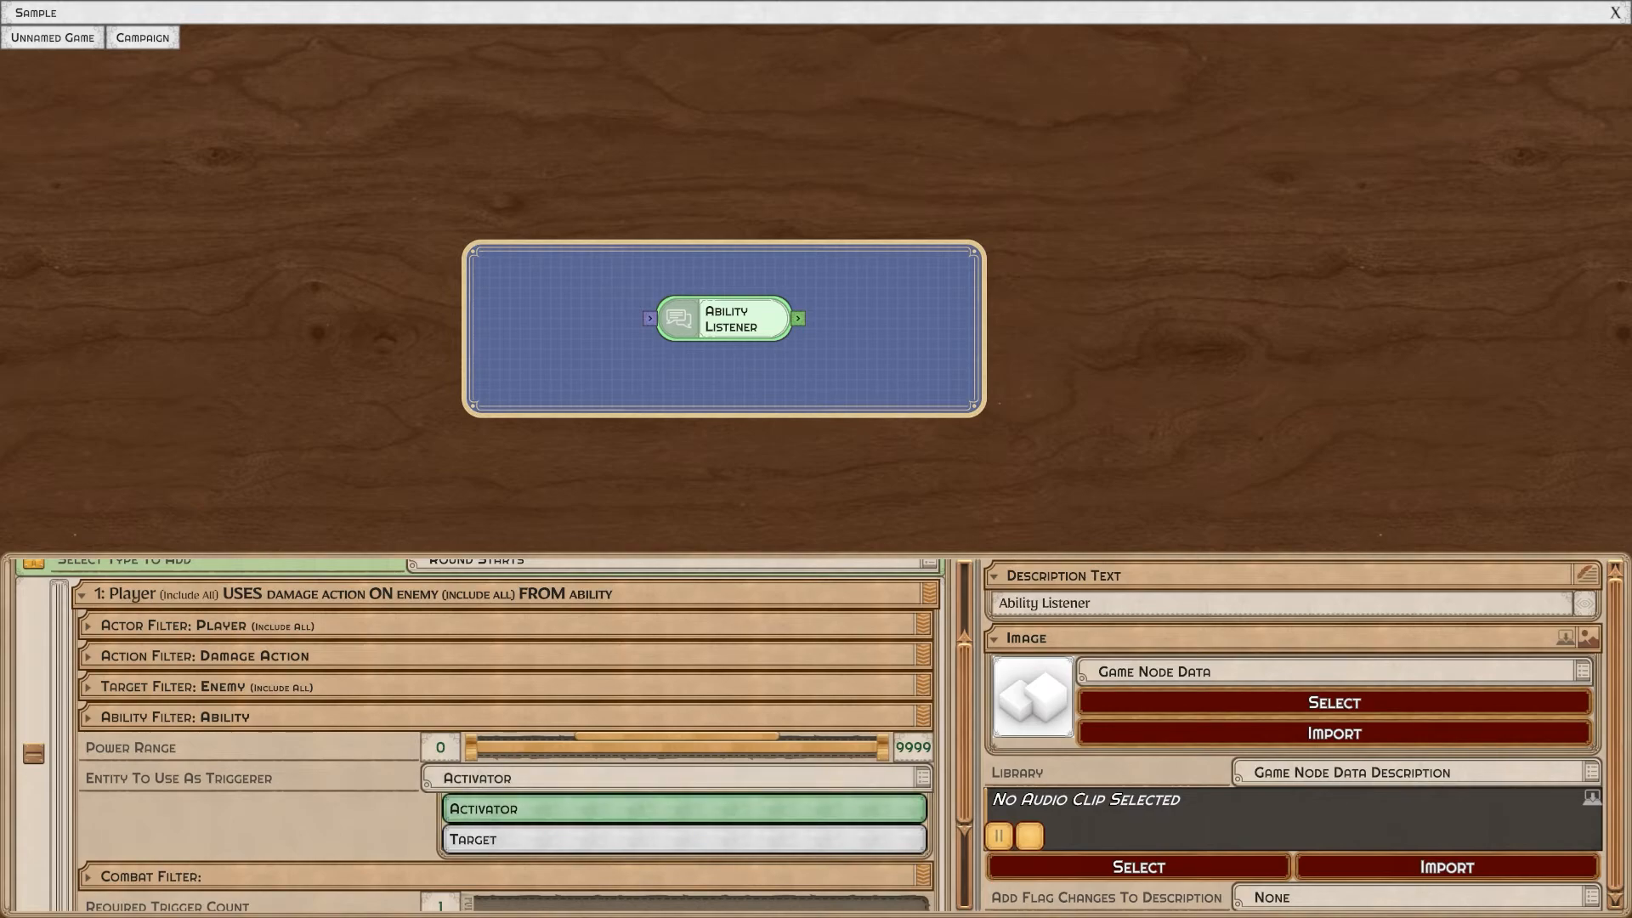
click(683, 839)
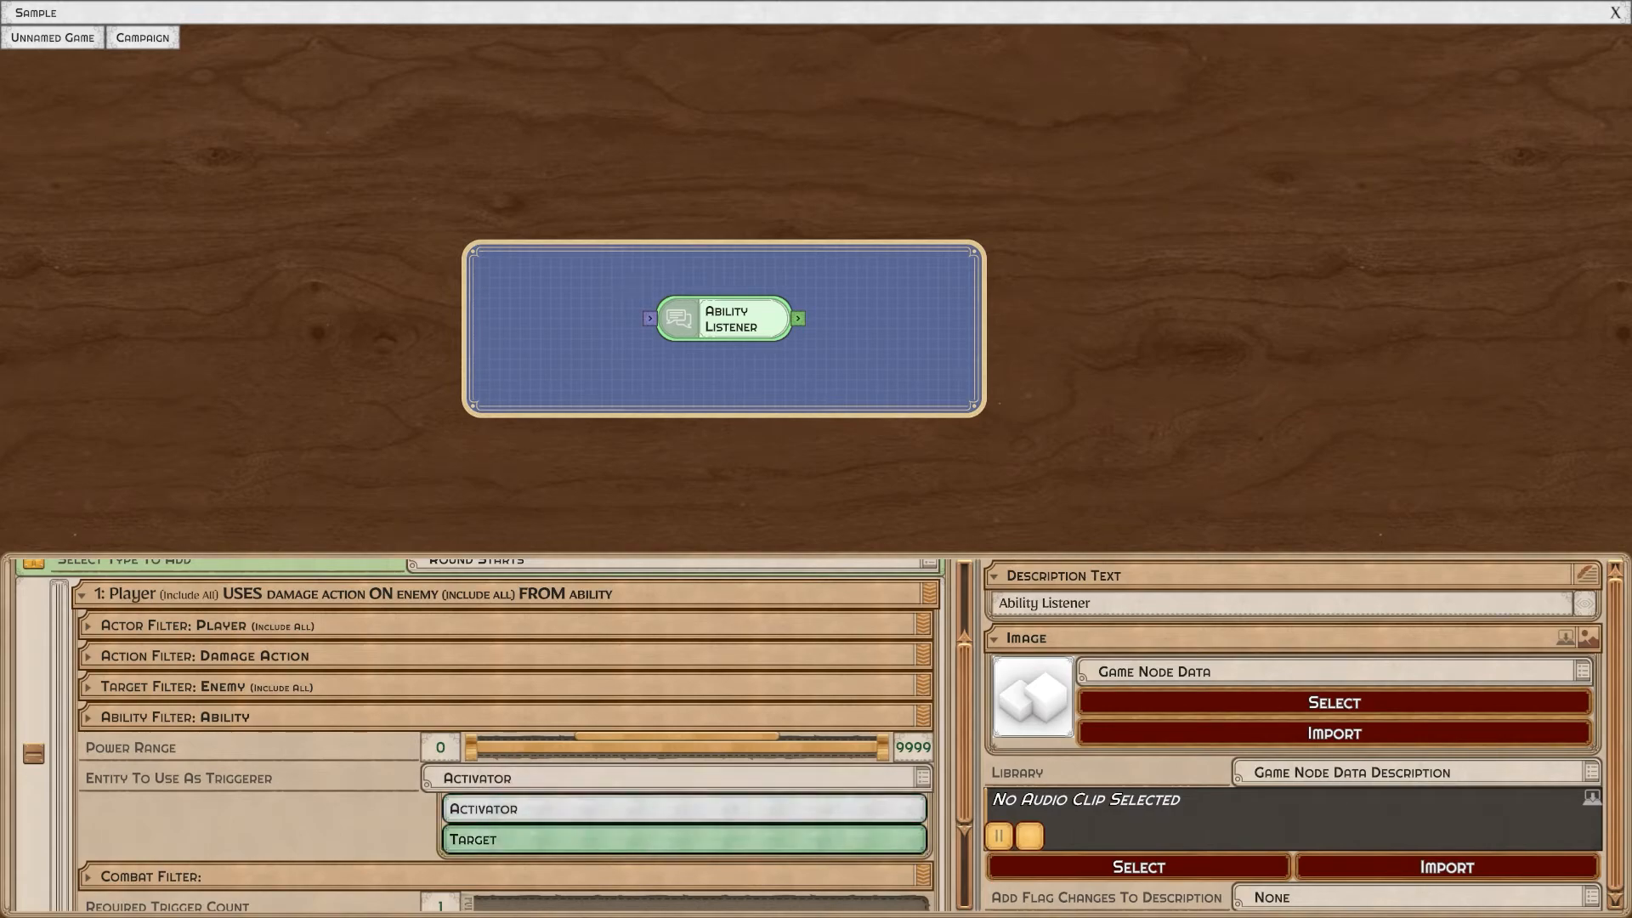
click(683, 837)
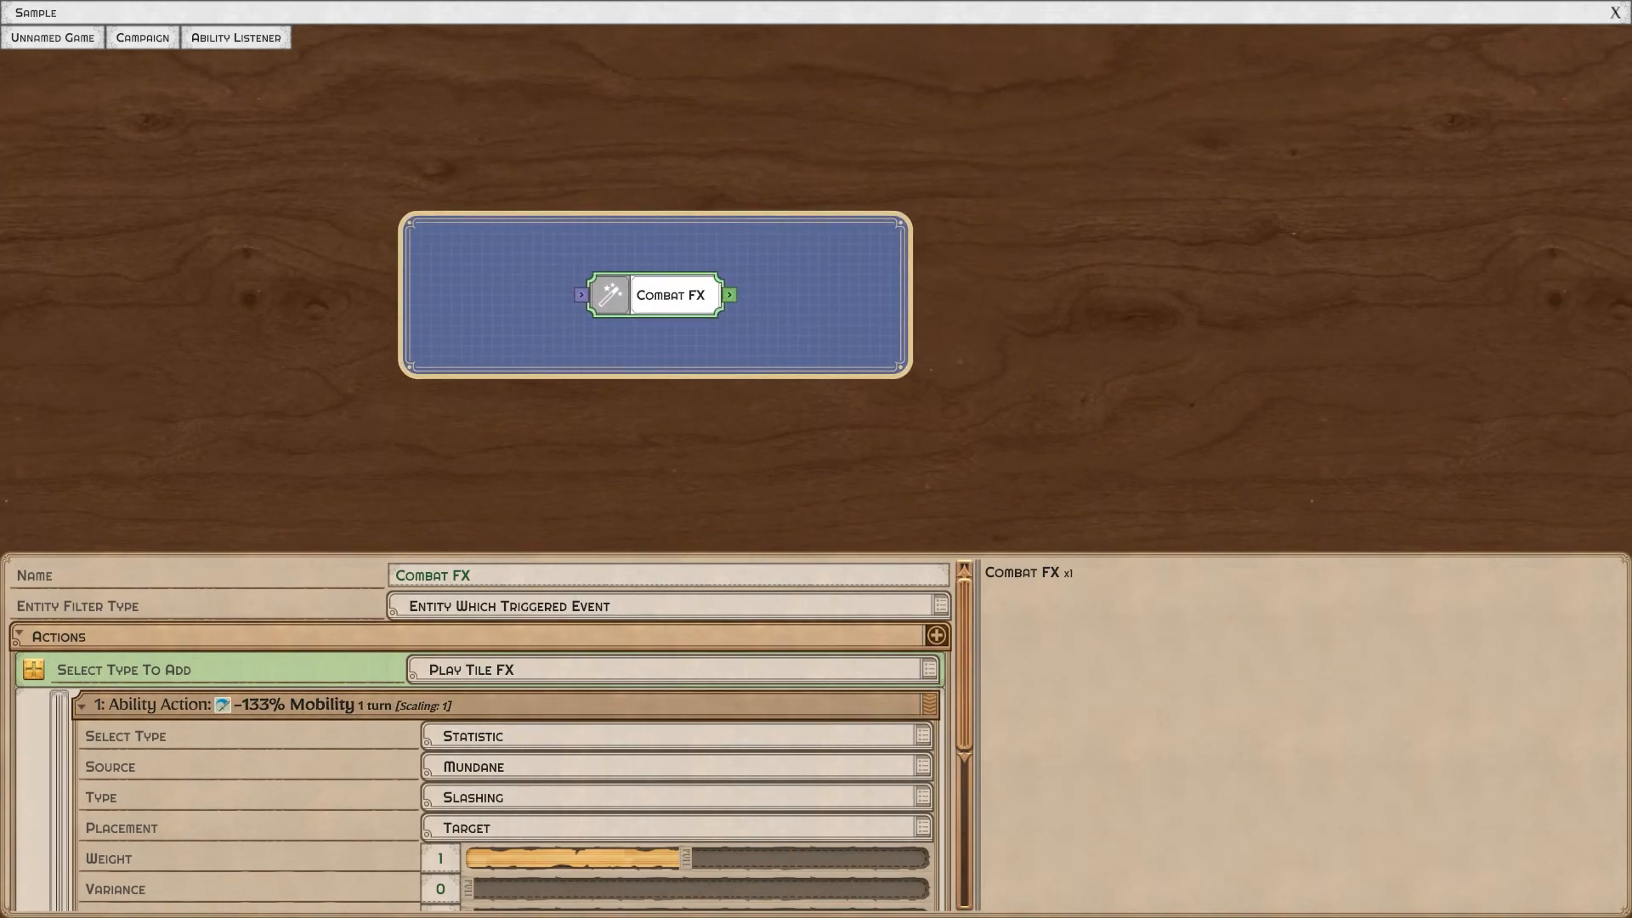
Collapse the Mobility action and review the Ability Listener's triggering-entity choices.
click(80, 705)
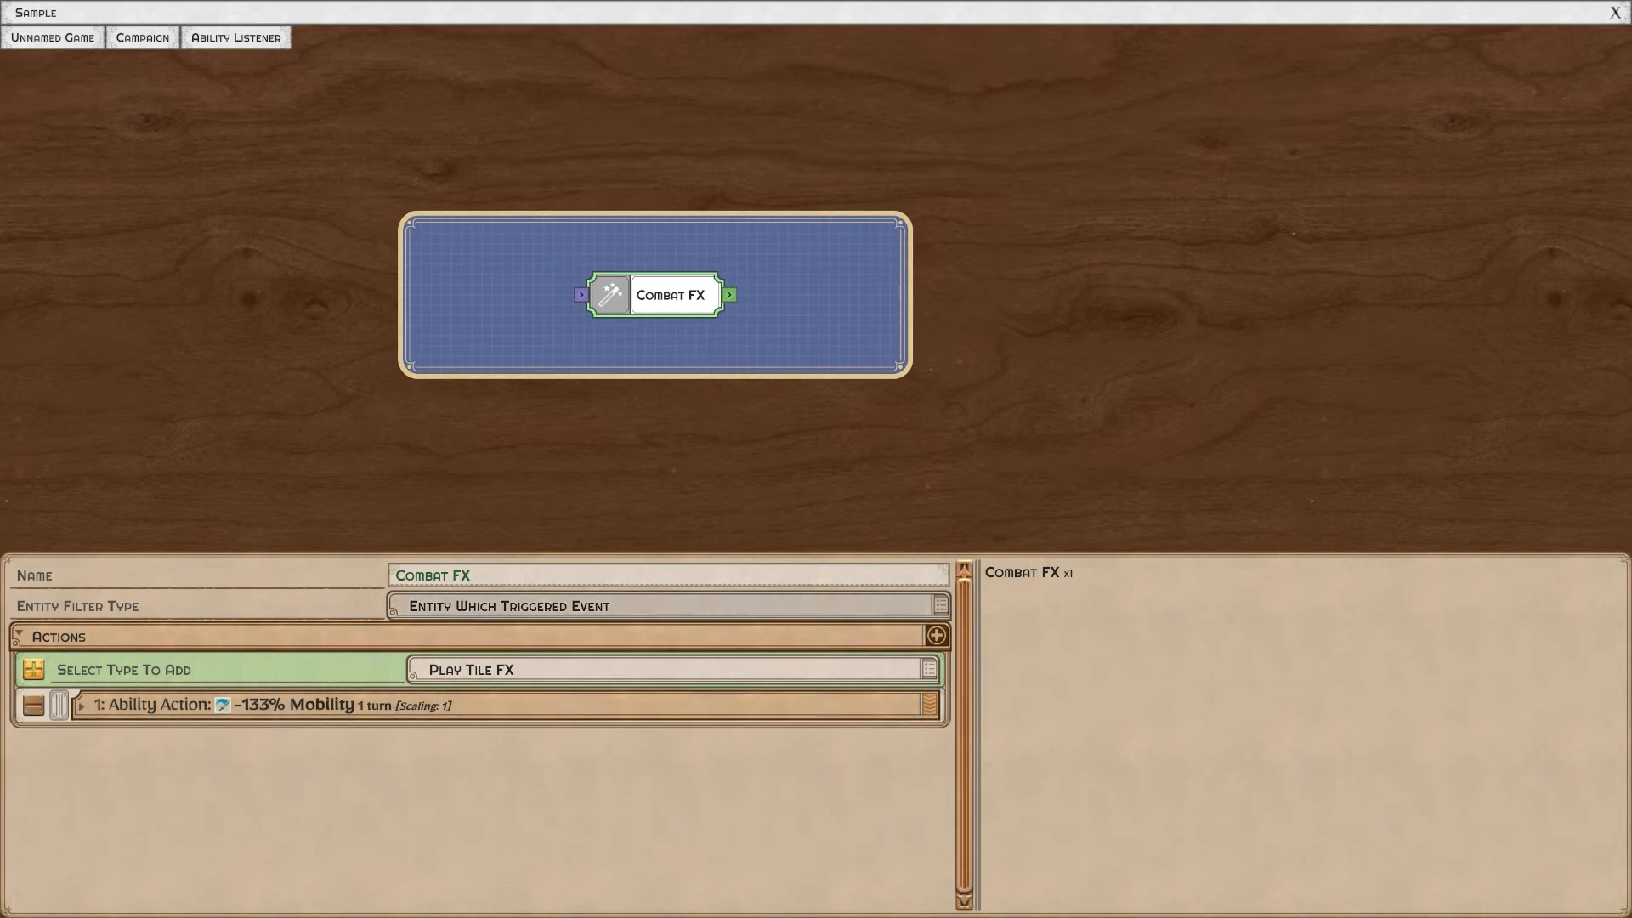
click(235, 38)
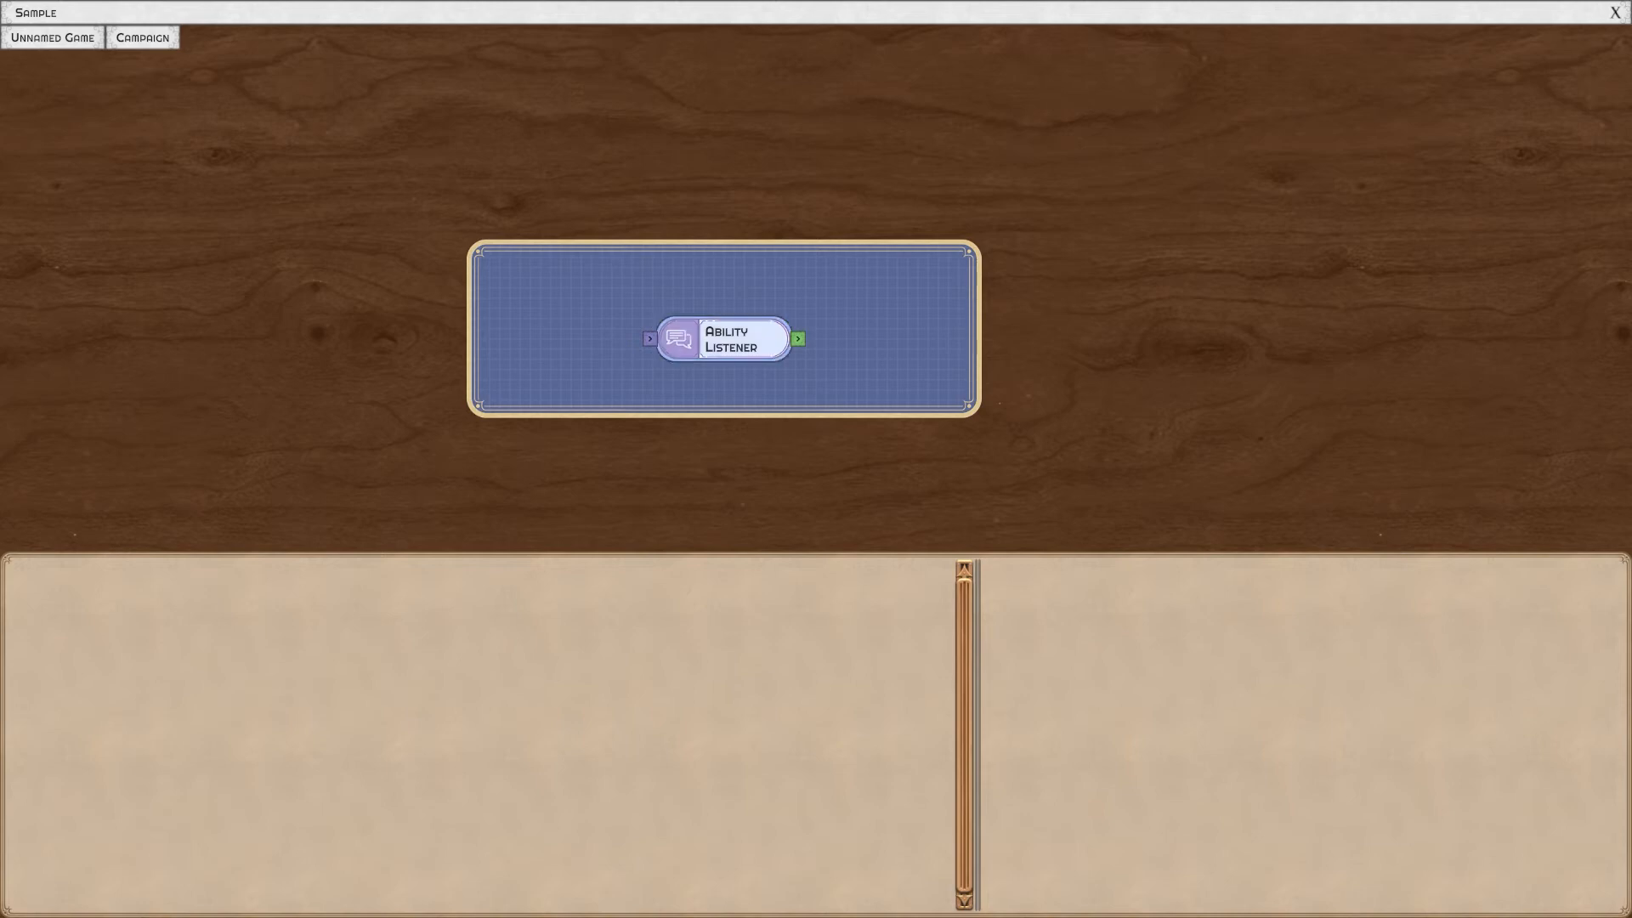
click(729, 339)
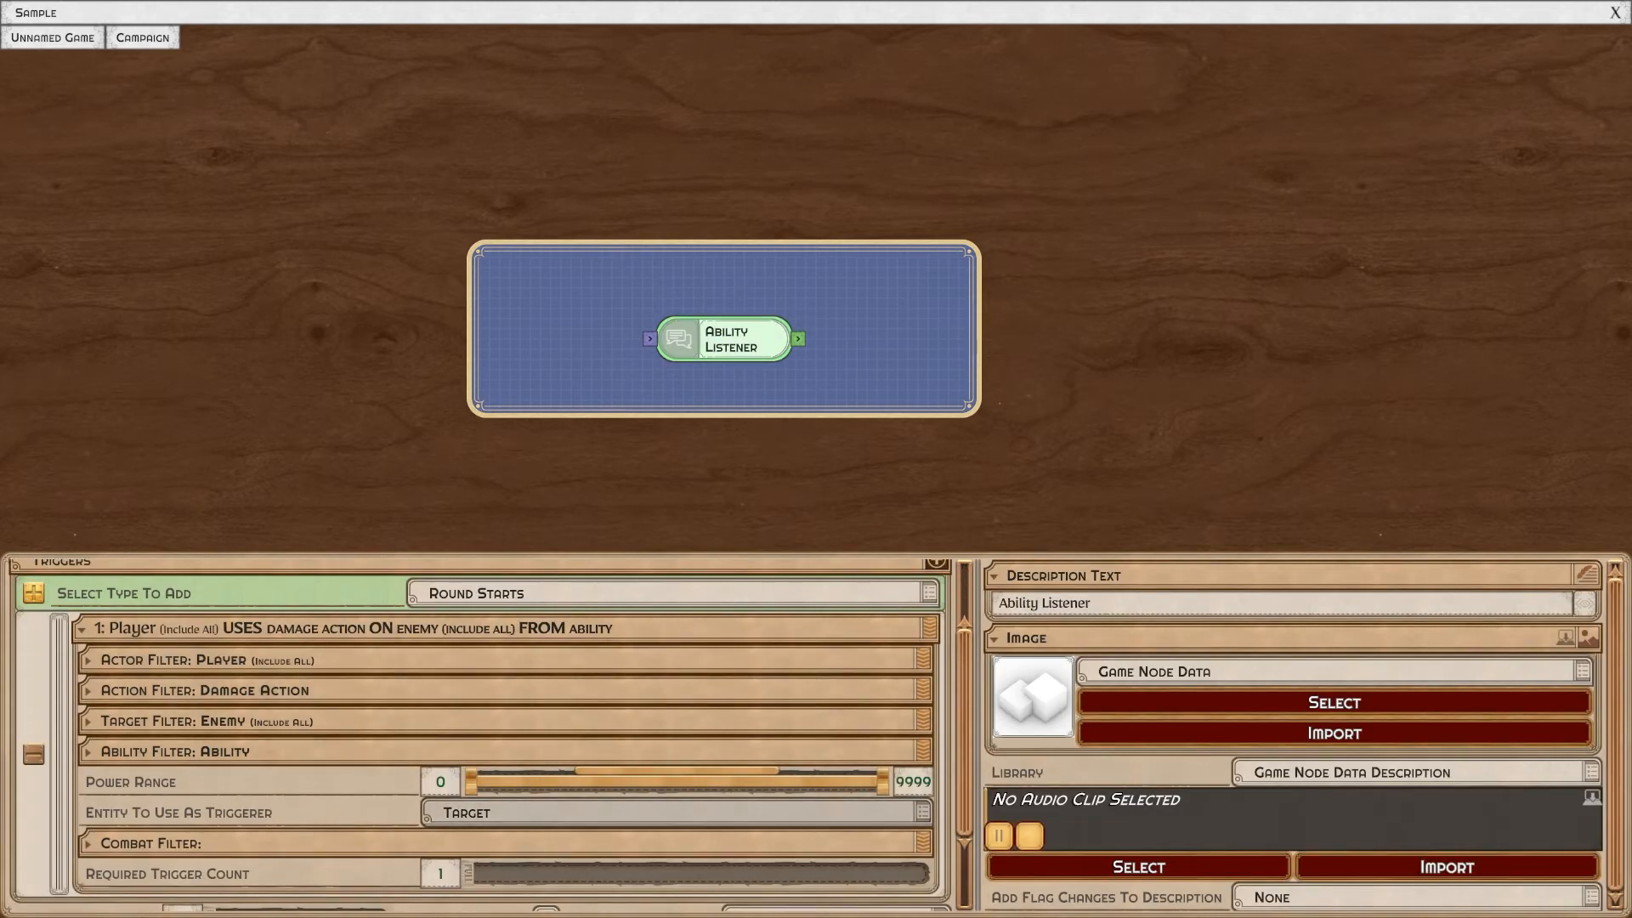
click(674, 811)
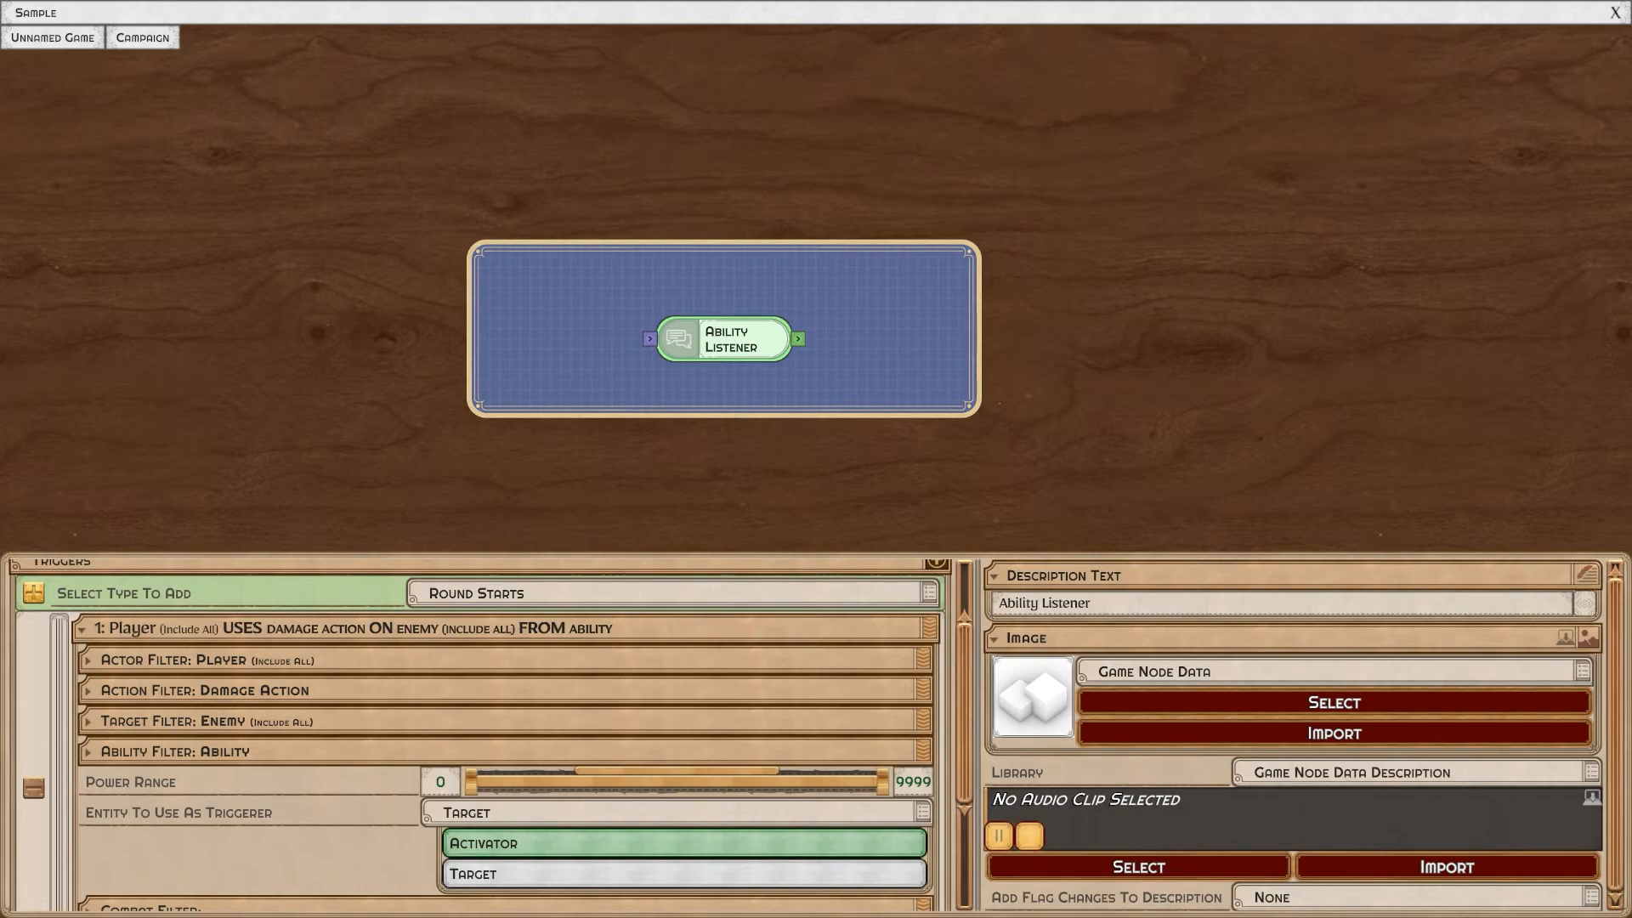
Re-enter the listener, inspect Combat FX's action types and Mobility action, then return to campaign level.
double_click(723, 339)
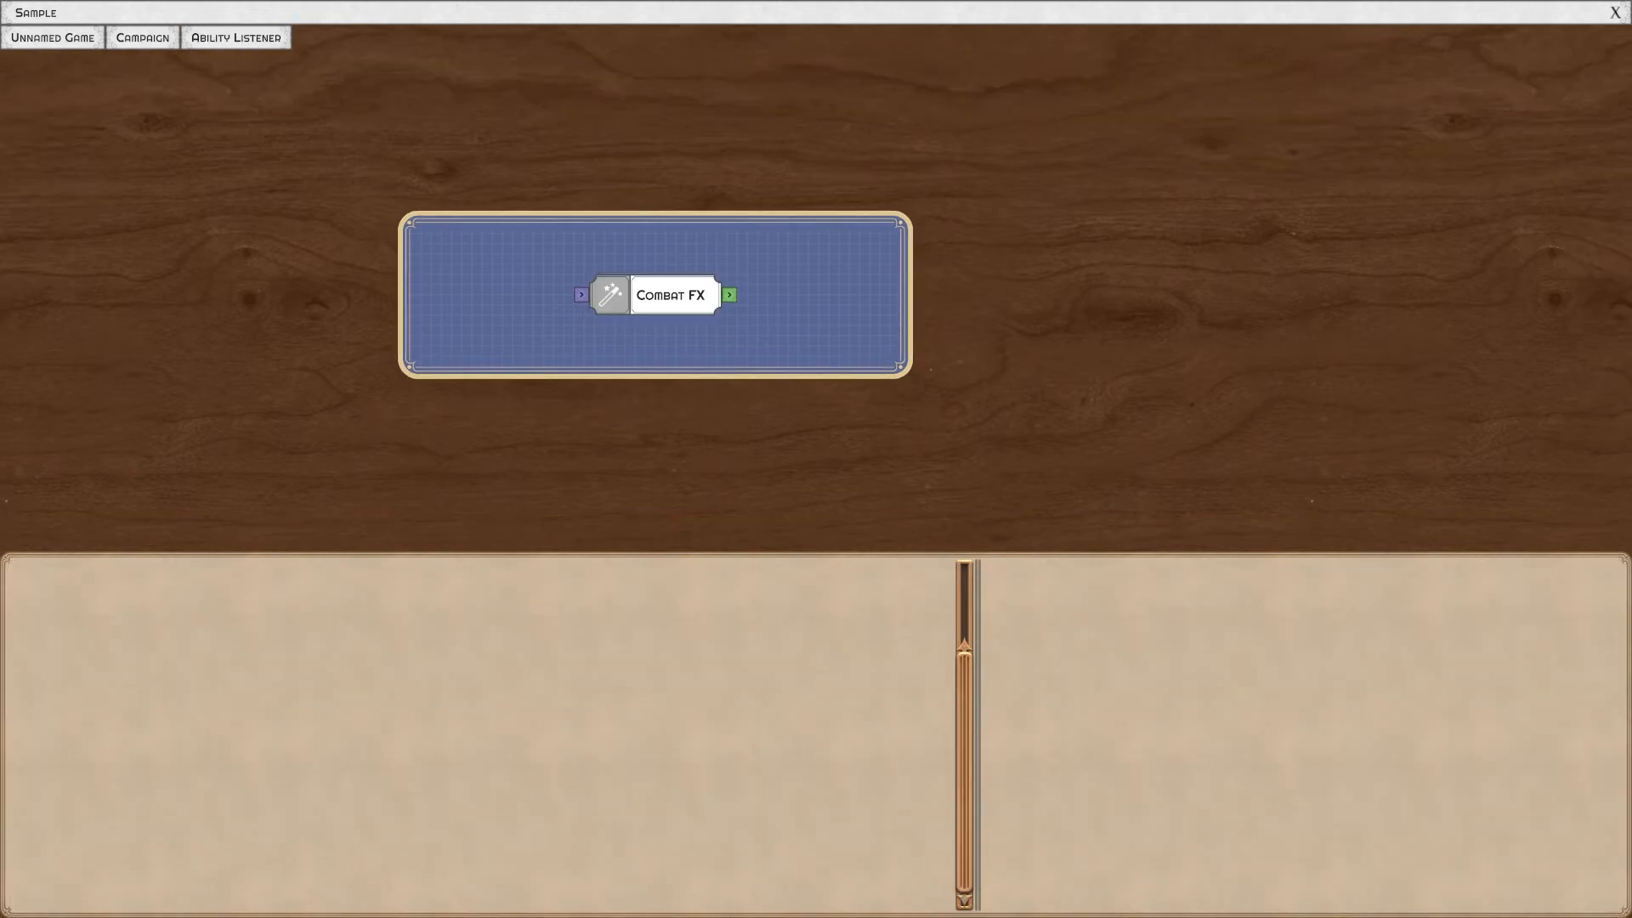
click(670, 295)
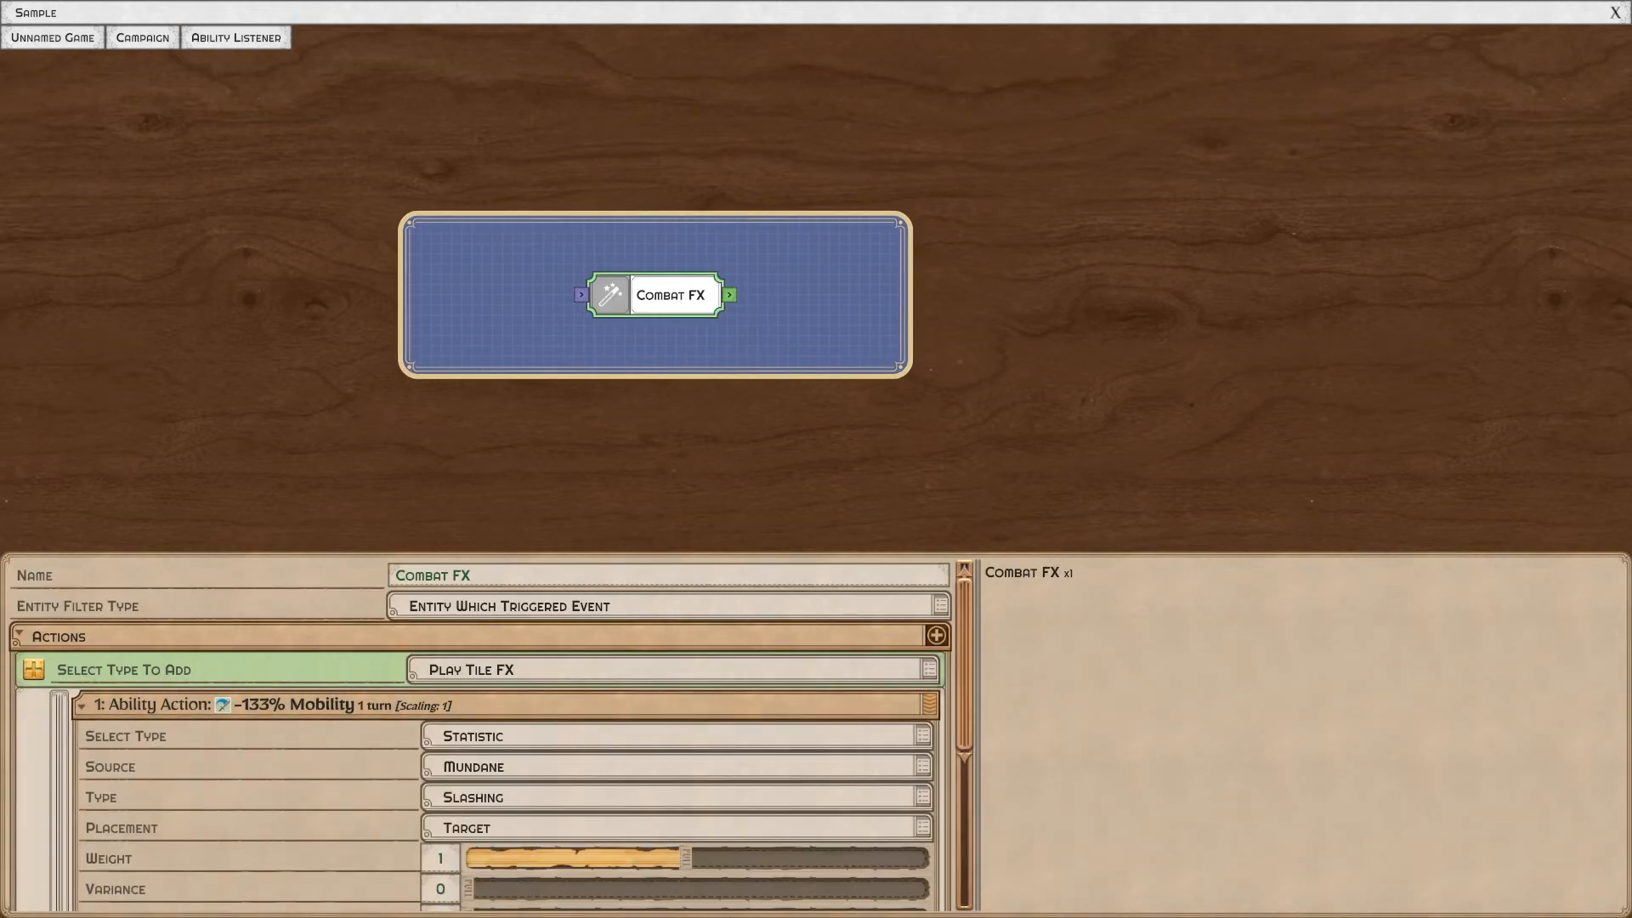
click(80, 705)
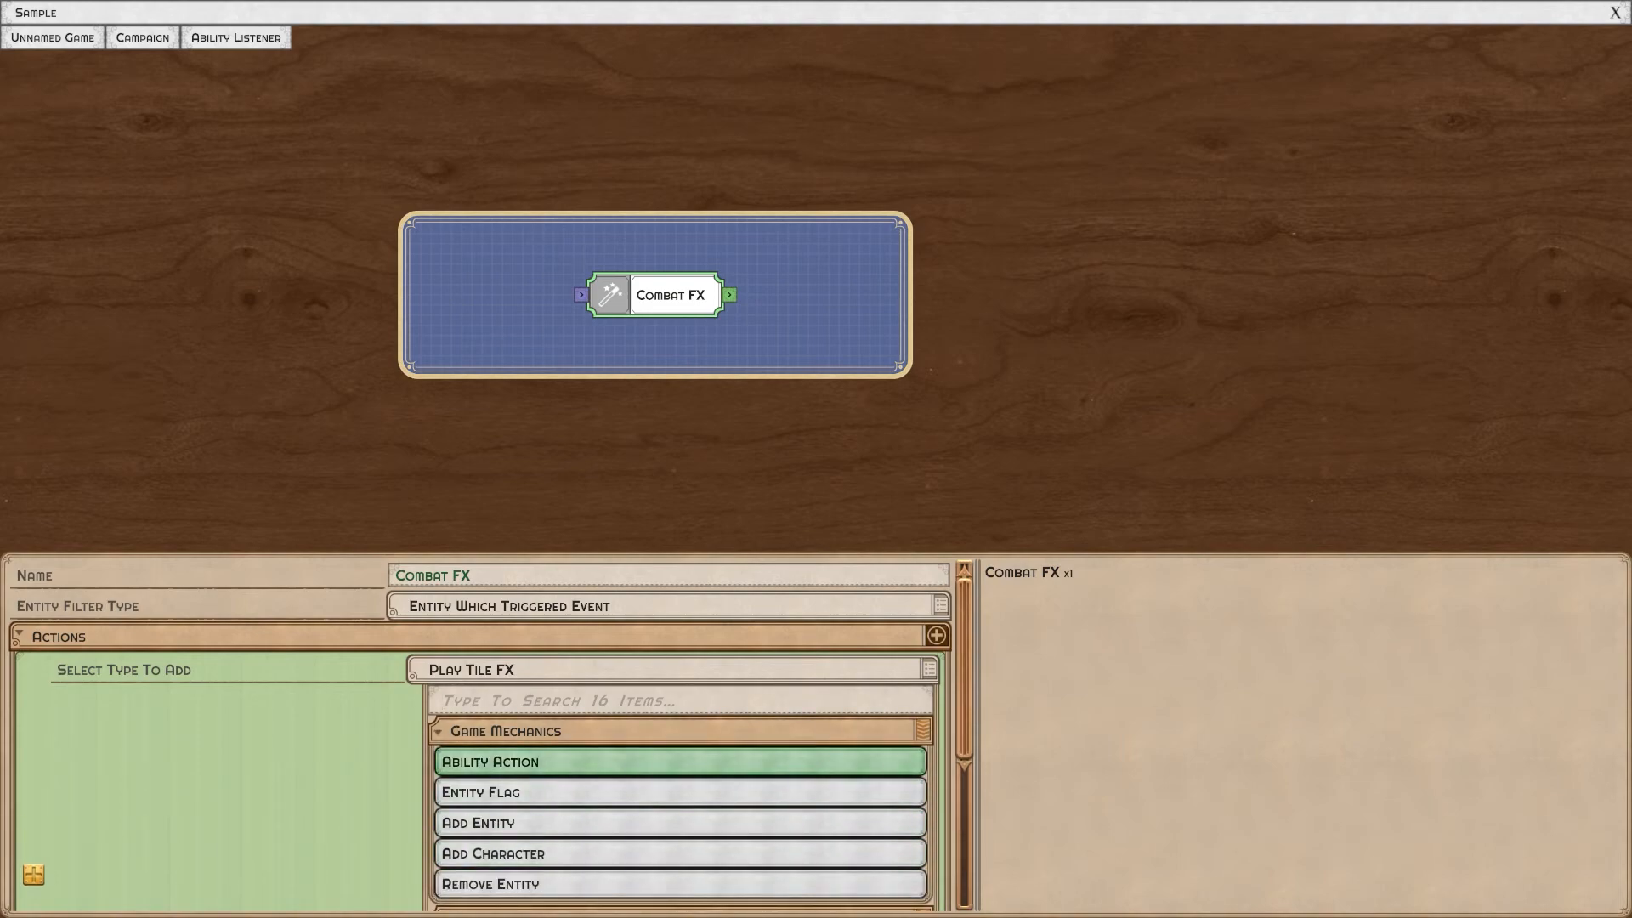
click(504, 731)
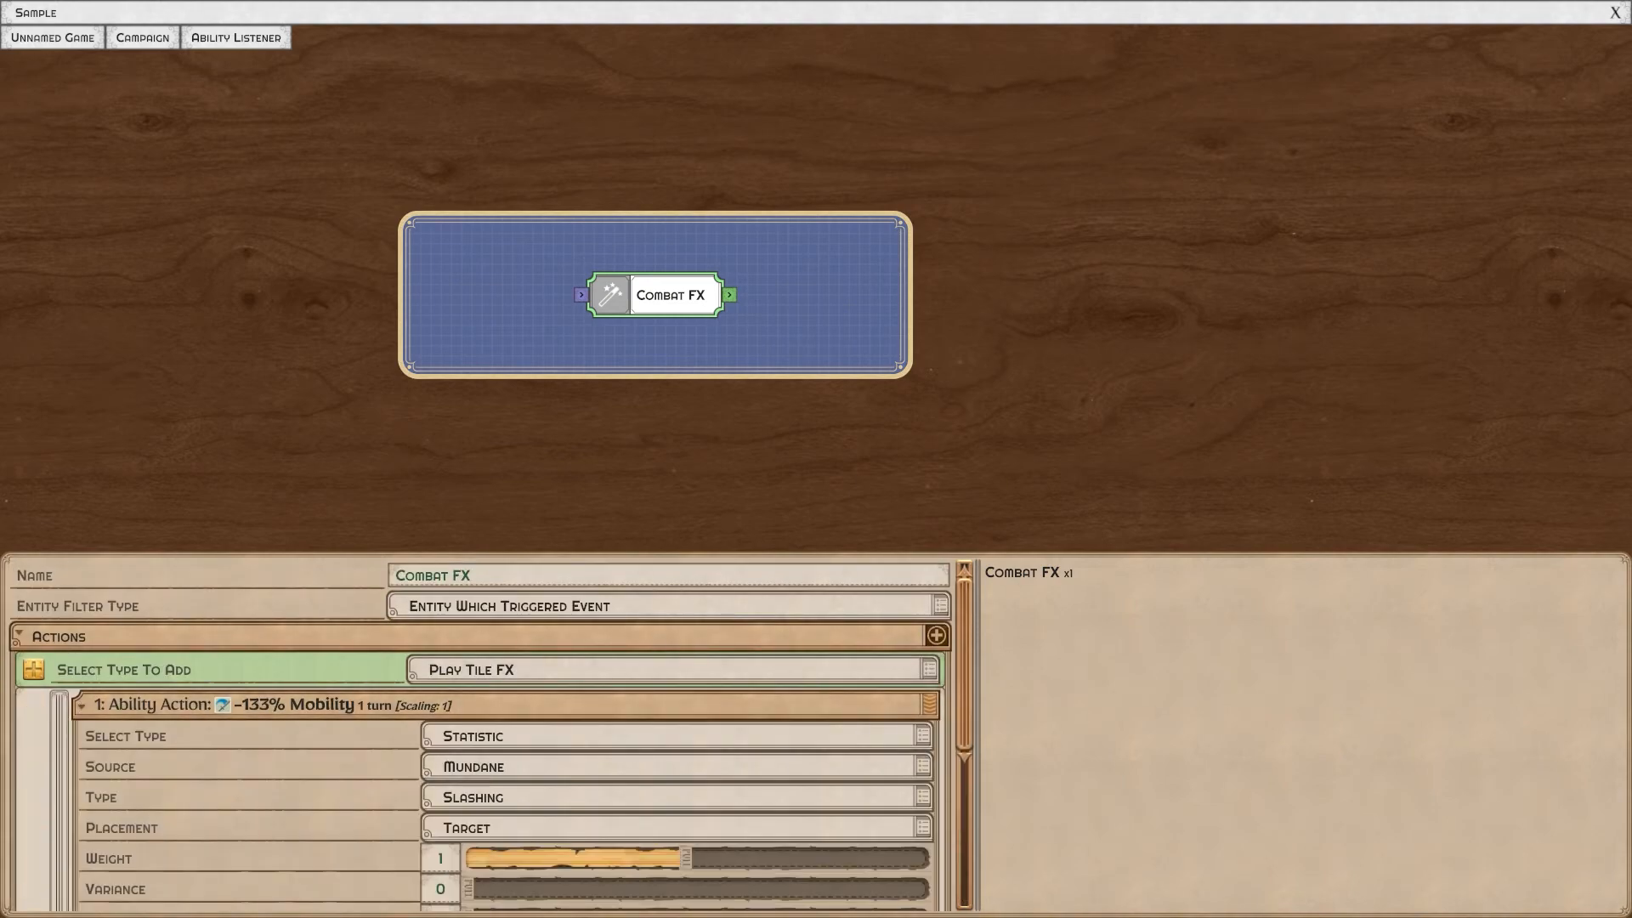
scroll(down, 3)
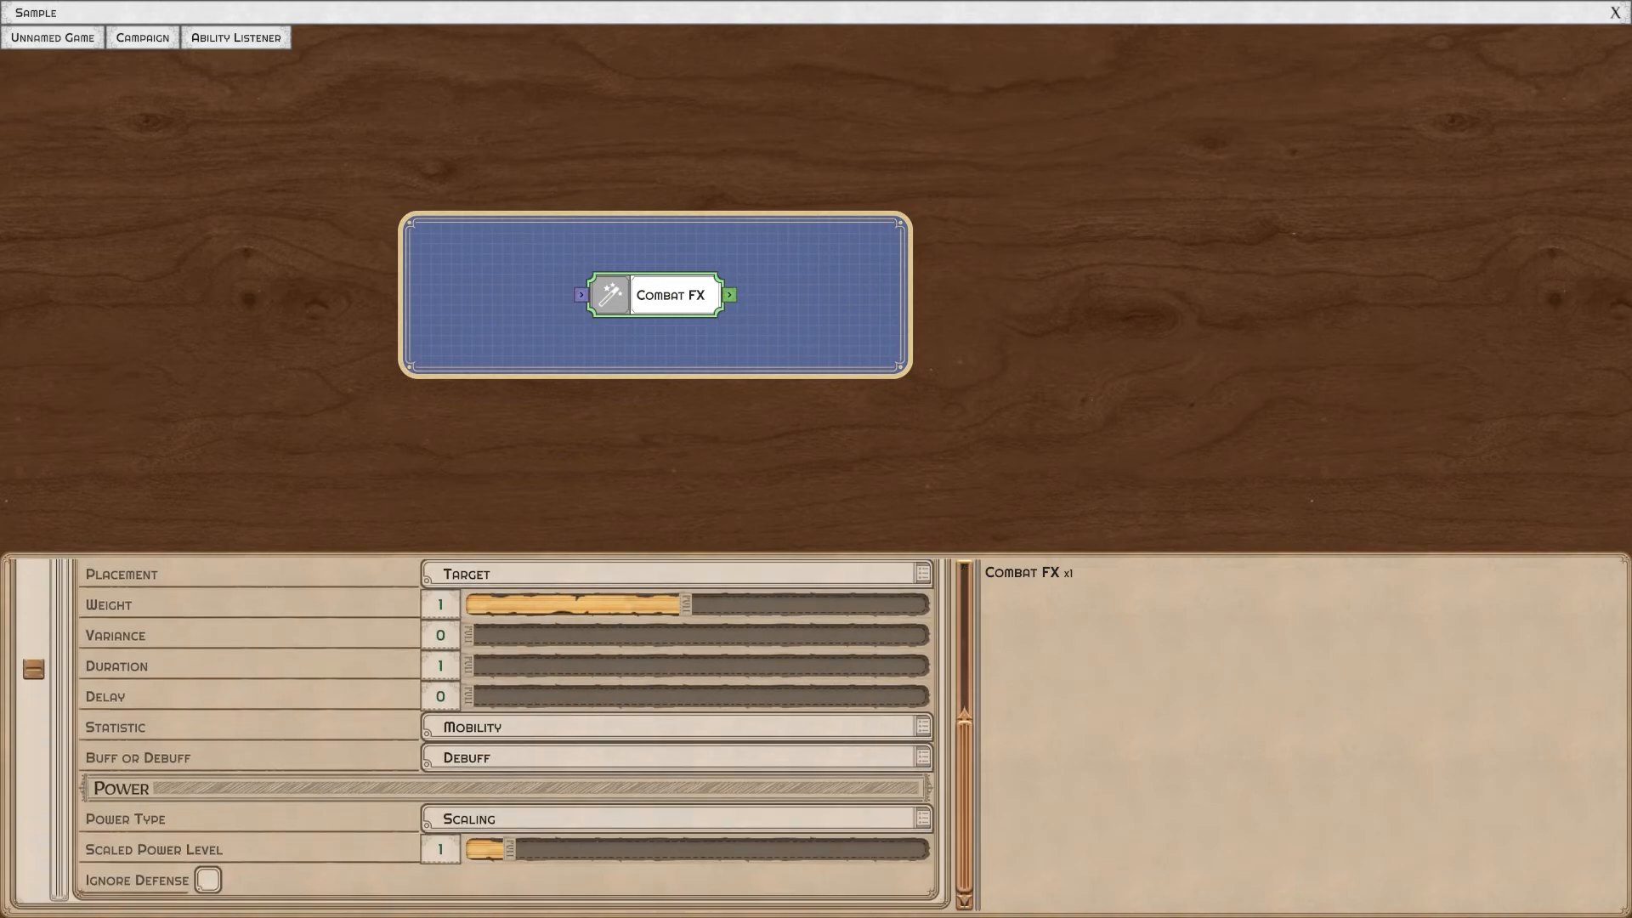
click(671, 295)
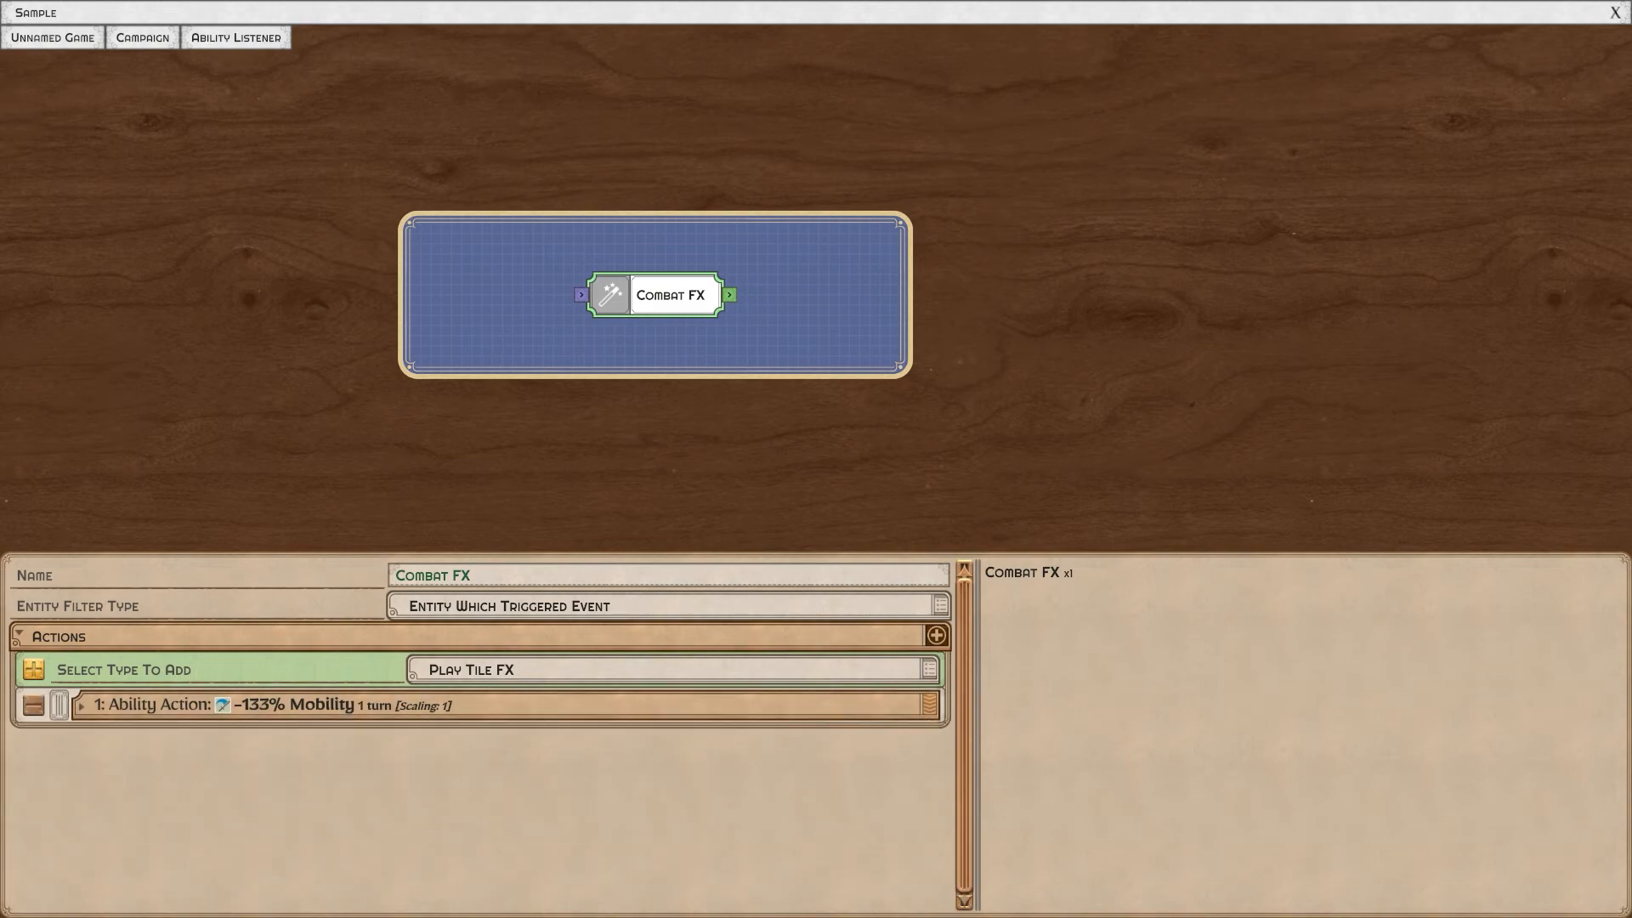
click(235, 37)
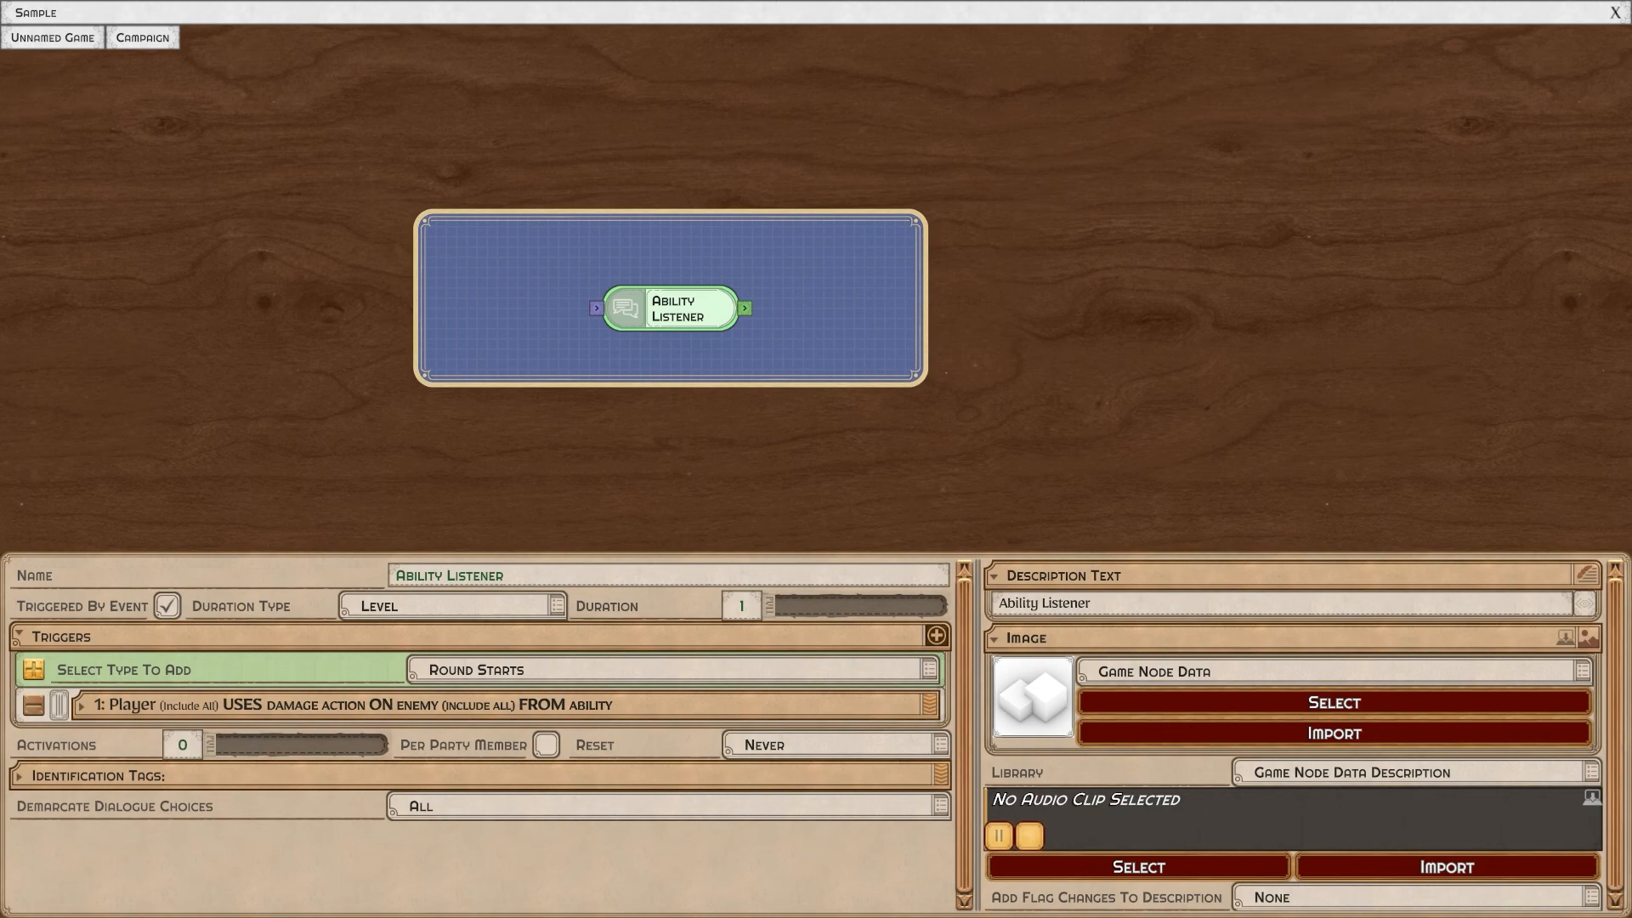
Review the player damage trigger details, then select Combat FX inside the Ability Listener.
click(88, 705)
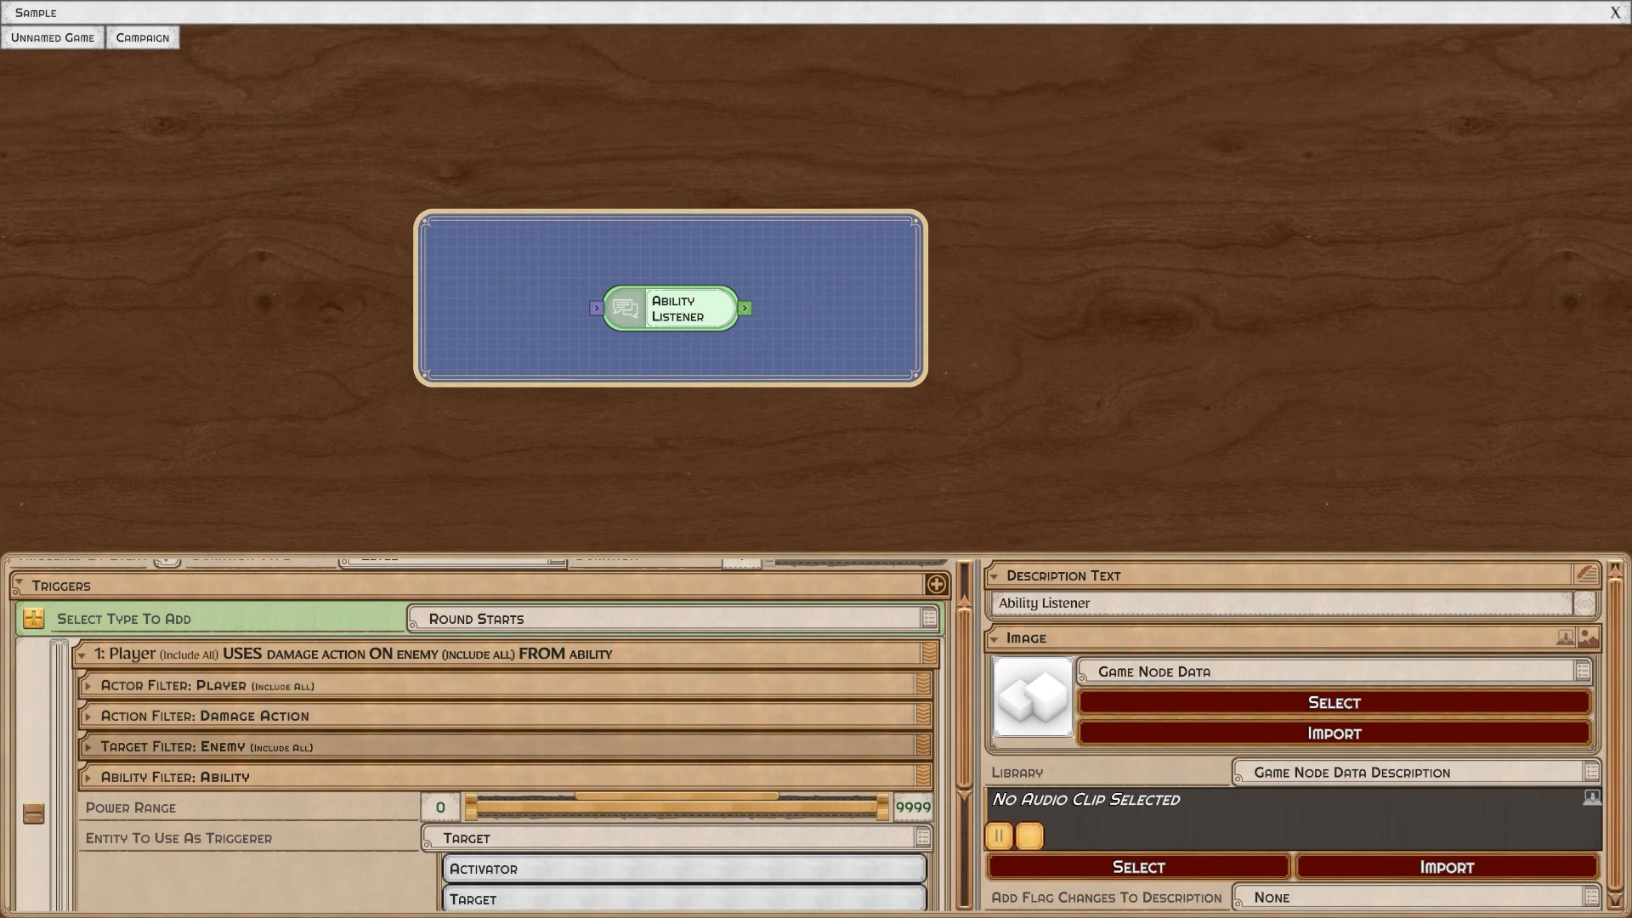
scroll(down, 3)
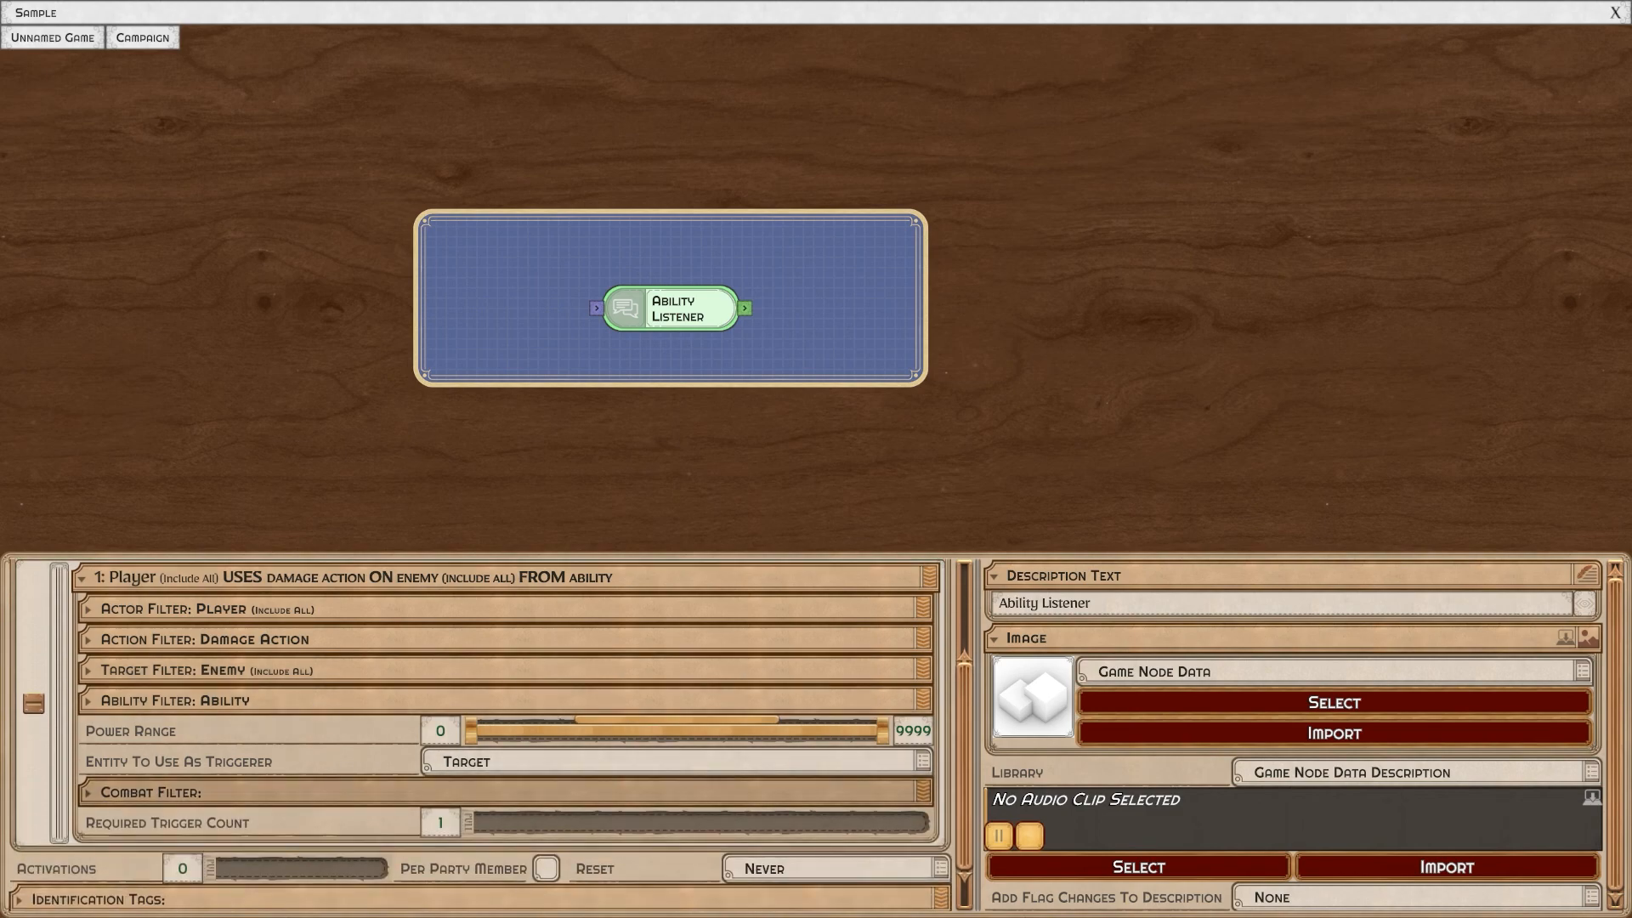
scroll(down, 3)
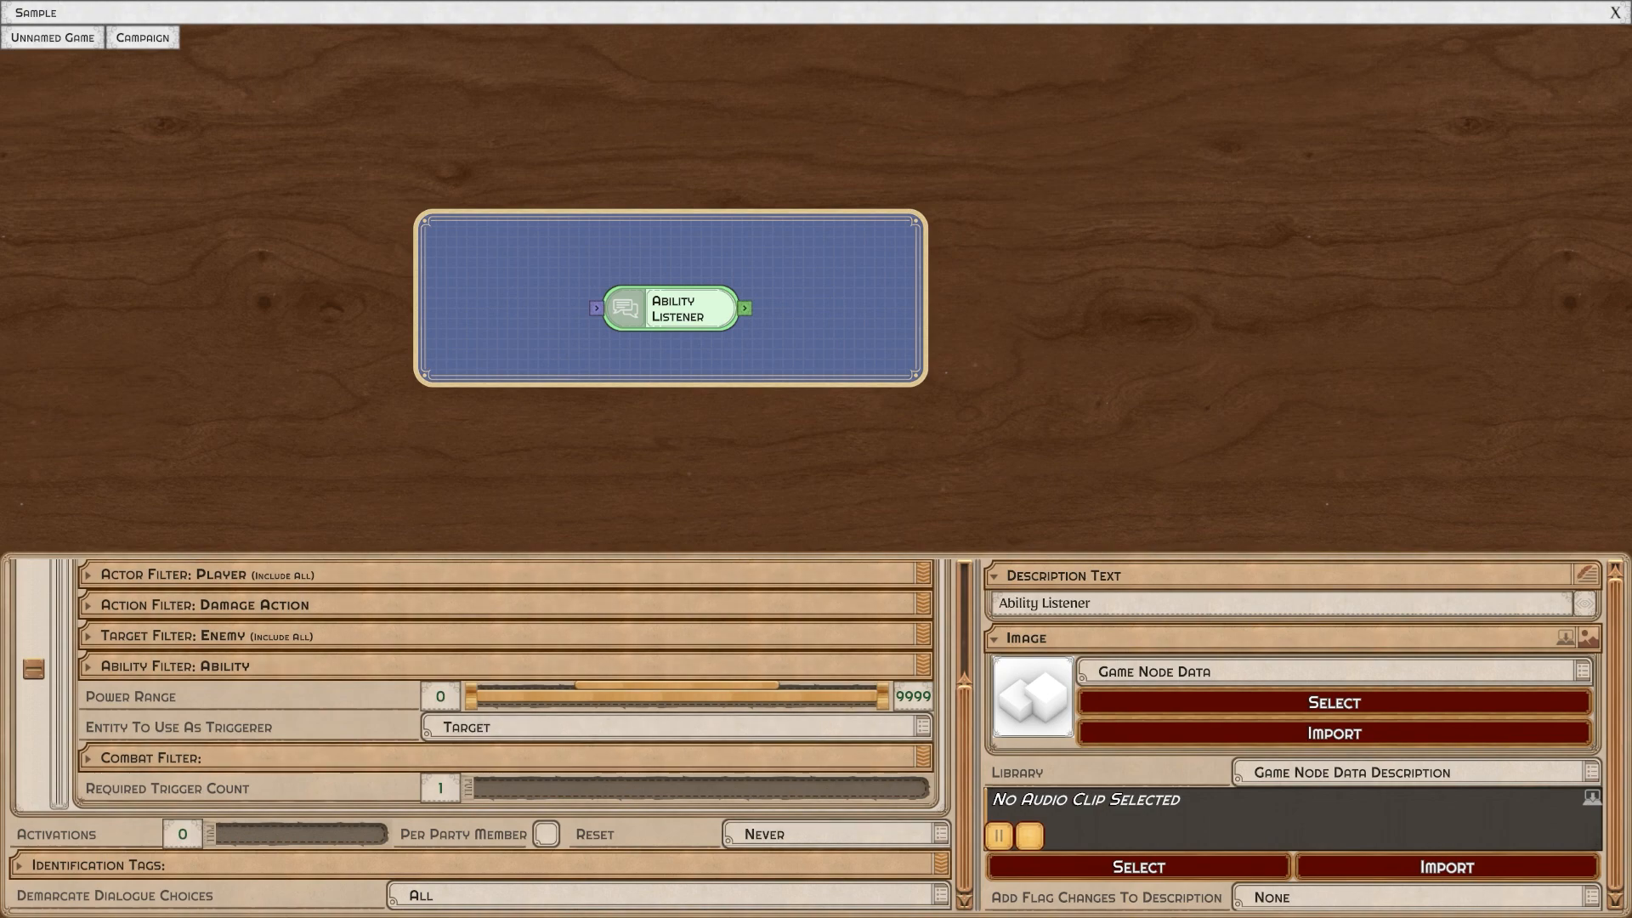
double_click(673, 308)
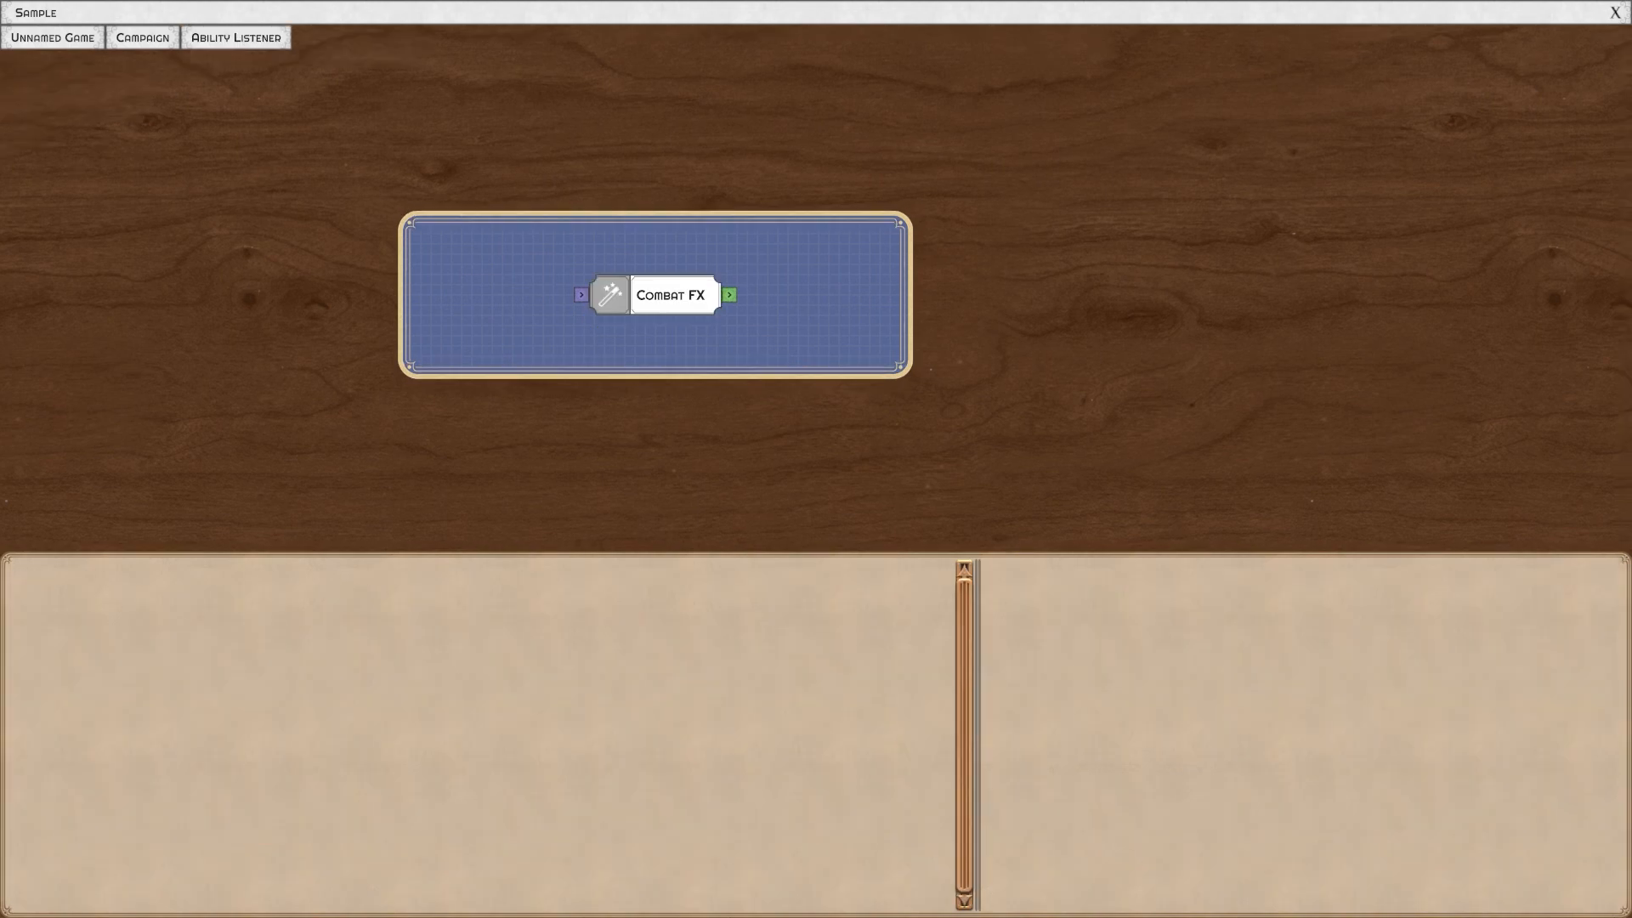
click(671, 295)
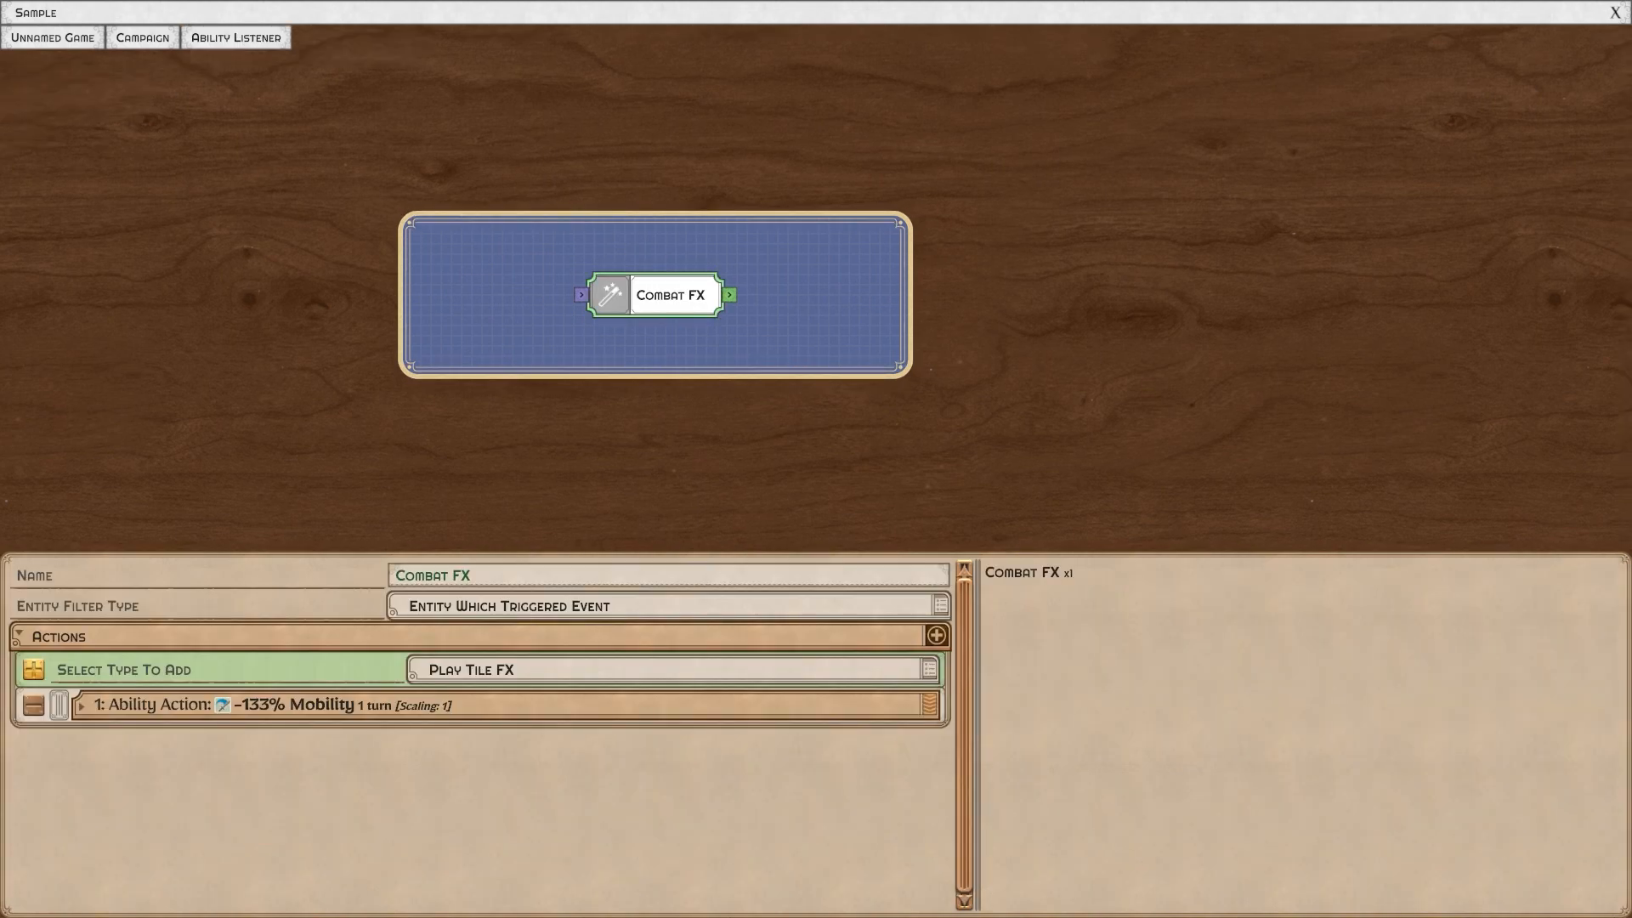